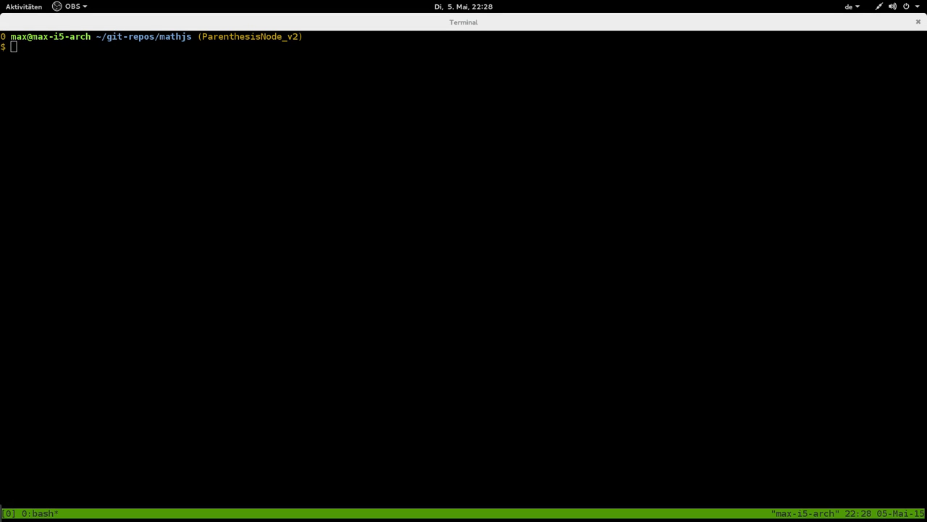
mouse_move(692, 335)
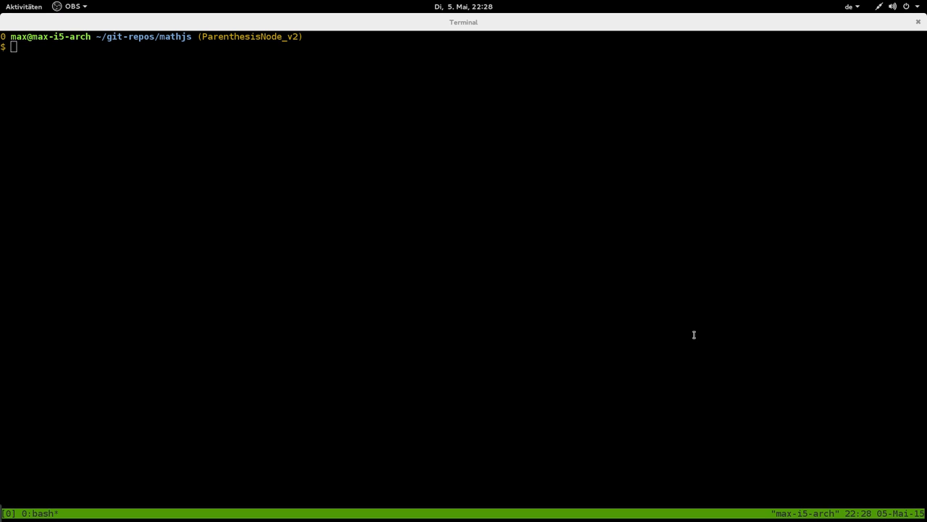
mouse_move(271, 48)
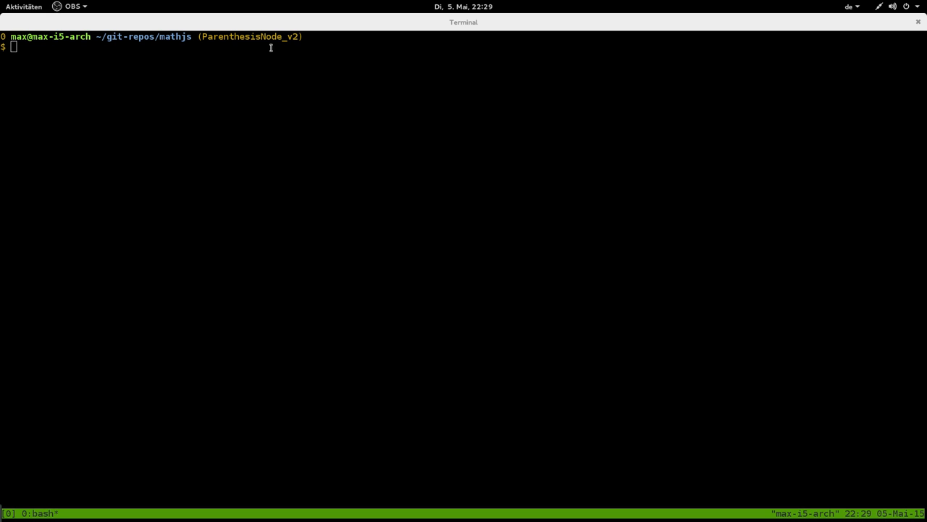
mouse_move(342, 96)
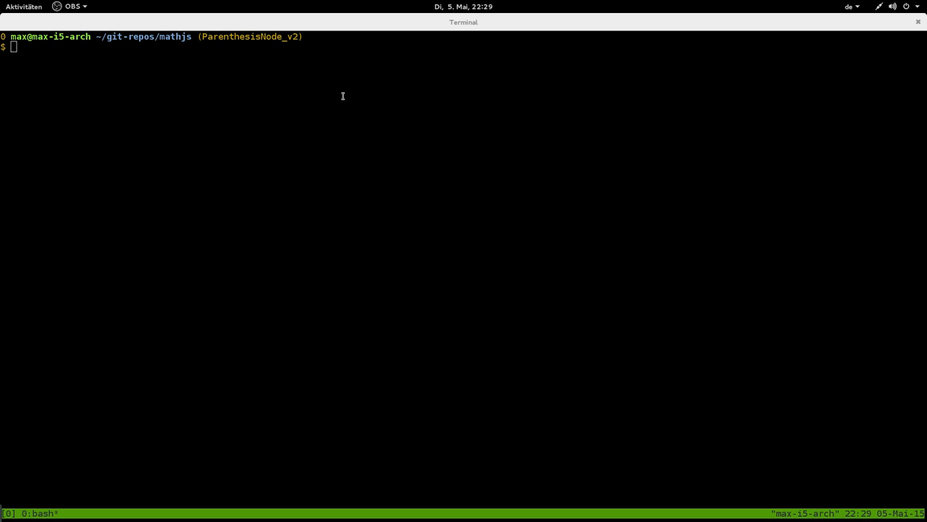
Launch gitk and read the diffs of the LaTeXception toTex wrapper and parenthesis config commits.
text(gitk)
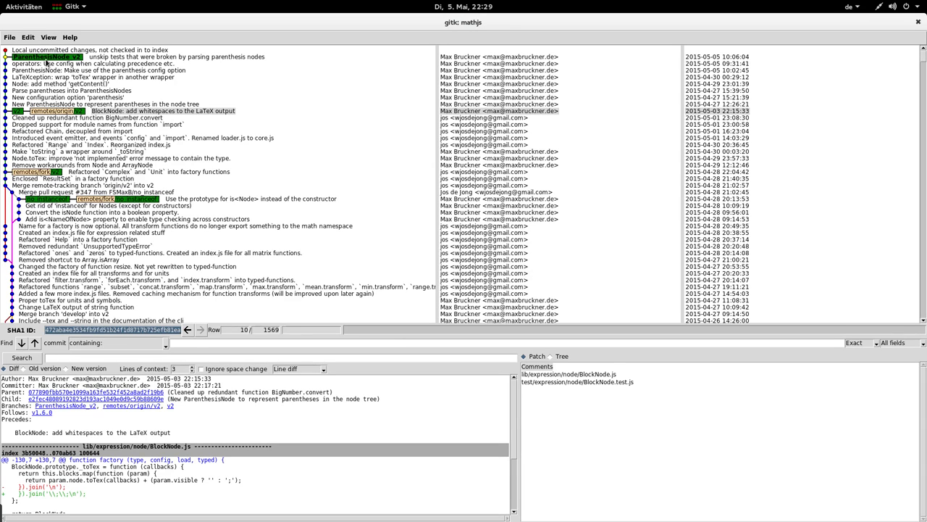
mouse_move(101, 58)
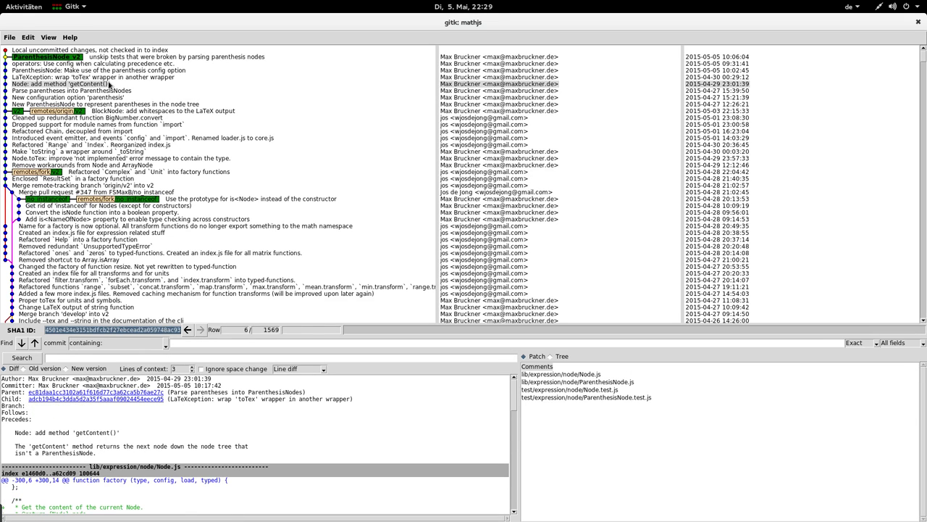
click(92, 77)
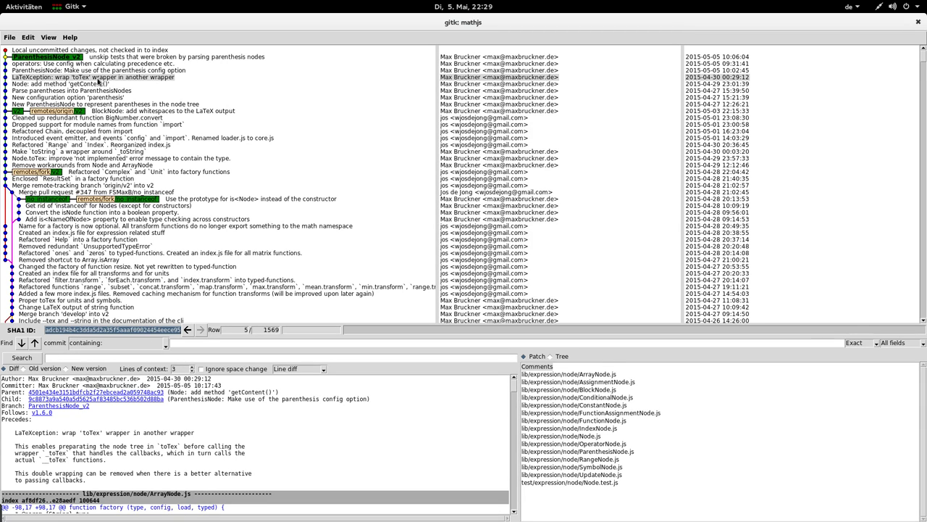
mouse_move(137, 86)
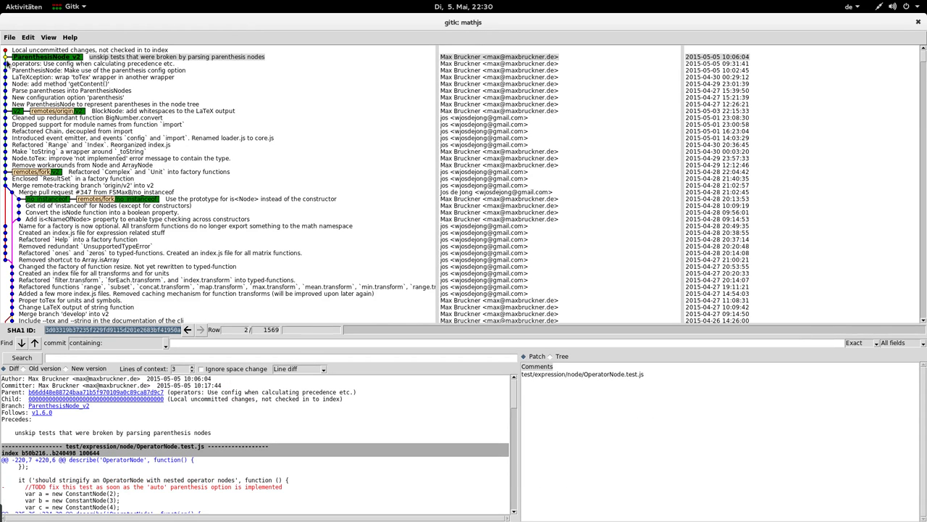
mouse_move(20, 116)
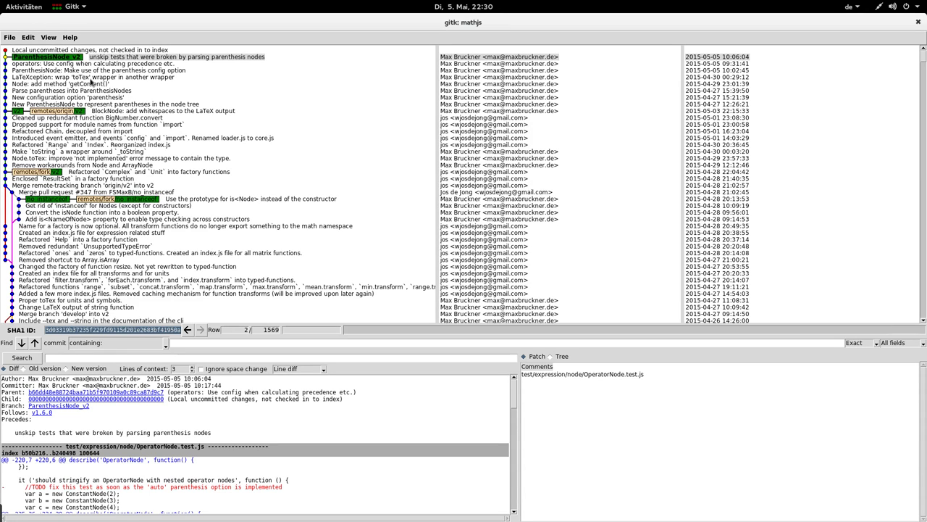
click(94, 77)
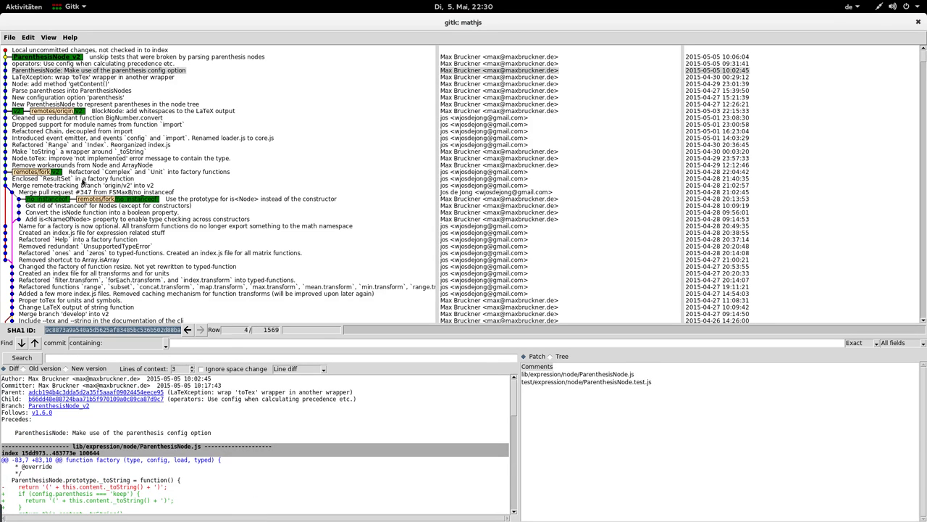
click(95, 77)
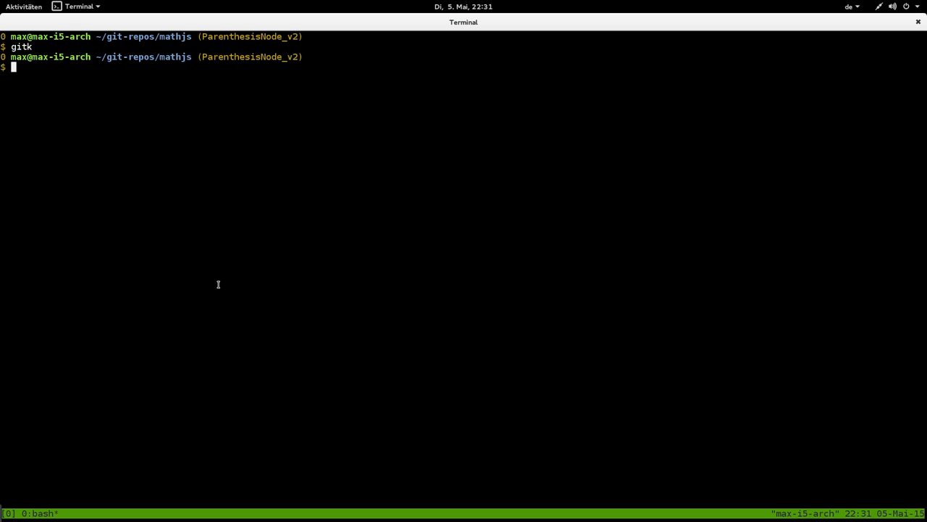
Check git status, stash the uncommitted changes, list the two stashes and clear the screen.
text(git status)
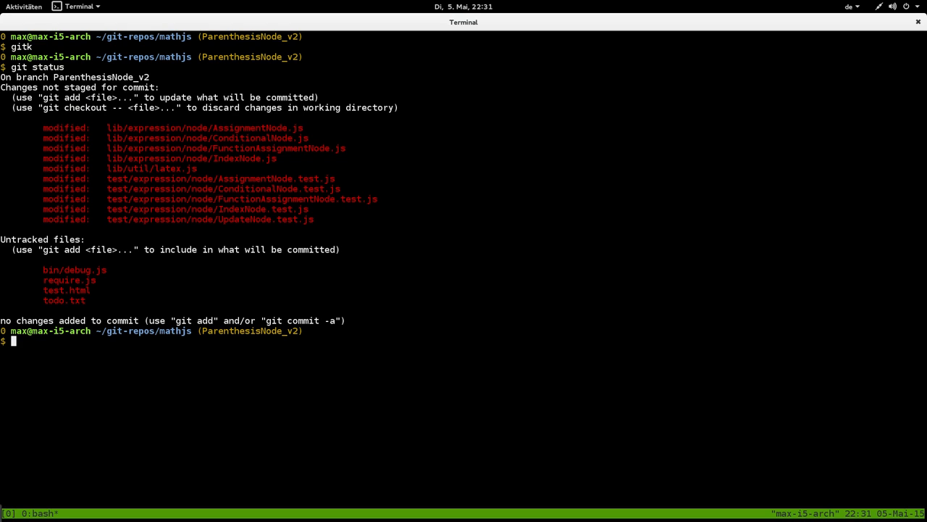
text(git)
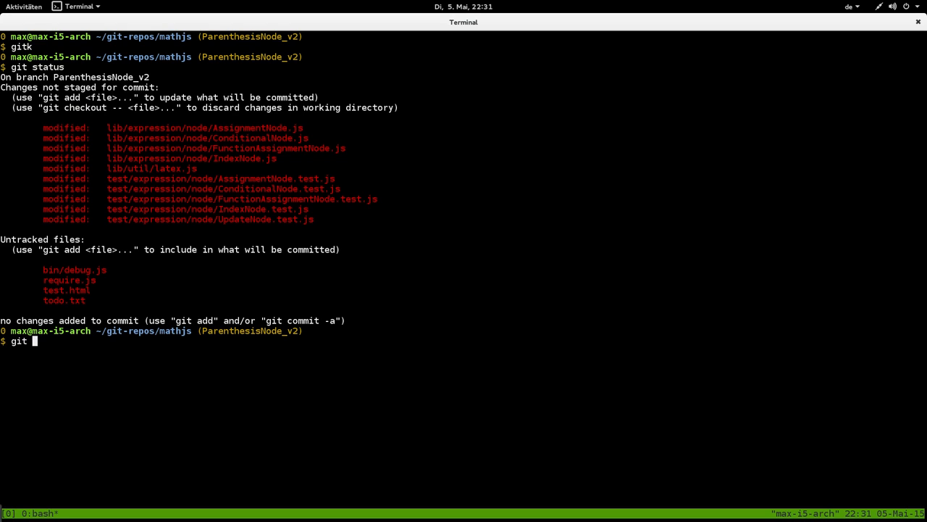
text(stash)
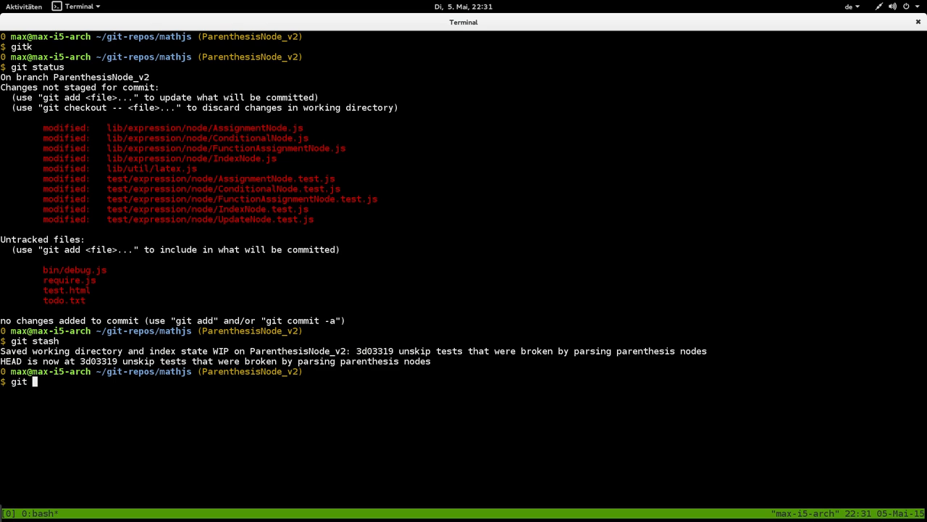
text(status)
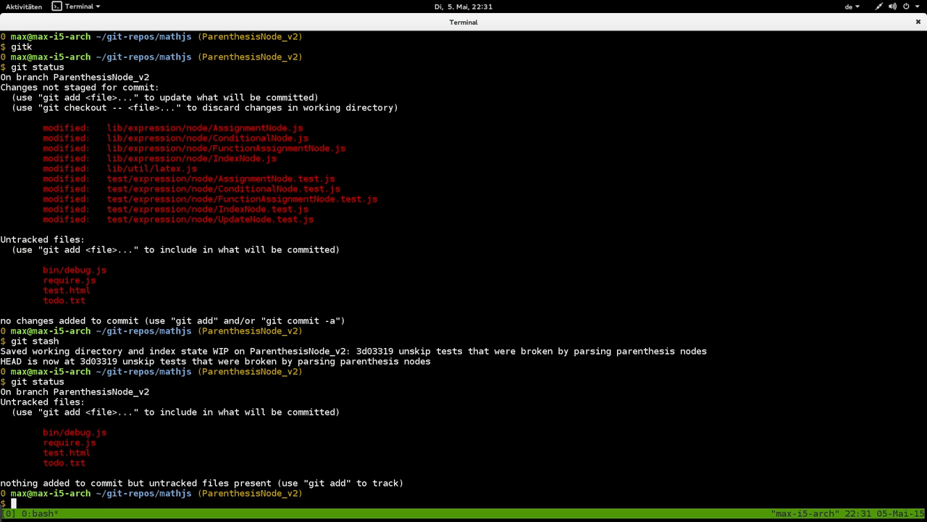
text(git stash list)
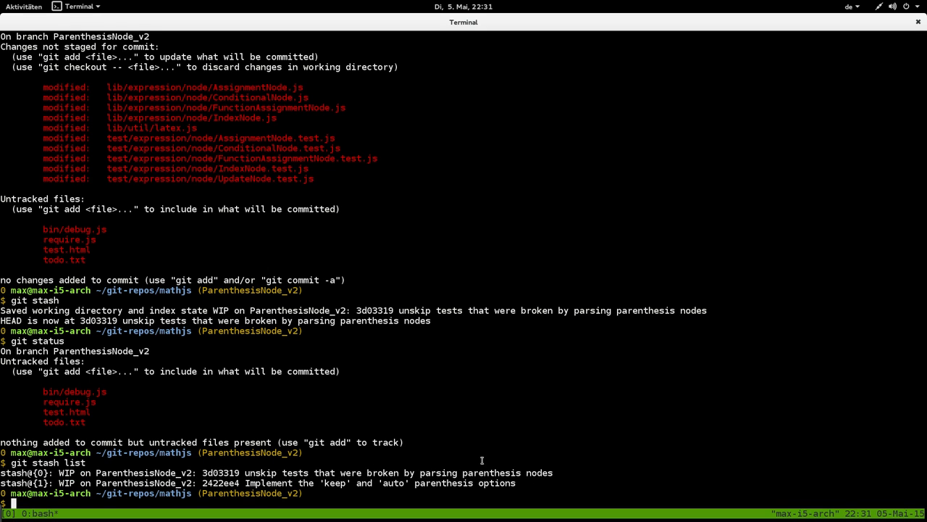
mouse_move(490, 417)
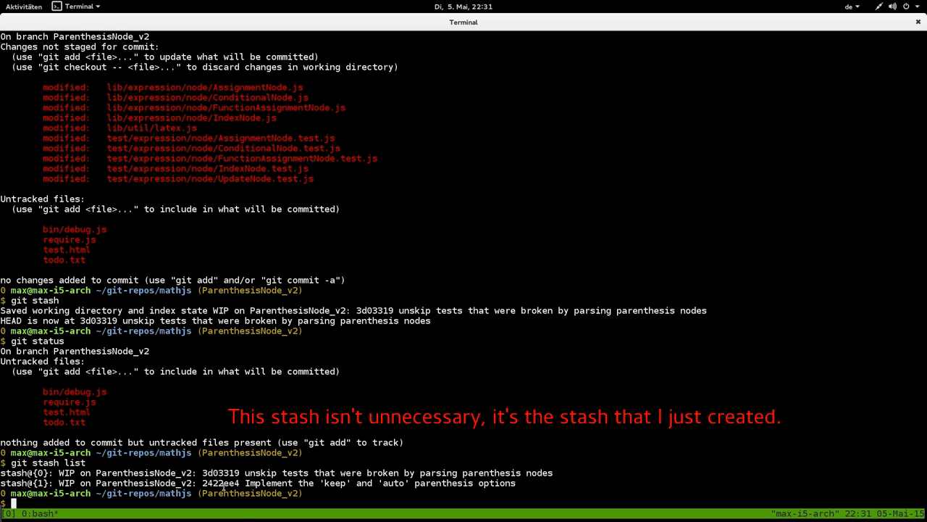
text(clear)
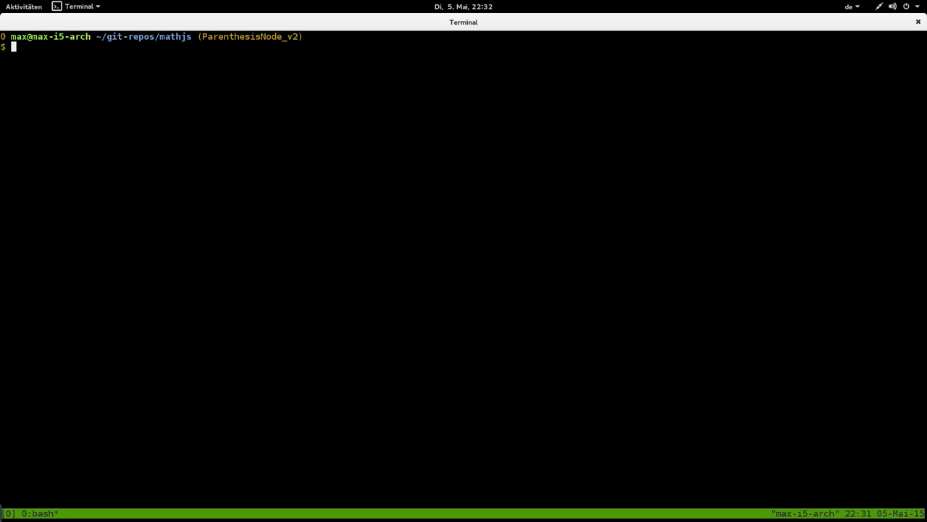
Start git rebase -i v2 so the eight-commit todo list appears in Vim.
text(git)
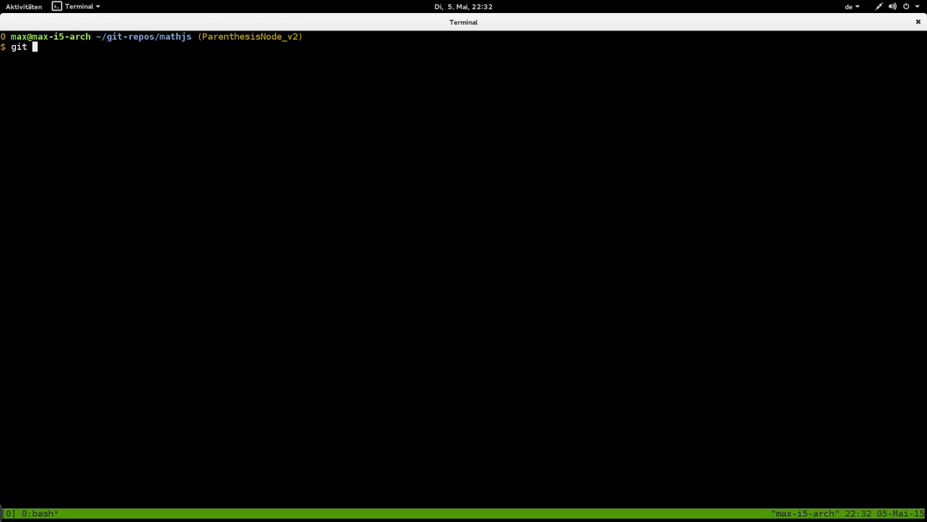
text(rebase -i)
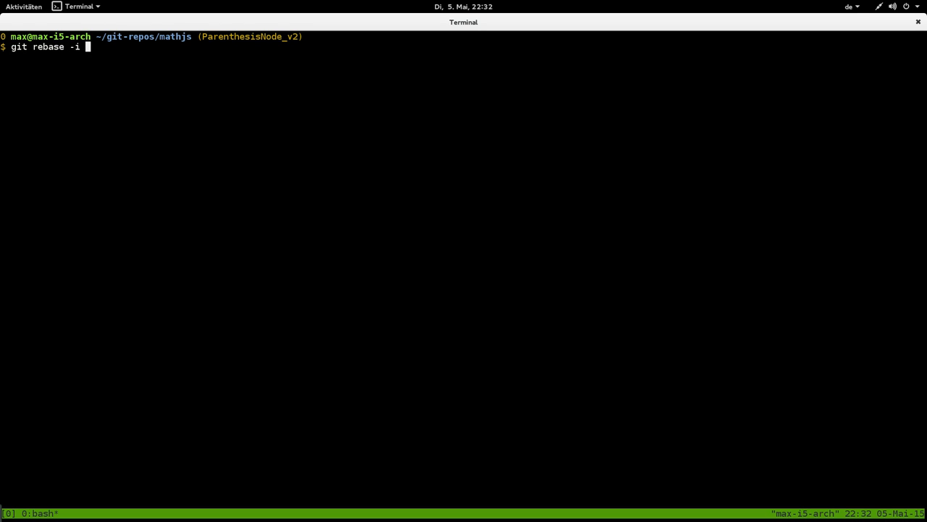
text(v)
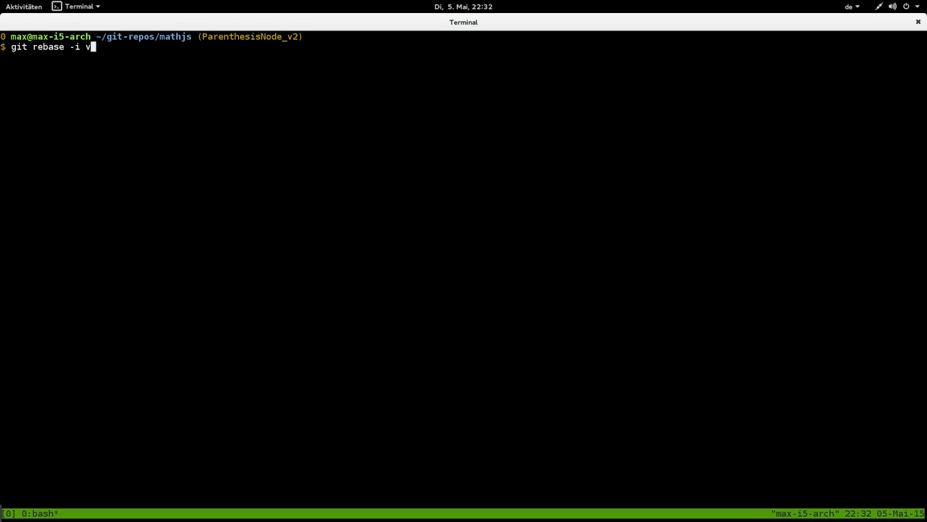
text(2)
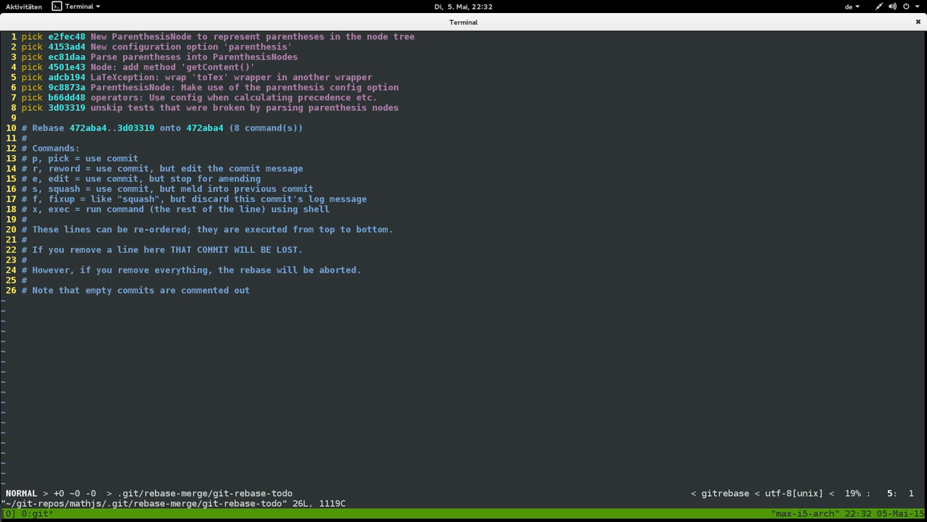
Comment out the LaTeXception pick line in the rebase todo, then save and quit Vim.
key(i)
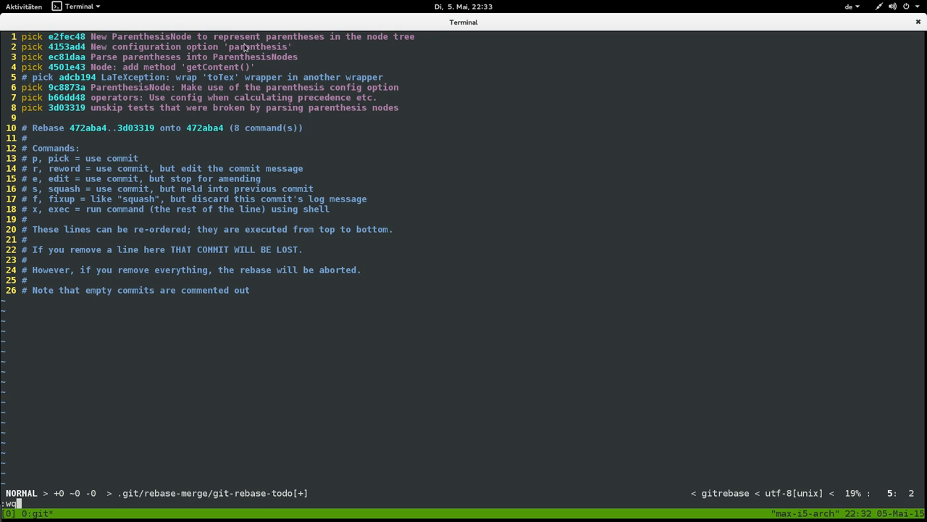
mouse_move(186, 45)
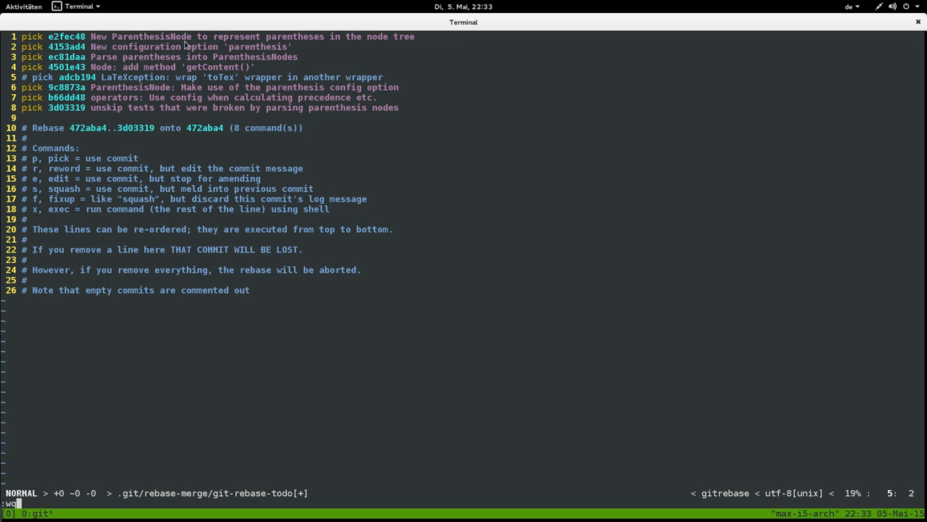
mouse_move(60, 55)
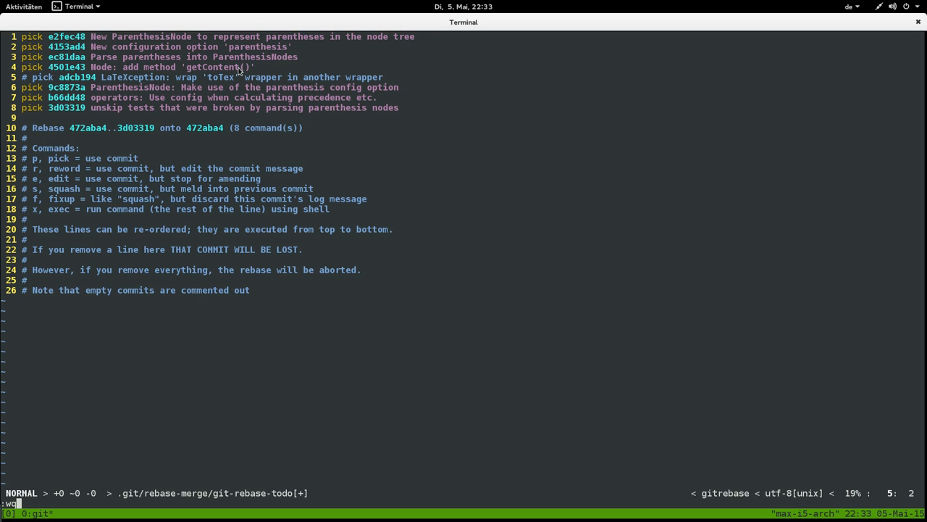
mouse_move(125, 56)
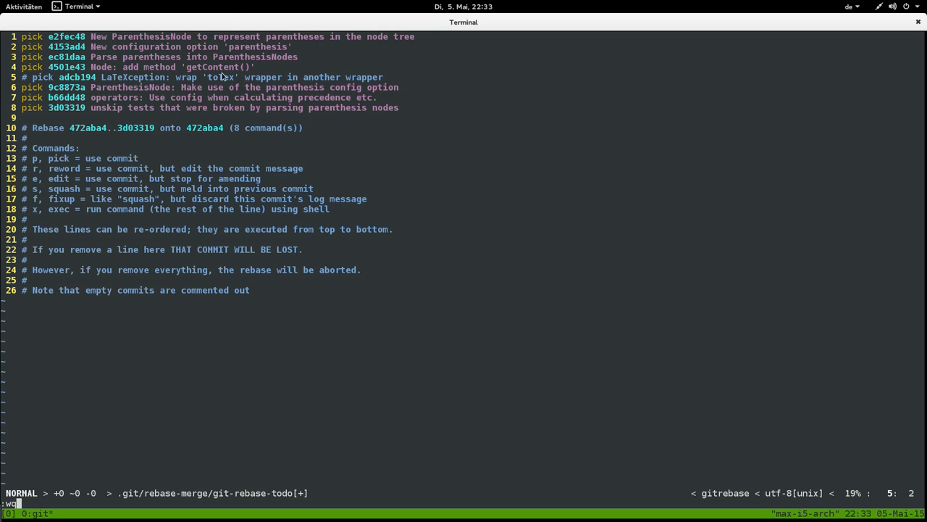
mouse_move(220, 78)
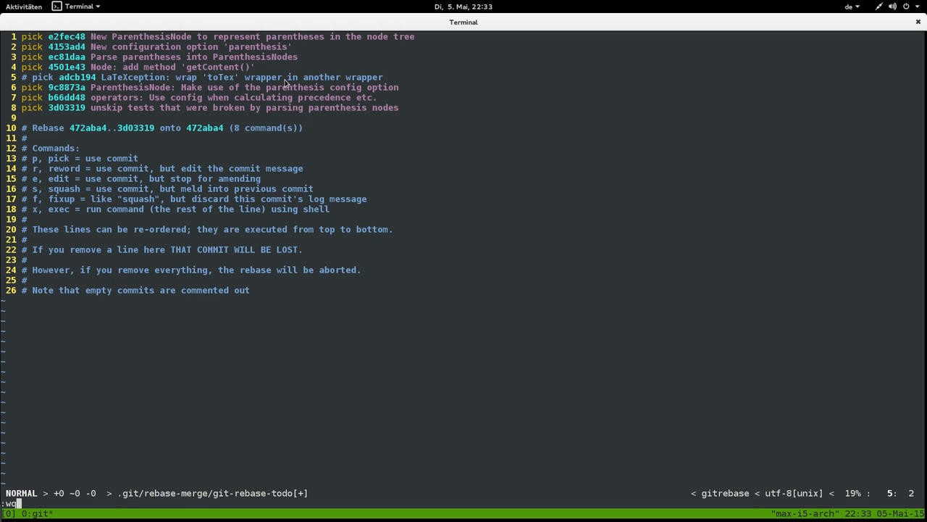
mouse_move(204, 81)
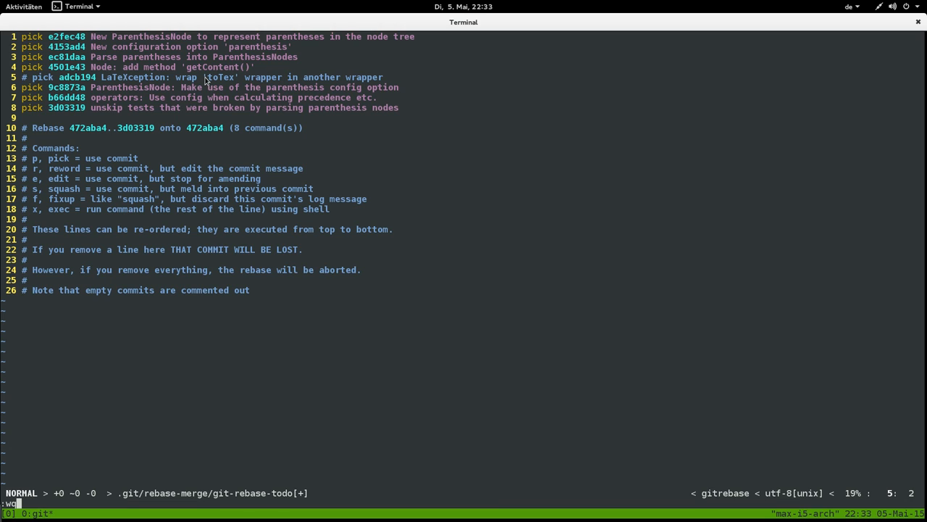
mouse_move(191, 75)
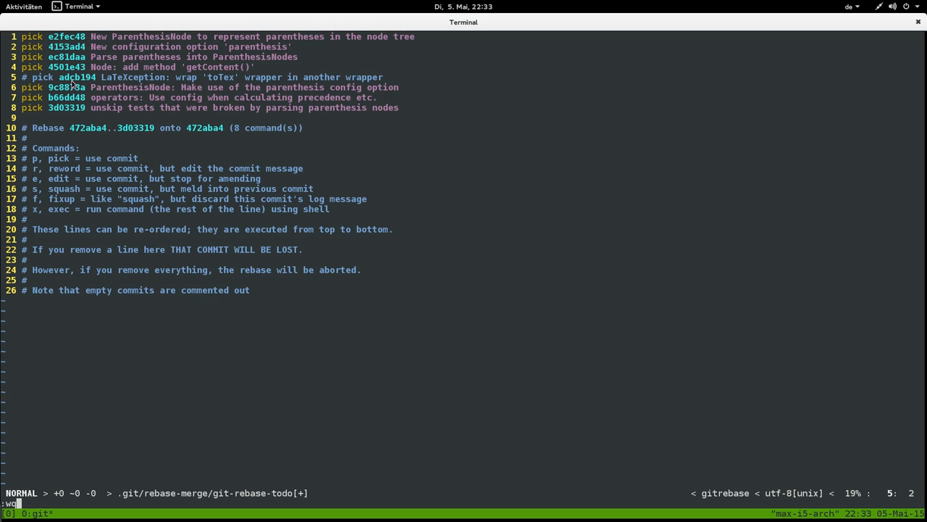
mouse_move(61, 94)
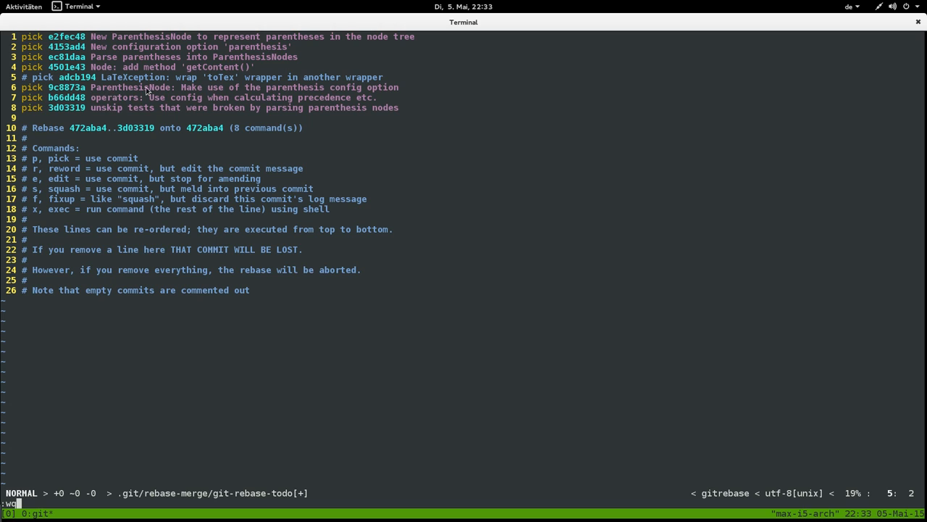
mouse_move(215, 86)
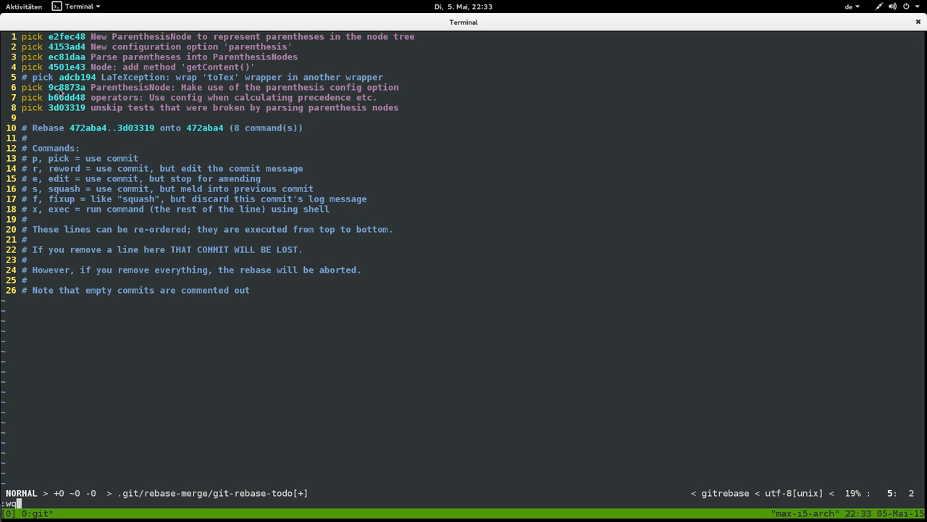
mouse_move(133, 92)
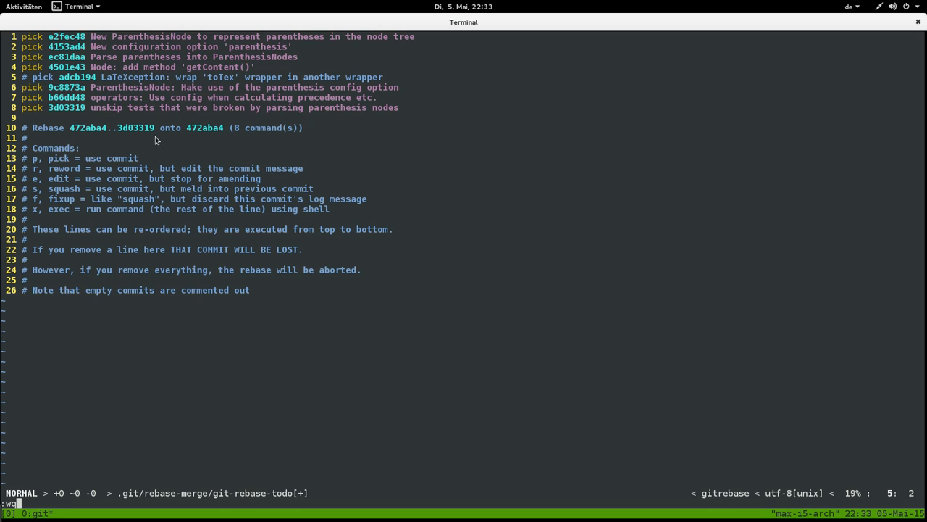
mouse_move(26, 174)
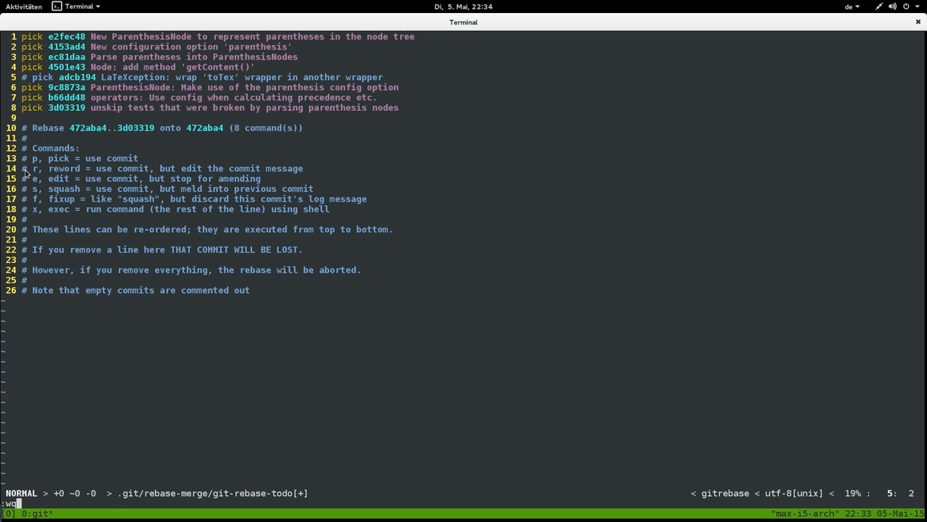
mouse_move(52, 171)
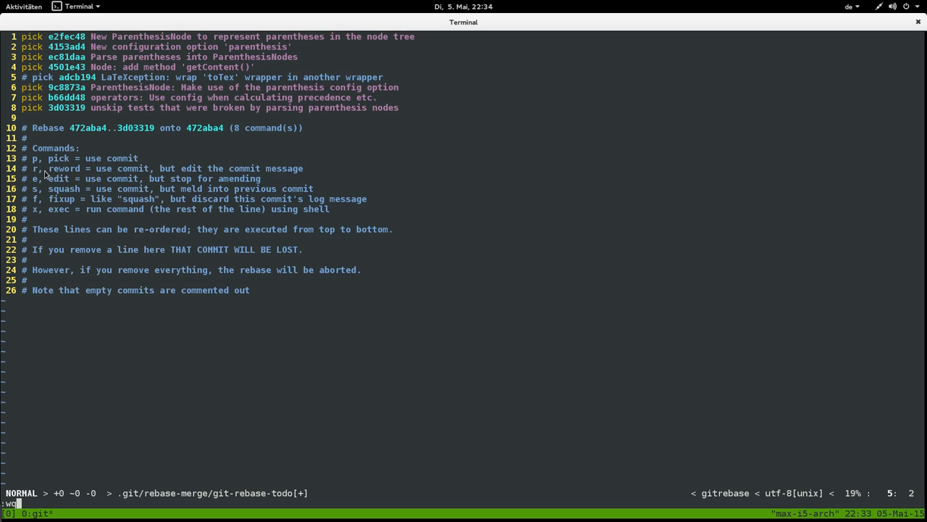
mouse_move(34, 188)
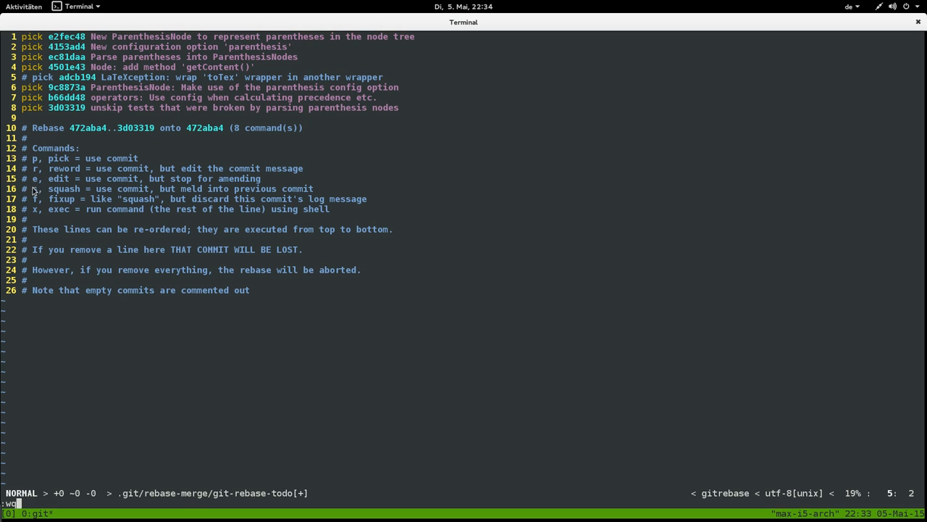
mouse_move(45, 181)
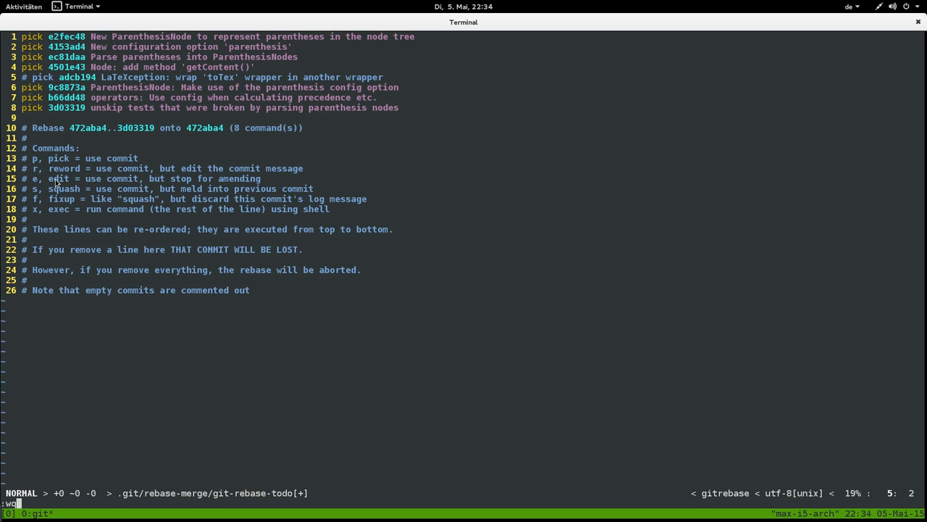
mouse_move(69, 194)
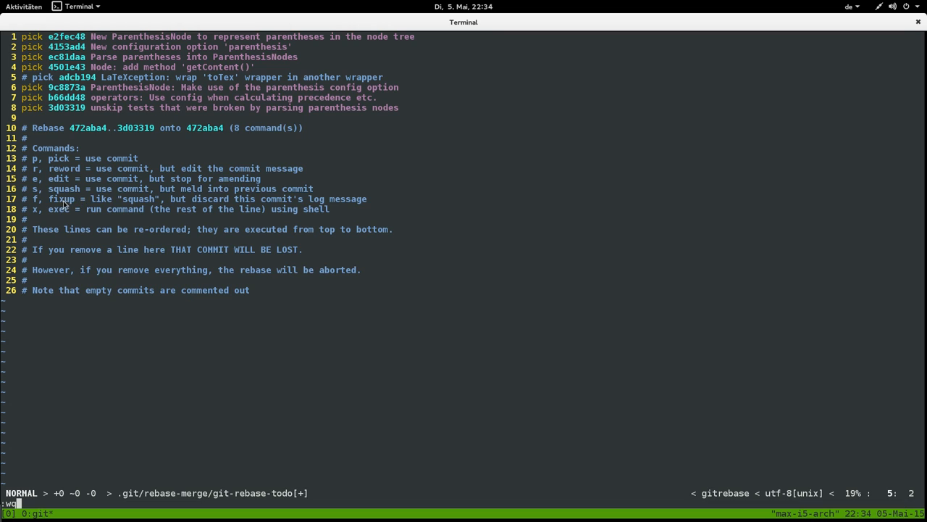
mouse_move(50, 202)
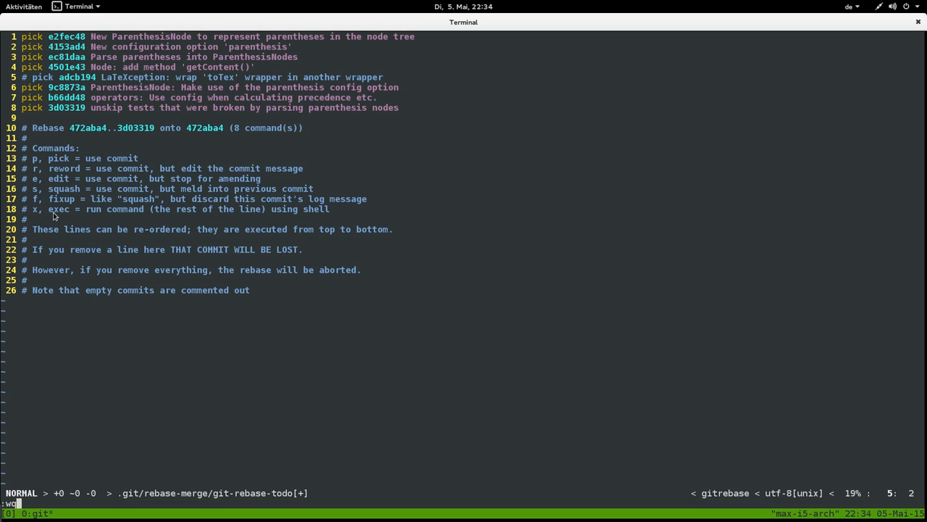
mouse_move(121, 260)
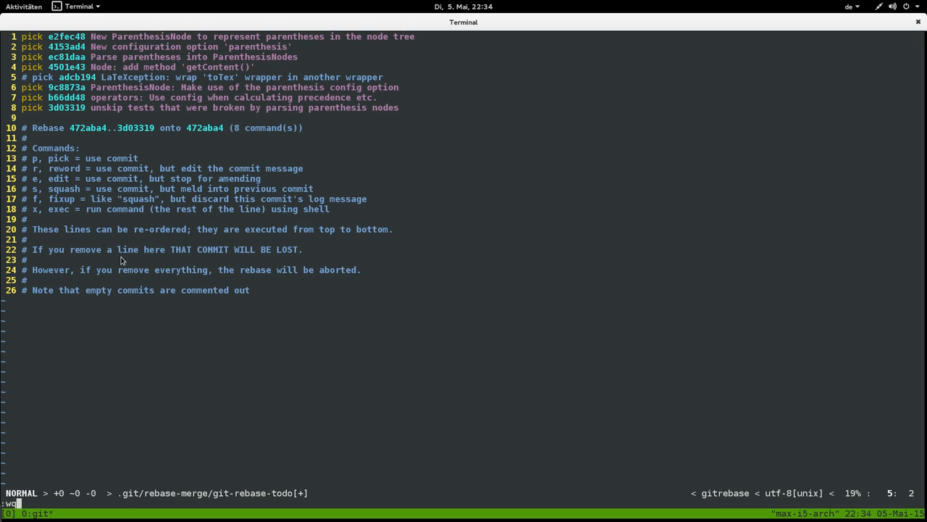
mouse_move(52, 219)
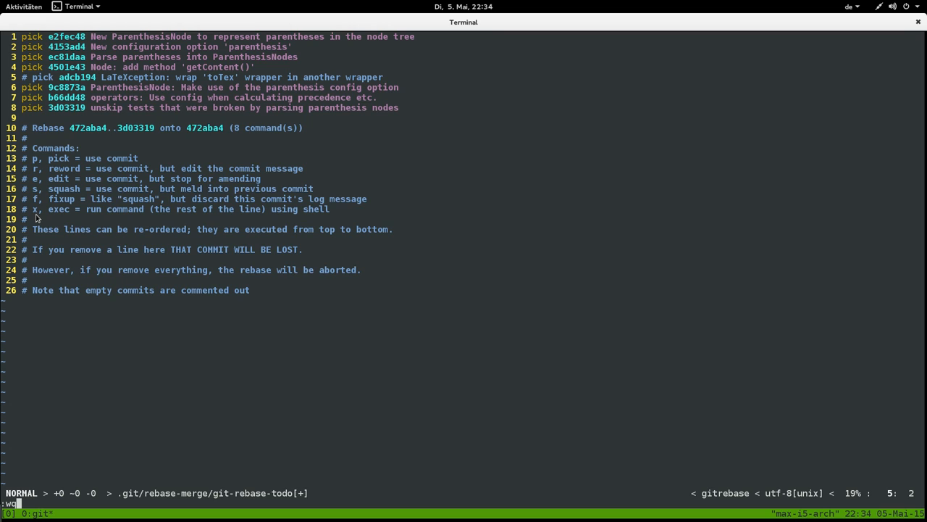
mouse_move(31, 256)
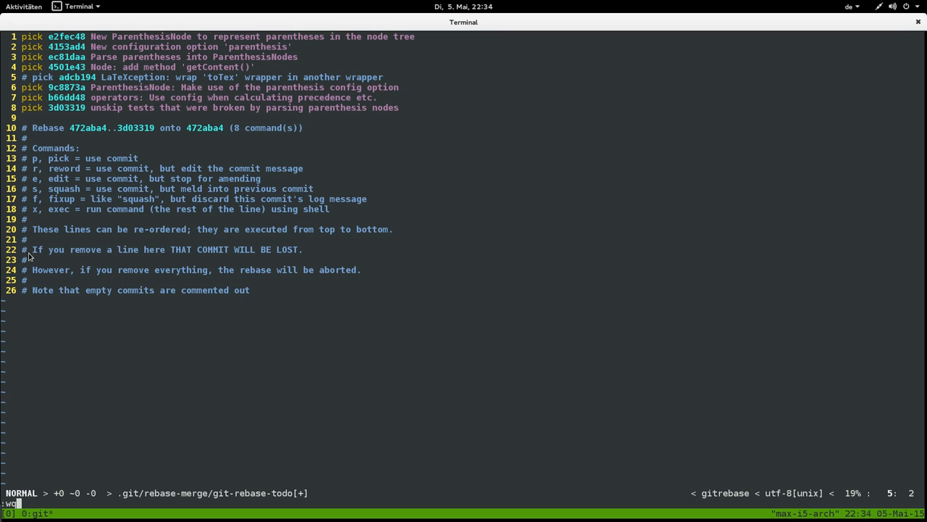
mouse_move(93, 230)
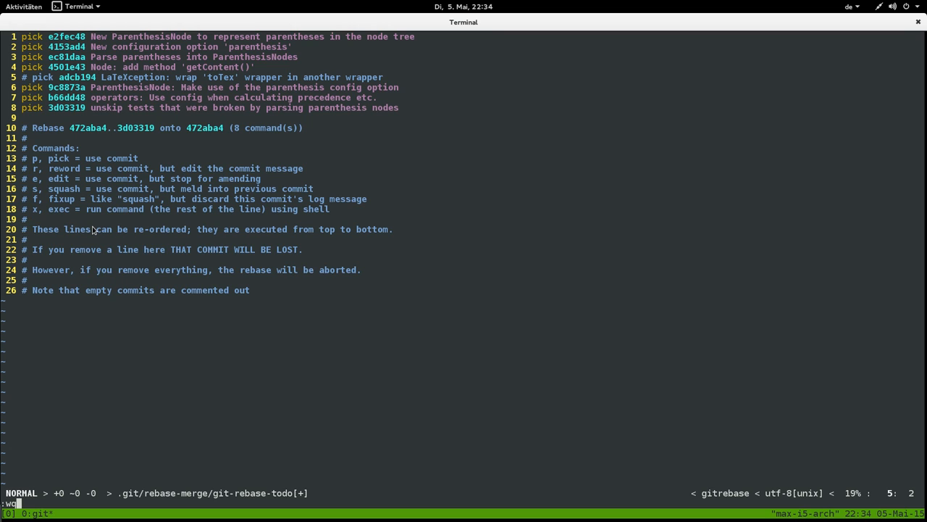
mouse_move(316, 283)
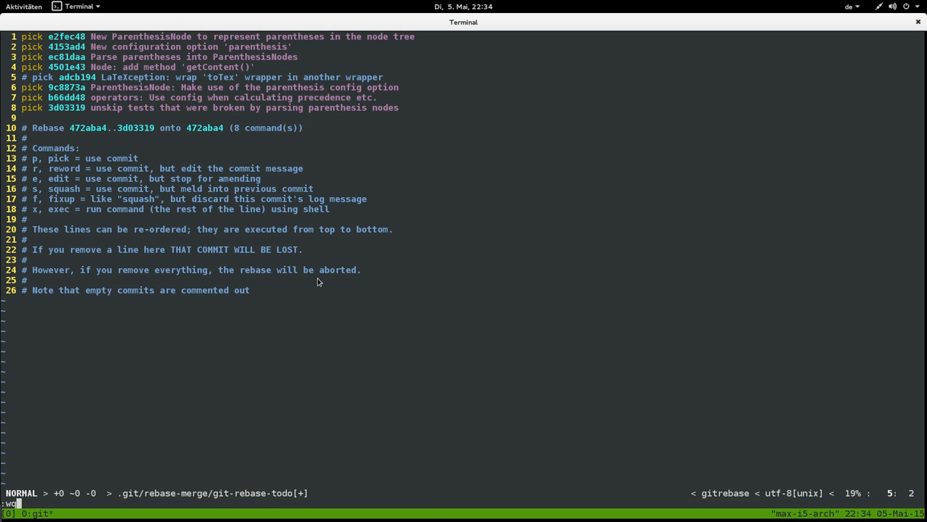
mouse_move(119, 271)
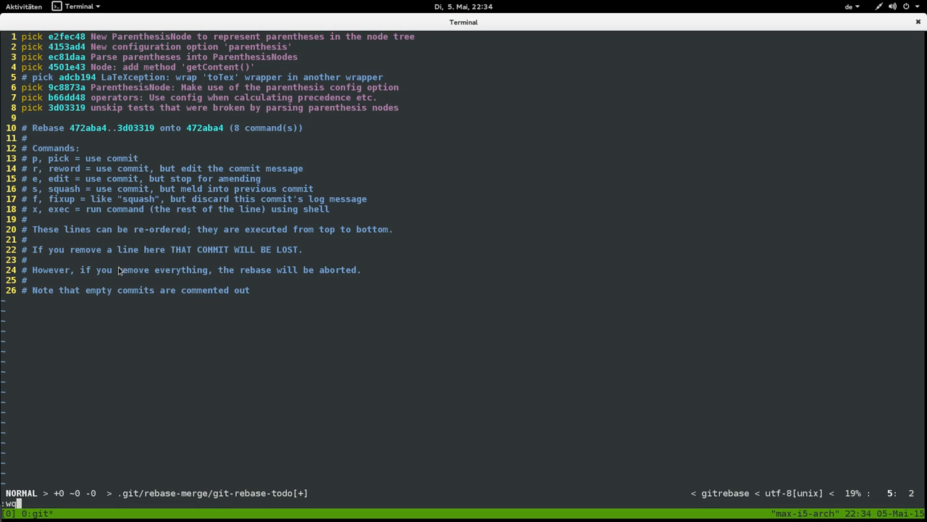
mouse_move(170, 110)
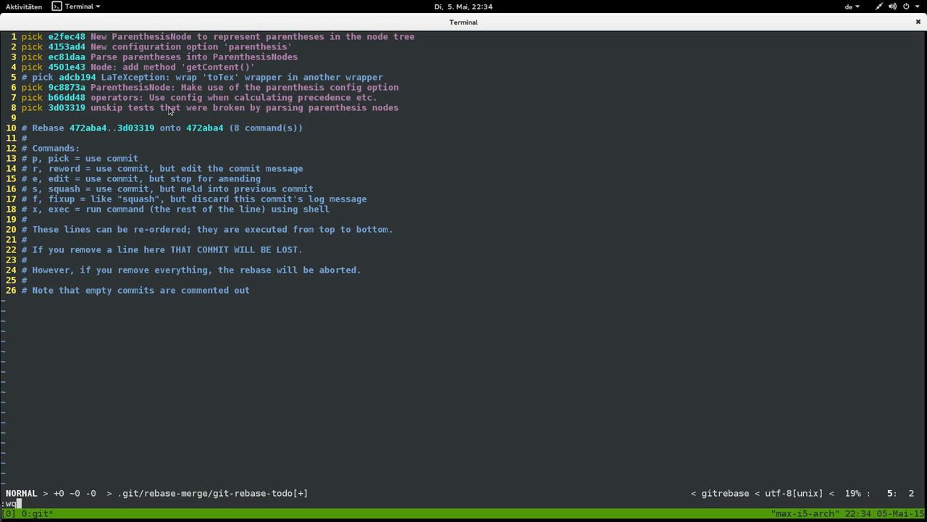
text(j)
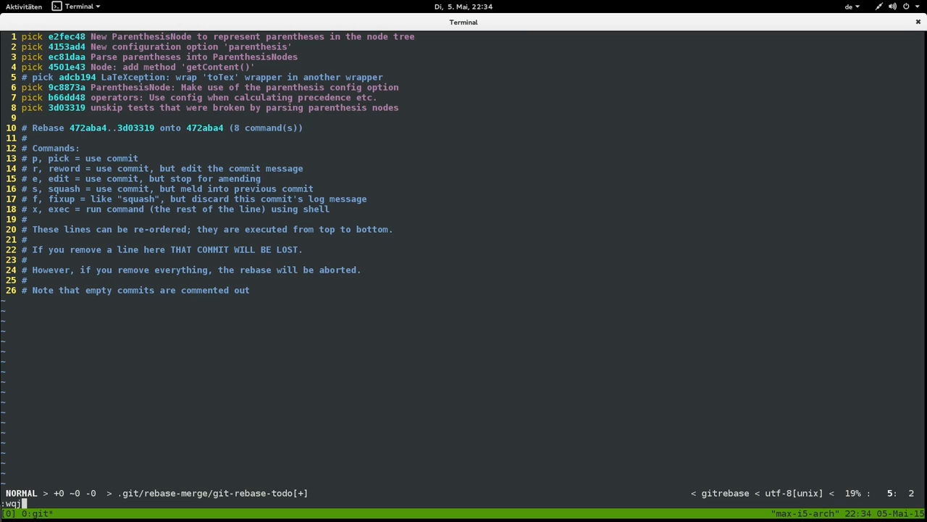
key(BackSpace)
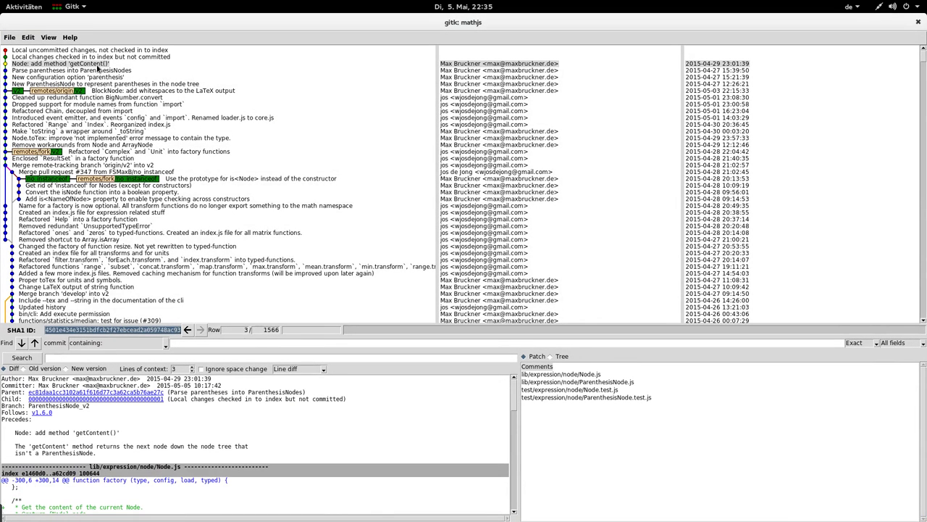
mouse_move(87, 68)
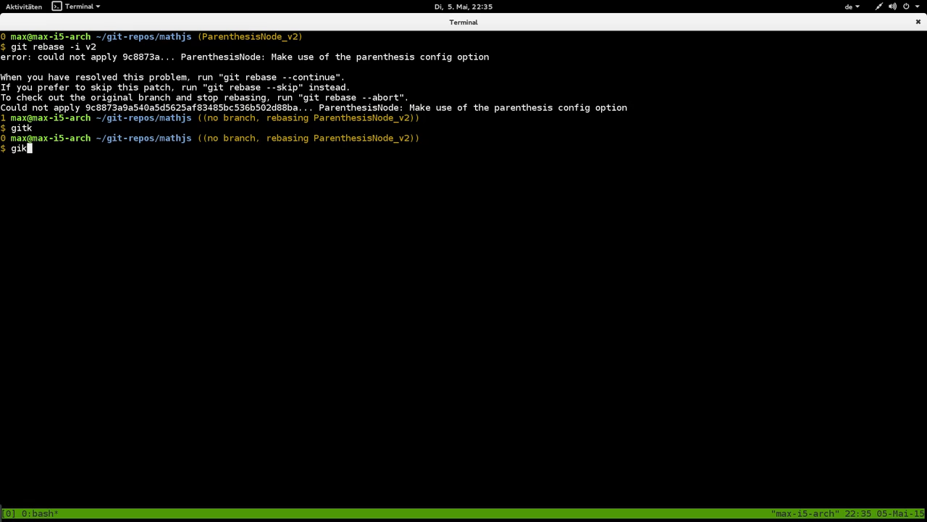
Show the conflicted ParenthesisNode.js in git status and confirm merge.tool is vimdiff via git config --global.
key(BackSpace)
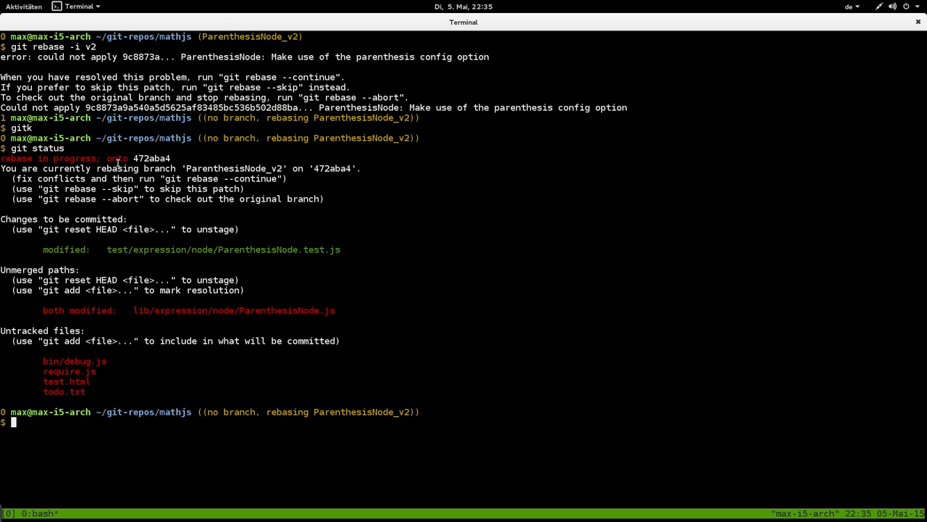
mouse_move(53, 255)
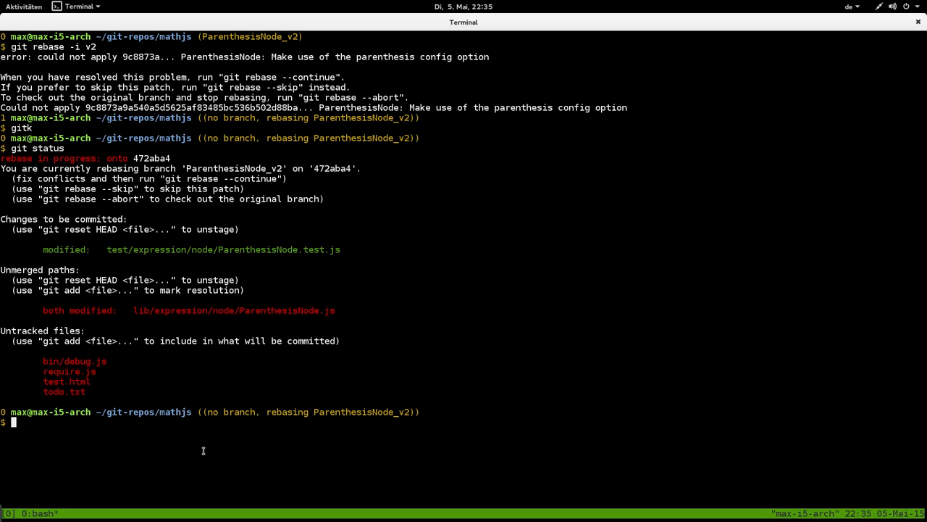
mouse_move(209, 434)
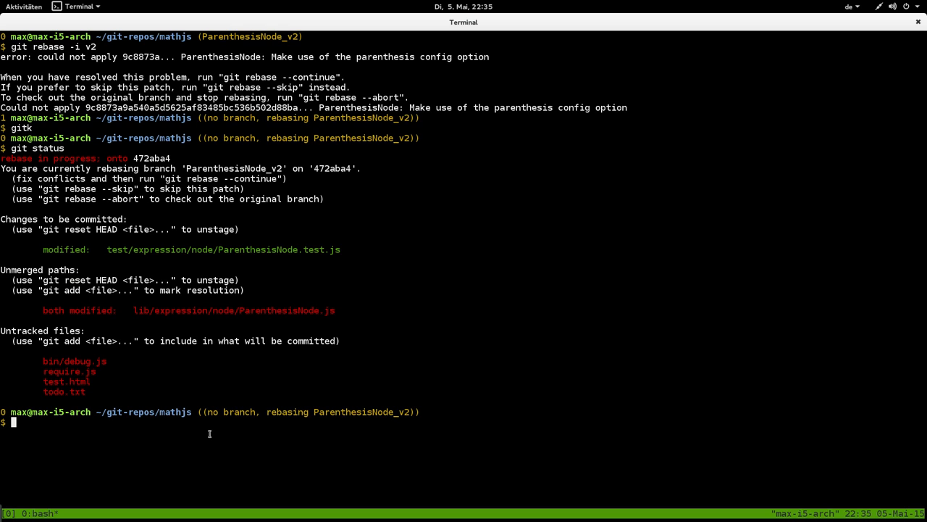
text(git mre)
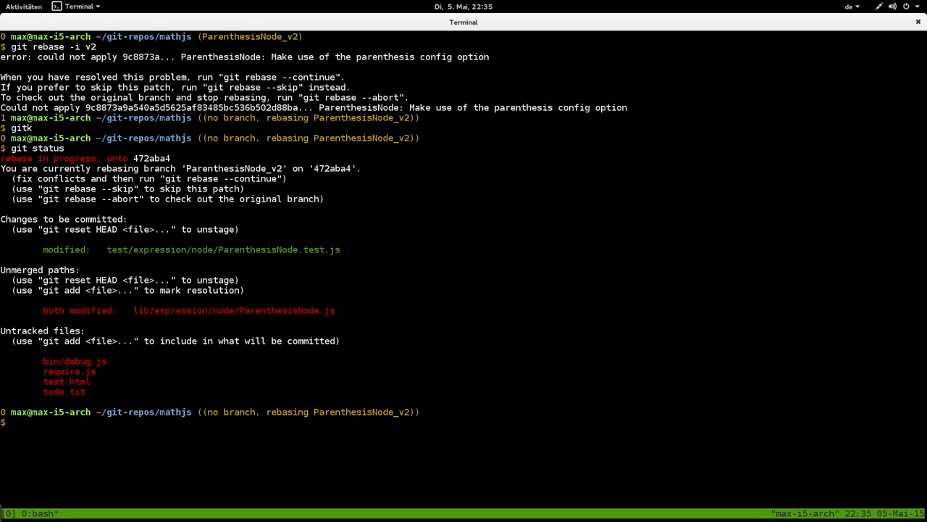
text(git c)
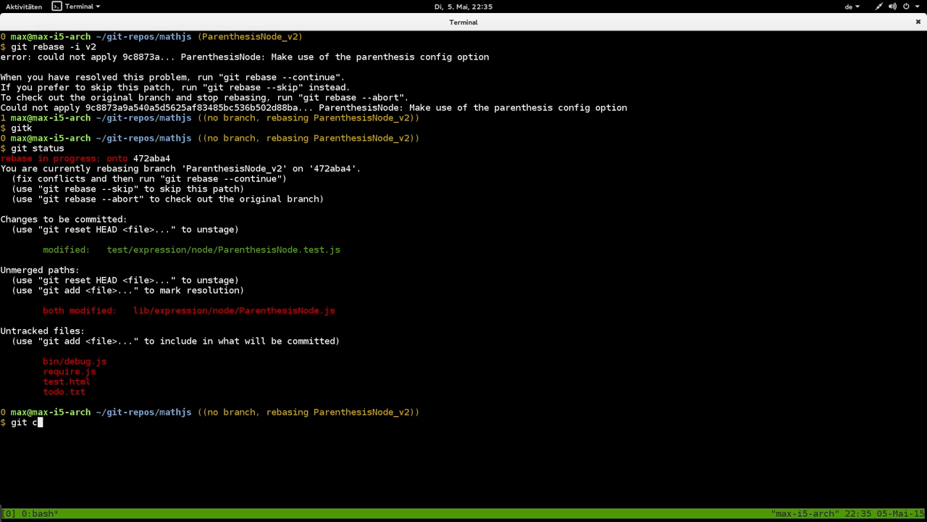
text(onfig --global)
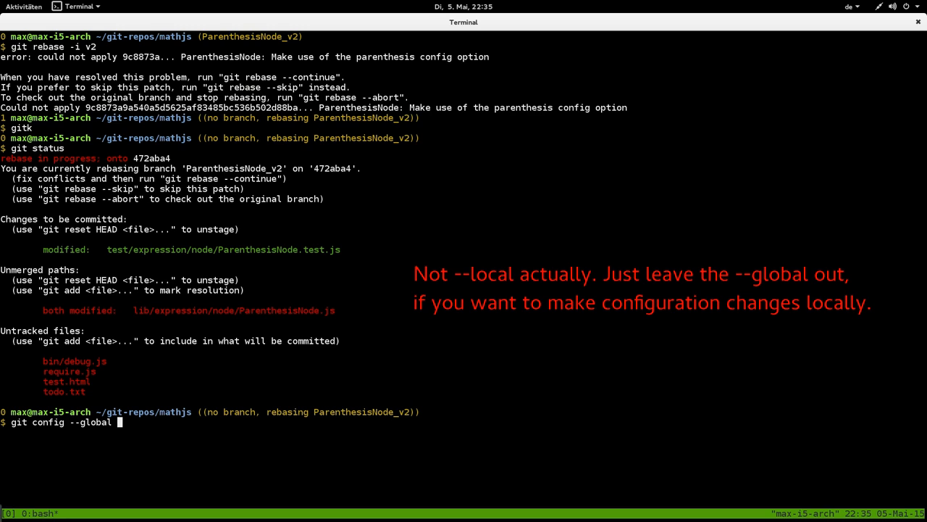
text(merge.tool)
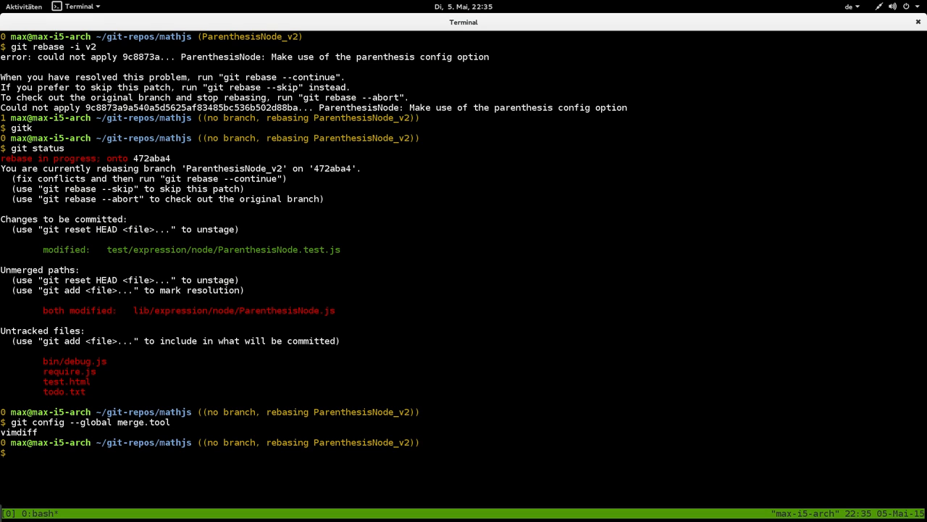
text(git)
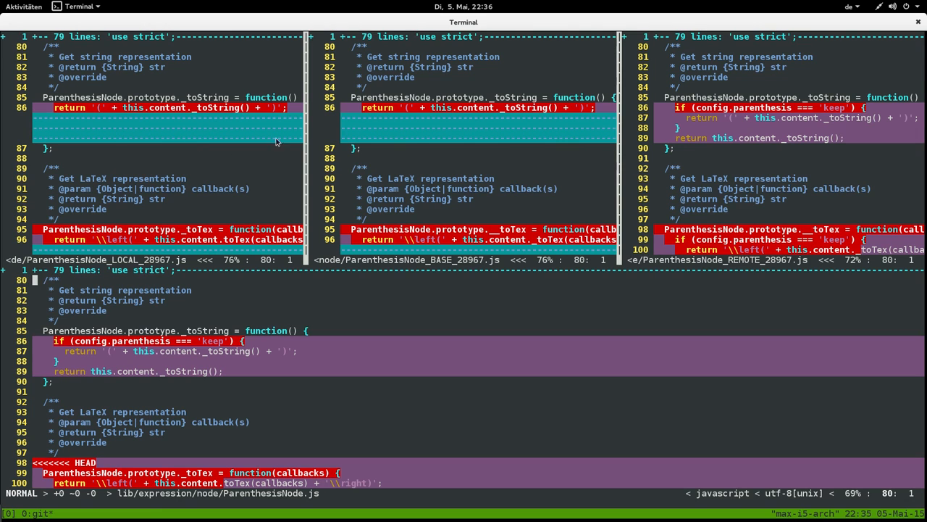
mouse_move(414, 113)
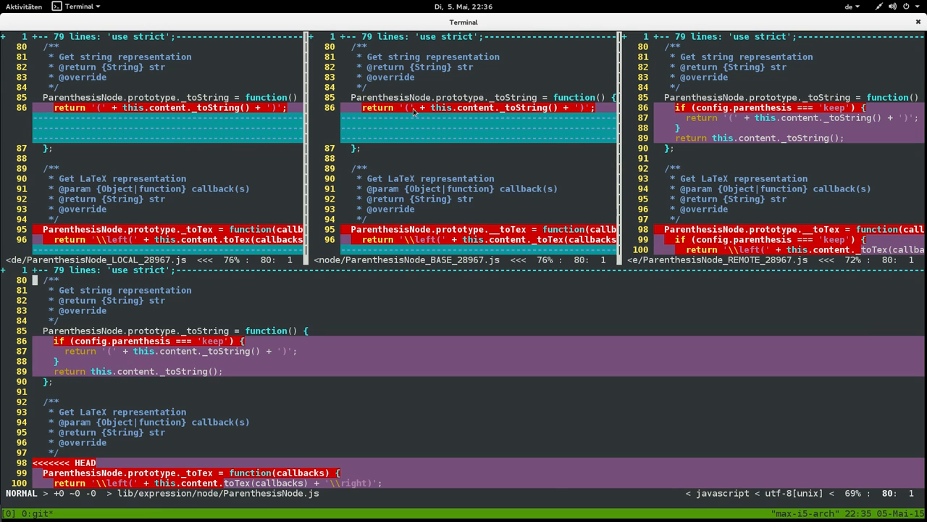
mouse_move(433, 163)
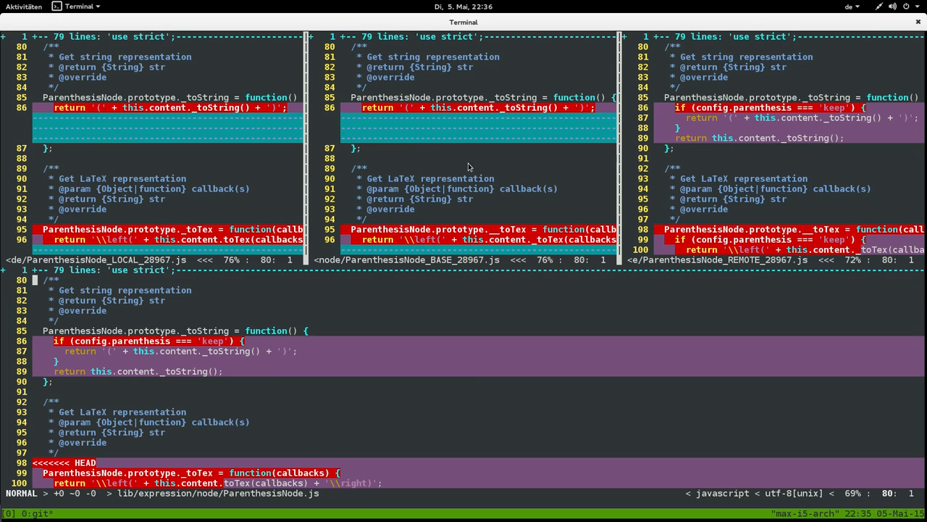
mouse_move(455, 131)
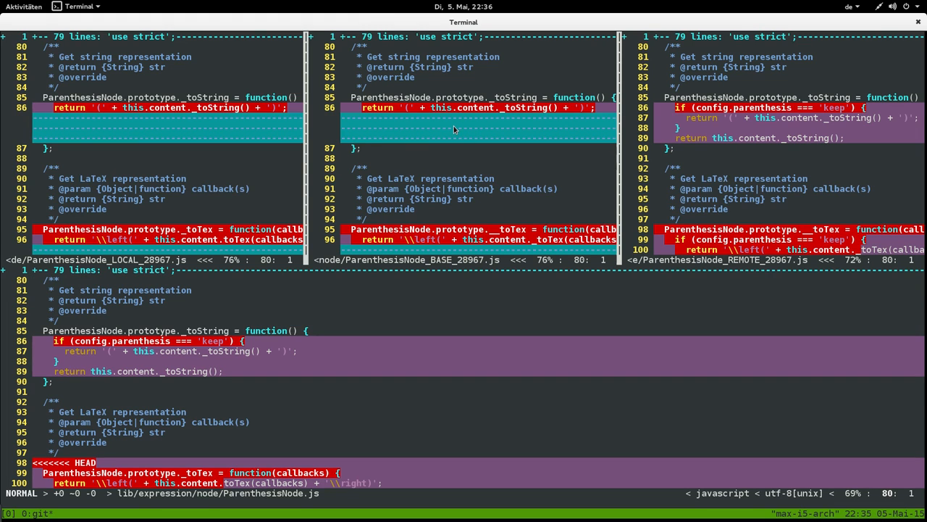
mouse_move(506, 155)
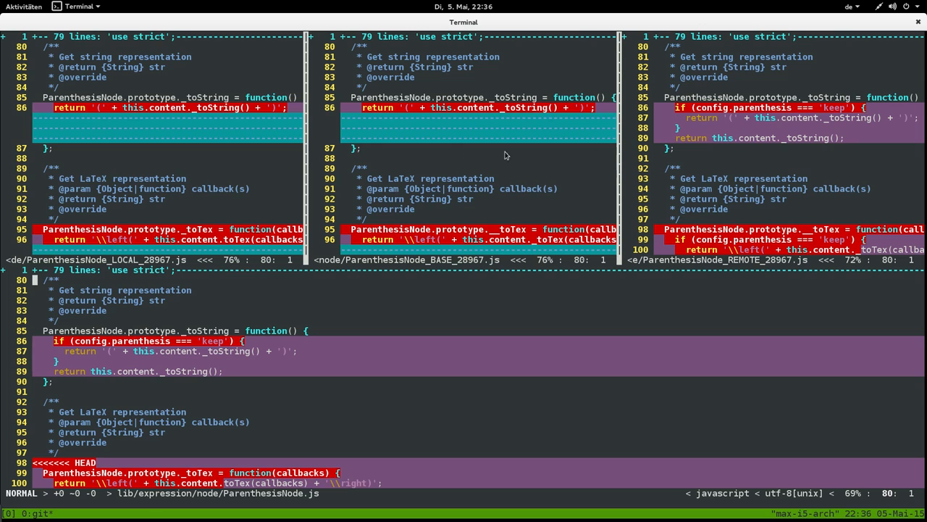
mouse_move(418, 167)
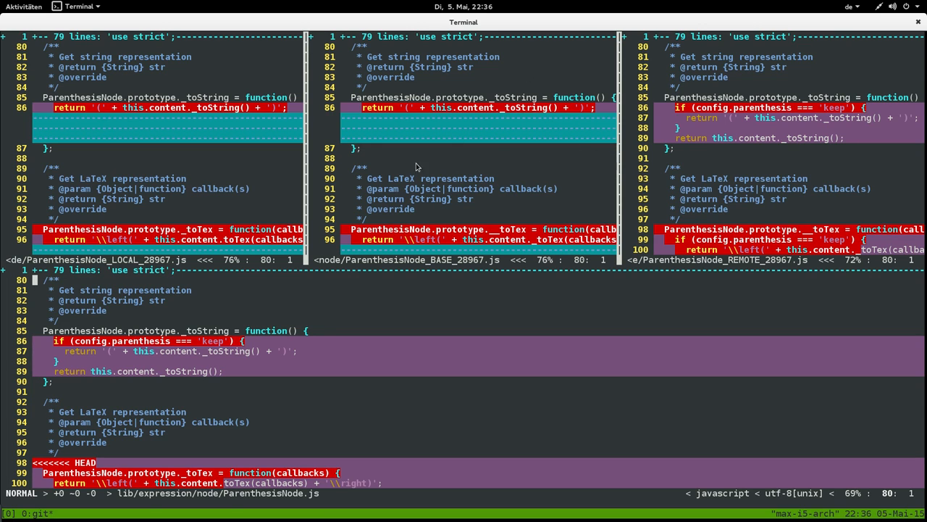
mouse_move(495, 150)
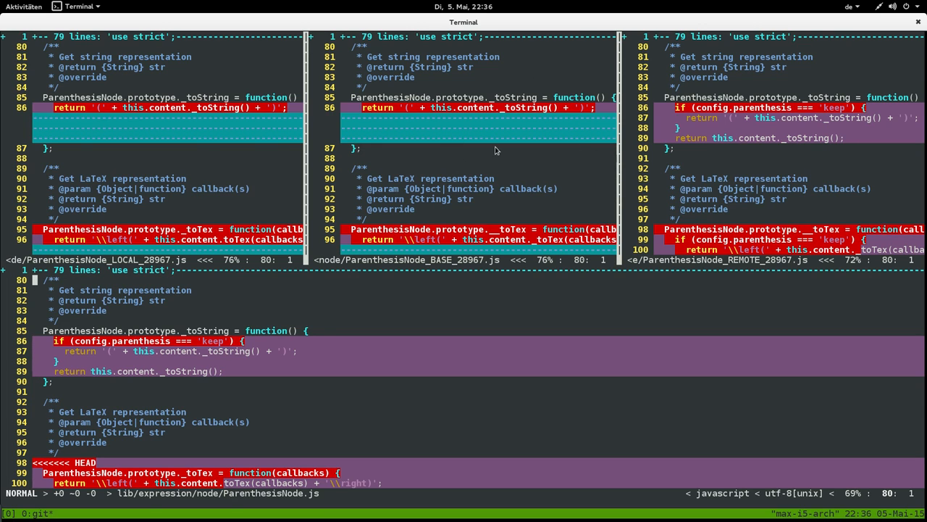
mouse_move(549, 196)
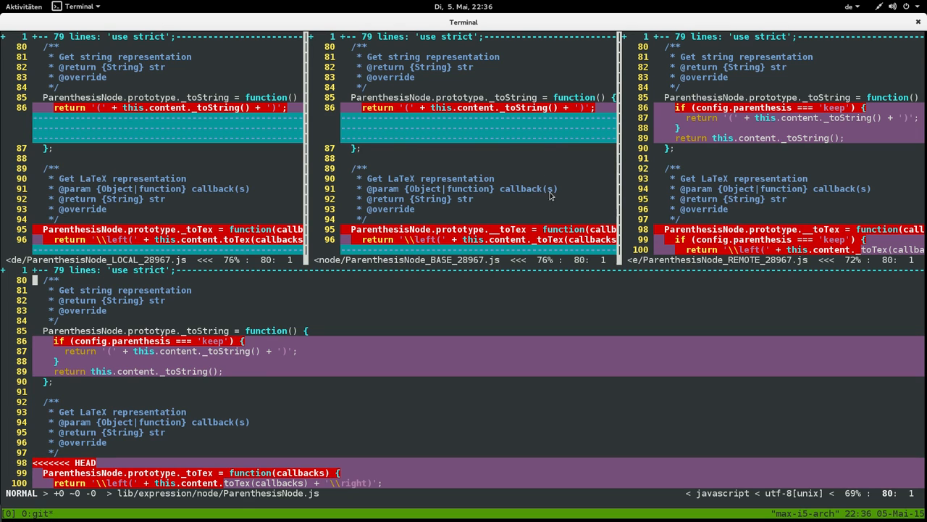
mouse_move(829, 119)
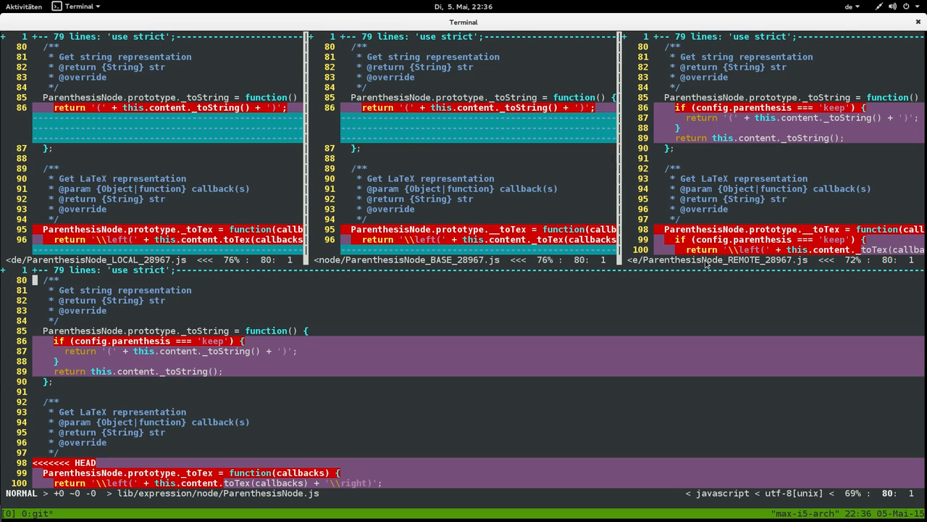
mouse_move(756, 261)
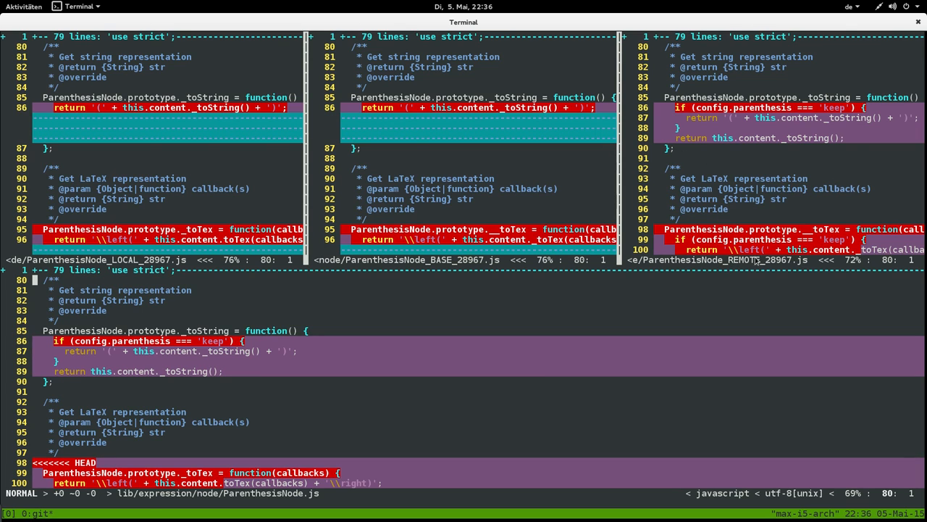
mouse_move(759, 270)
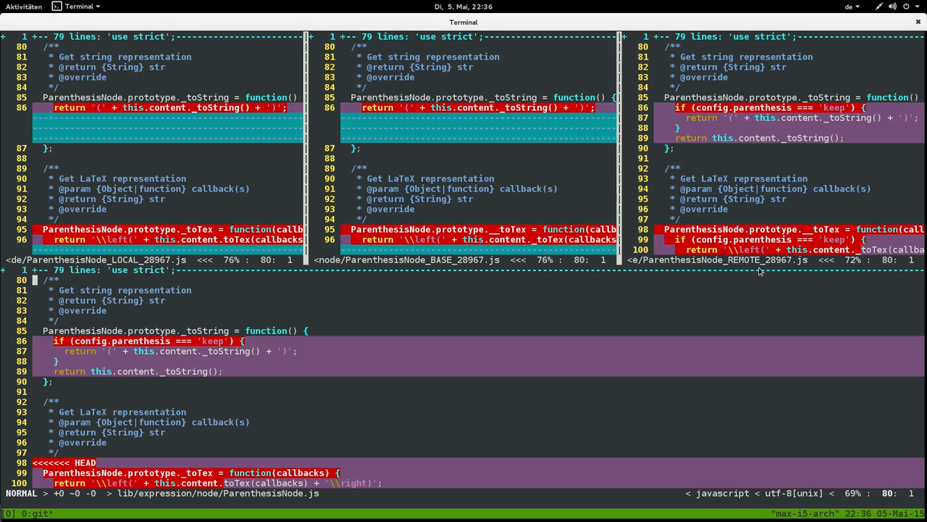
mouse_move(730, 154)
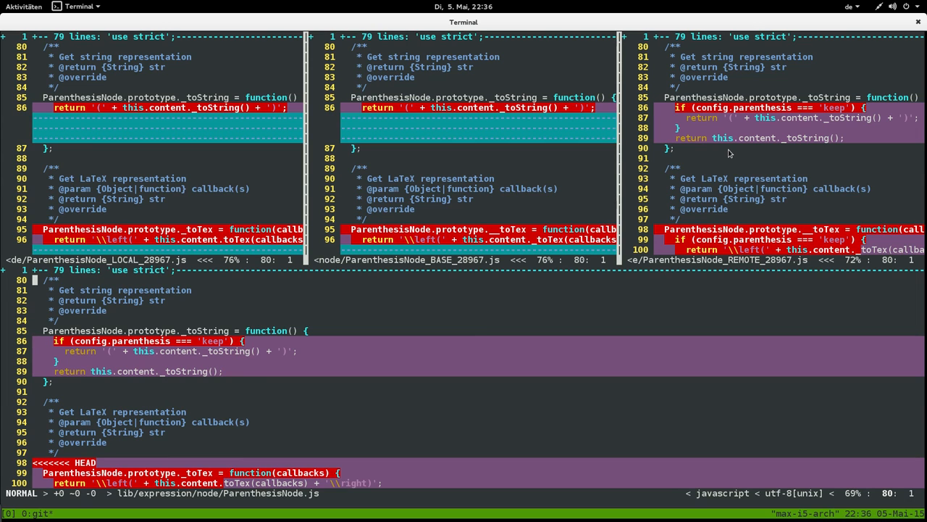
mouse_move(884, 180)
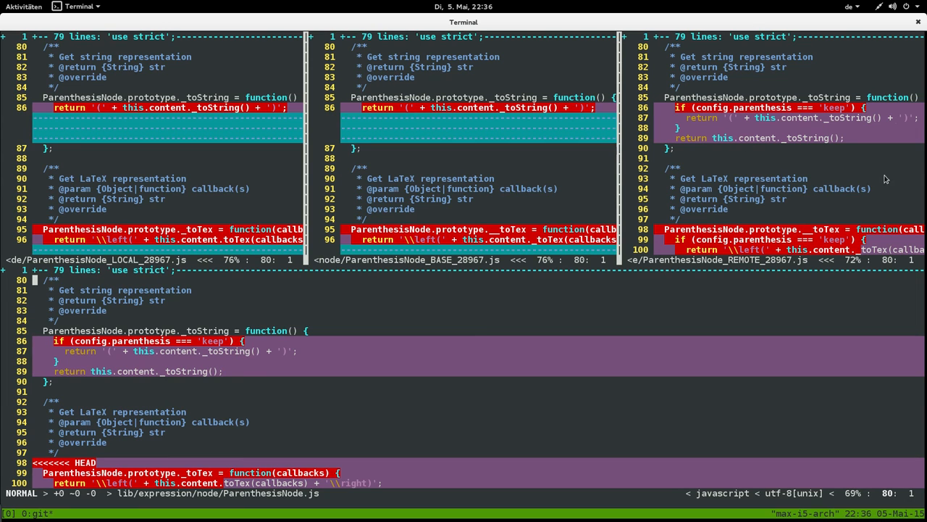
mouse_move(730, 137)
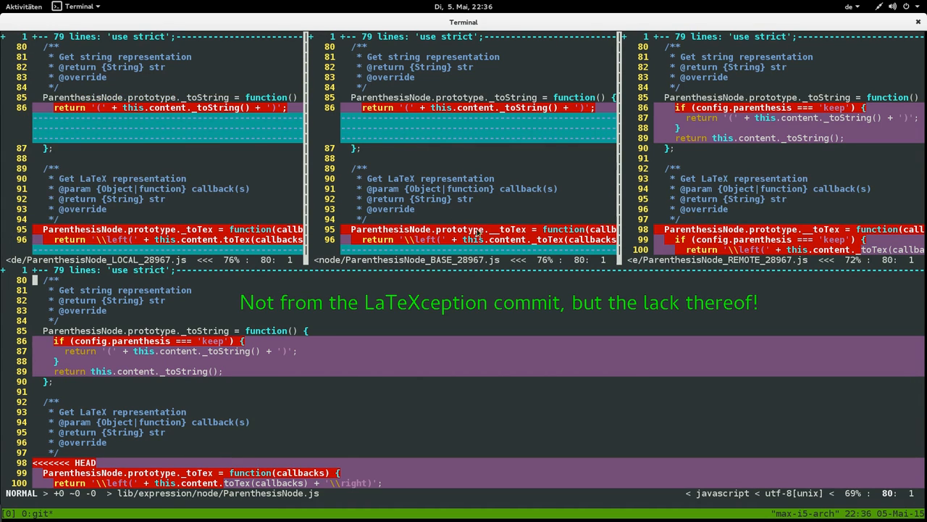
mouse_move(727, 227)
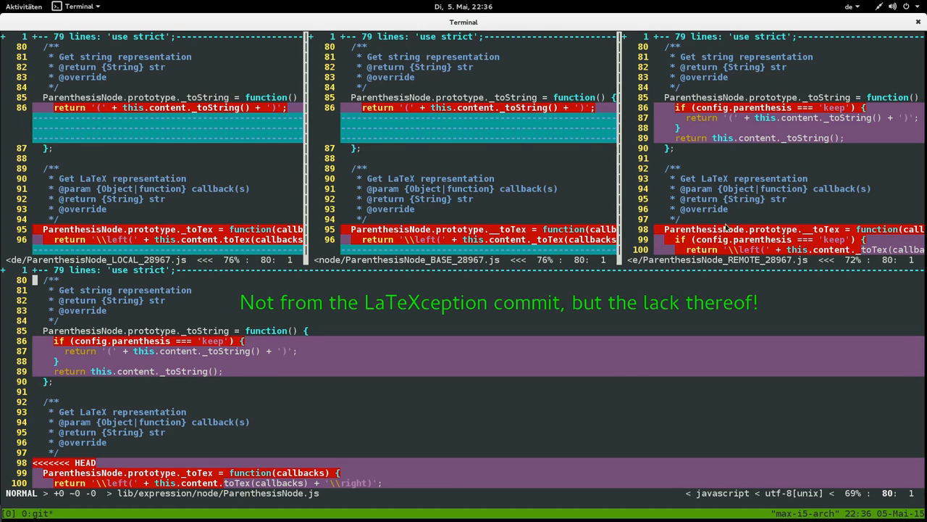
mouse_move(183, 237)
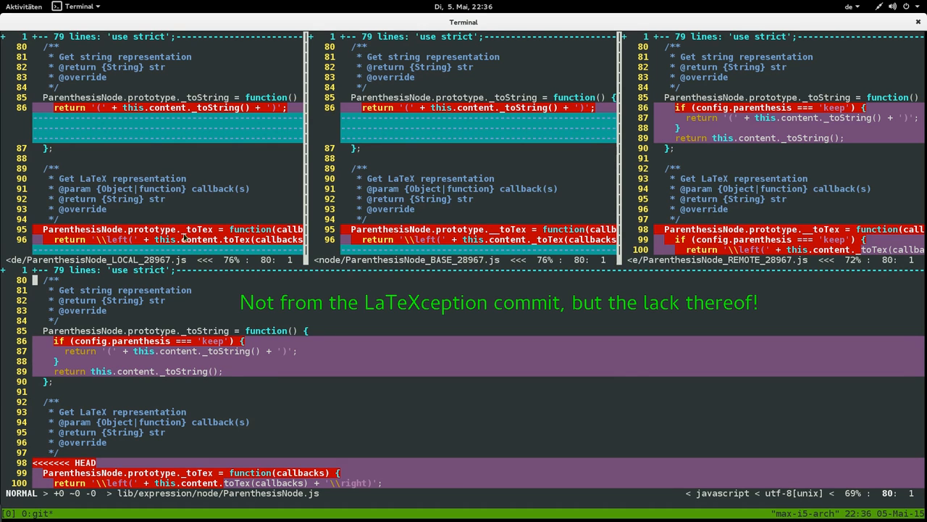
Scroll the vimdiff merge to the conflict markers around the _toTex function in ParenthesisNode.js.
scroll(down, 3)
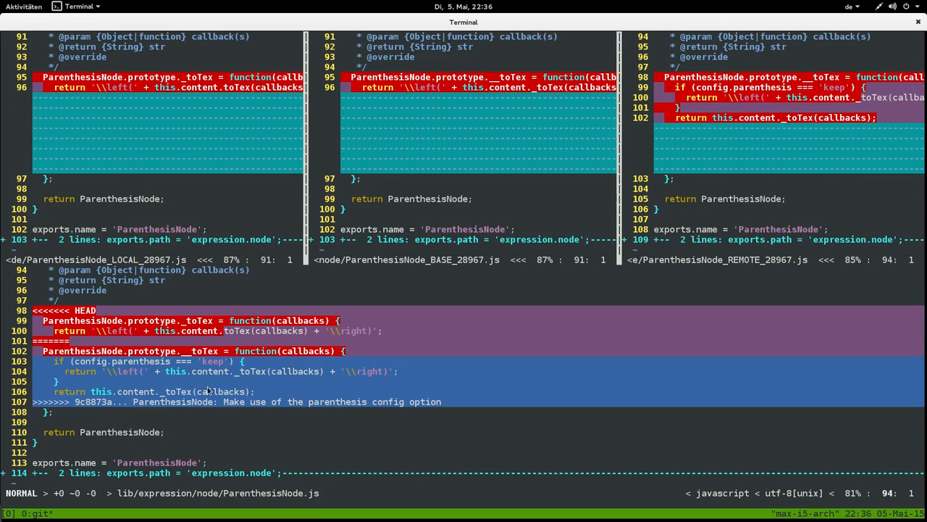
mouse_move(243, 498)
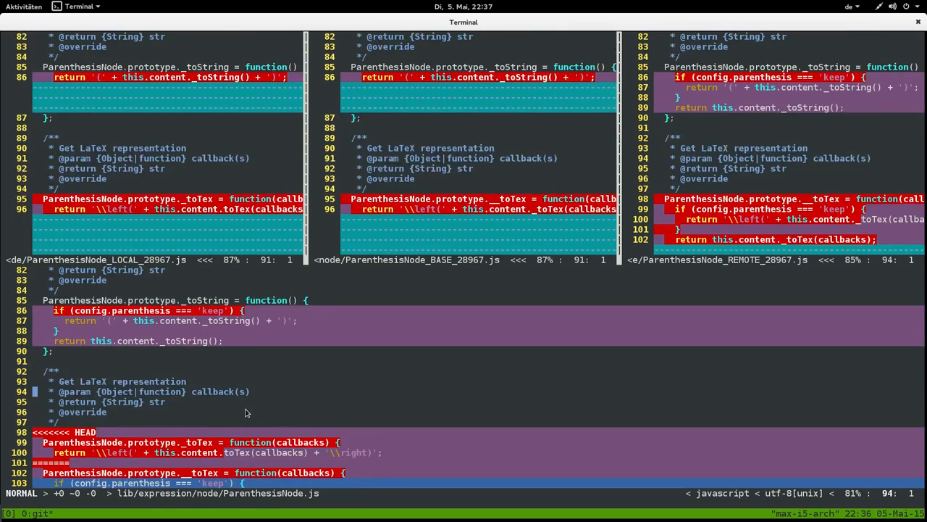
scroll(down, 3)
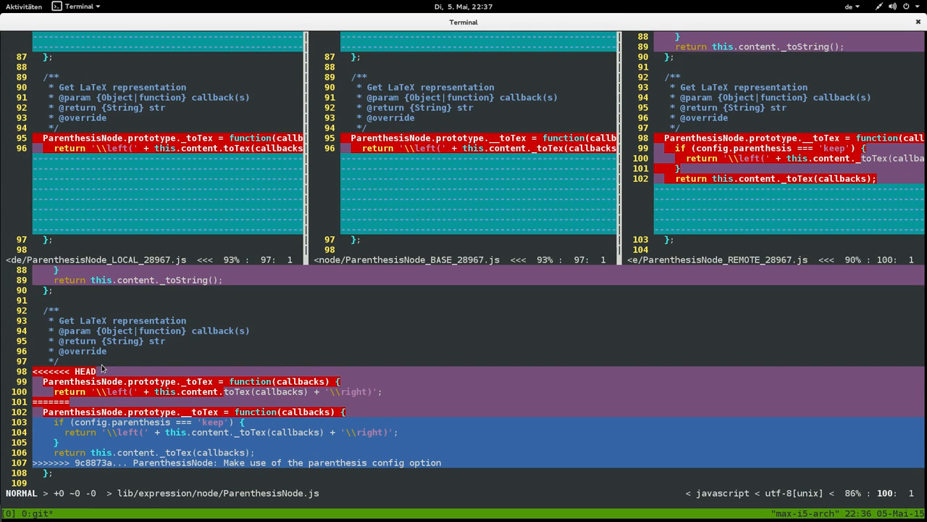
scroll(down, 3)
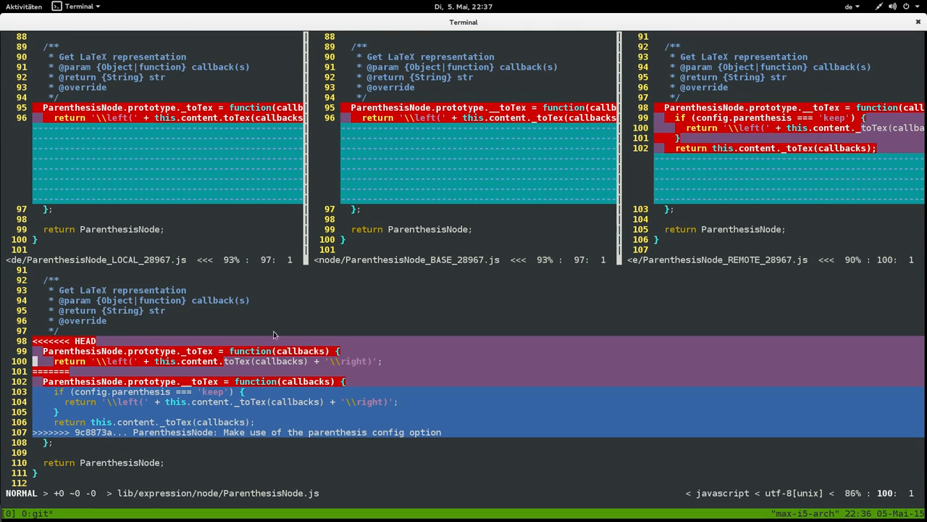
mouse_move(72, 352)
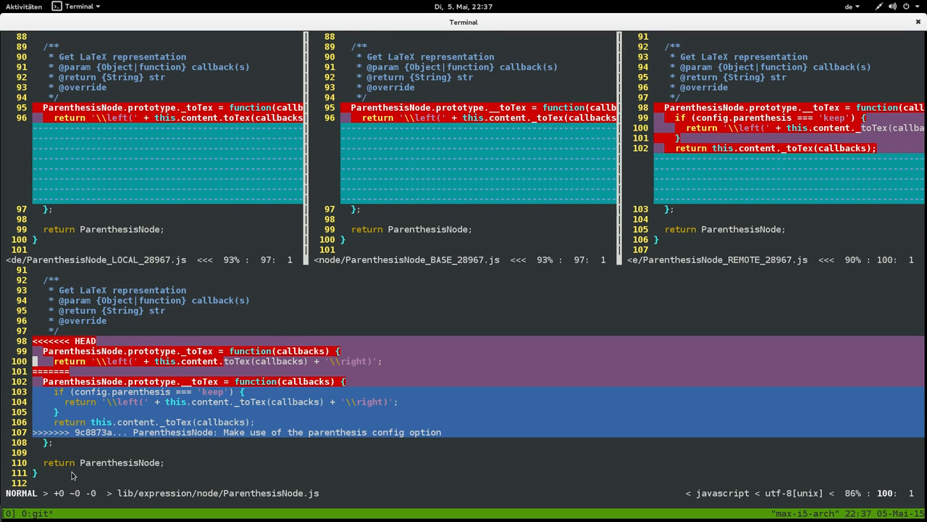
mouse_move(253, 435)
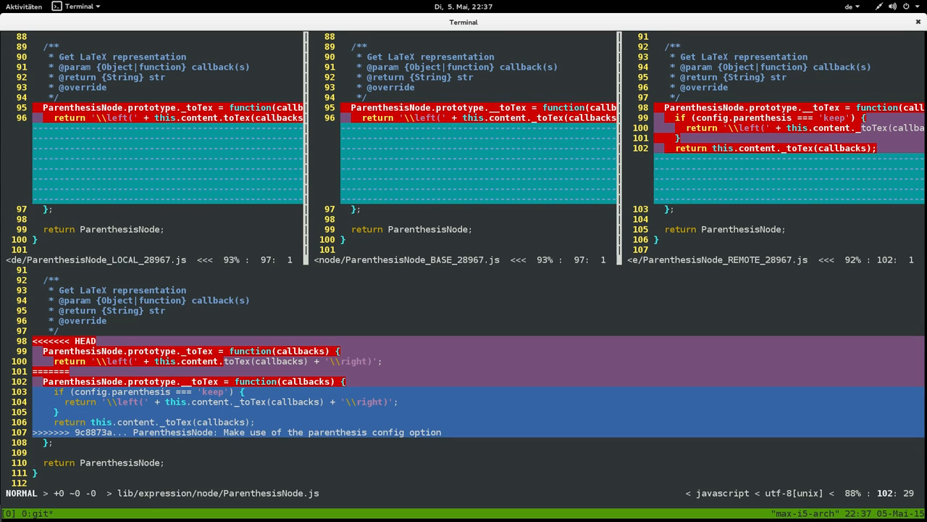
mouse_move(206, 339)
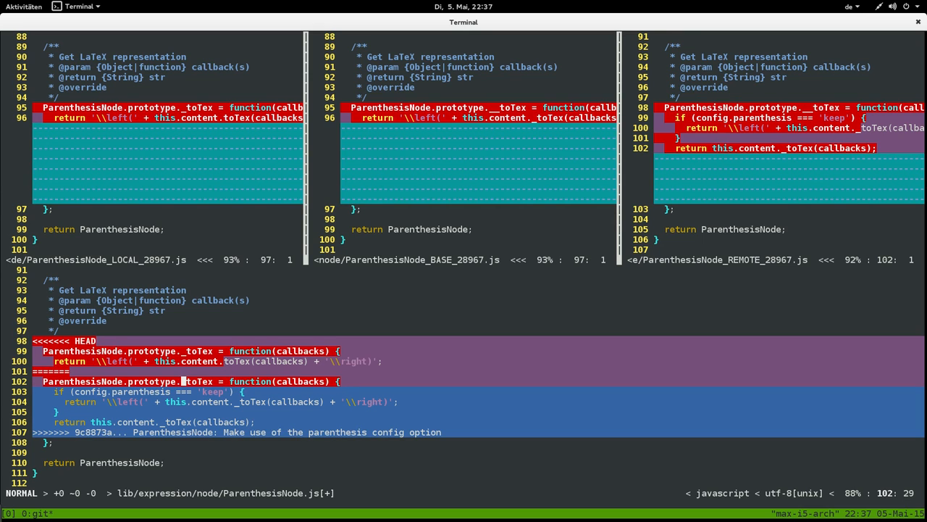
mouse_move(235, 92)
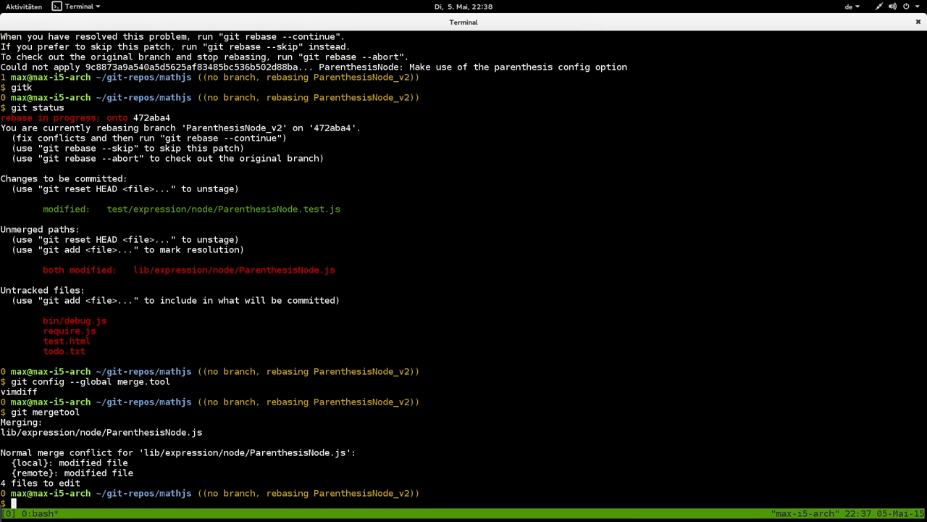
Run npm test and scroll through the mathjs test output after the merge.
text(npm)
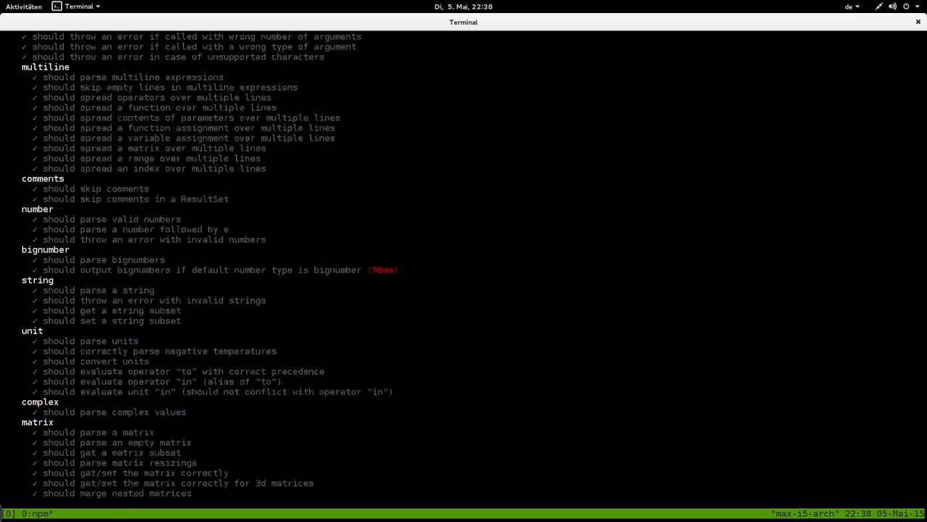
scroll(down, 3)
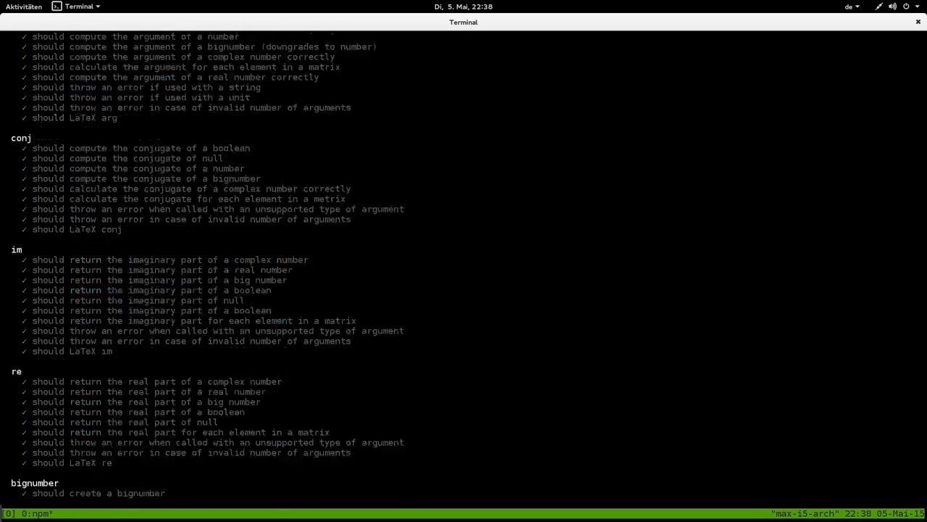
scroll(down, 3)
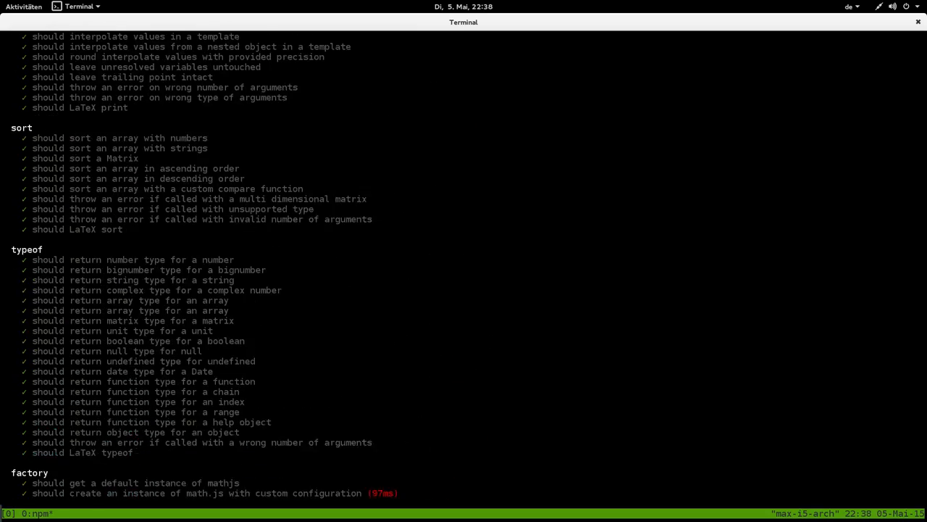
scroll(down, 3)
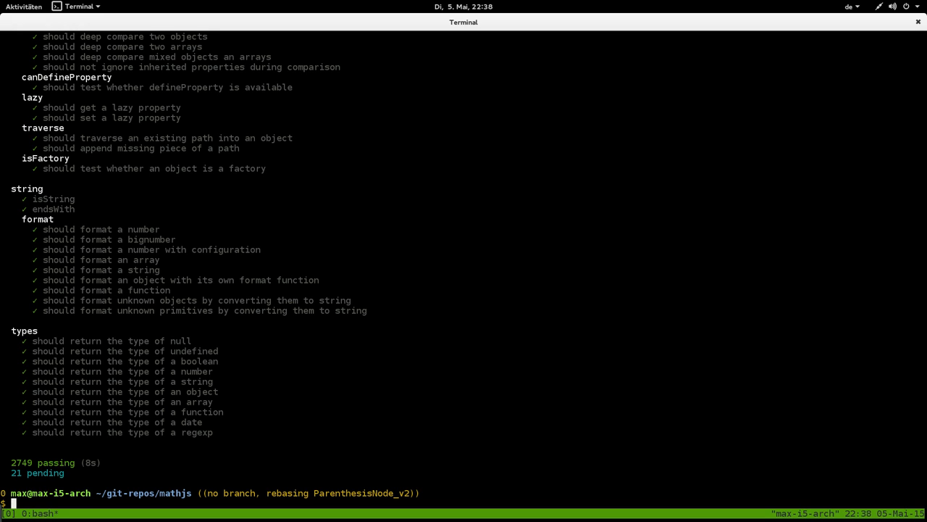
Run git rebase --continue and confirm the ParenthesisNode commit message with :wq.
text(git)
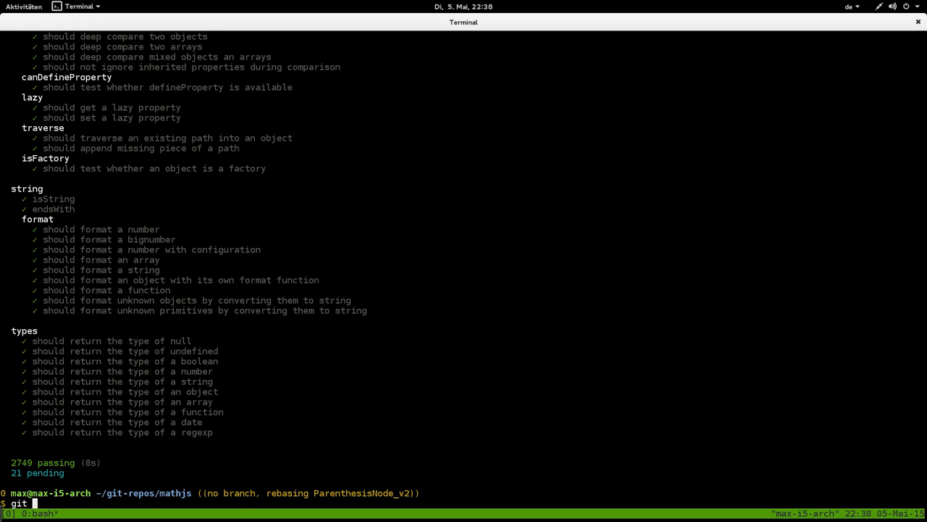
text(rebas)
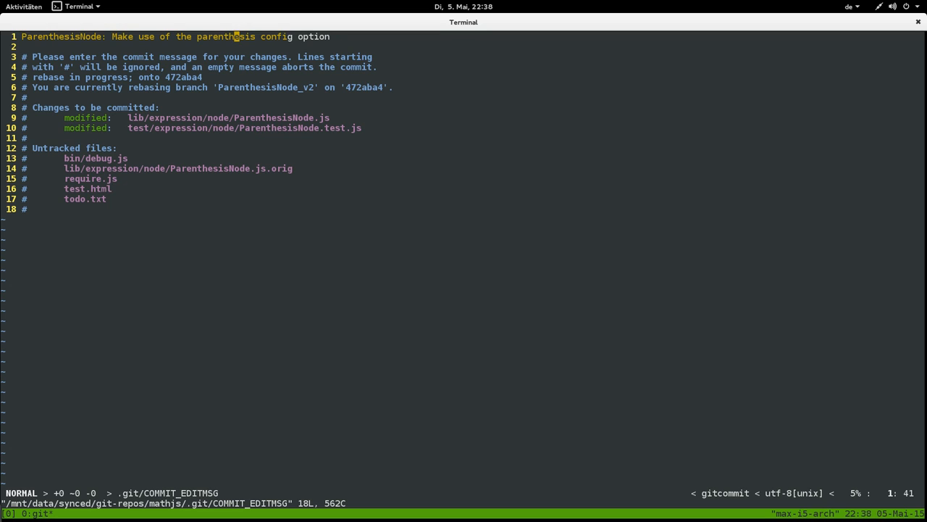
text(:wq)
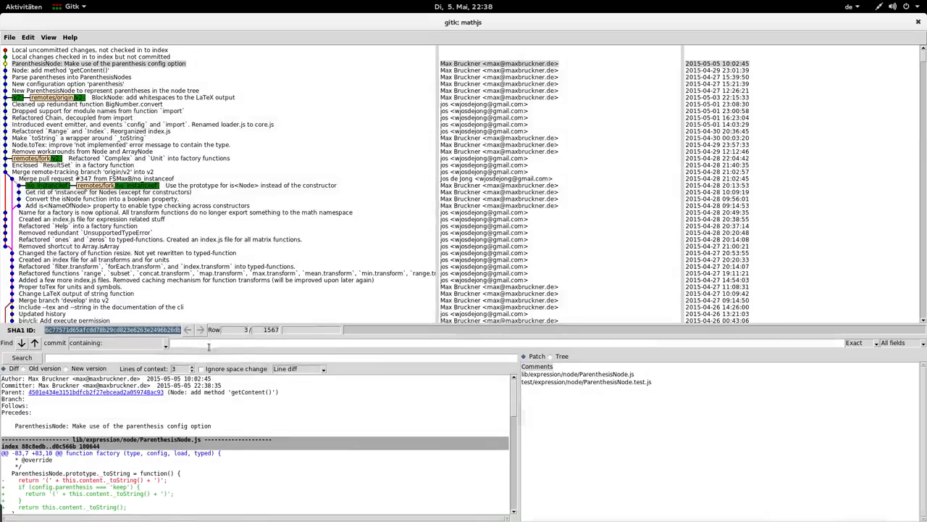
mouse_move(84, 74)
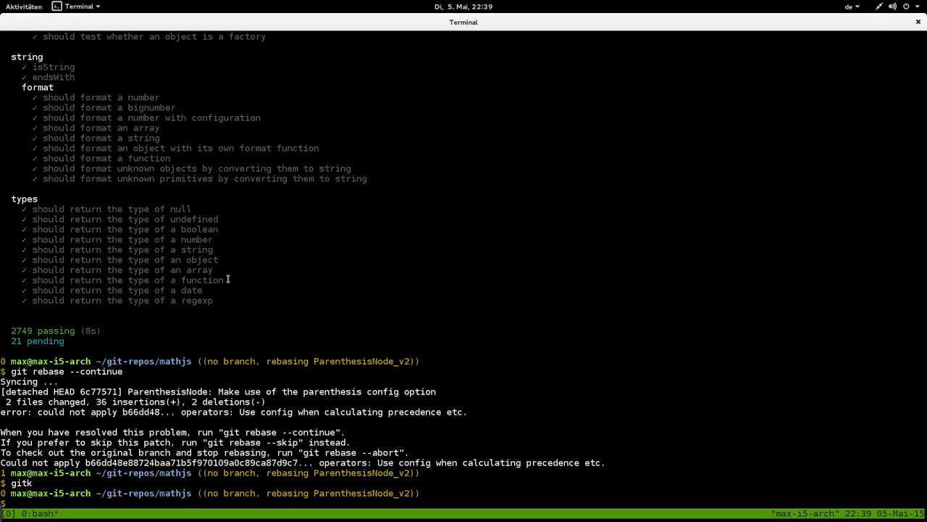
Run git mergetool, resolve AssignmentNode.js and FunctionAssignmentNode.js in vimdiff, saving each with :wq.
text(git mr)
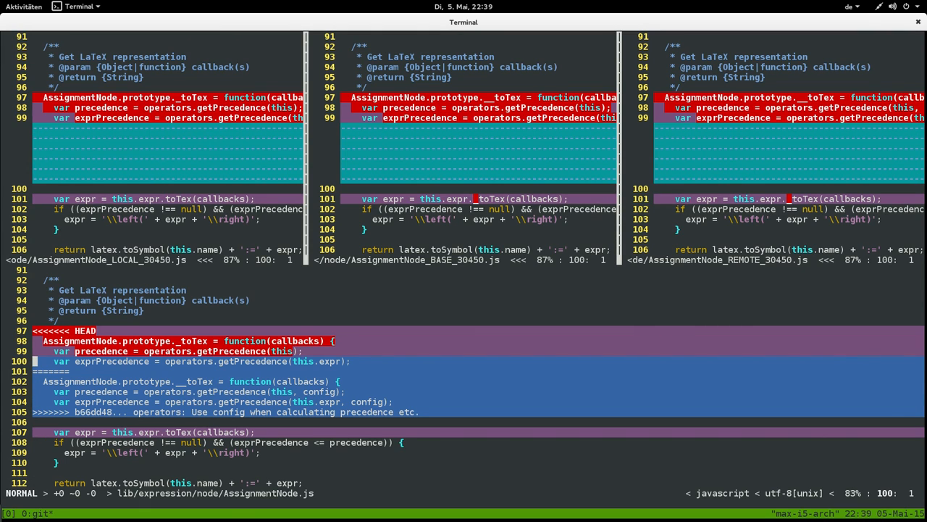
mouse_move(467, 205)
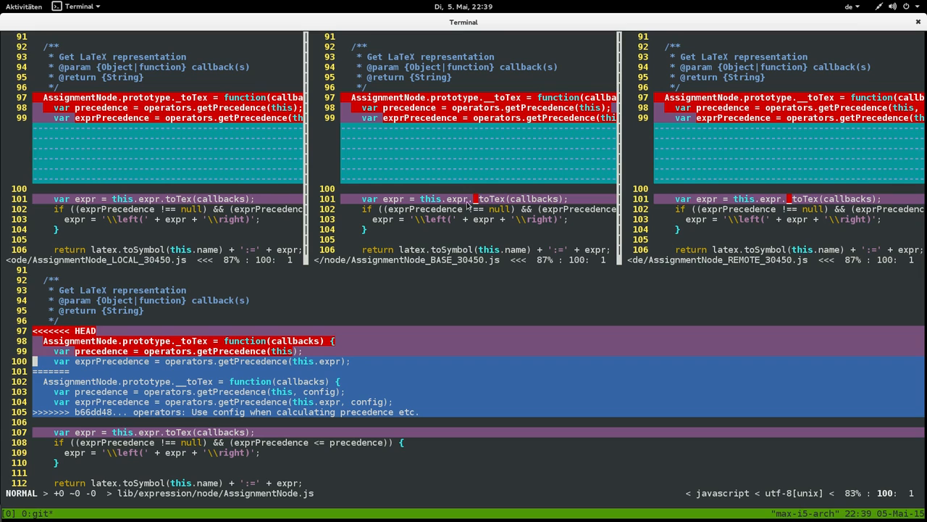
mouse_move(527, 226)
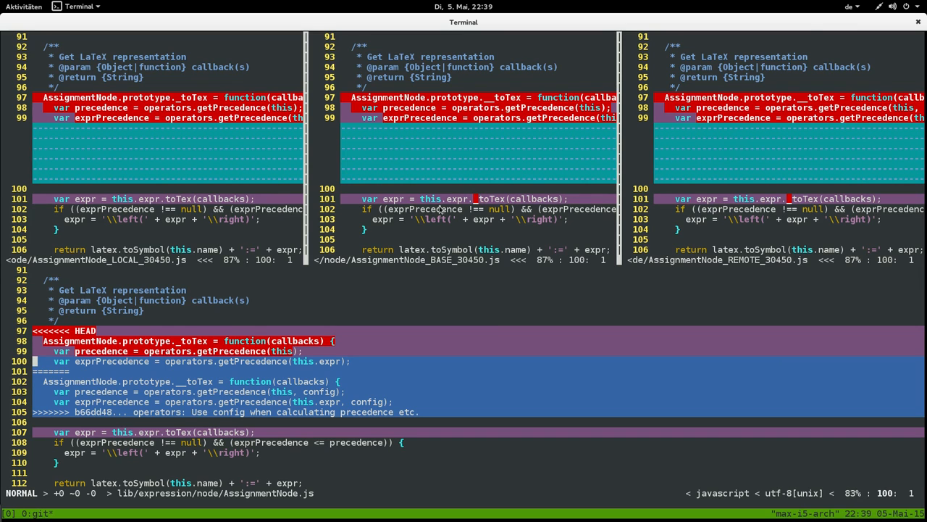
mouse_move(777, 190)
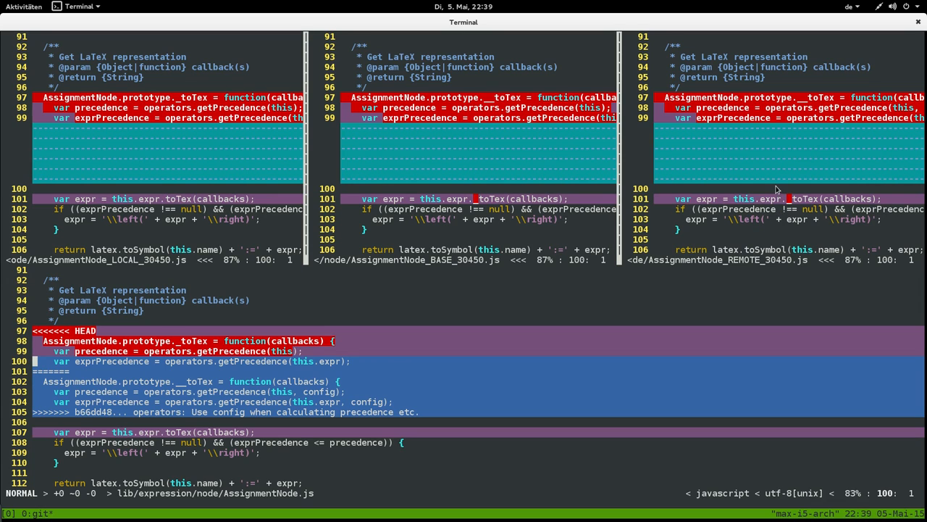
mouse_move(803, 208)
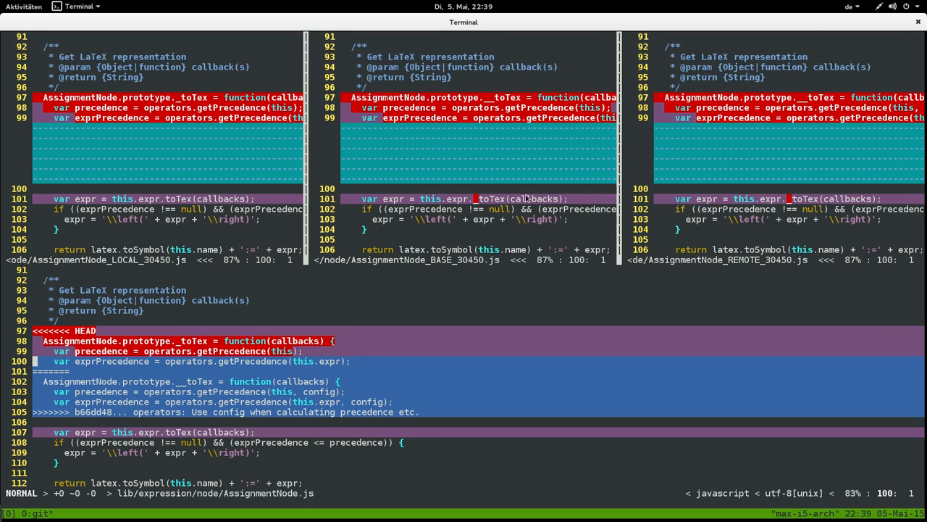
mouse_move(131, 207)
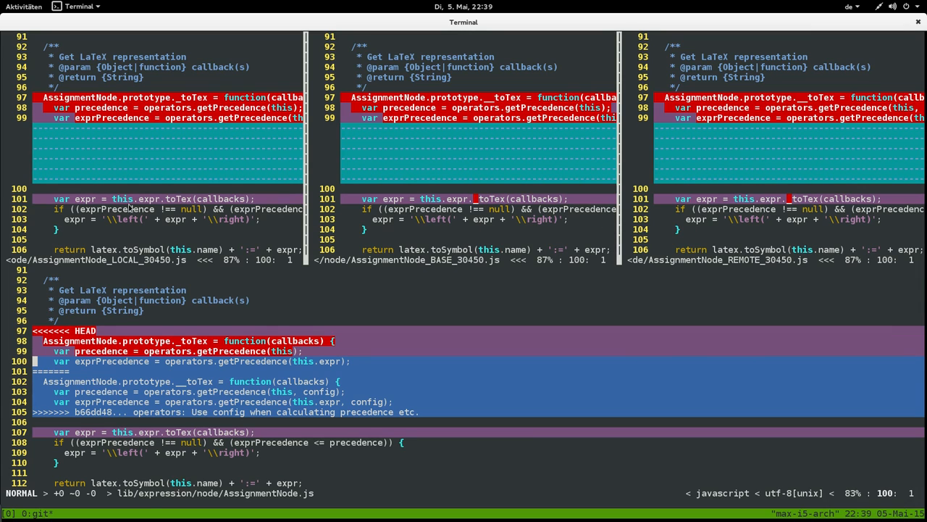
mouse_move(206, 197)
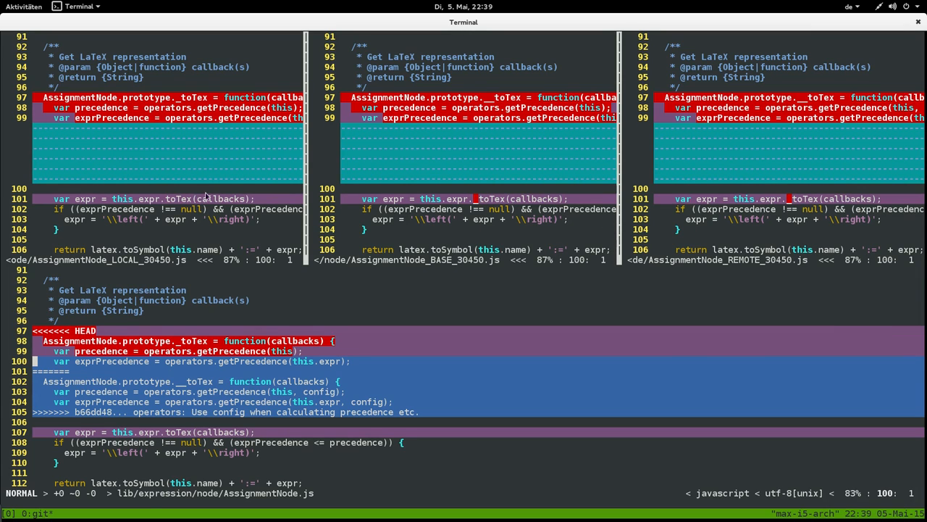
mouse_move(152, 215)
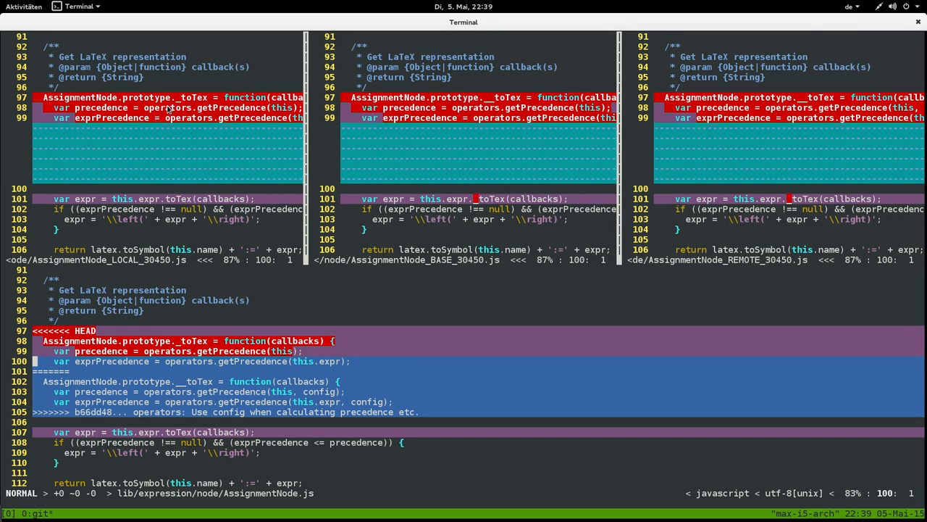
mouse_move(587, 130)
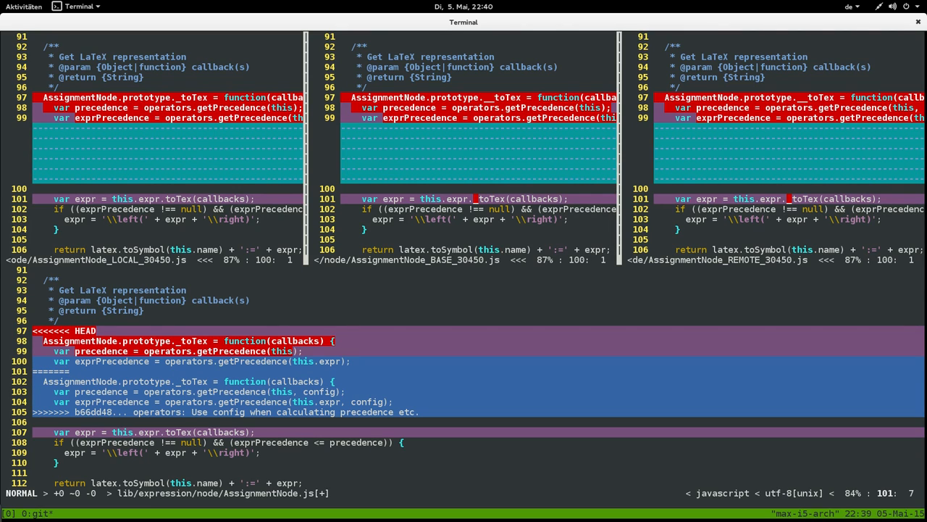
mouse_move(419, 403)
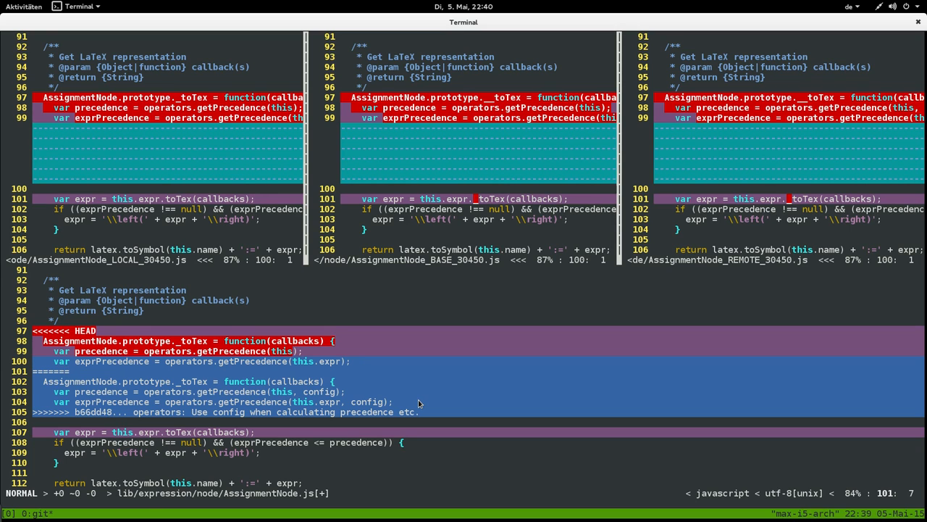
key(V)
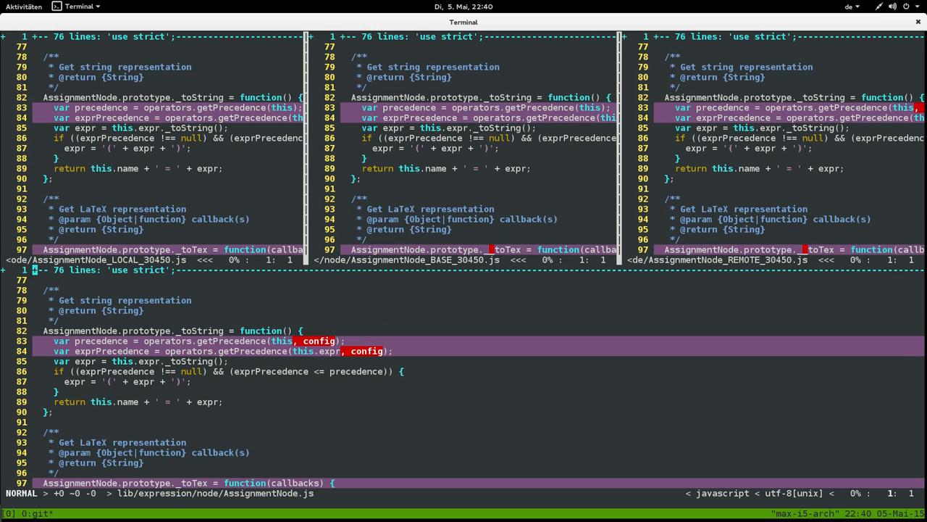
text(:wq)
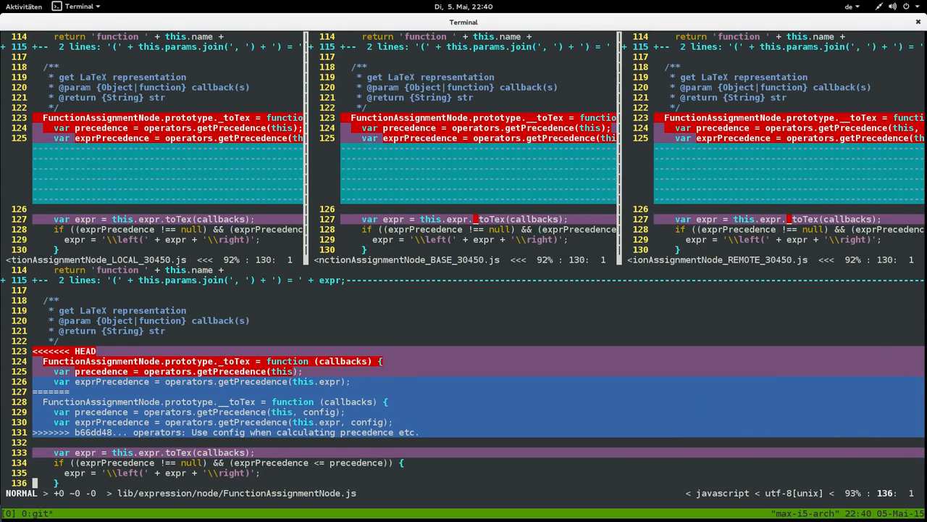
scroll(down, 3)
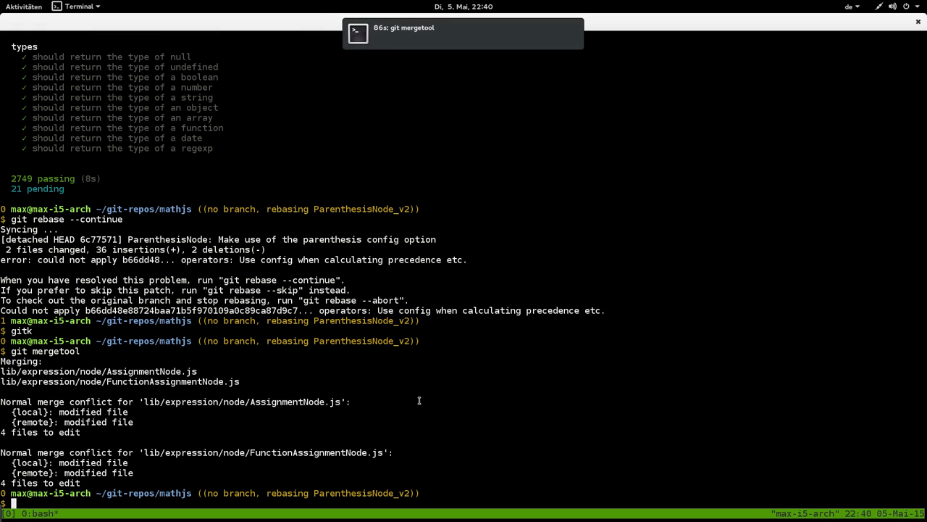
Verify git status is clean of conflicts, run npm test, then git rebase --continue to edit the commit message.
text(git status)
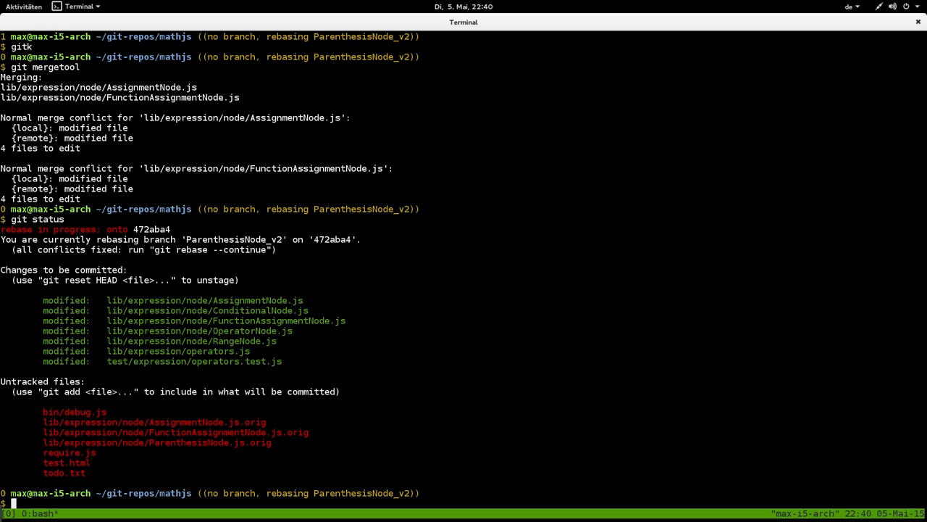
text(npm)
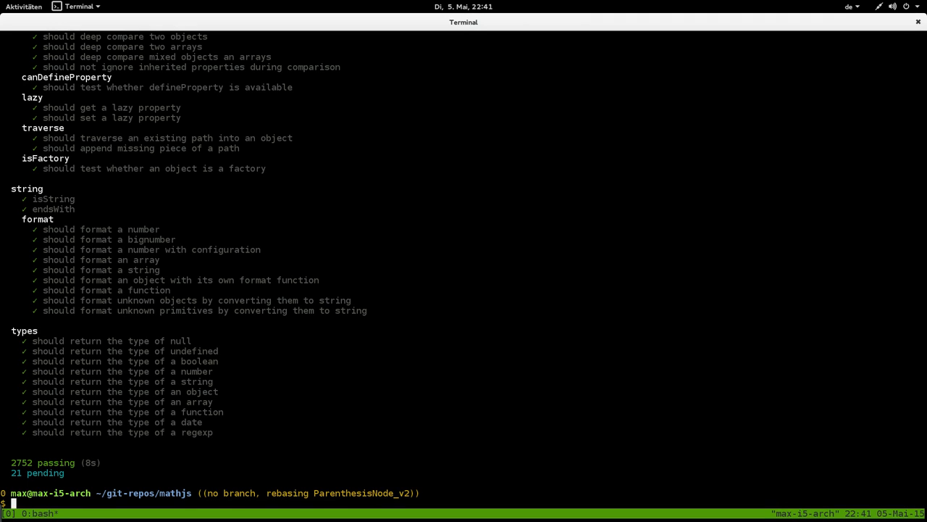
text(git rebase --conti)
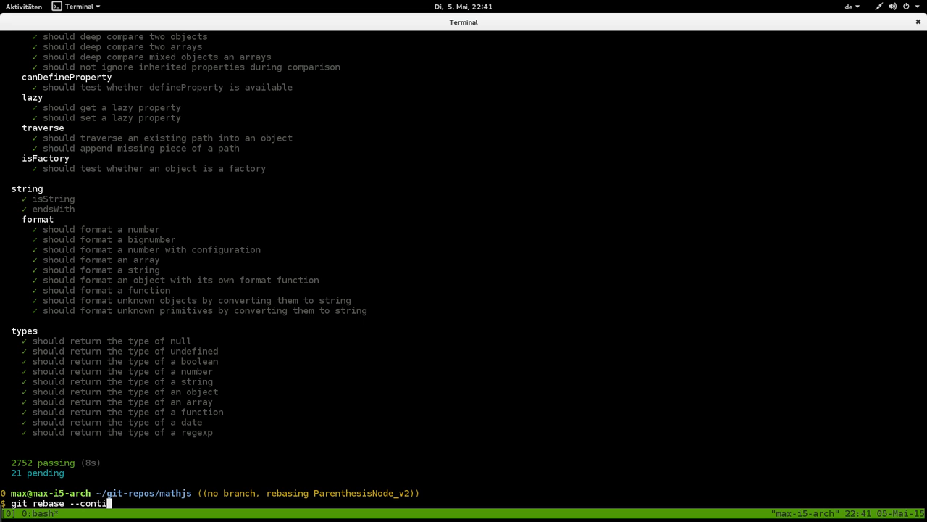
key(Enter)
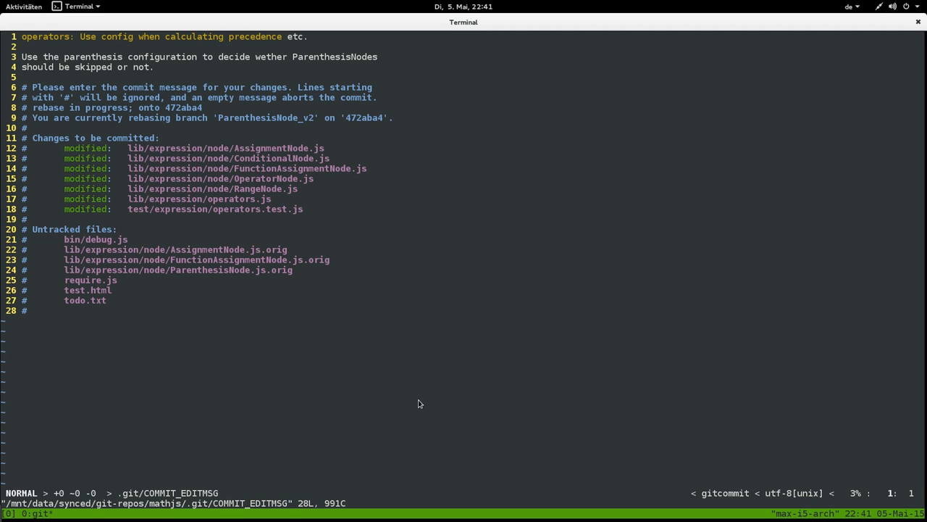
Save the operators commit message with :wq so the rebase of ParenthesisNode_v2 completes.
text(:wq)
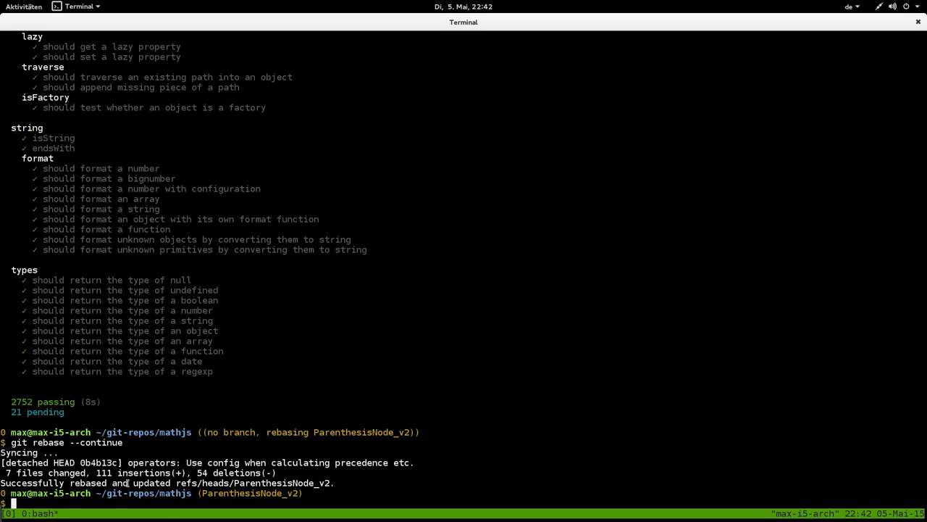
Inspect the rebased history in gitk, then run npm test to 2756 passing and 17 pending.
text(gitk)
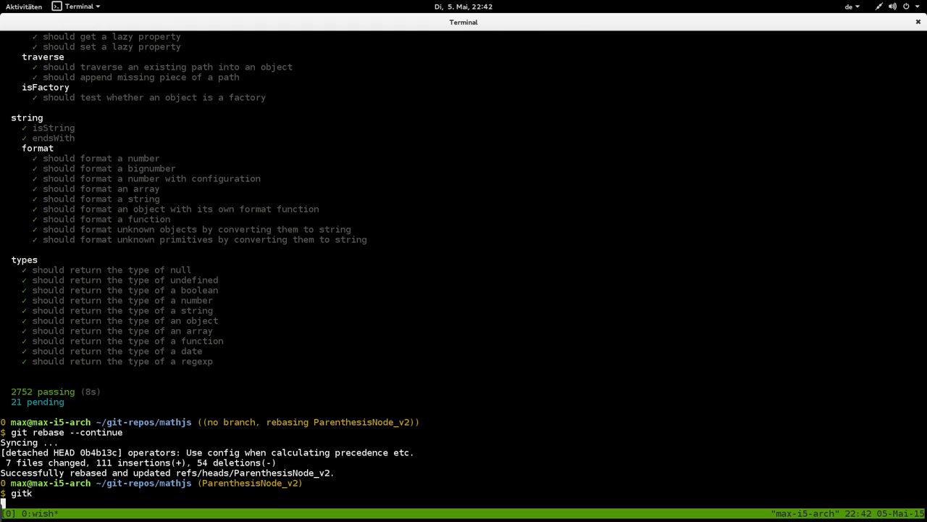
key(Return)
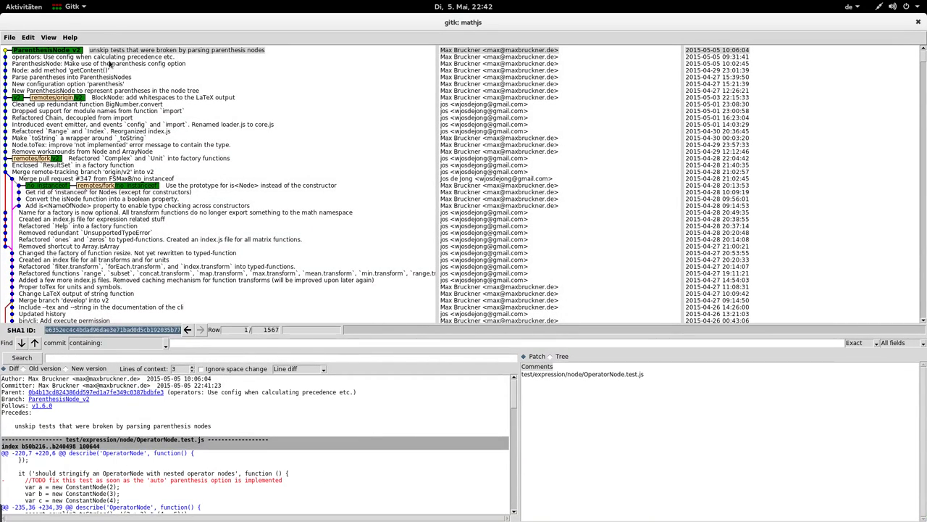
click(92, 56)
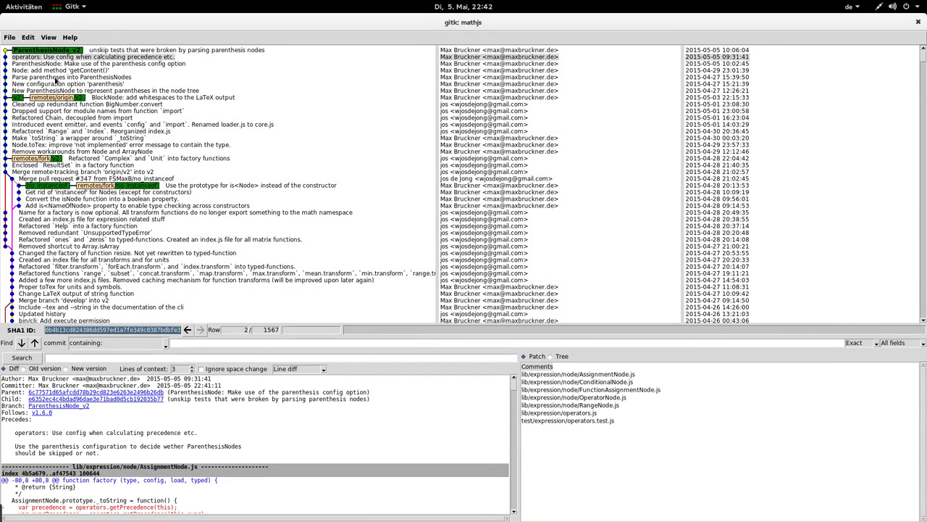
mouse_move(56, 75)
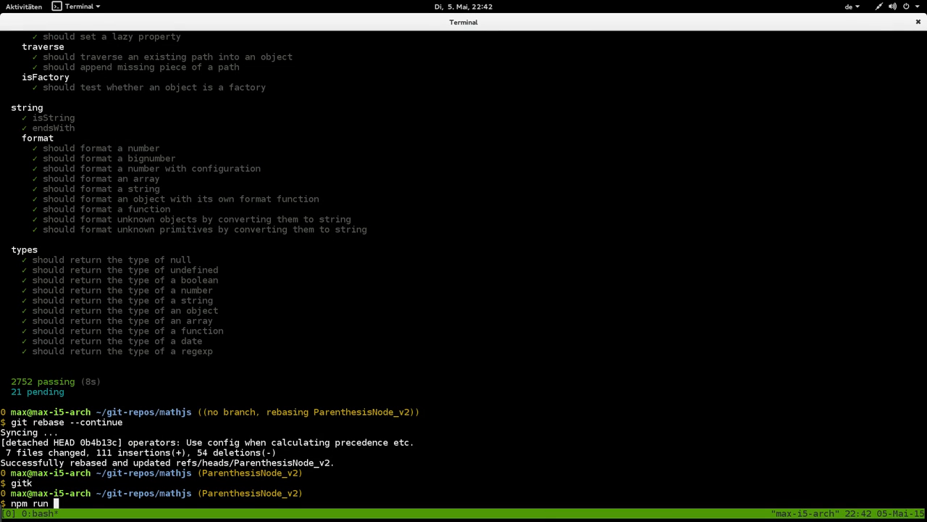
text(test)
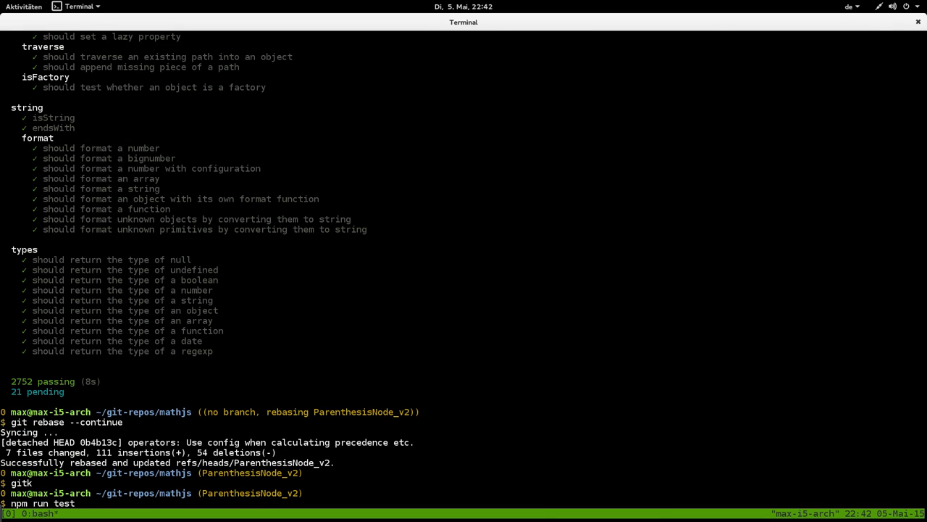
key(Return)
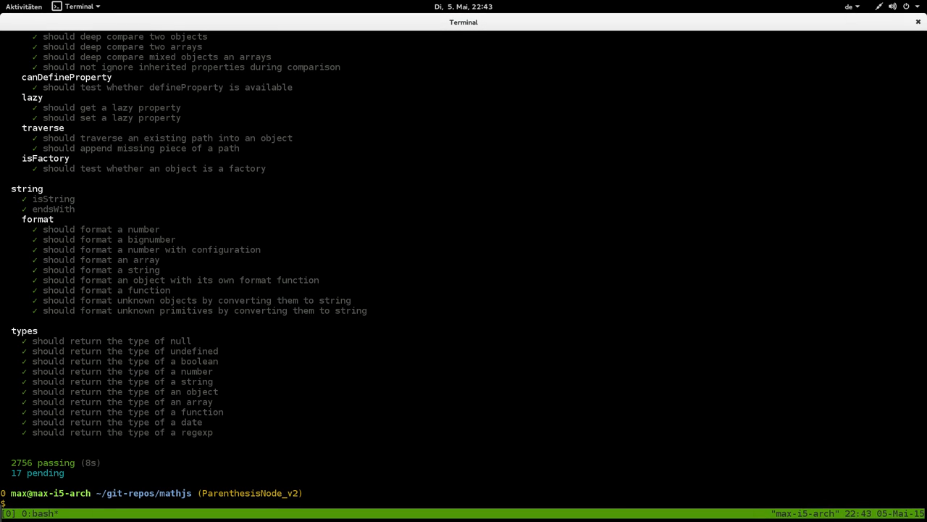
List the stashes and pop the latest one, producing conflicts in the three node files.
text(git)
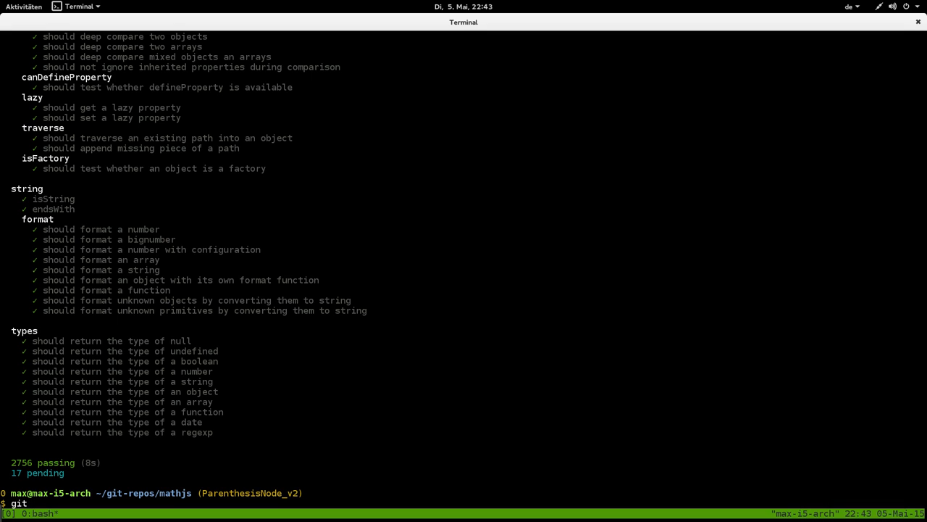
text(stash list)
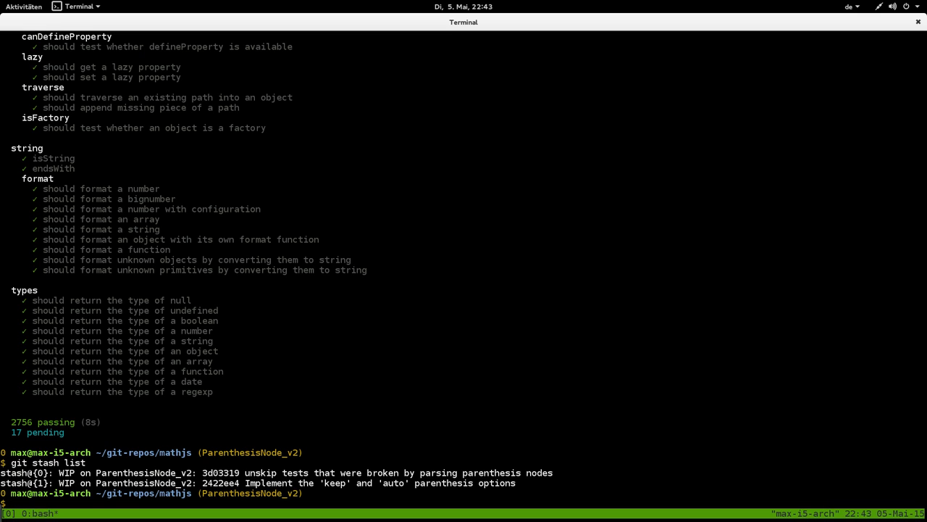
text(git st)
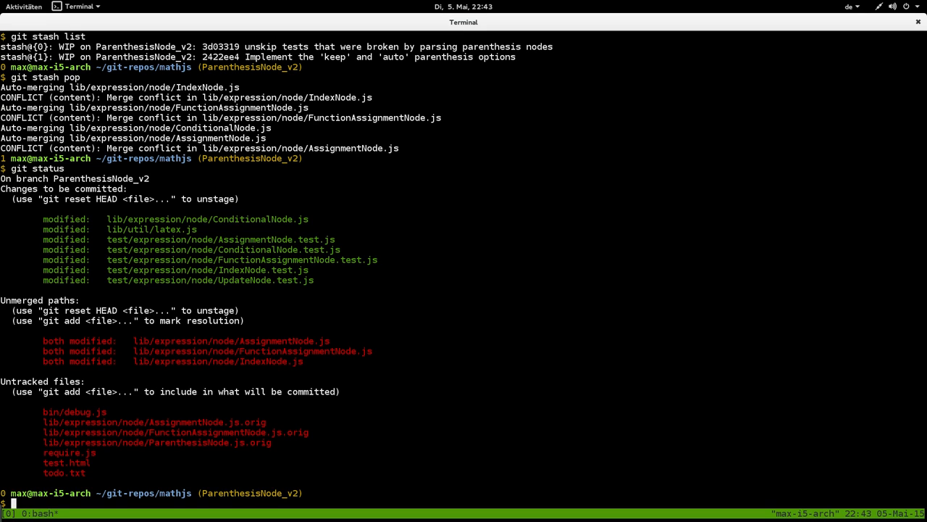
text(git stash)
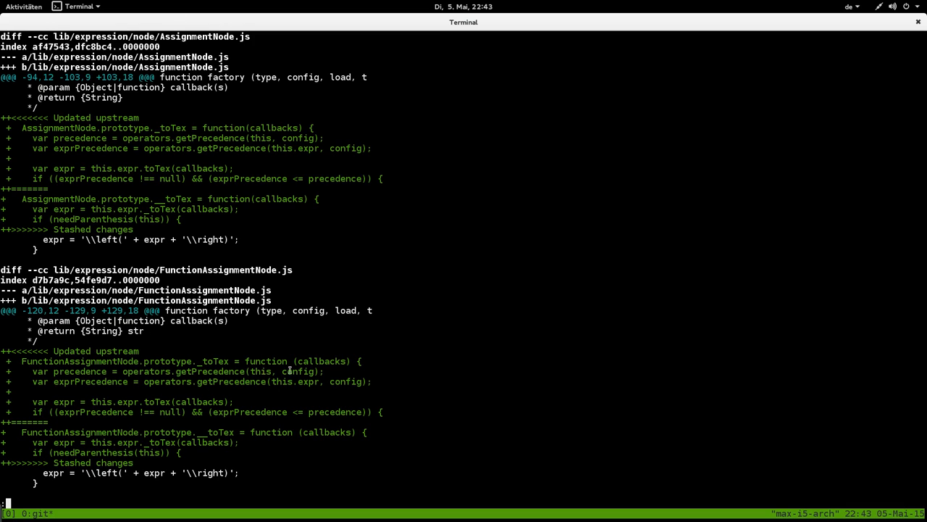
mouse_move(217, 465)
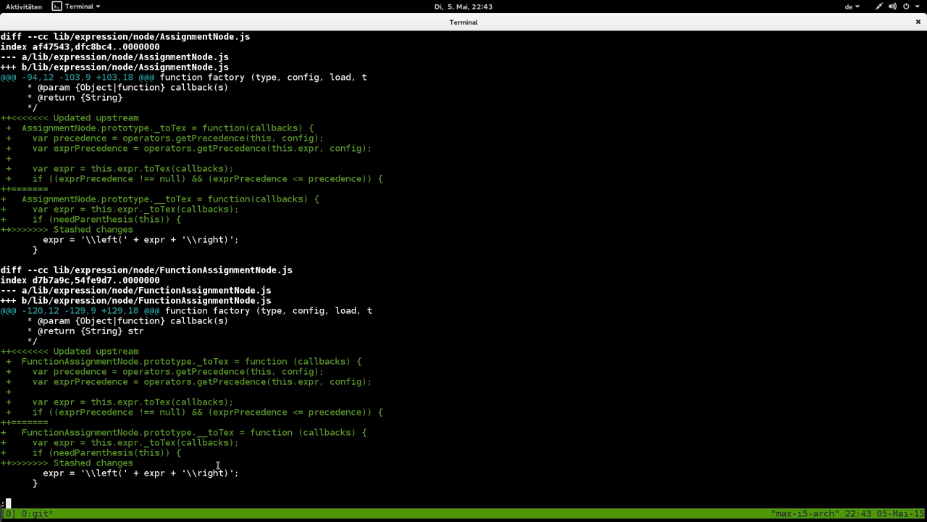
Review the conflict diff, quit the pager and launch git mergetool on AssignmentNode.js.
double_click(127, 431)
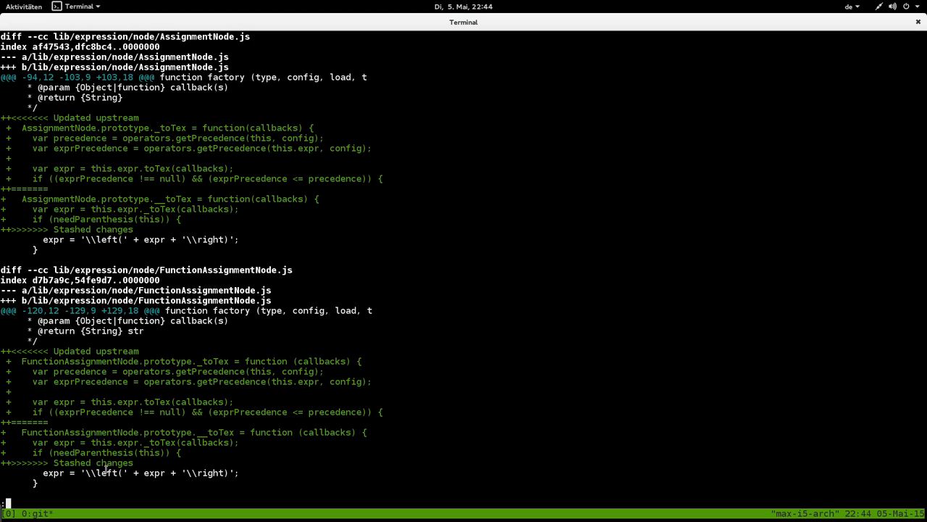
mouse_move(242, 452)
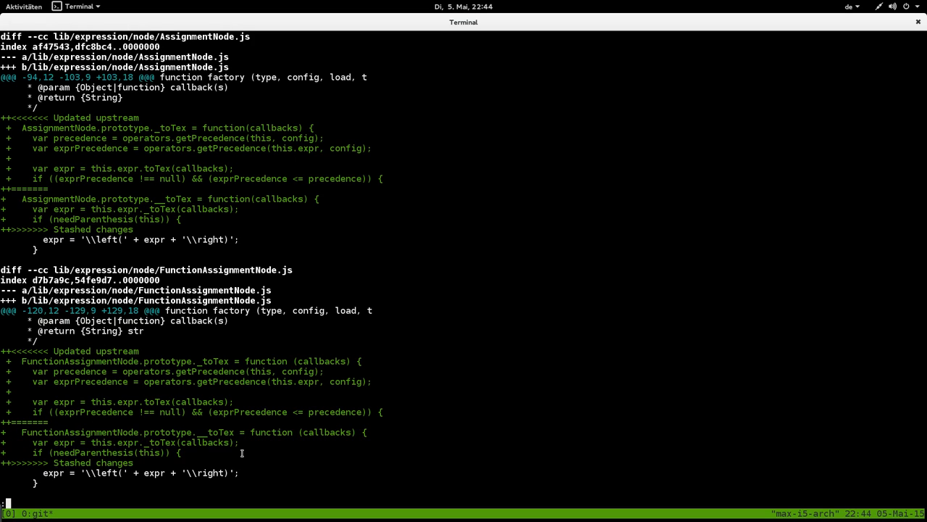
scroll(down, 3)
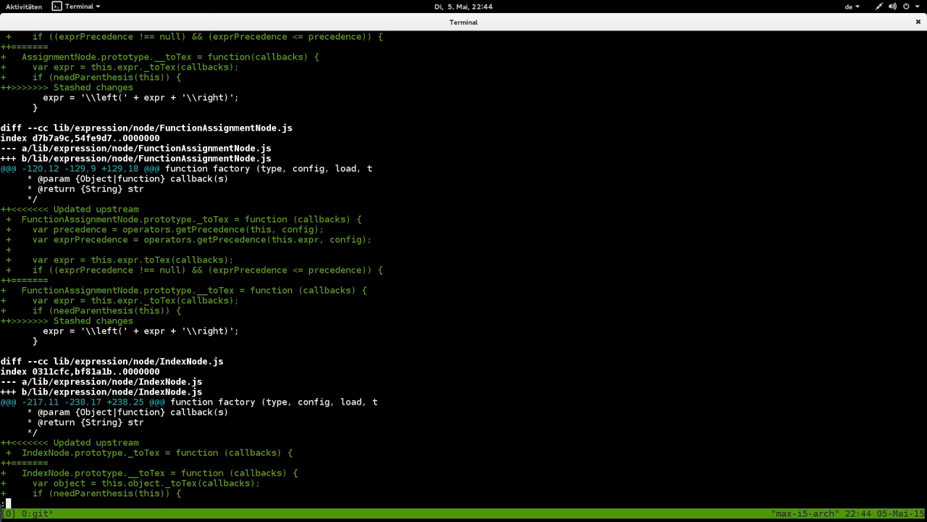
scroll(down, 3)
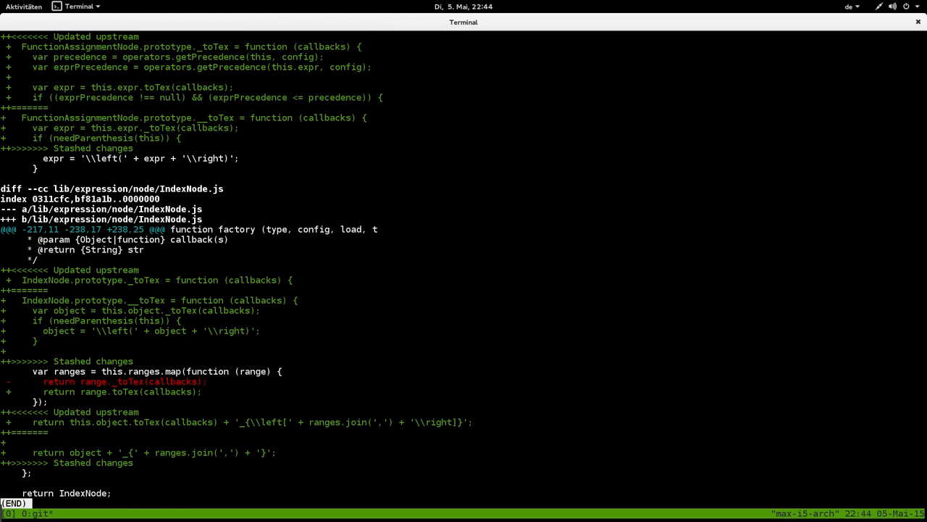
key(q)
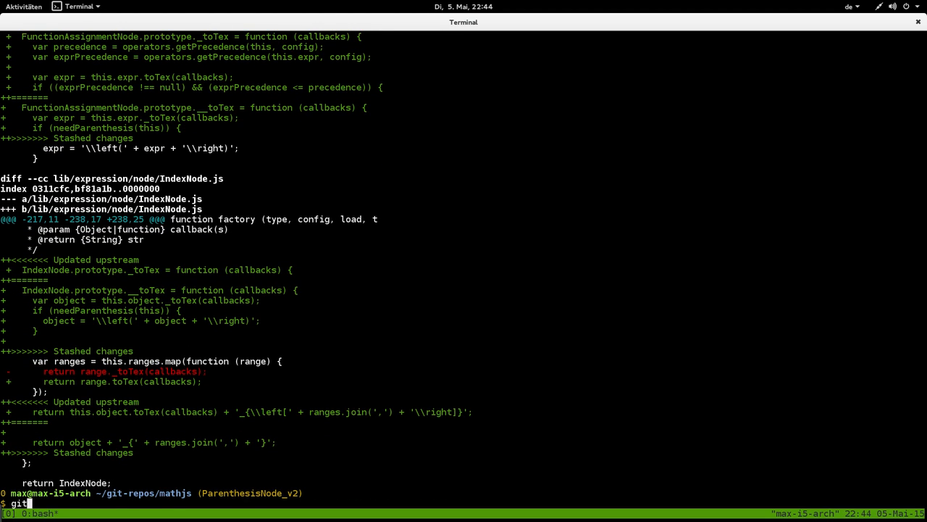
text(merge)
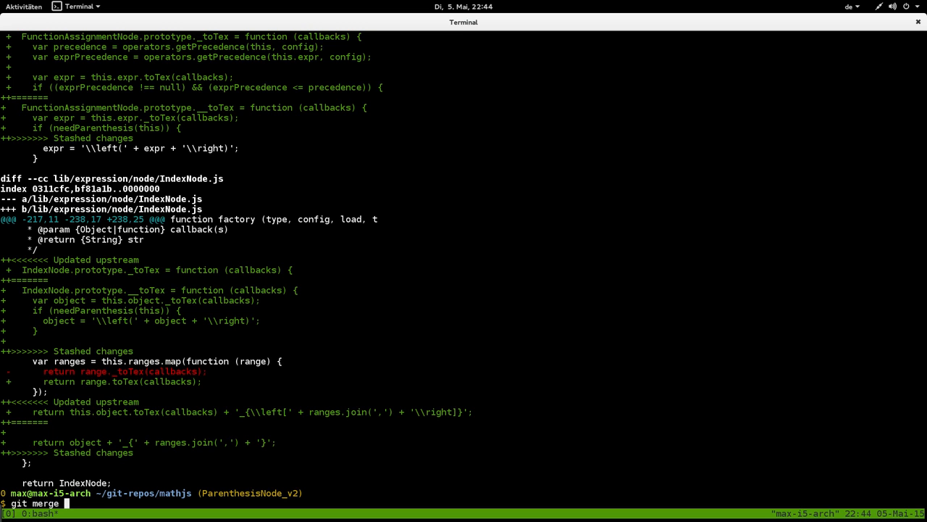
text(tool)
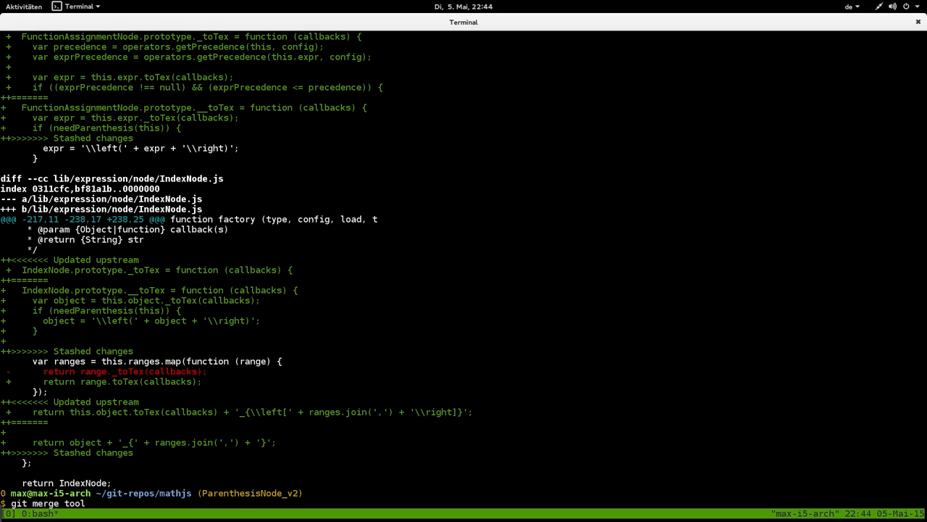
key(BackSpace)
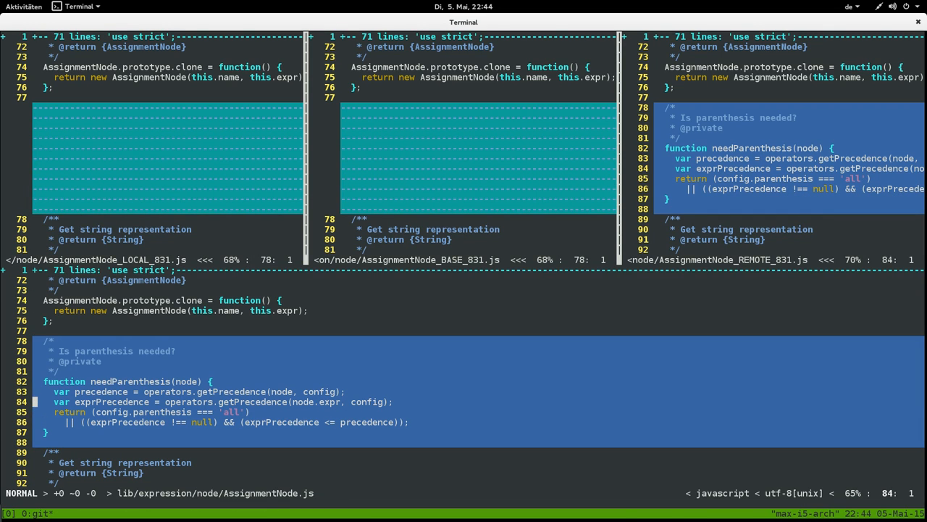
Scroll through the FunctionAssignmentNode.js and IndexNode.js merges to the _toString conflict.
scroll(down, 3)
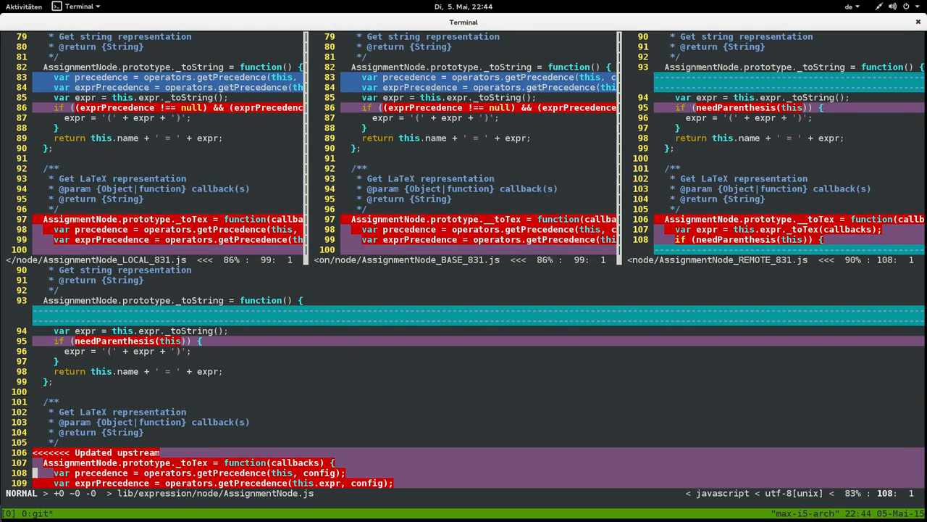
key(j)
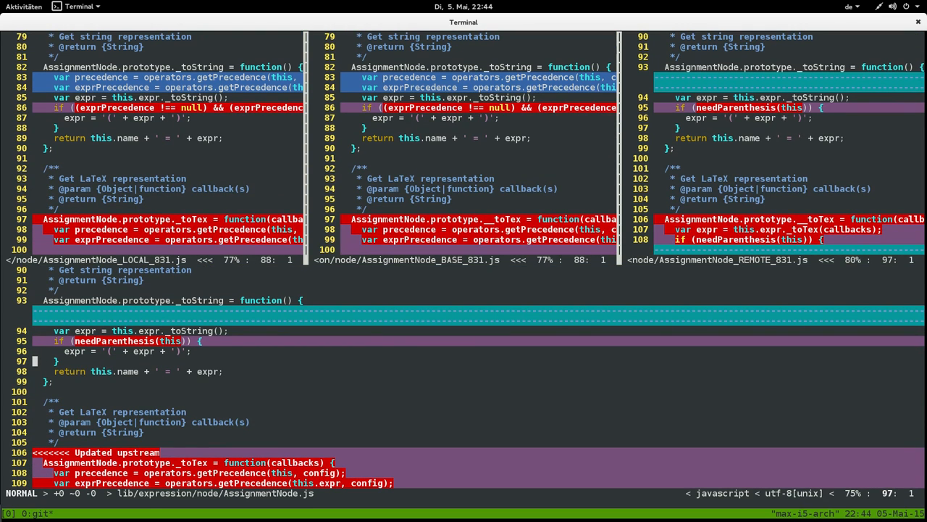
scroll(down, 3)
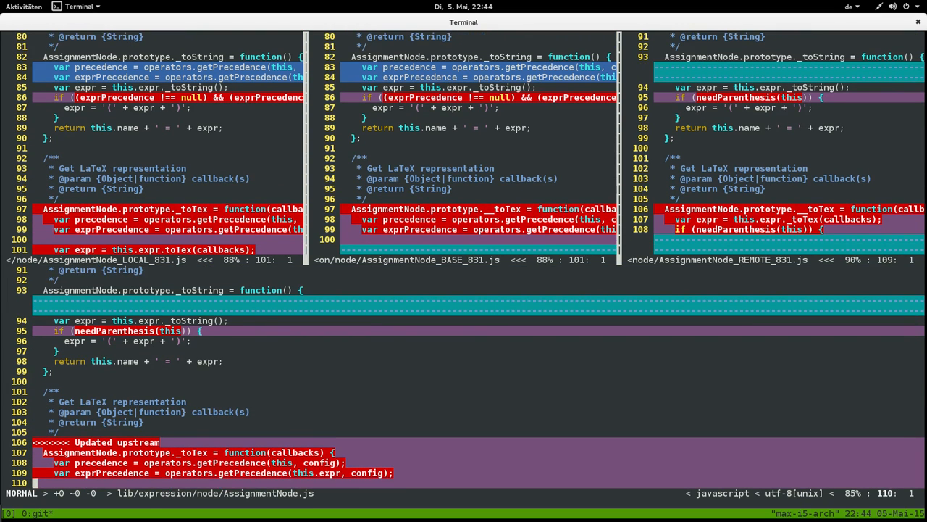
scroll(down, 3)
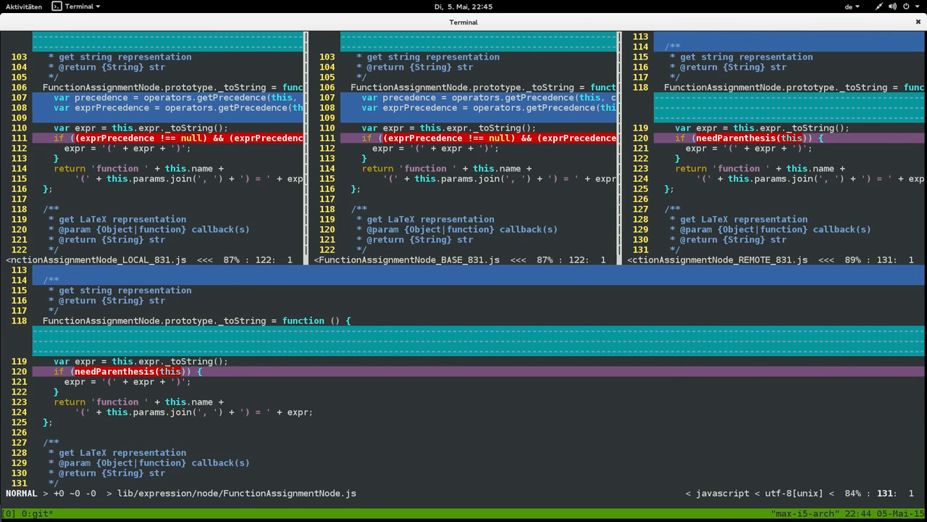
scroll(down, 3)
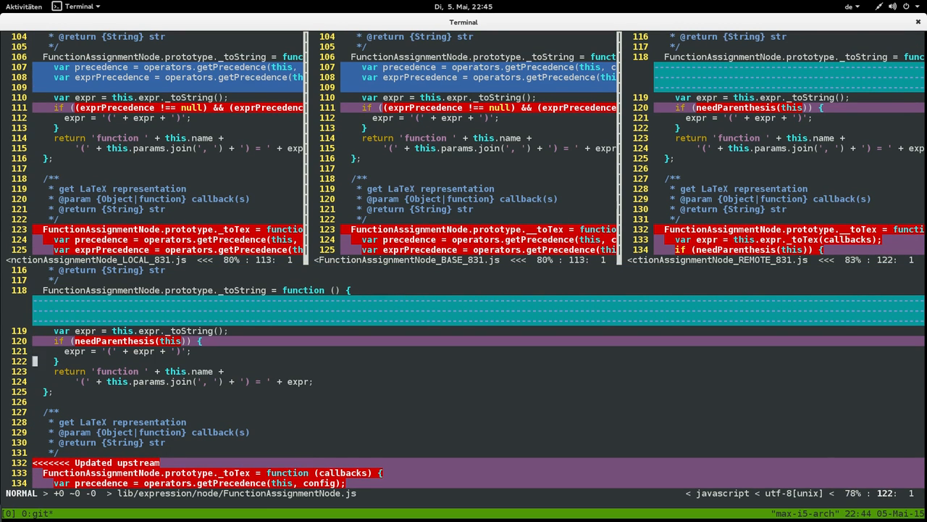
scroll(down, 3)
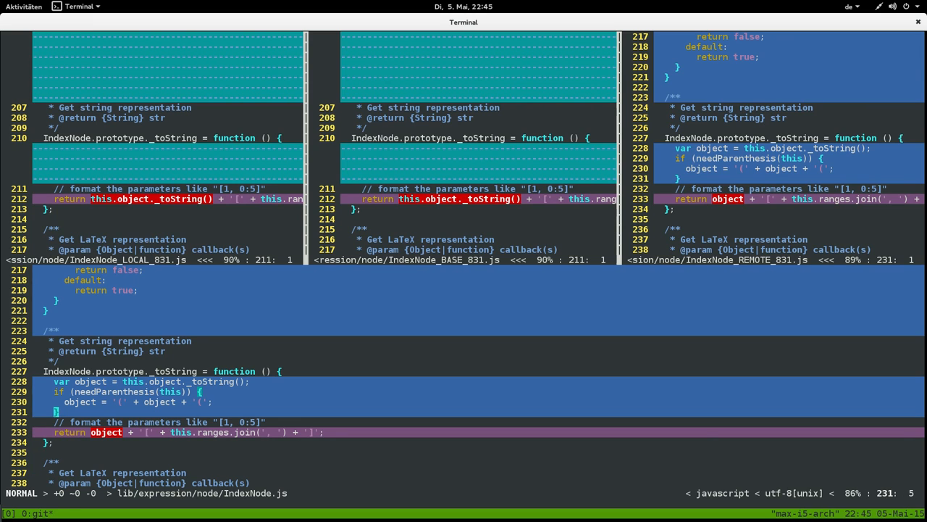
Resolve the IndexNode.js conflict keeping the needParenthesis code and save with :wq to exit the mergetool.
scroll(down, 3)
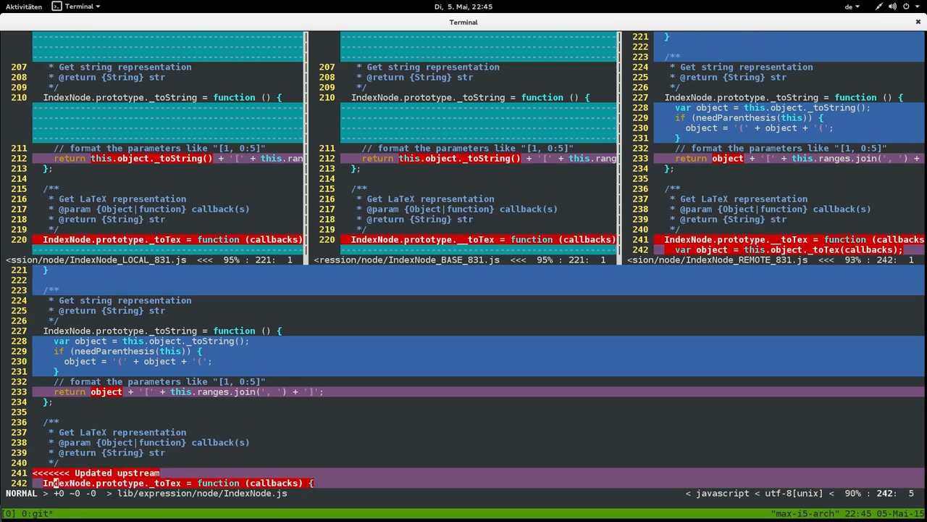
scroll(down, 3)
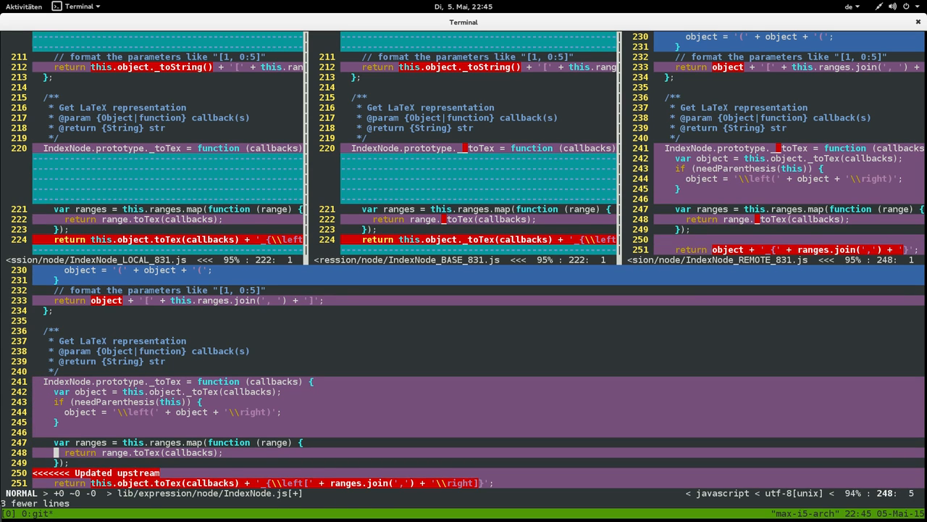
scroll(down, 3)
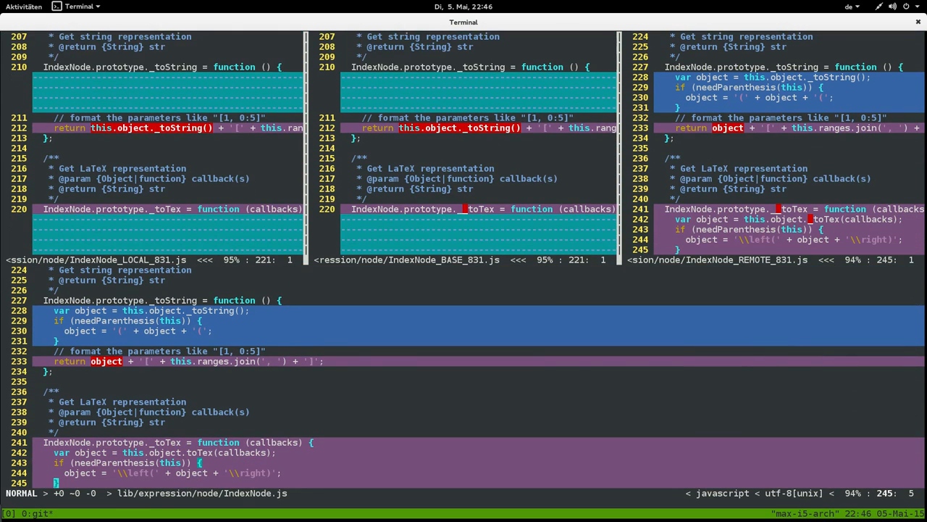
scroll(down, 3)
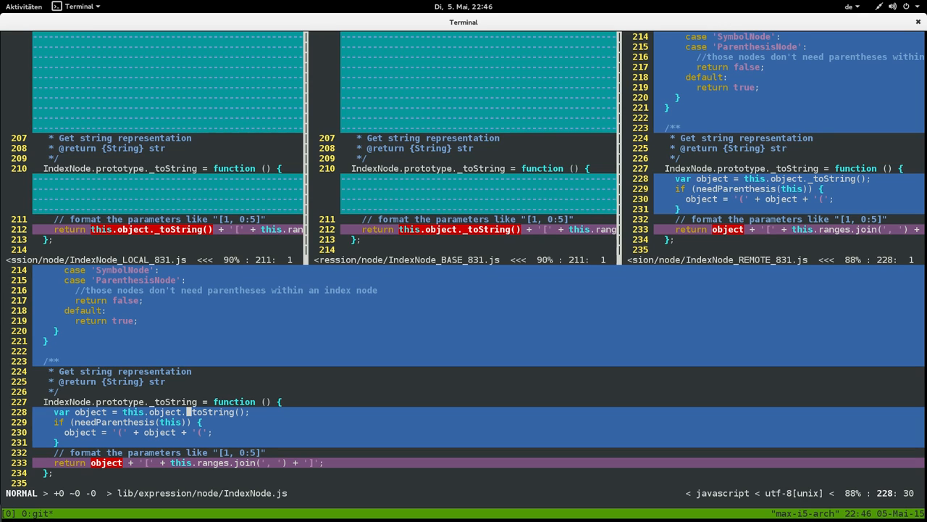
text(:wq)
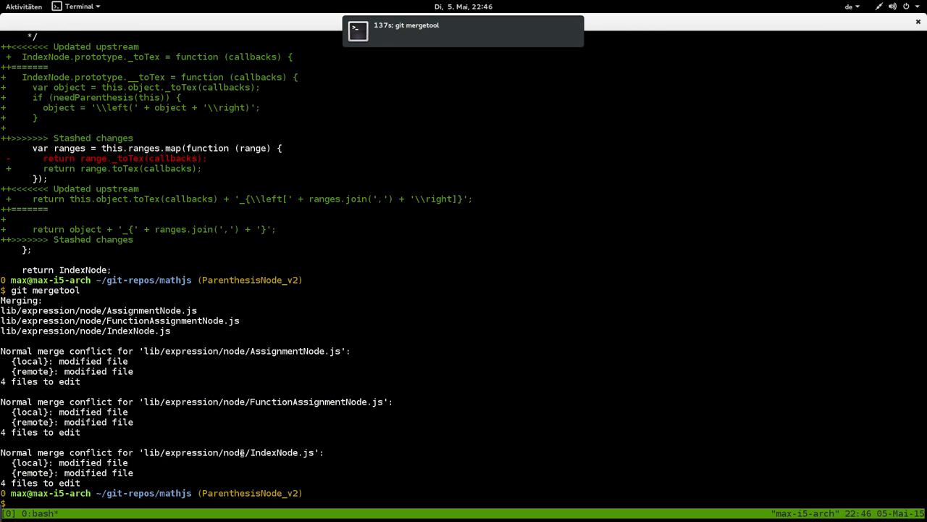
Check git status shows the merged node files staged with .orig leftovers and run the tests to 2759 passing.
text(git status)
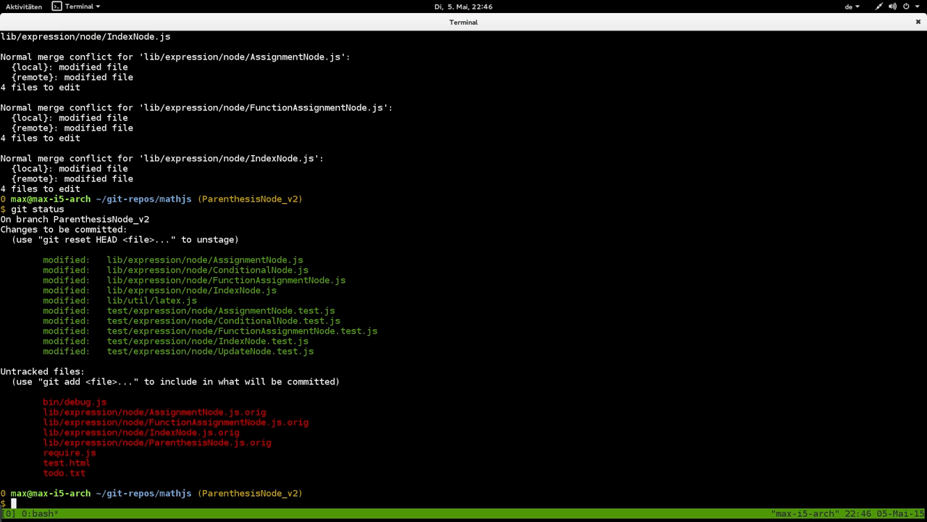
text(gi)
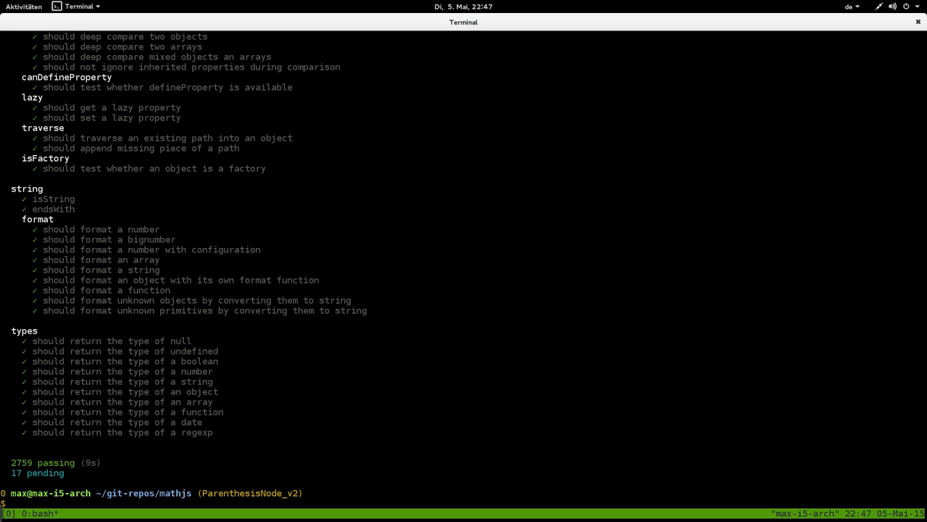
text(git diff)
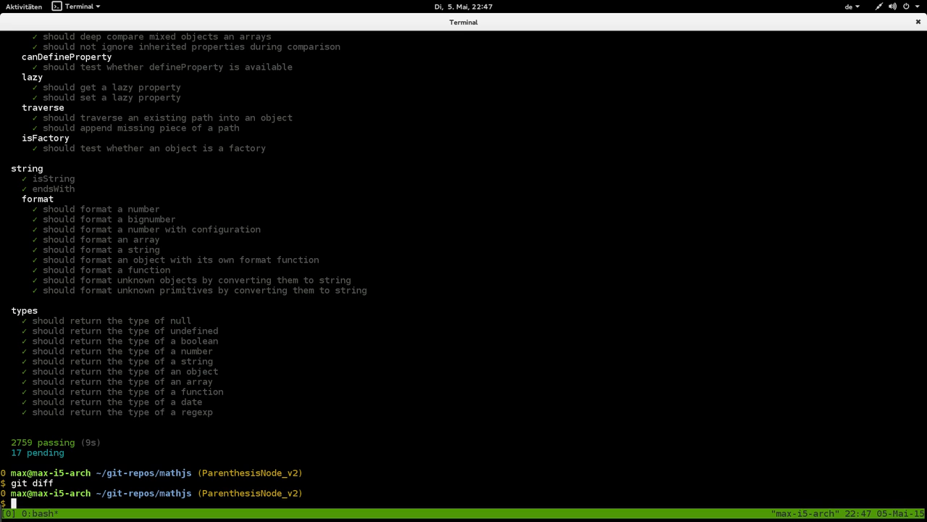
text(gits)
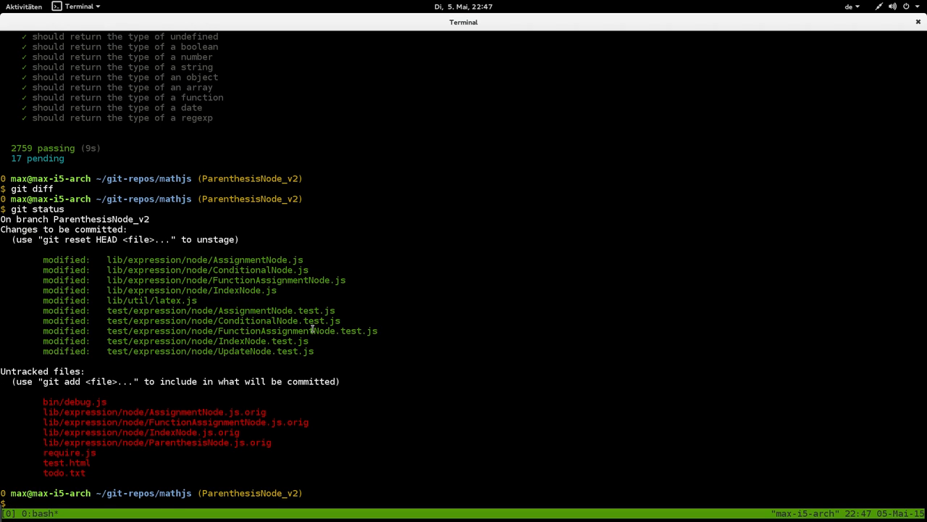
text(giot)
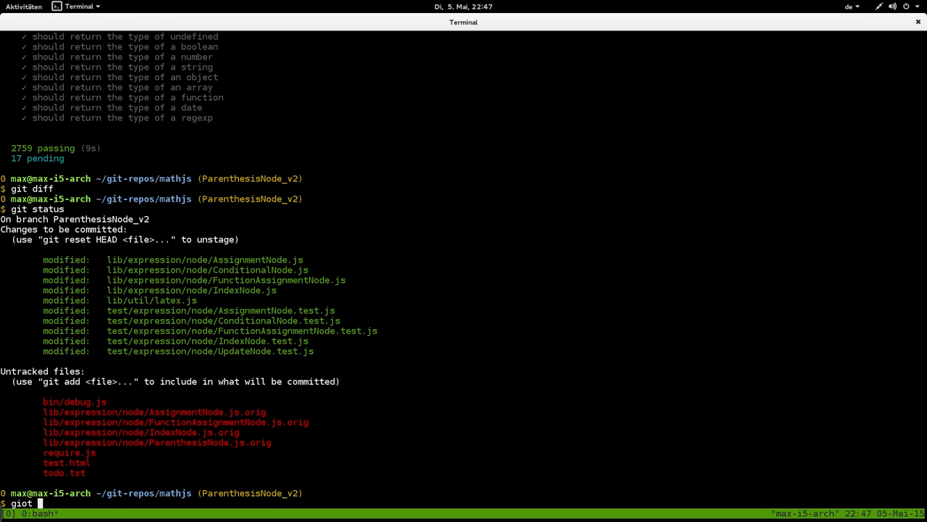
Unstage the changes with git reset HEAD and page through the diff with the new needParenthesis helper.
text(git reset HEAD)
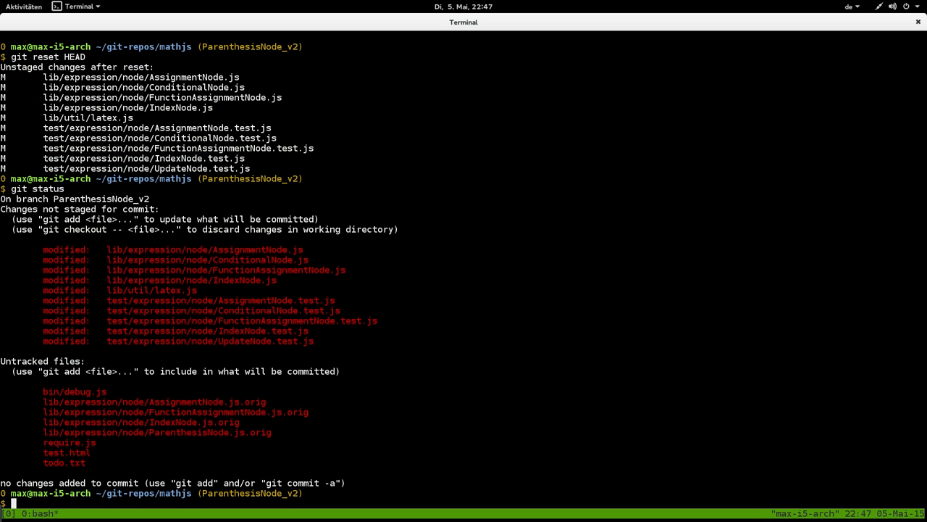
text(g)
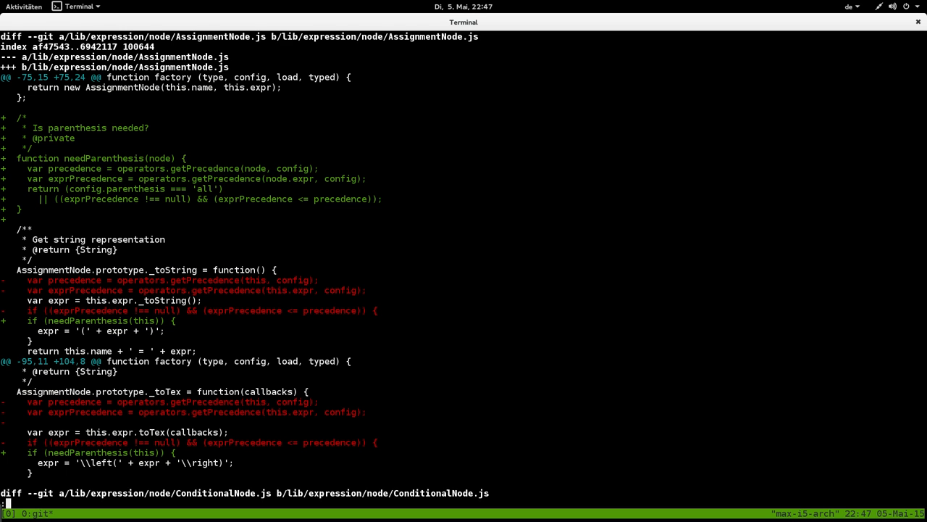
scroll(down, 3)
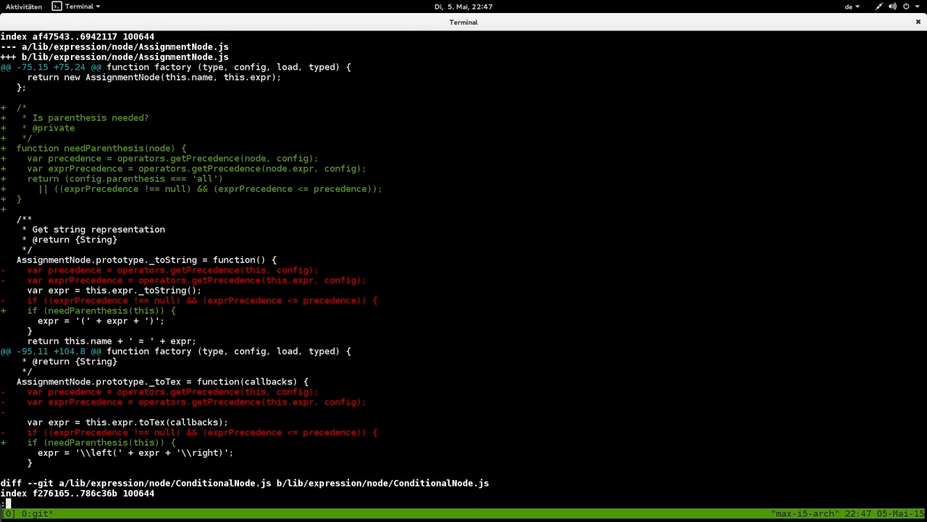
scroll(down, 3)
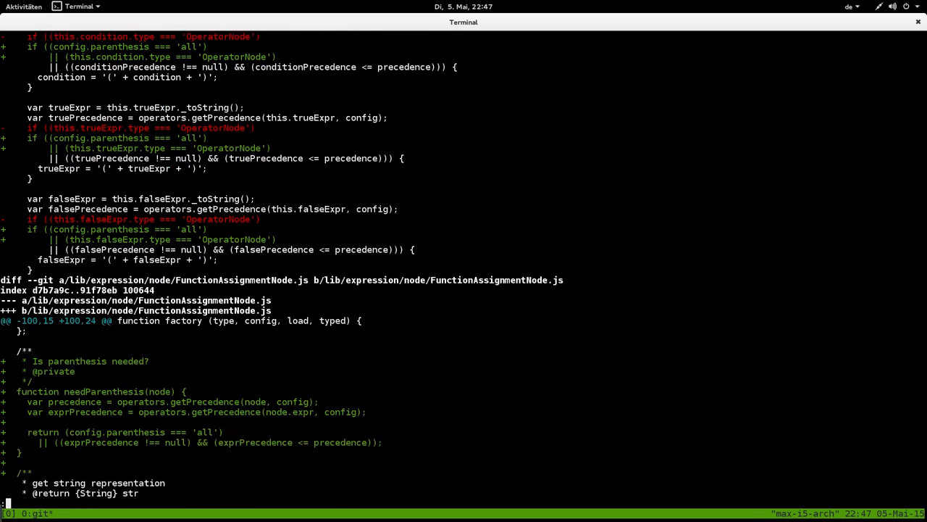
scroll(down, 3)
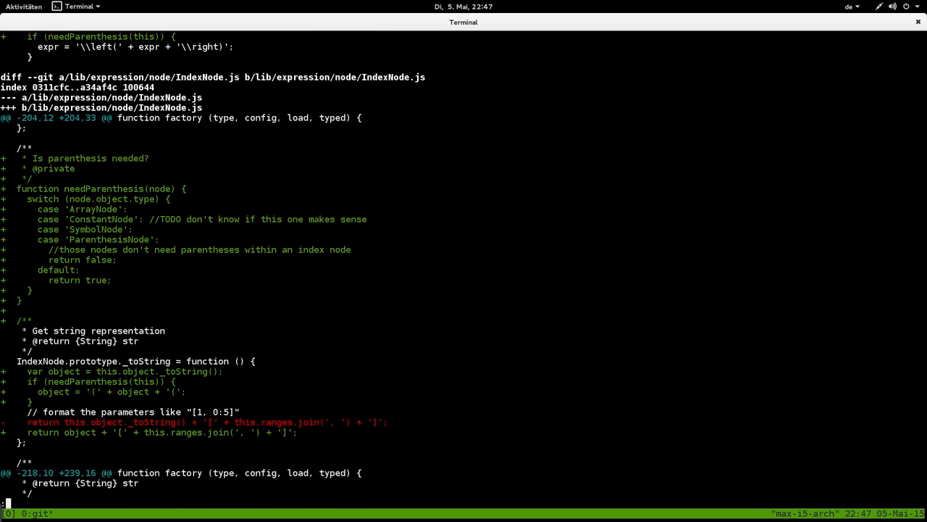
scroll(down, 3)
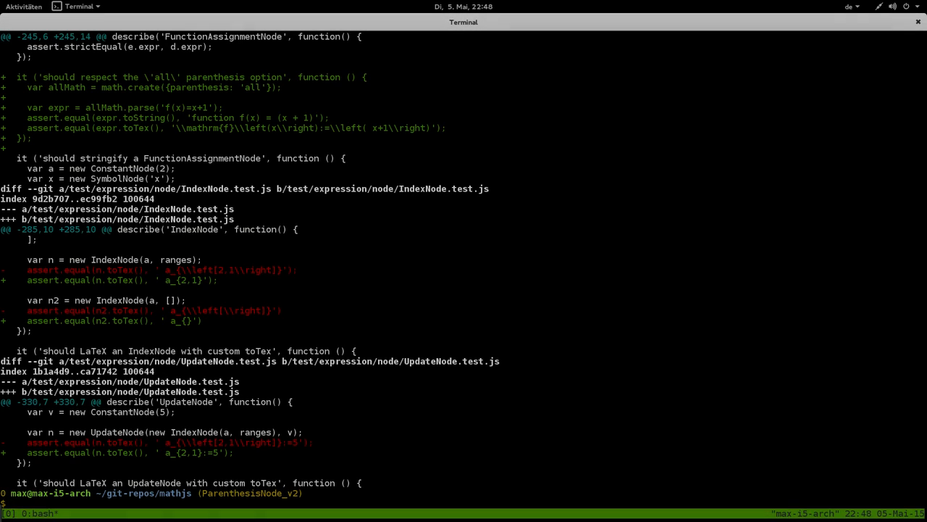
Clear the screen, git fetch with the key passphrase updating origin/develop and origin/v2, then git stash the changes.
text(clear)
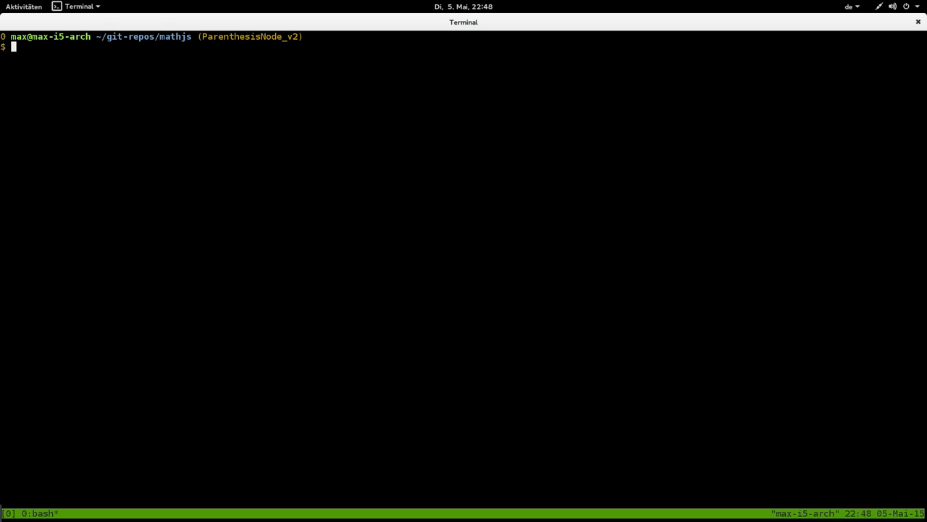
text(git fetch)
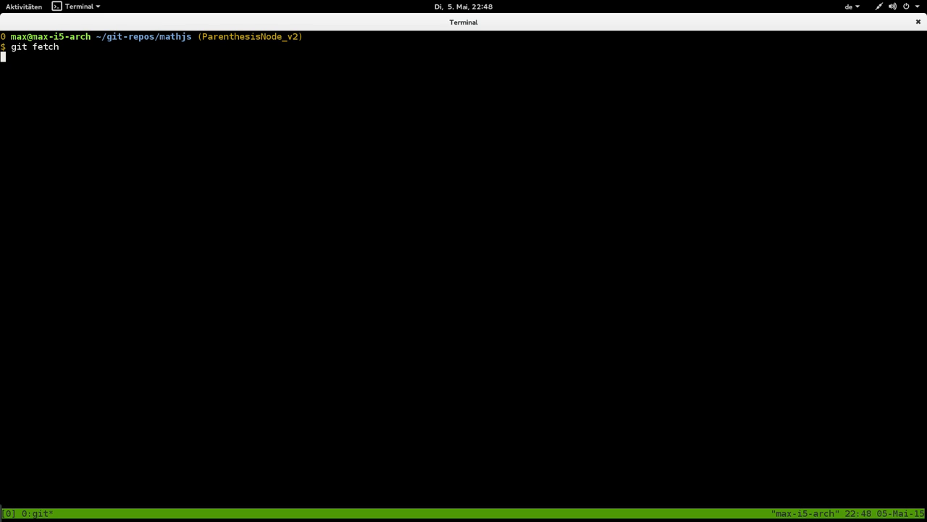
text(••)
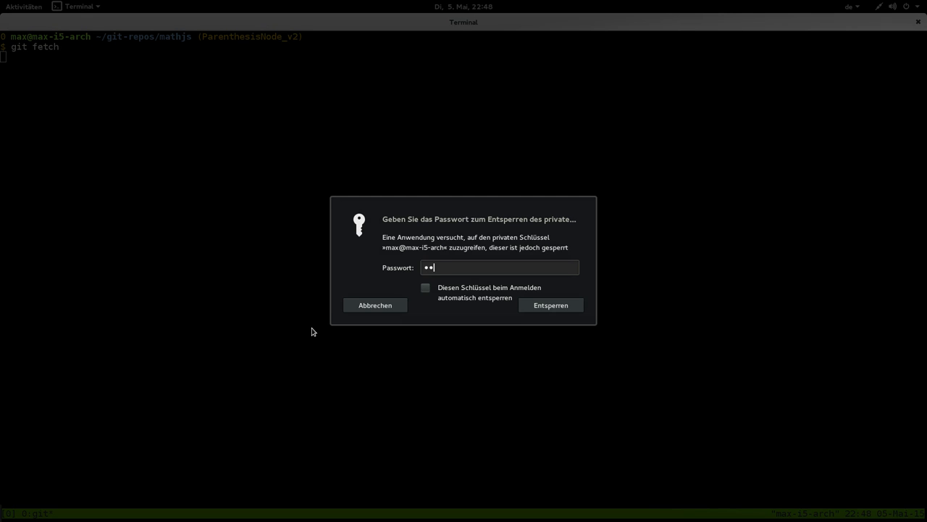
click(550, 304)
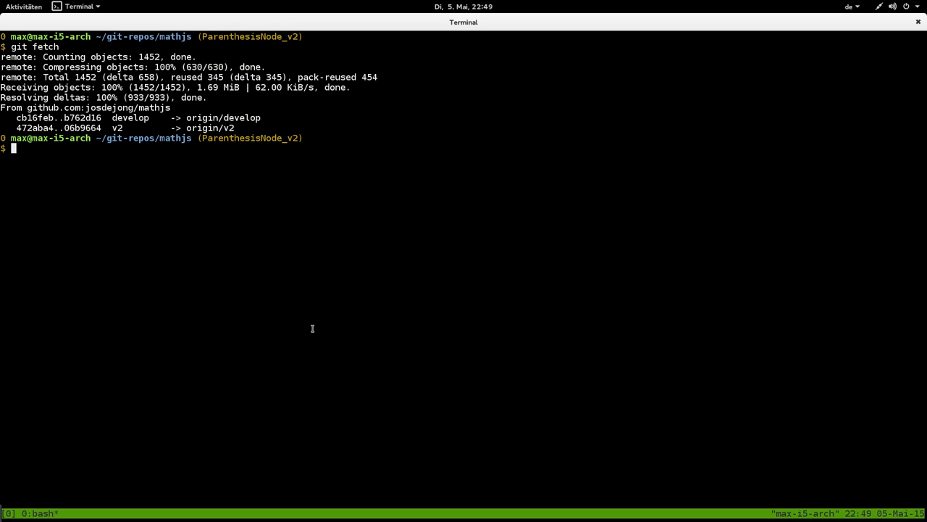
text(git stash)
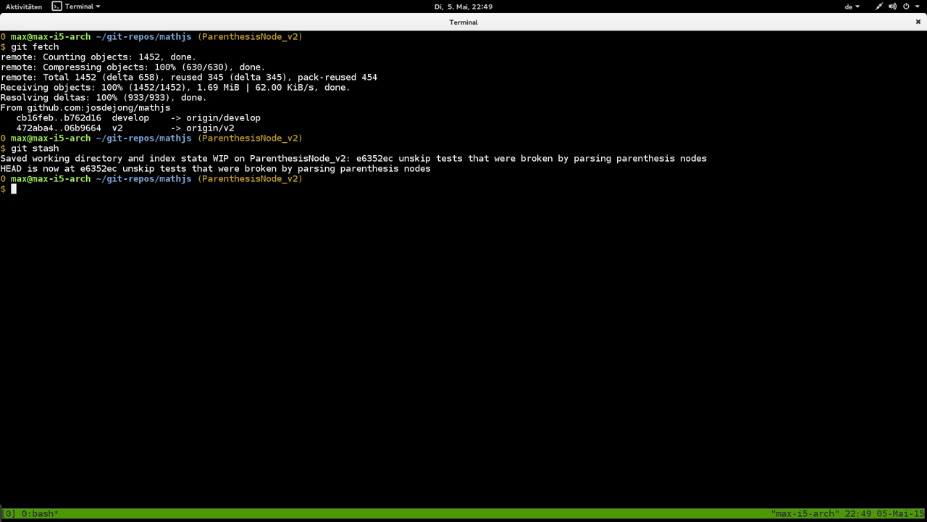
Check out the v2 branch and fast-forward it with git pull, listing the created and renamed files.
text(git checkout v2)
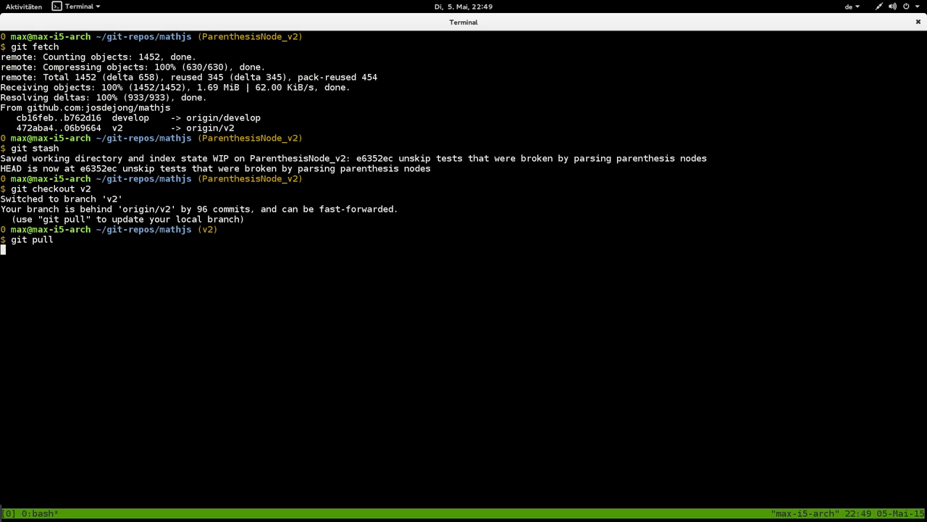
key(Return)
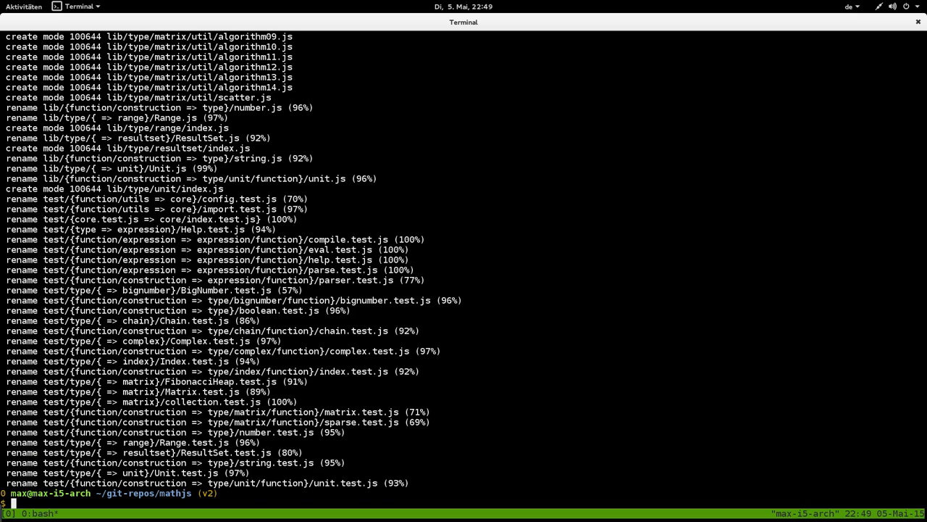
text(gitk)
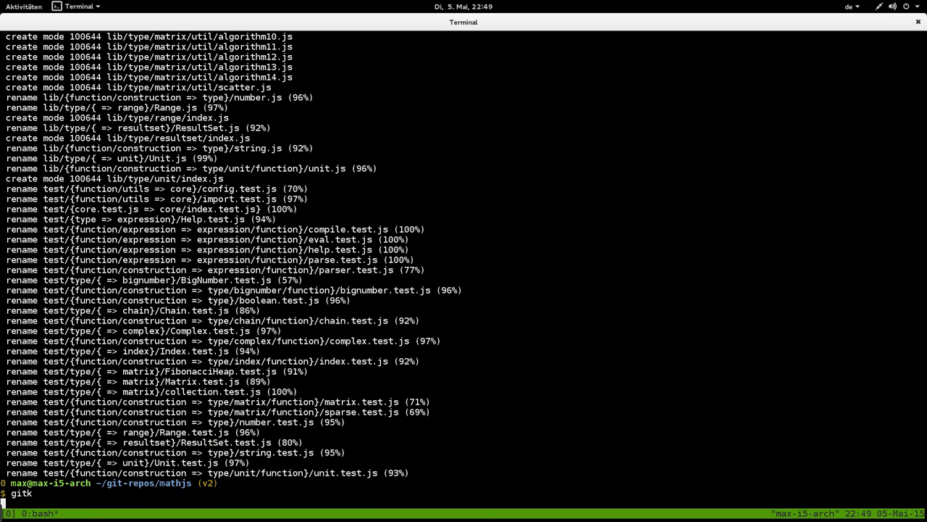
Launch gitk and scroll through the updated v2 commit history before returning to the terminal.
key(Return)
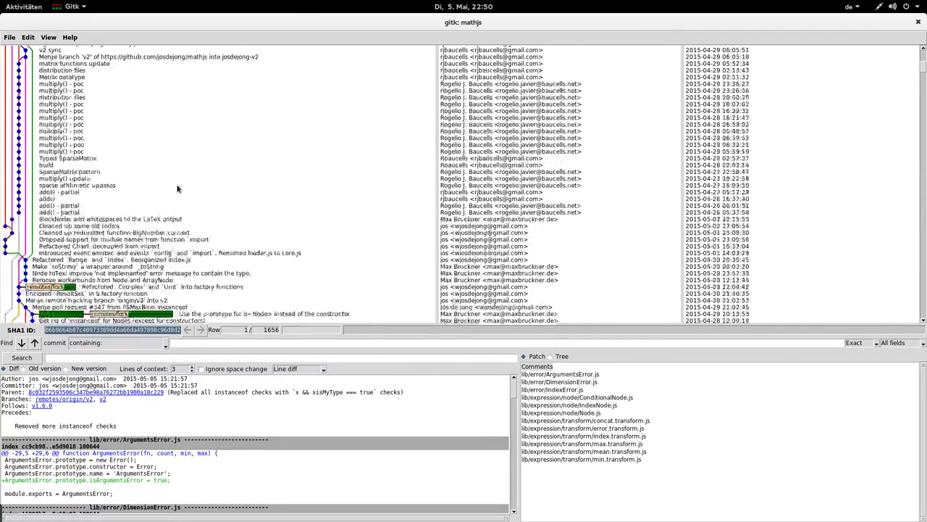
scroll(down, 3)
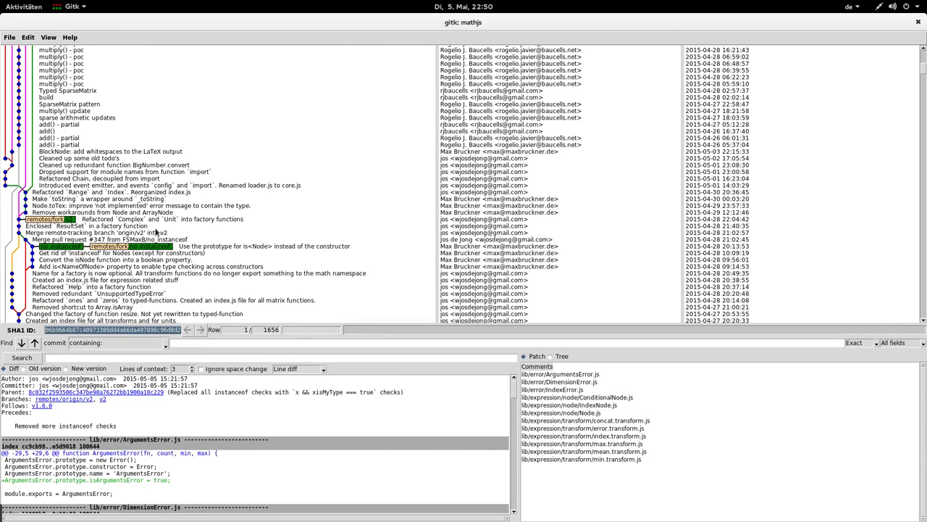
scroll(down, 3)
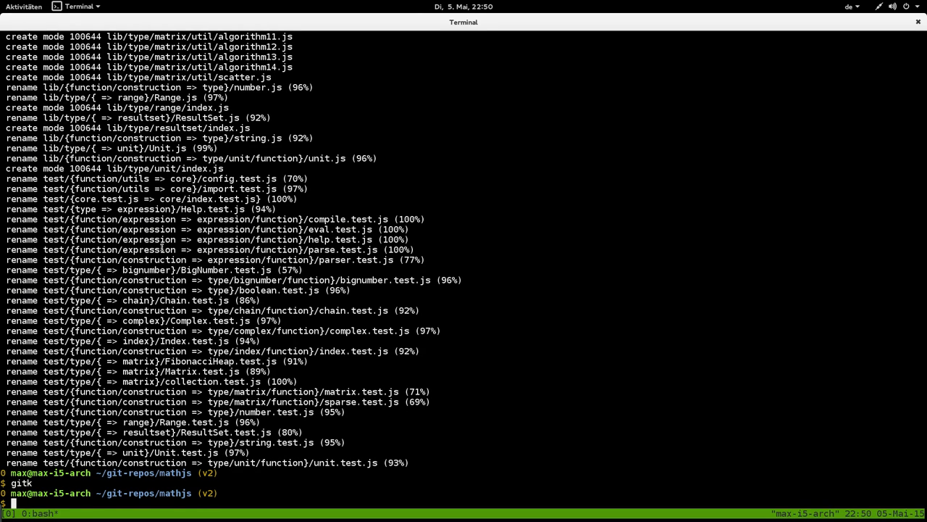
Check out develop, pull to fast-forward the two missing commits, and glance at gitk.
text(git)
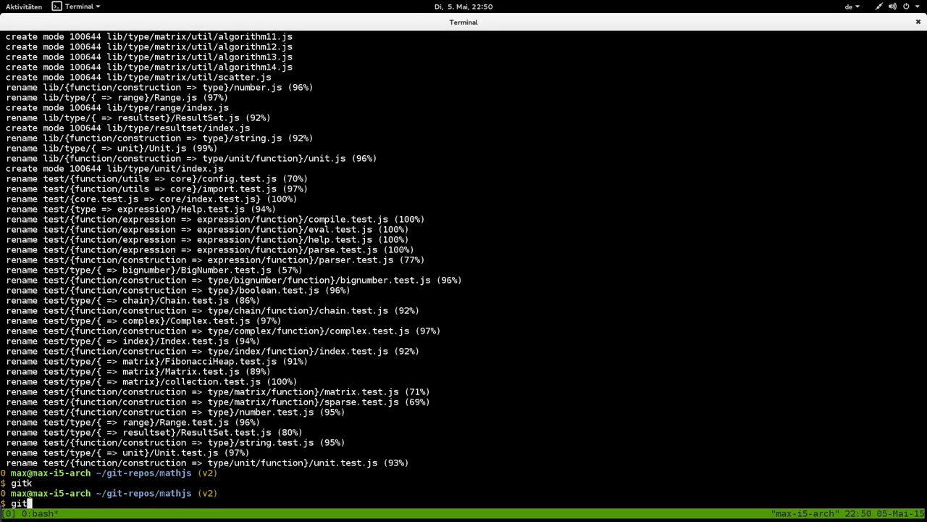
text(checkout develop)
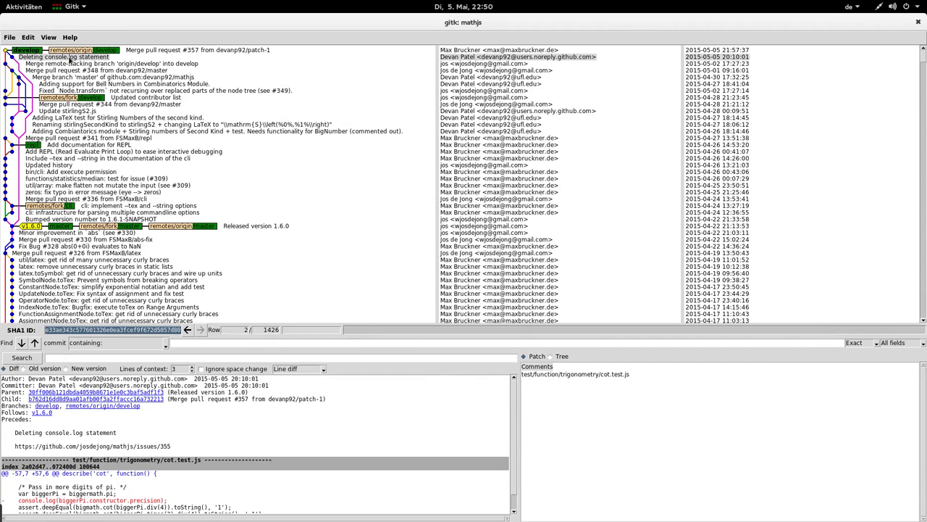
click(181, 49)
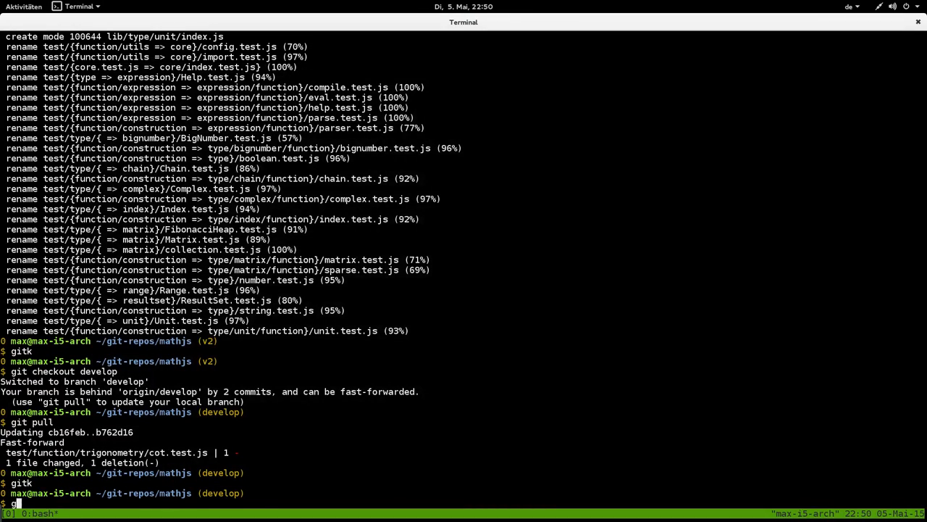
Check out ParenthesisNode_v2 and start rebasing it onto v2, hitting the core.js conflict.
key(BackSpace)
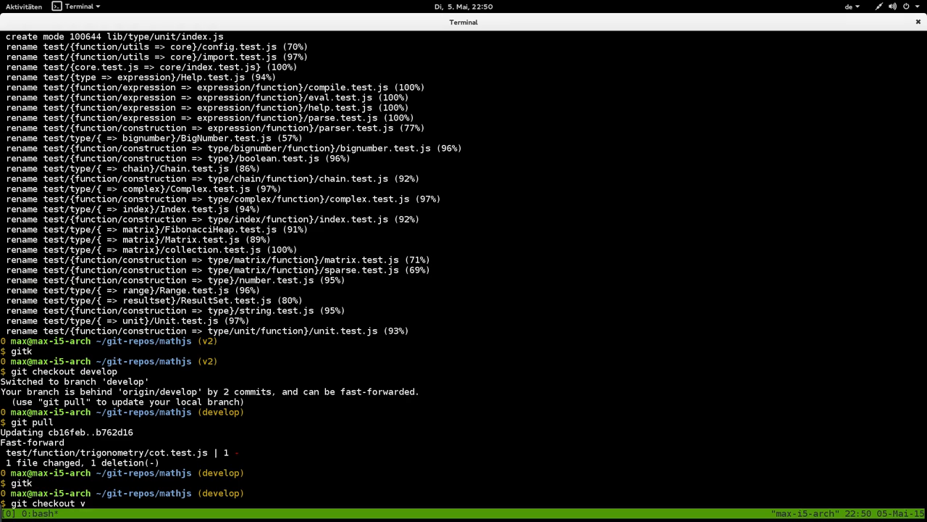
text(ParenthesisNode)
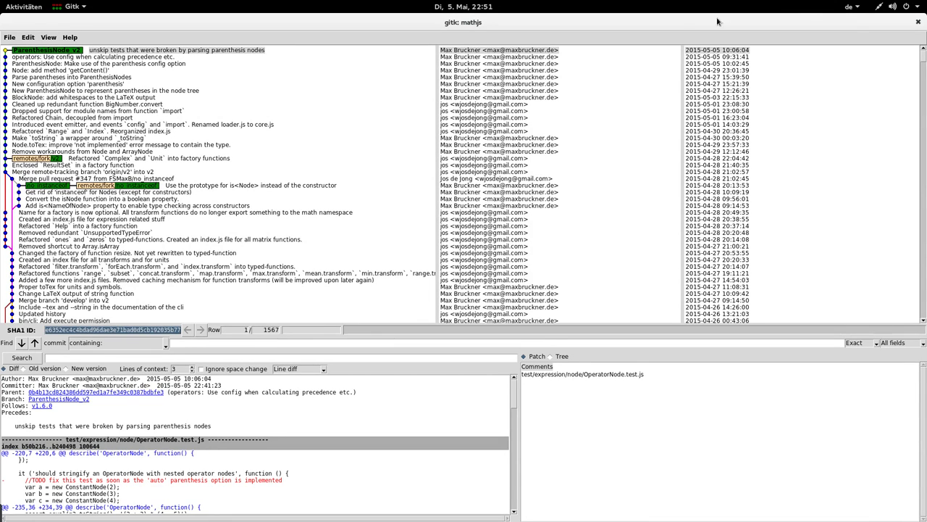
mouse_move(510, 99)
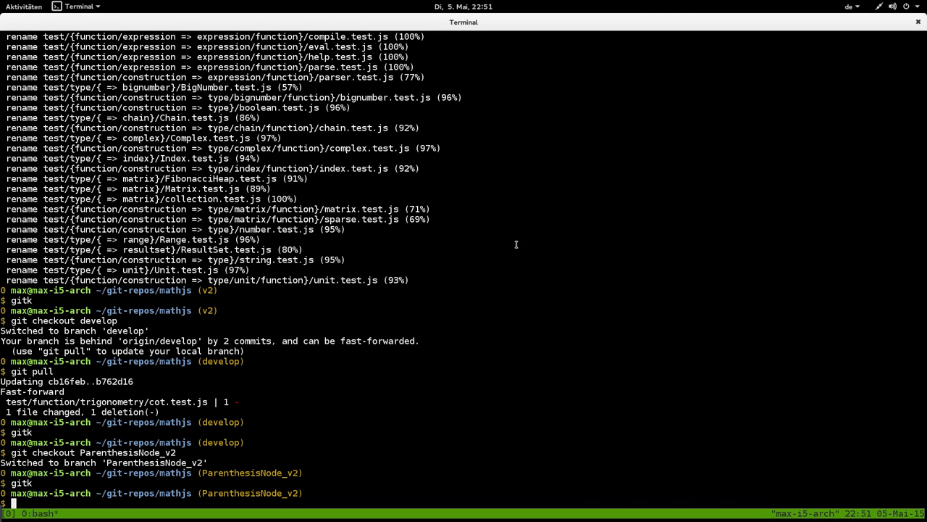
text(git)
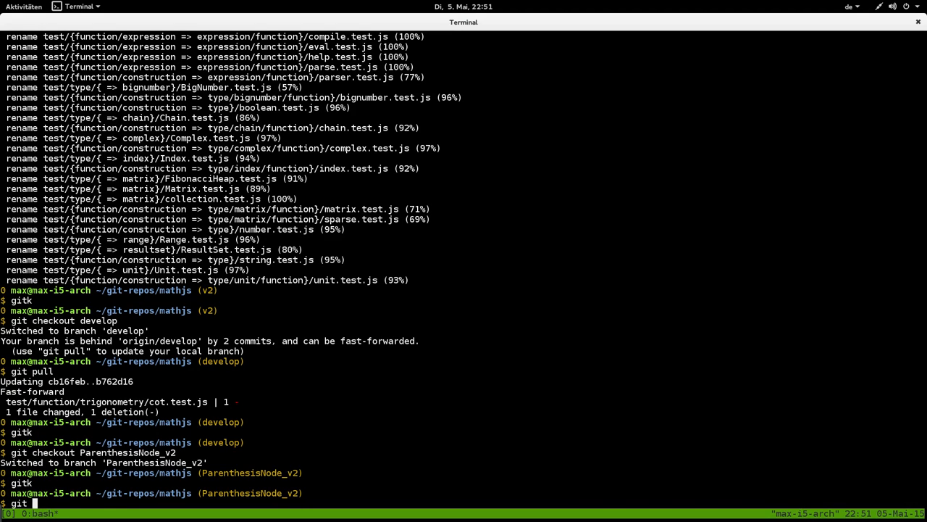
text(rebase v2)
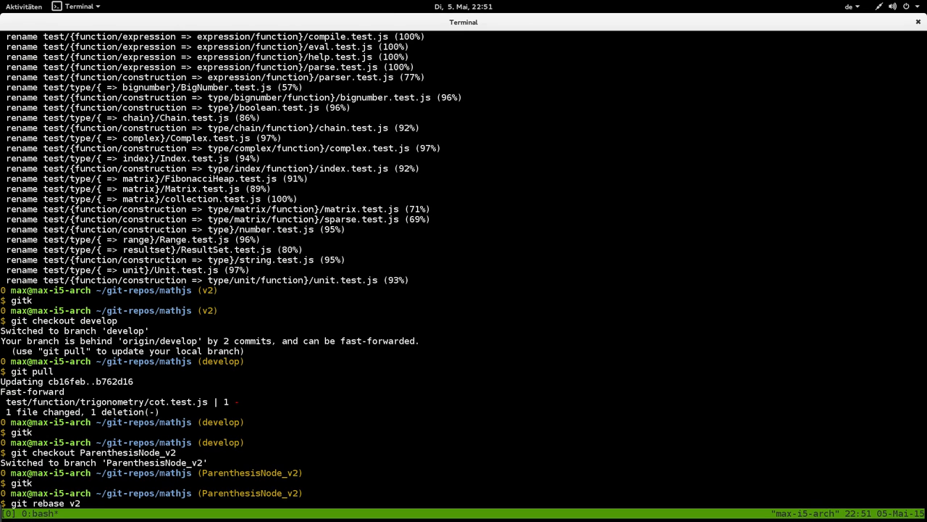
key(Return)
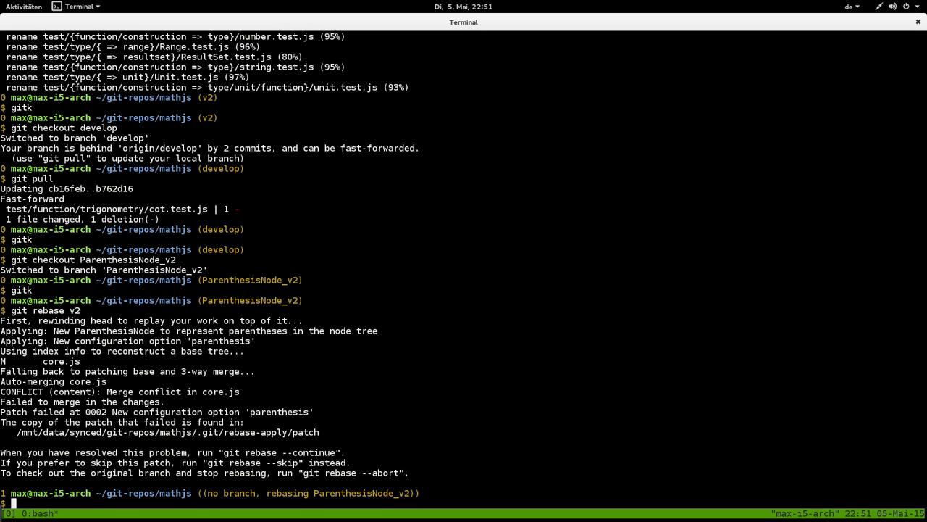
Check status, abort the rebase with git rebase --abort, and retype git rebase v2.
text(git status)
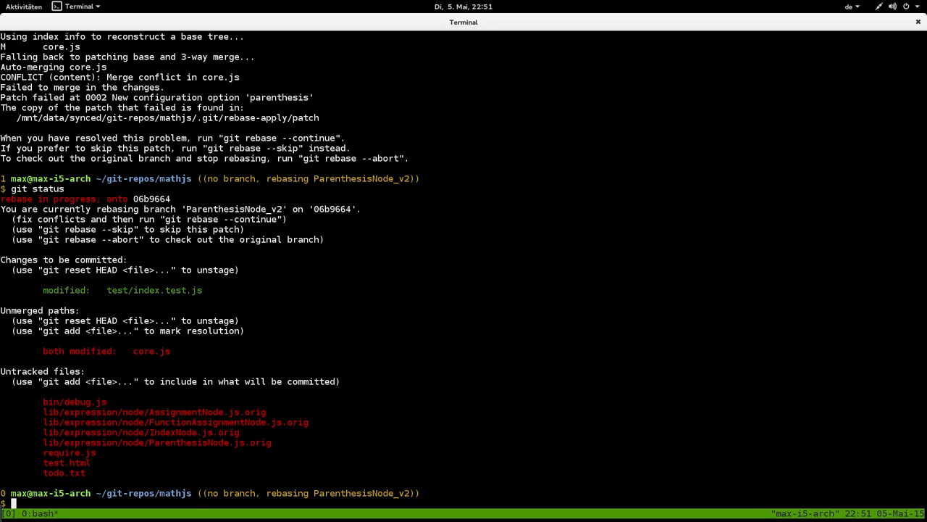
text(gi)
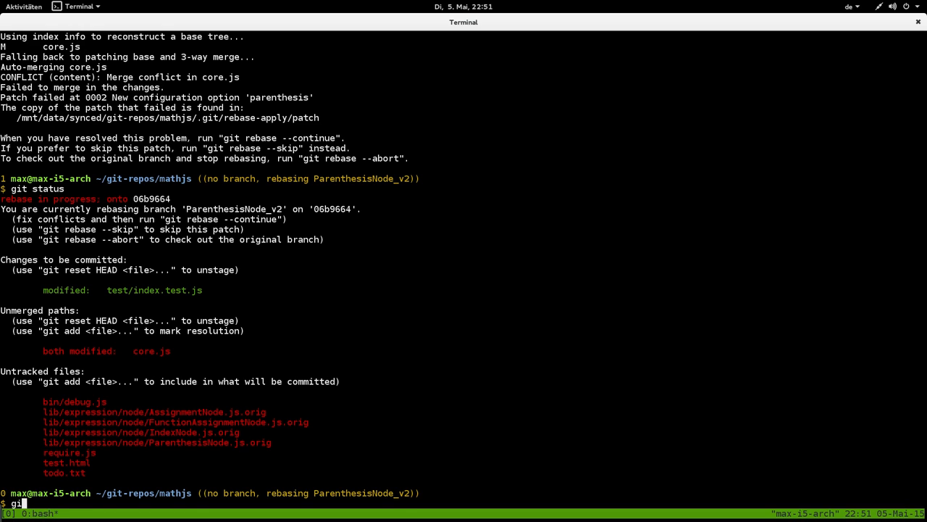
text(git rebase --abort)
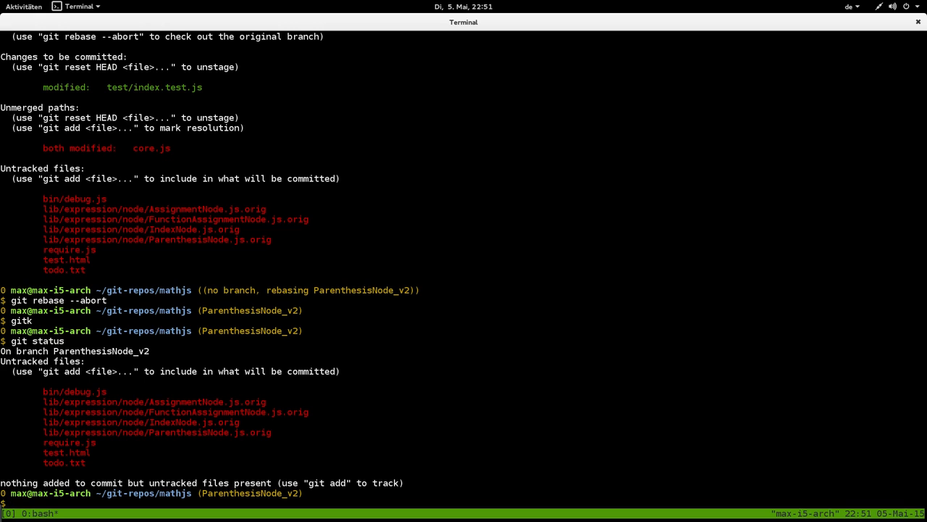
text(git rebase -)
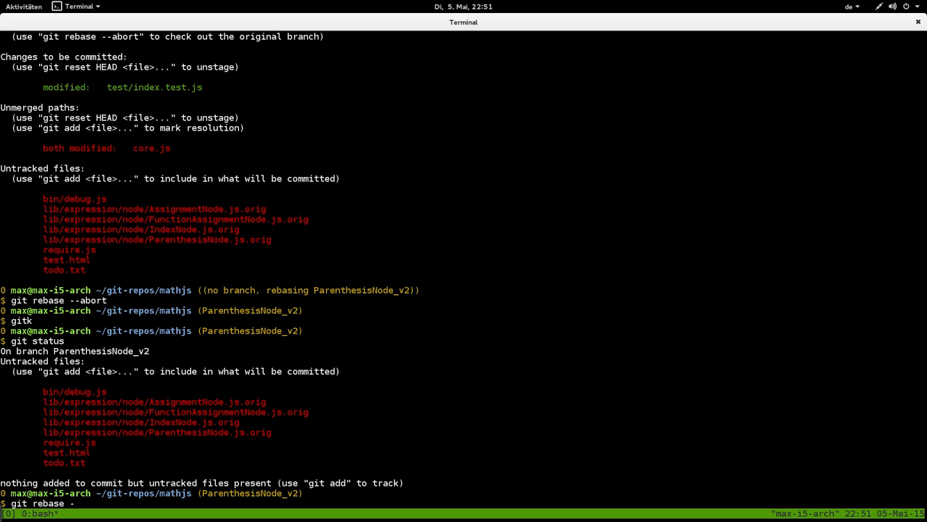
text(v2)
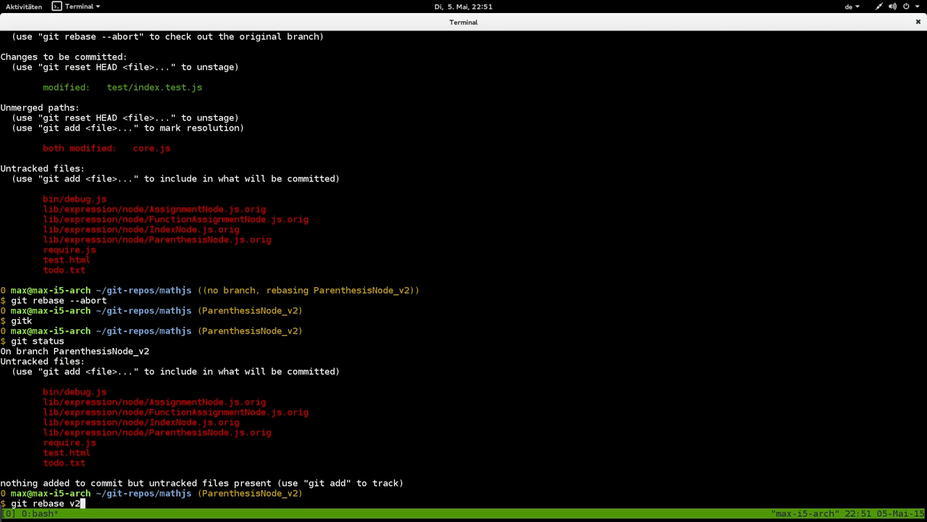
Rerun the rebase onto v2, stopping again on the core.js conflict.
key(Return)
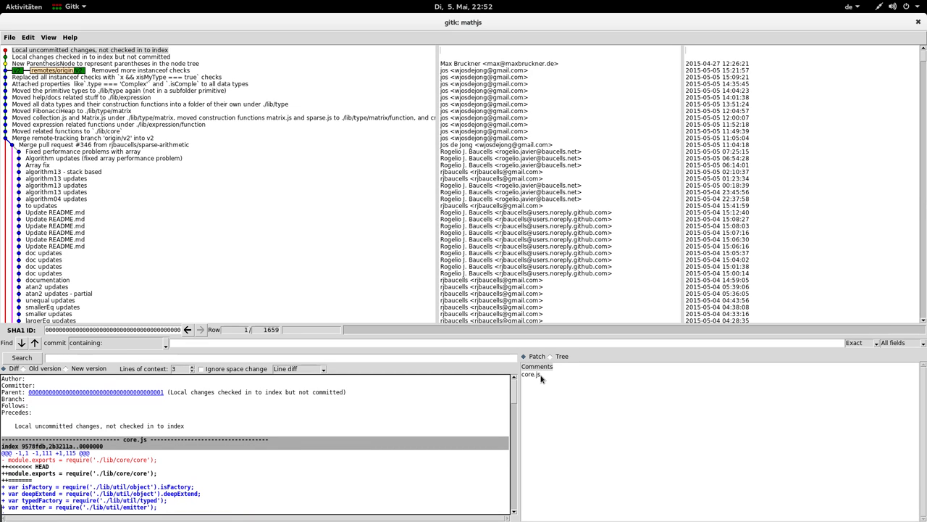
mouse_move(545, 378)
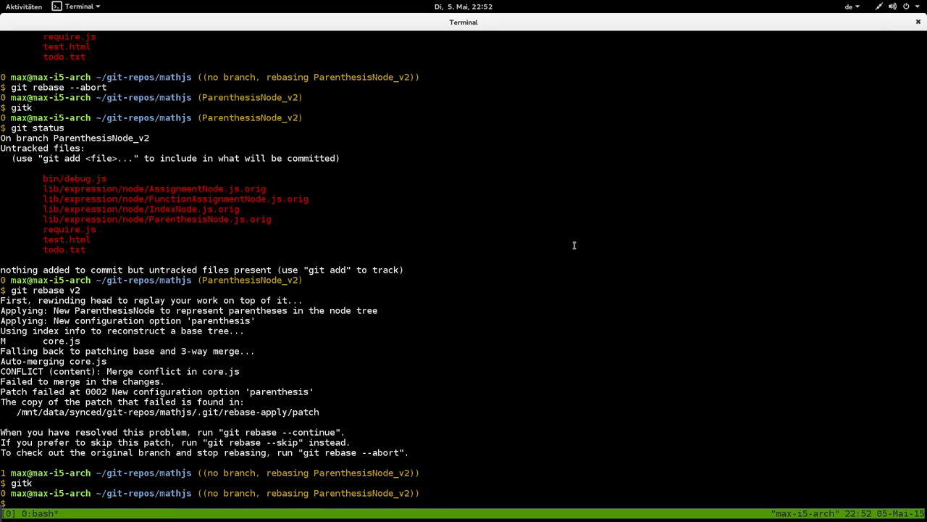
text(git status)
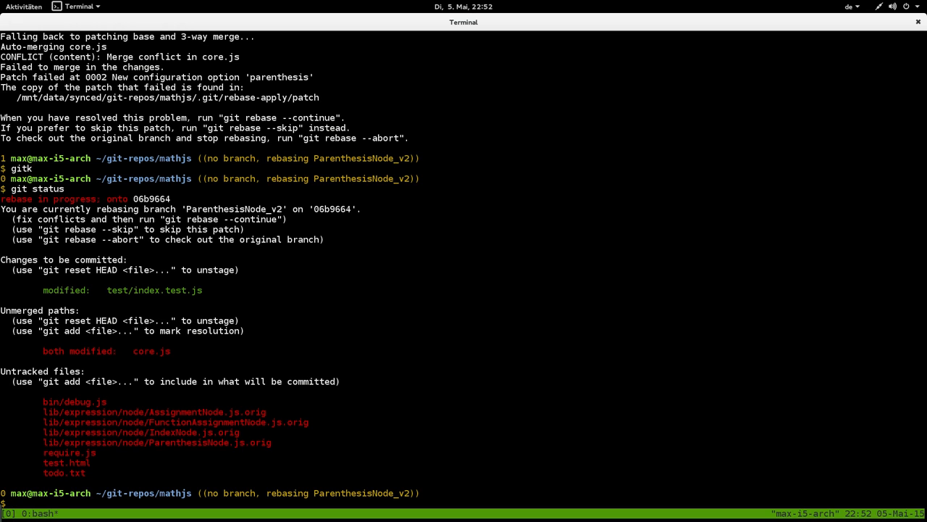
text(git ch)
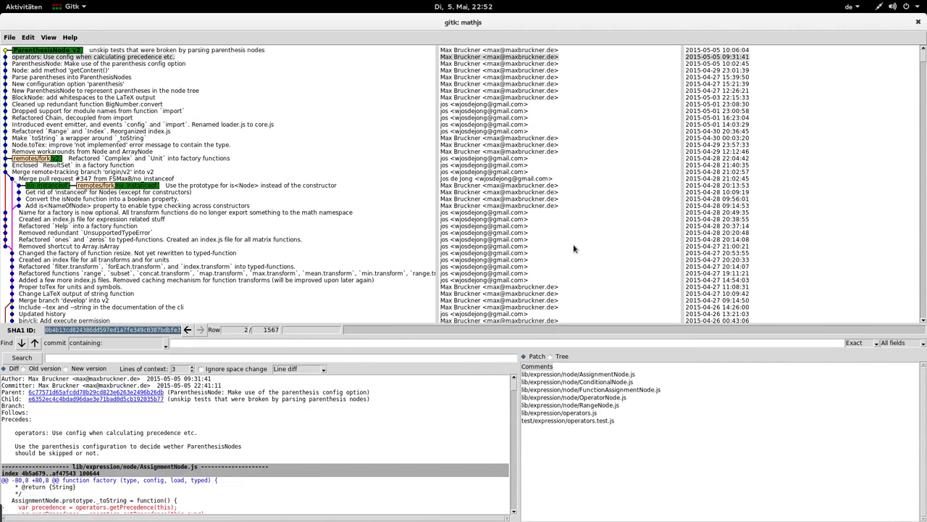
In gitk, view the ParenthesisNode parsing commit and the parenthesis config option commit's core.js diff.
click(98, 63)
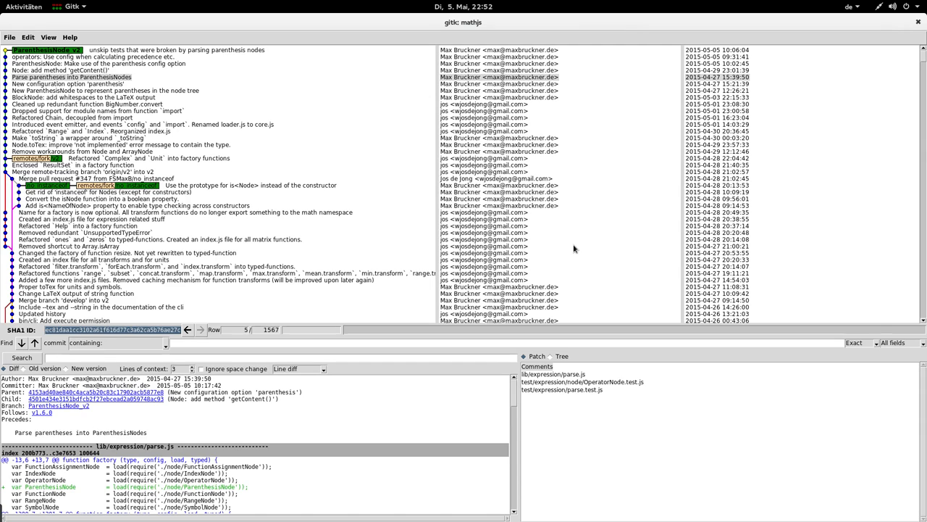
click(70, 82)
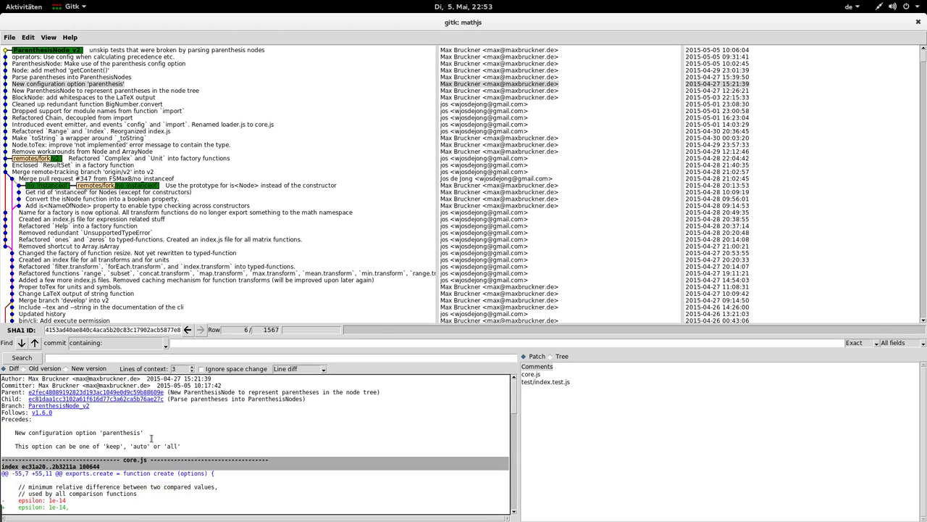
mouse_move(307, 293)
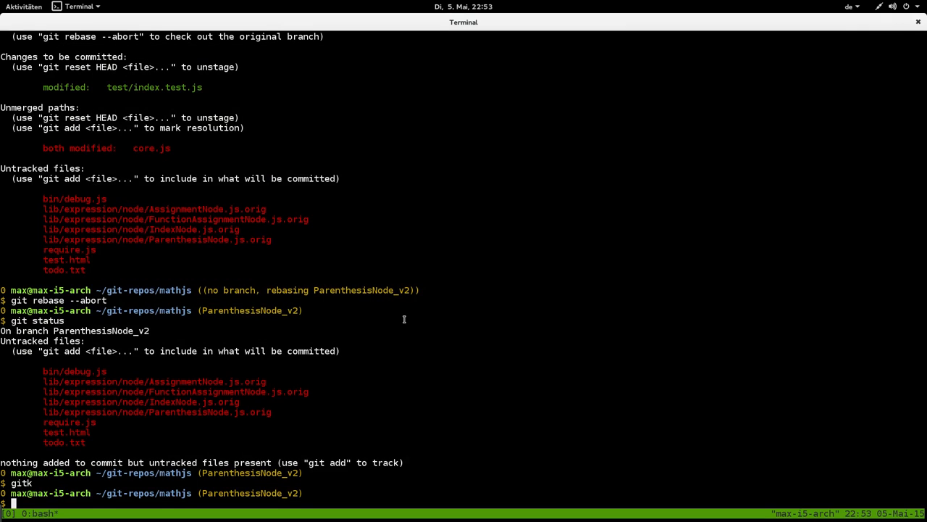
mouse_move(405, 318)
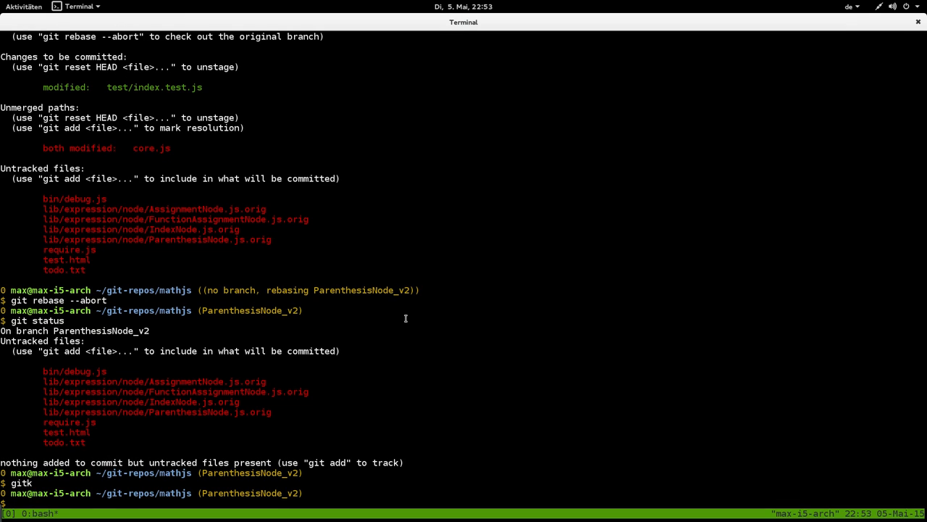
Create branch ParenthesisNode_v2-backup at the current tip and confirm its label in gitk.
text(git branch ParenthesisNode)
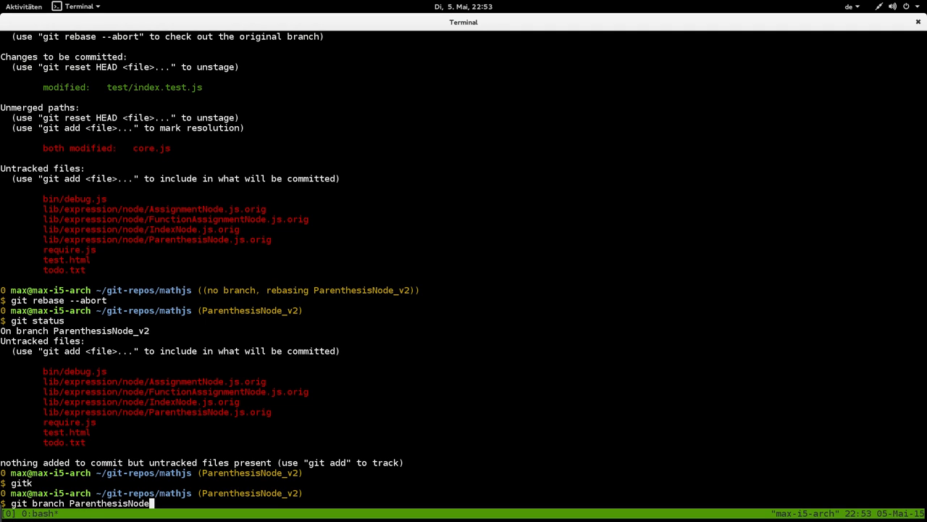
text(_v2)
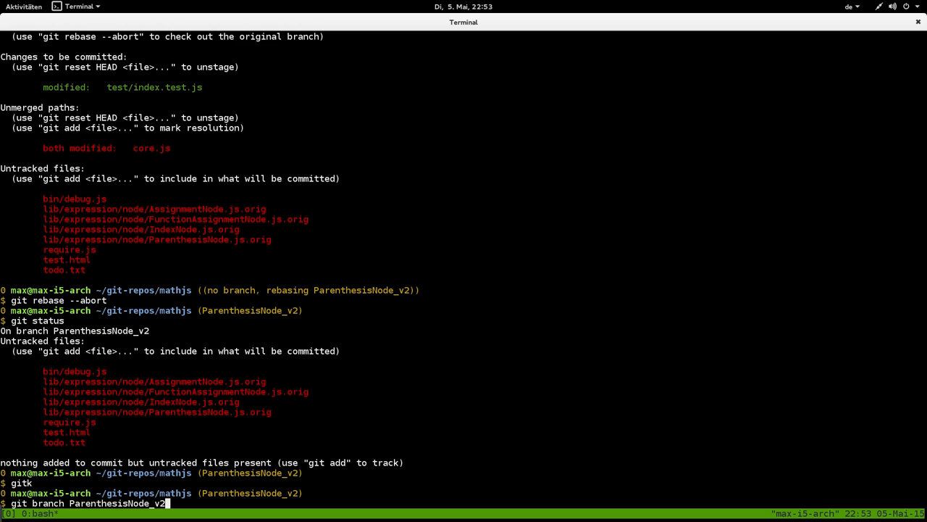
text(-backup)
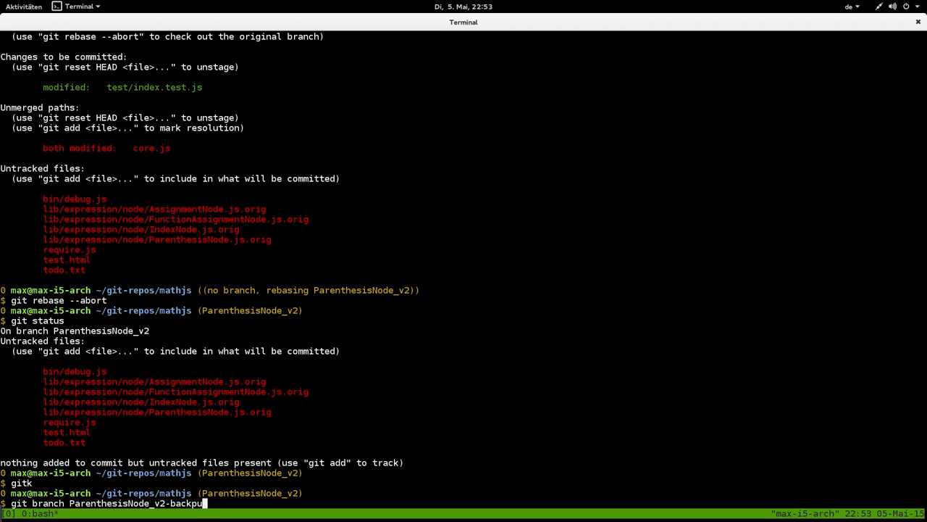
key(Return)
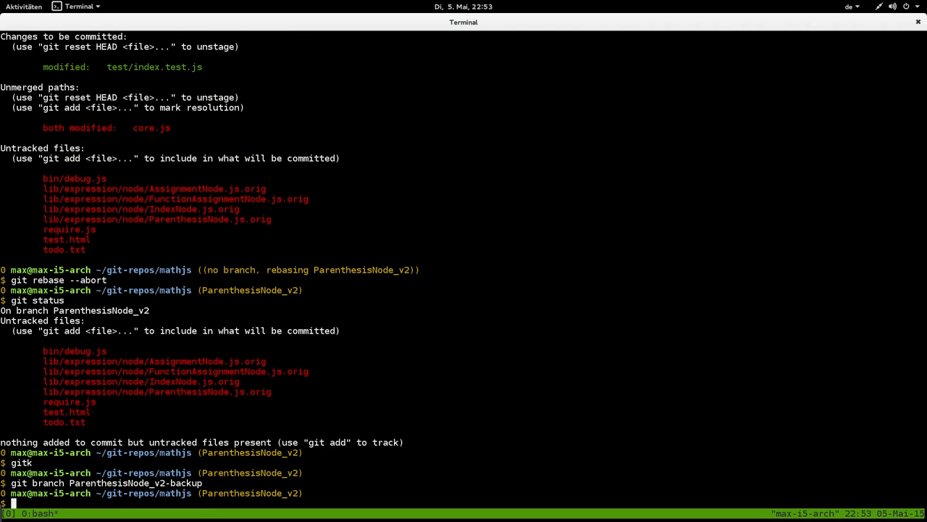
key(Return)
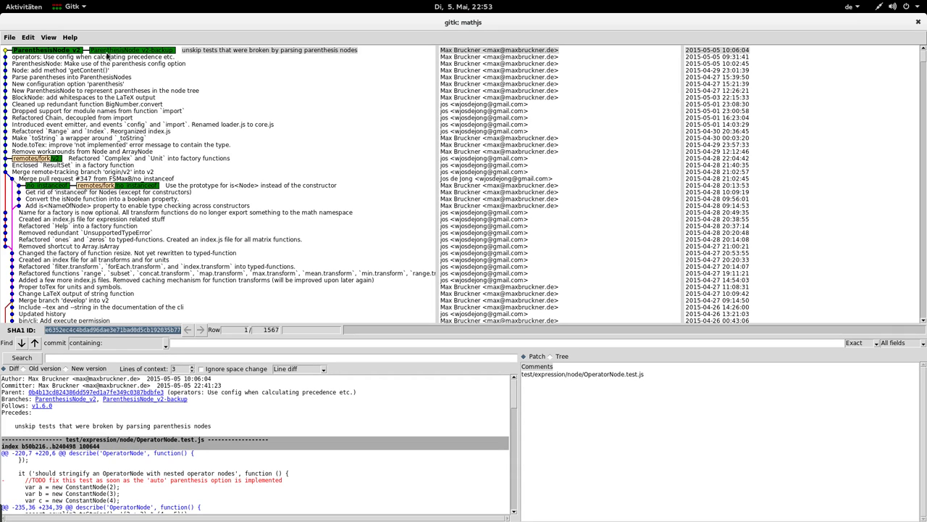
mouse_move(100, 58)
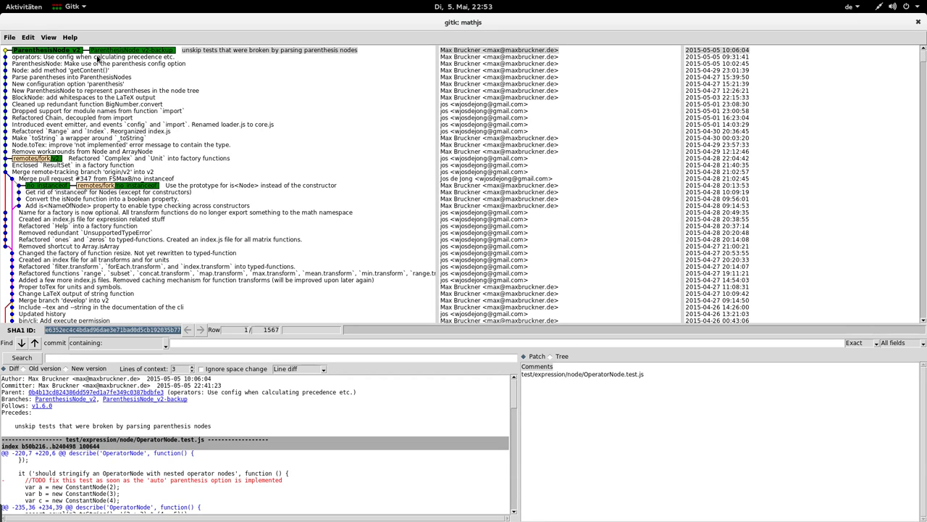
mouse_move(98, 113)
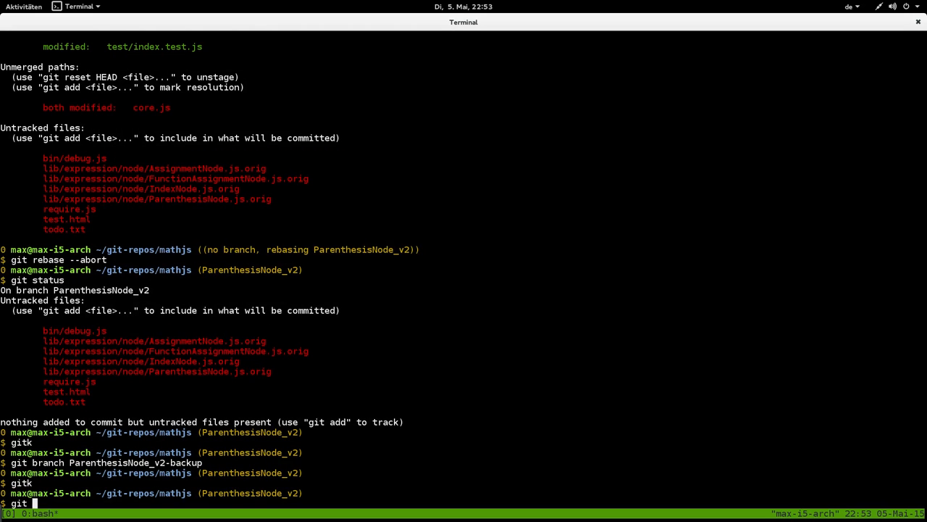
Start git rebase v2 again and view the 'removed more instanceof checks' commit in gitk.
text(rebase v2)
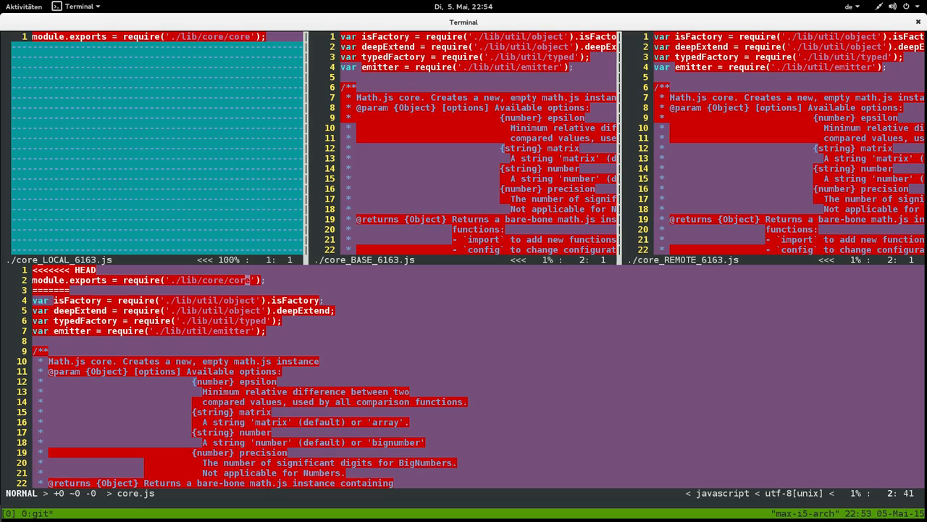
scroll(down, 3)
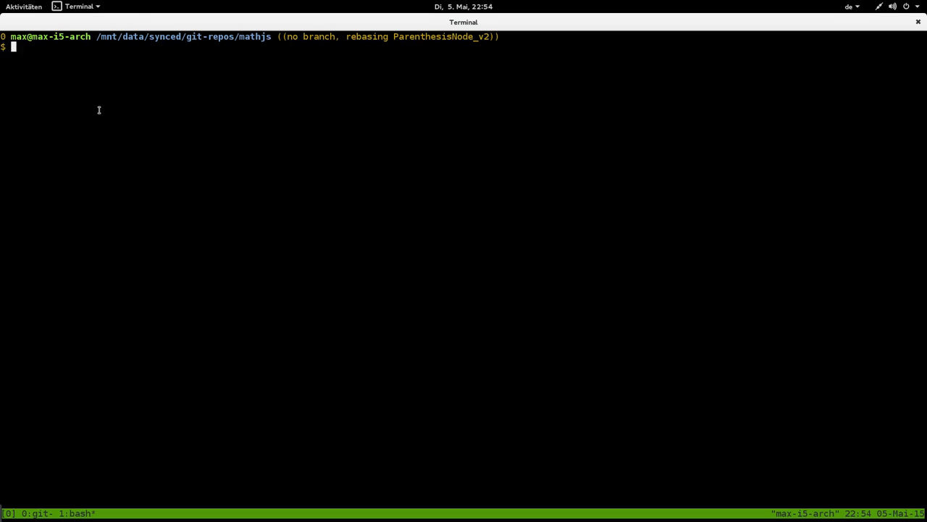
key(Return)
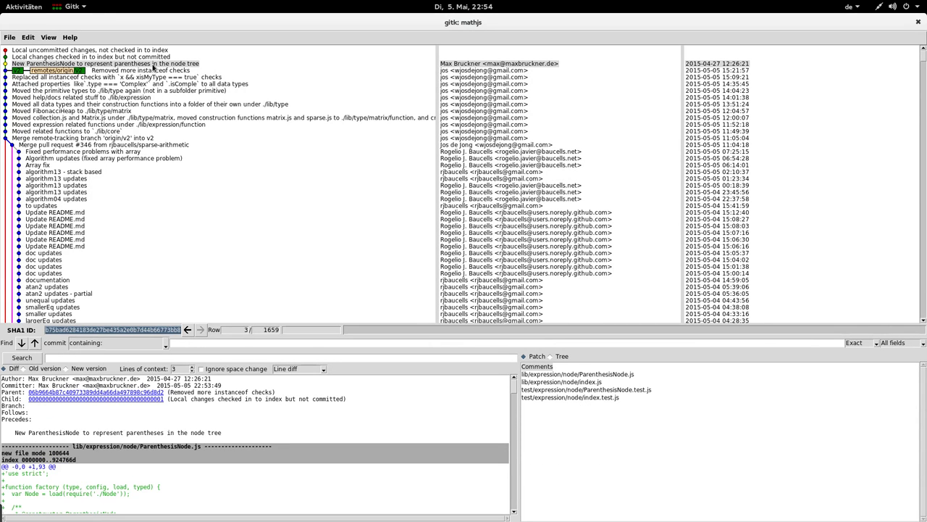
mouse_move(539, 404)
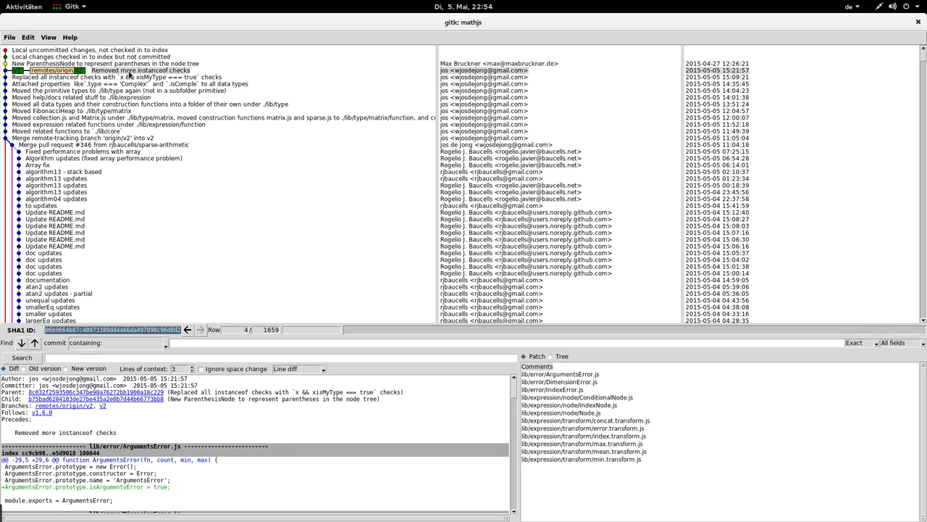
click(130, 82)
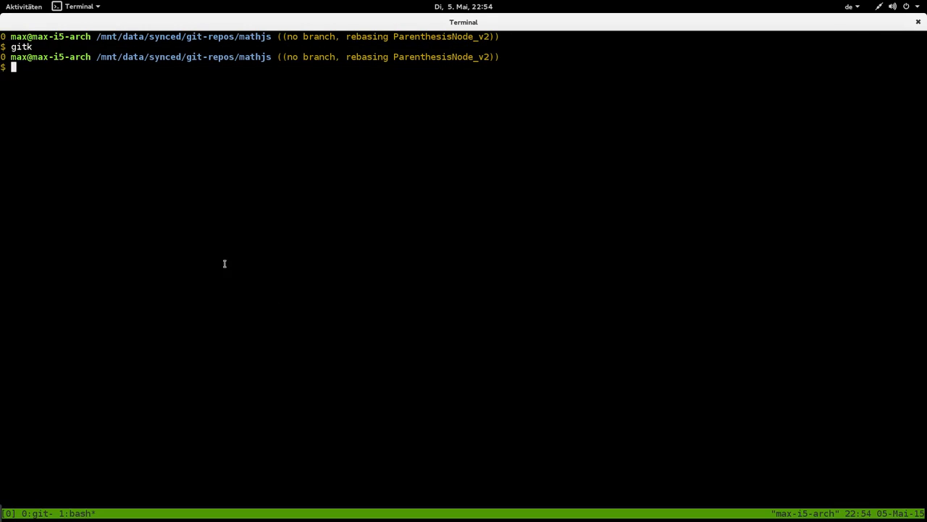
mouse_move(249, 198)
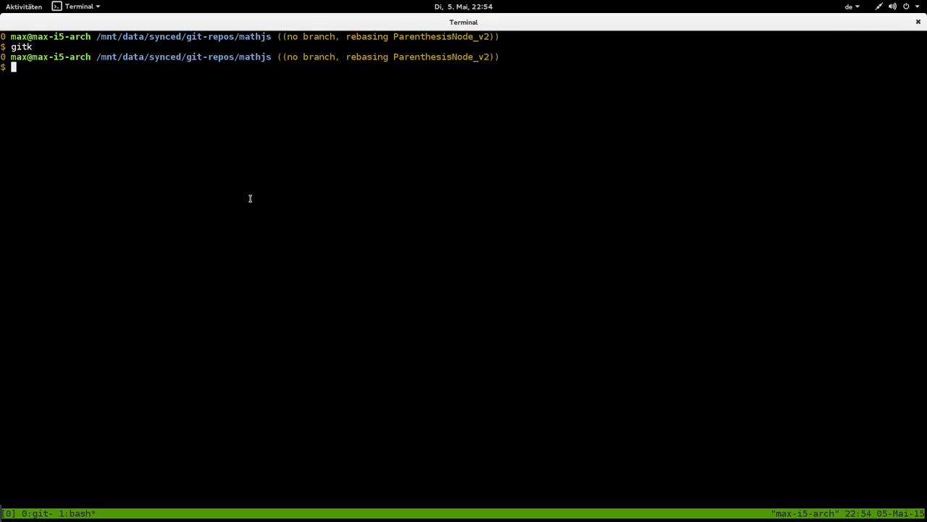
Run git status showing core.js still unmerged with conflicts, then type exit.
text(git st)
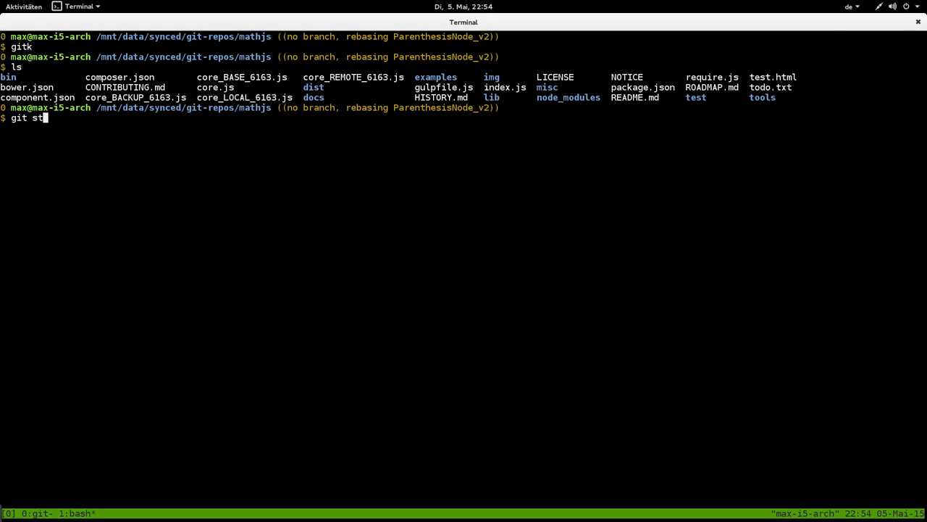
key(Return)
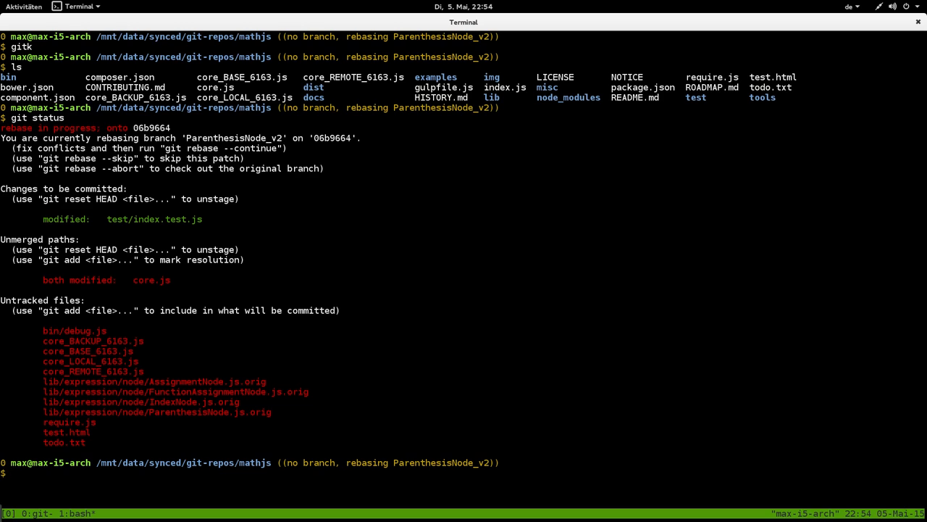
text(exit)
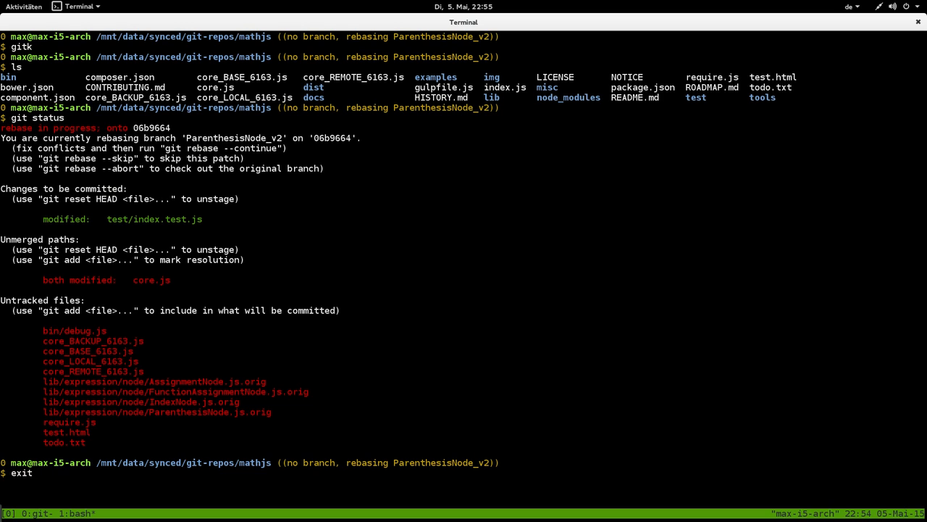
Close the shell session, run npm run test, and scroll through the test output.
key(Return)
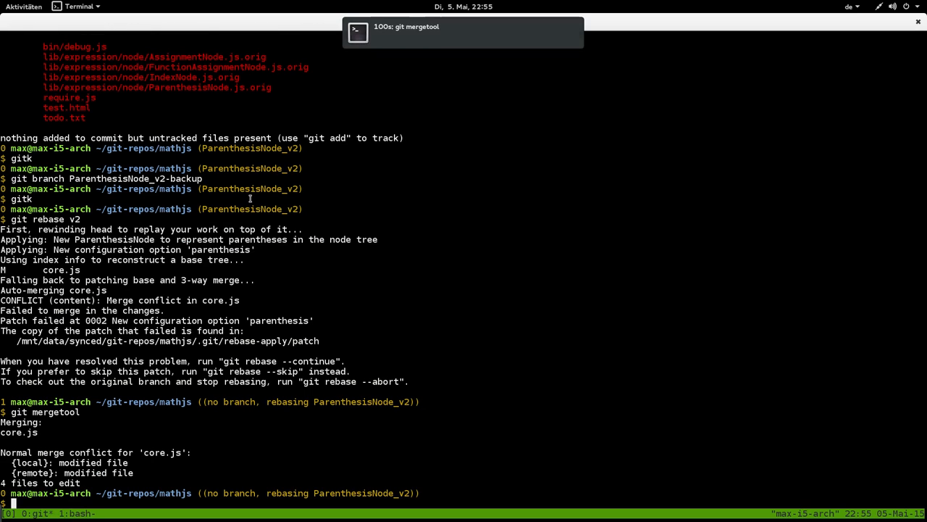
text(git)
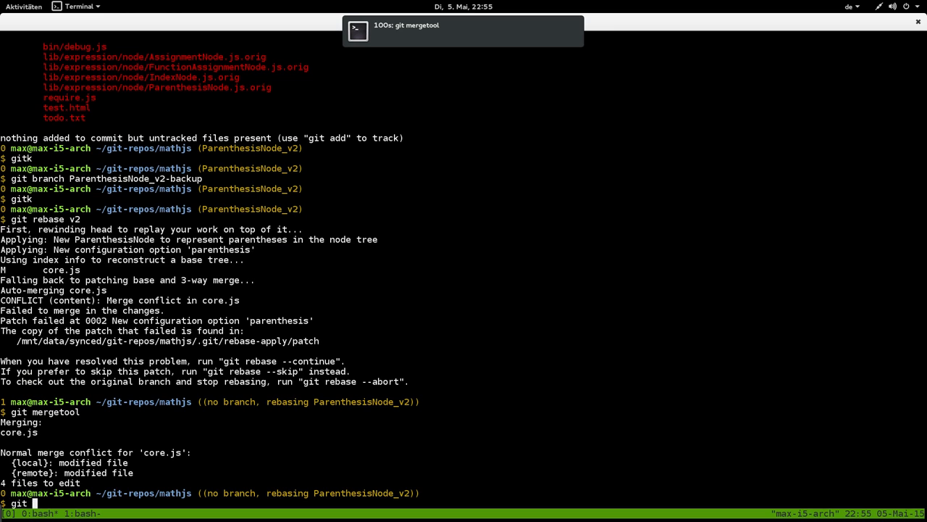
text(npm run te)
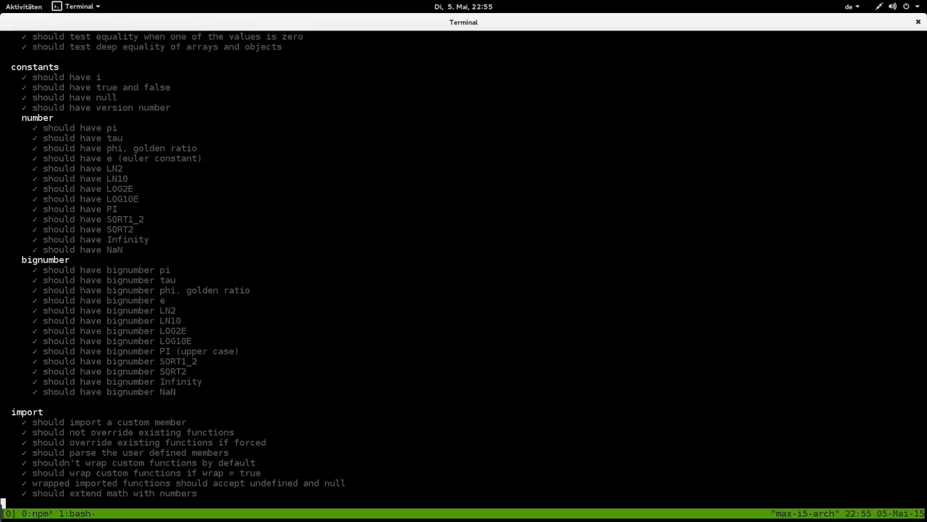
scroll(down, 3)
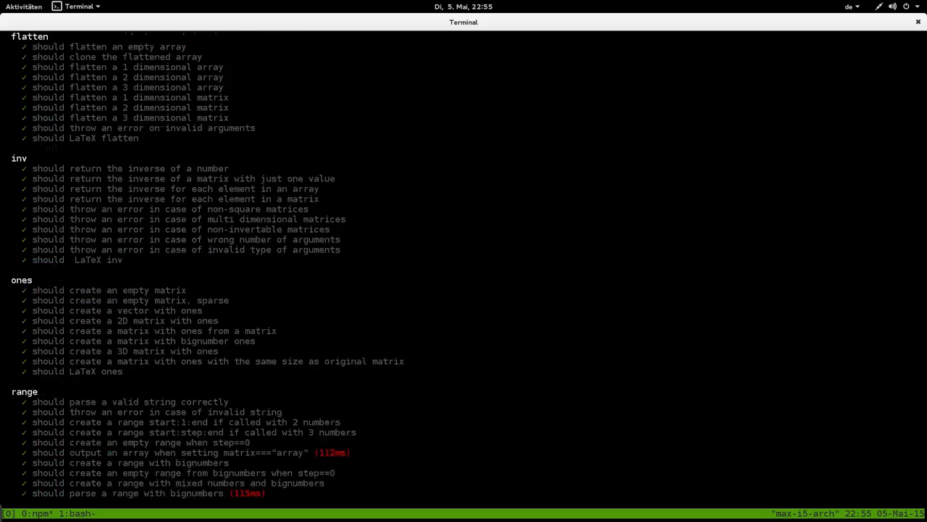
scroll(down, 3)
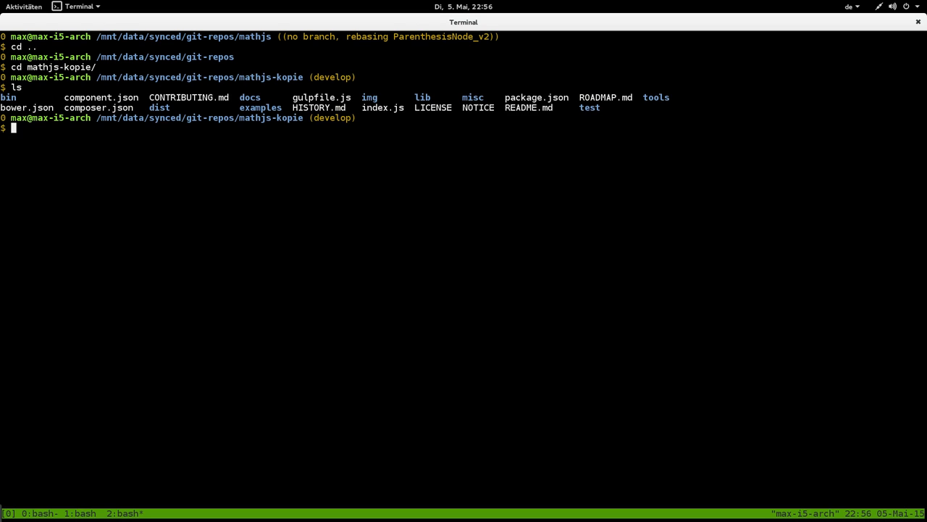
In lib, run grep -r for config and precision across the sources and scroll the matches.
text(cd config/)
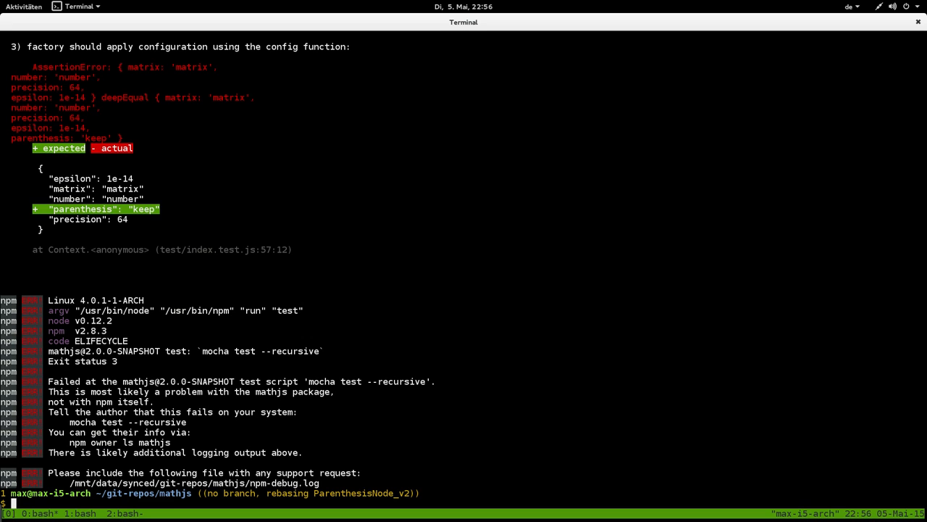
text(grep)
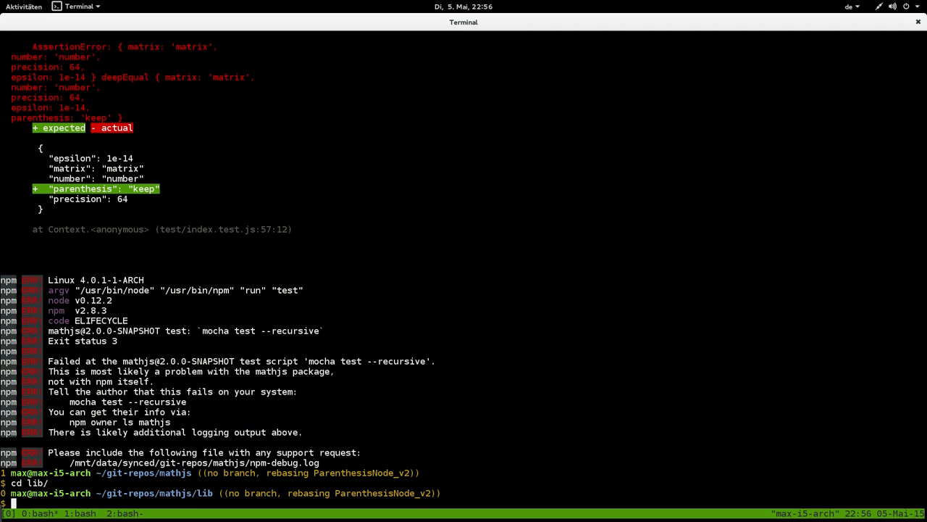
text(grep -)
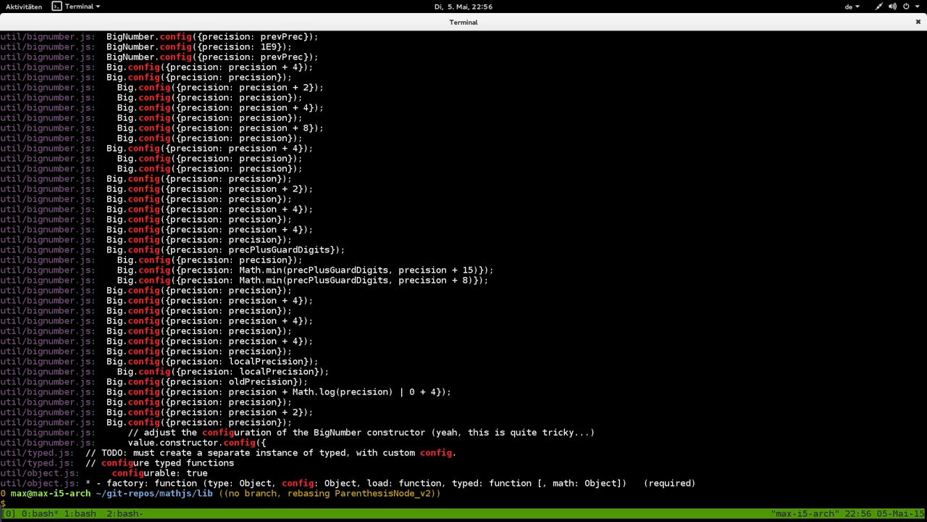
text(grep -r config)
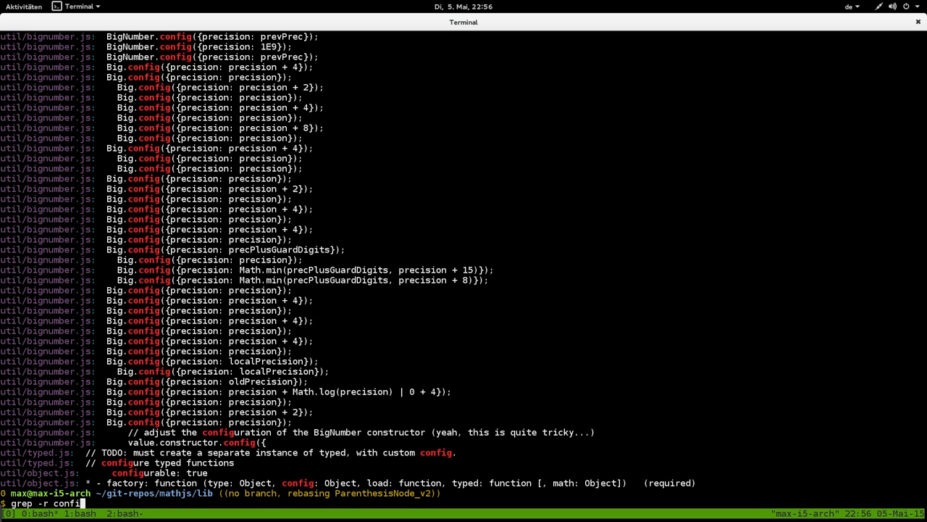
text(pre)
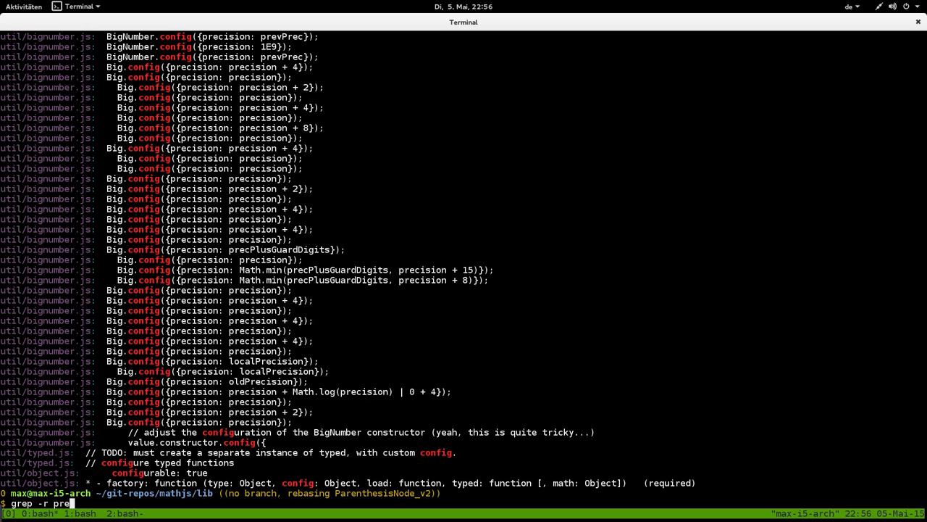
key(Return)
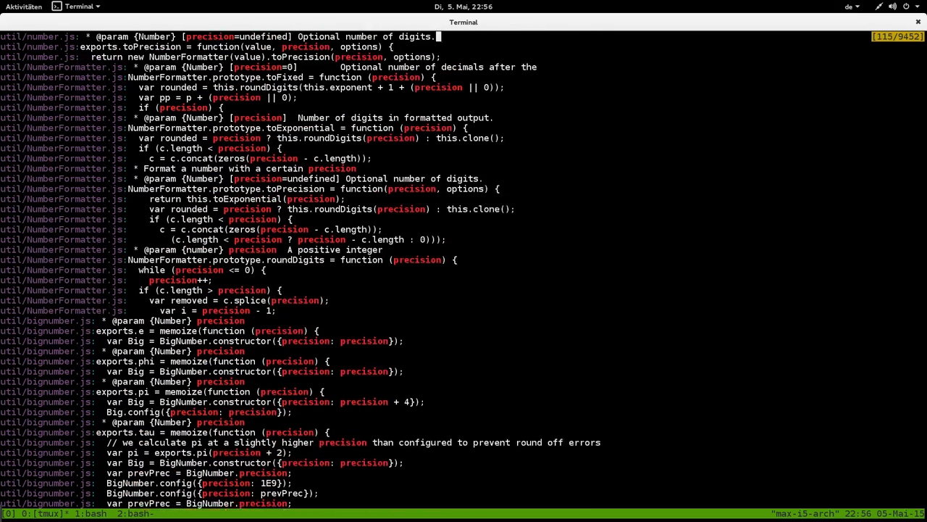
scroll(down, 3)
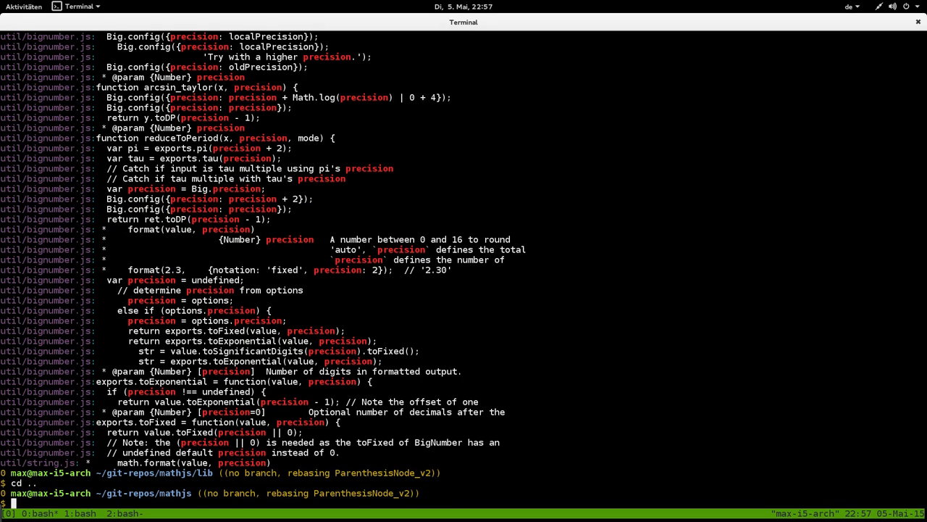
List files, enter lib/core with config.js, core.js and import.js, and start opening core.js.
text(ls)
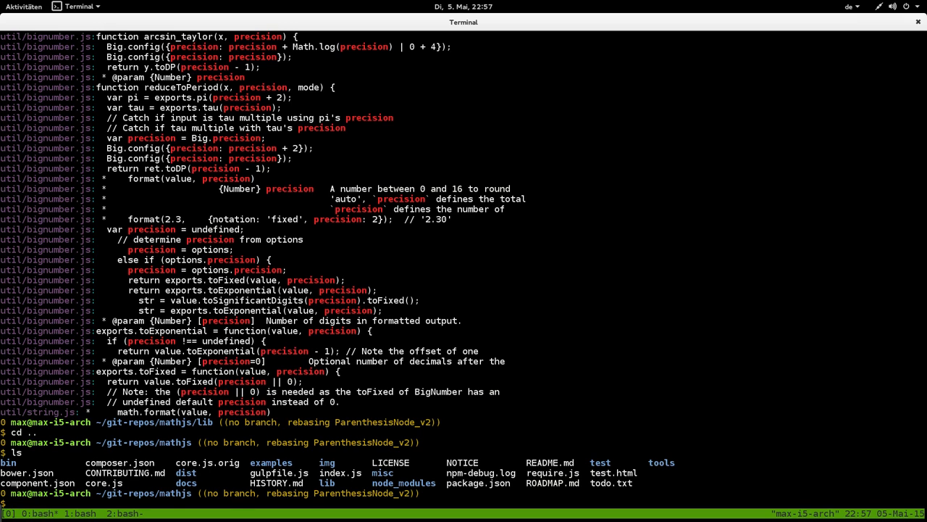
text(cd lib/)
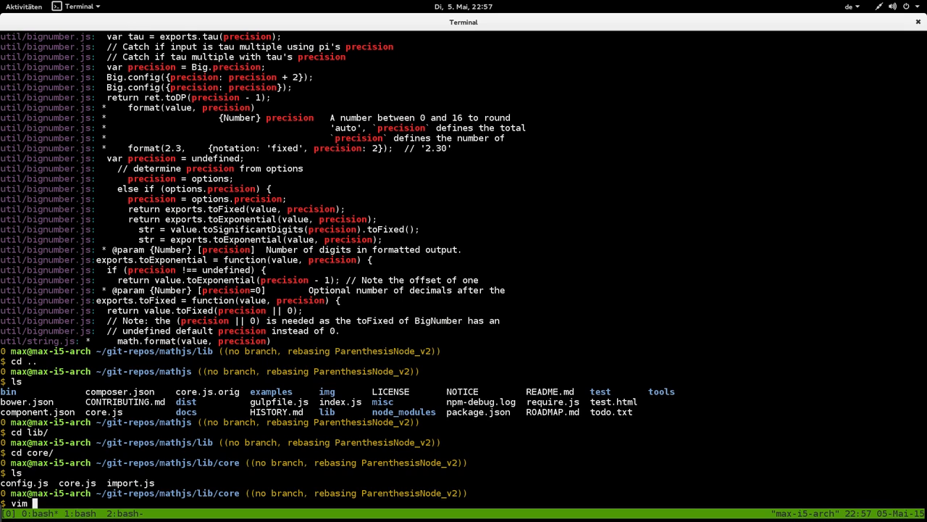
text(core.js)
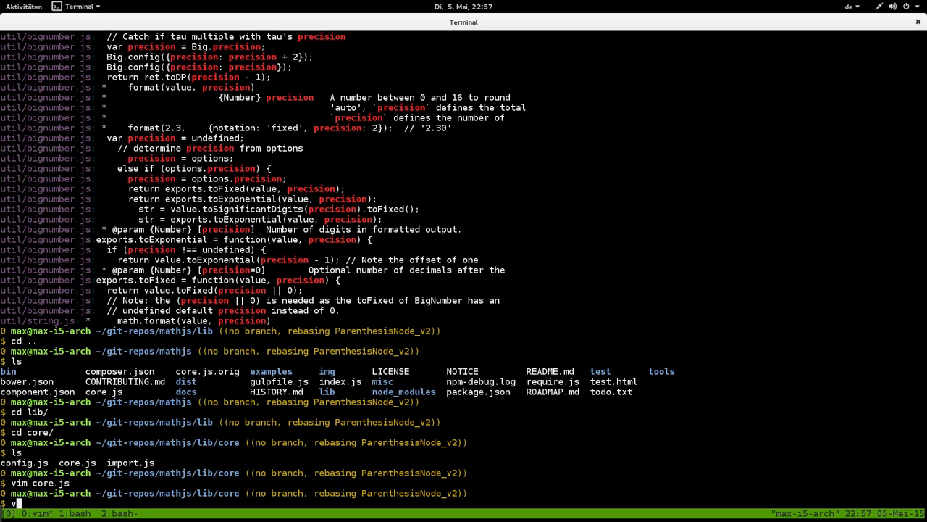
key(Return)
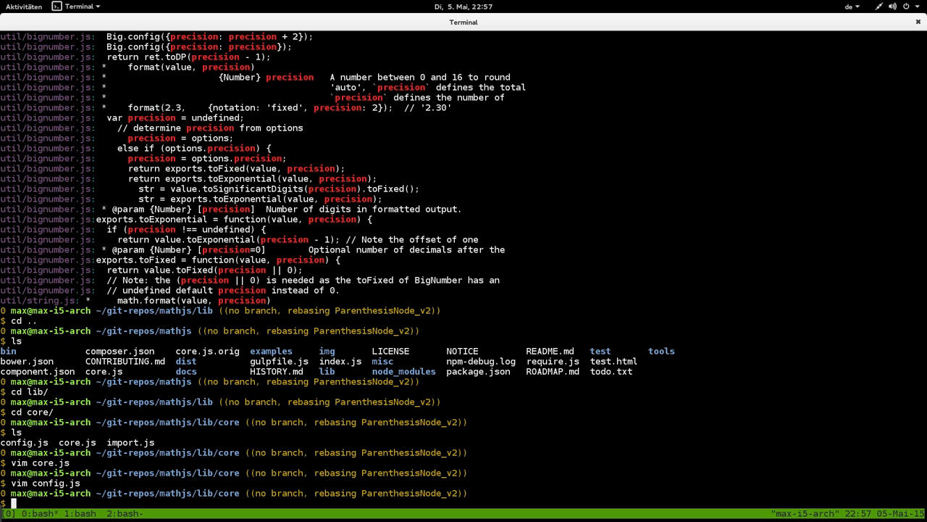
In Vim, scroll core.js to the _config block and add a comma after epsilon's 1e-14 to start a new entry.
text(vim core.js)
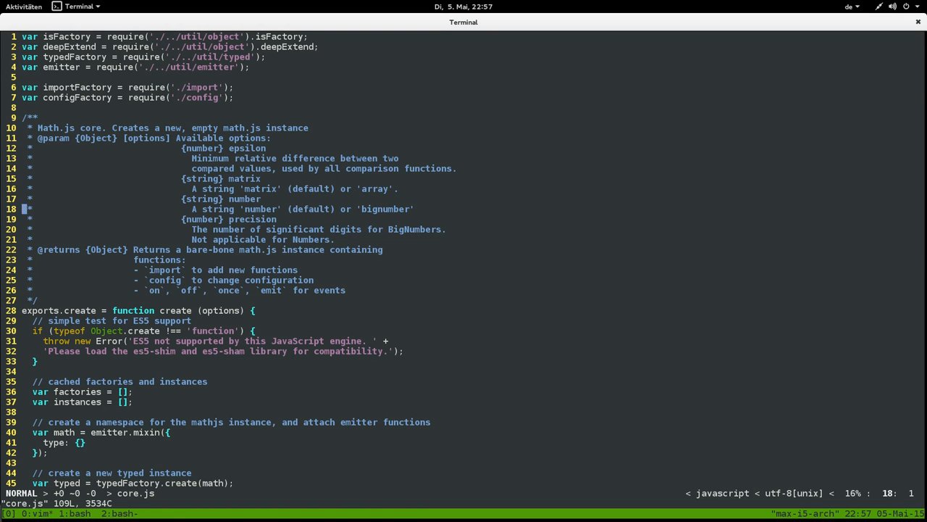
scroll(down, 3)
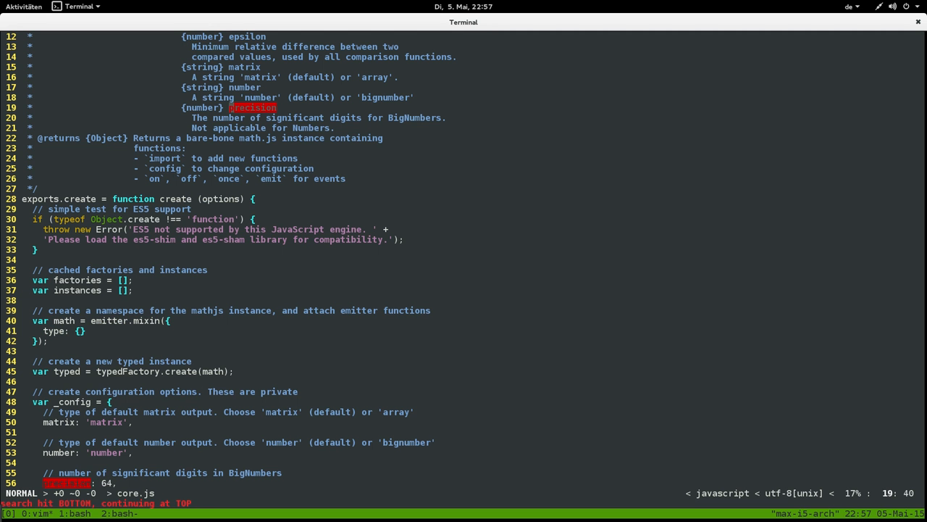
scroll(down, 3)
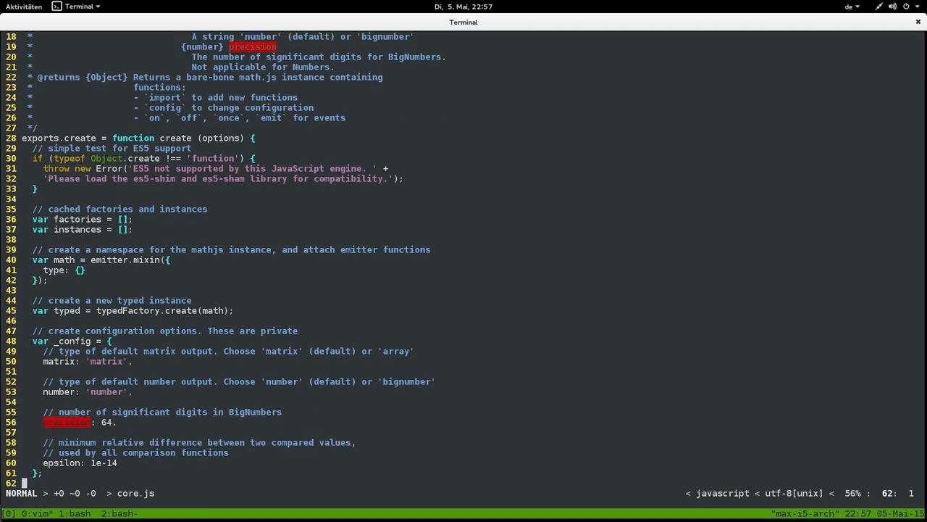
scroll(down, 3)
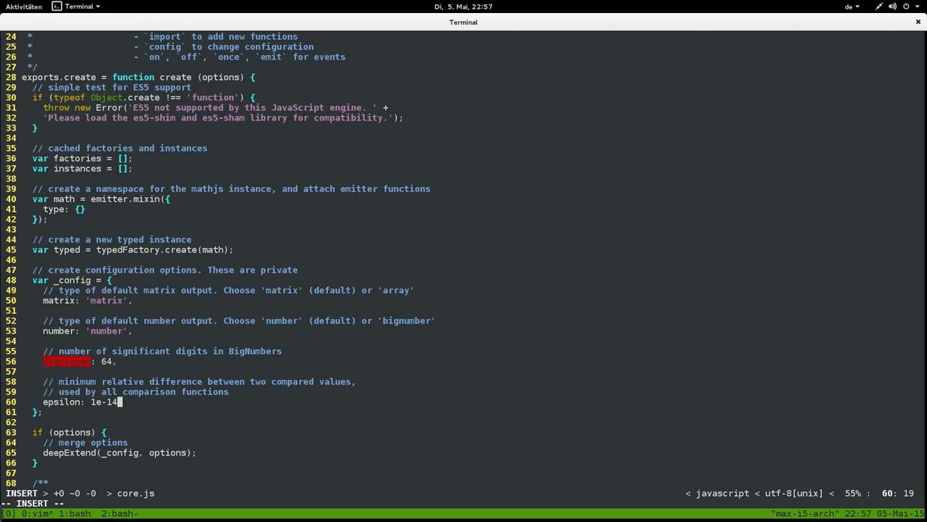
text(,)
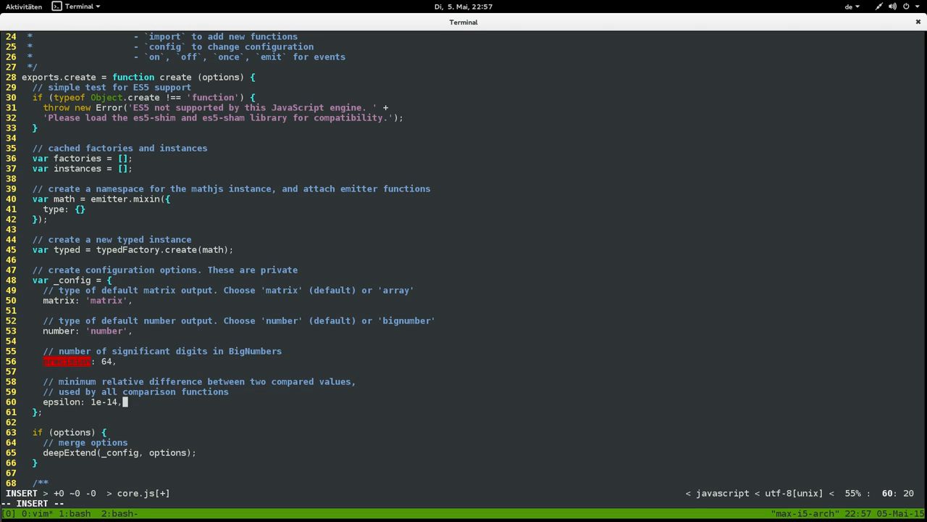
key(Return)
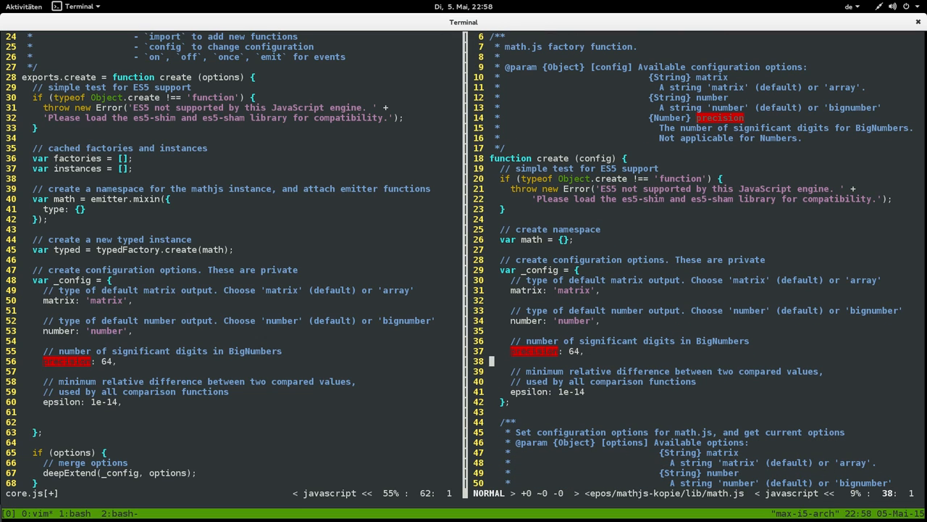
Switch the copy repository's branch and vsplit mathjs-kopie's lib/core/core.js beside the current file, scrolling to the parenthesis config entry.
scroll(down, 3)
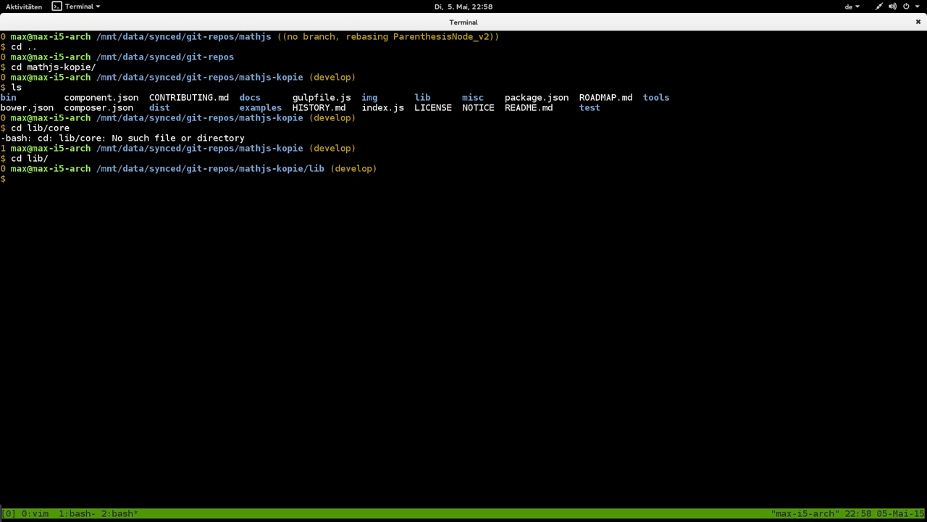
text(git checkout v)
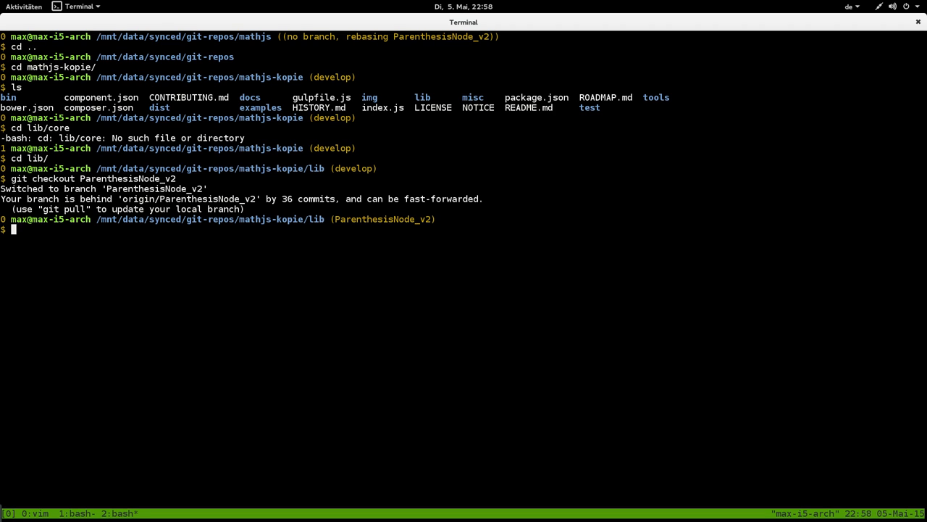
text(g)
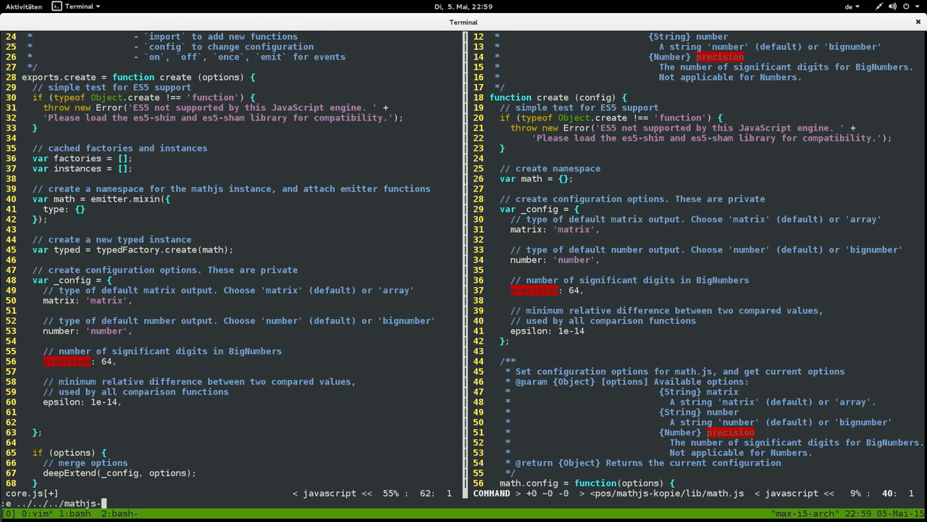
key(Tab)
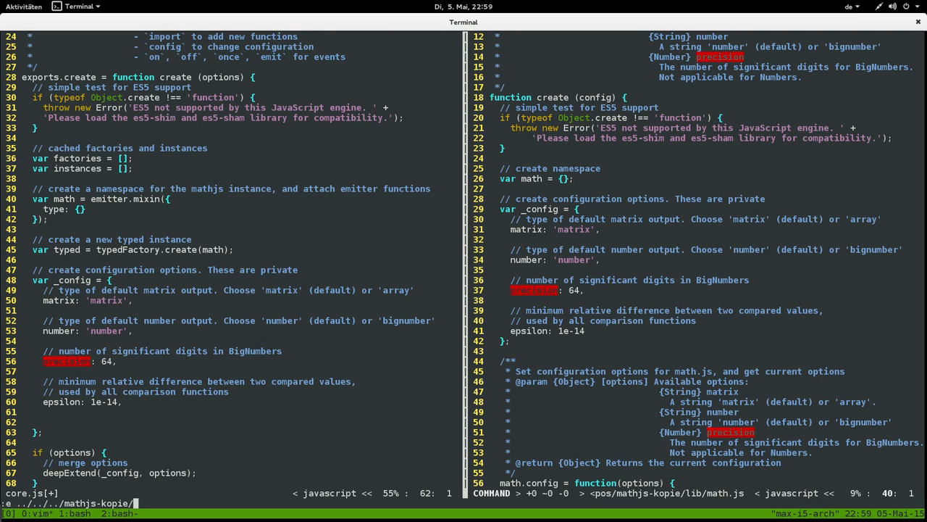
text(lib/cor)
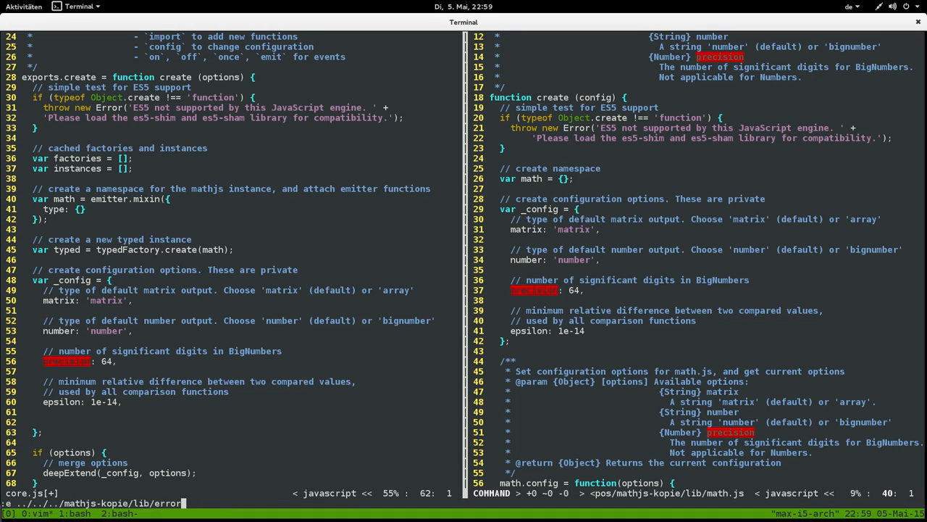
key(BackSpace)
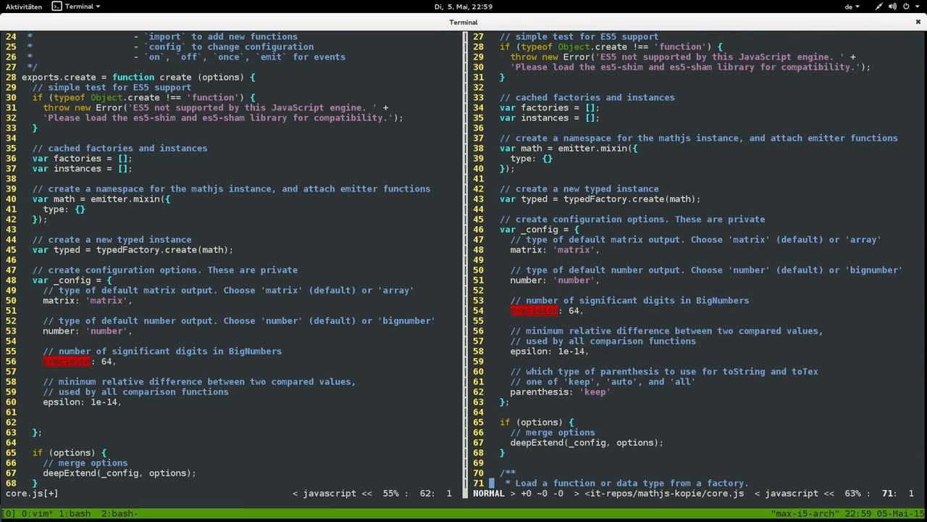
scroll(down, 3)
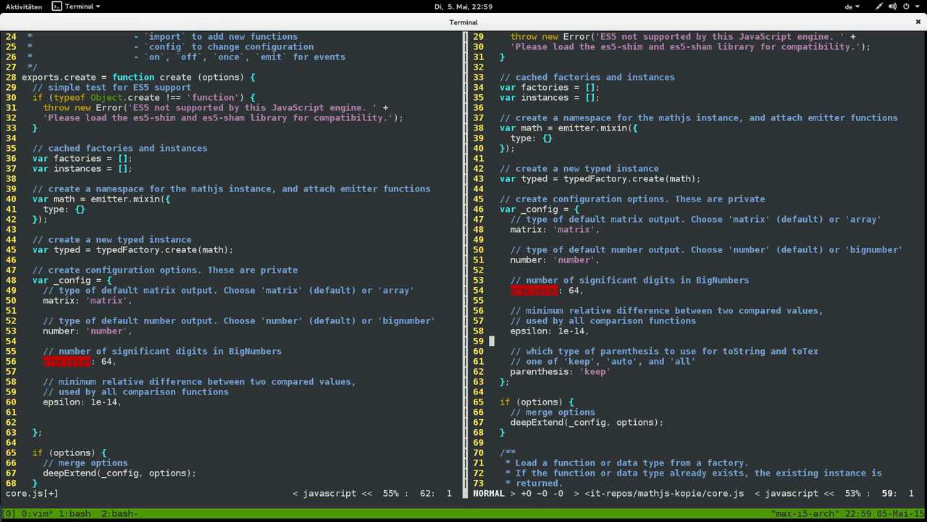
key(V)
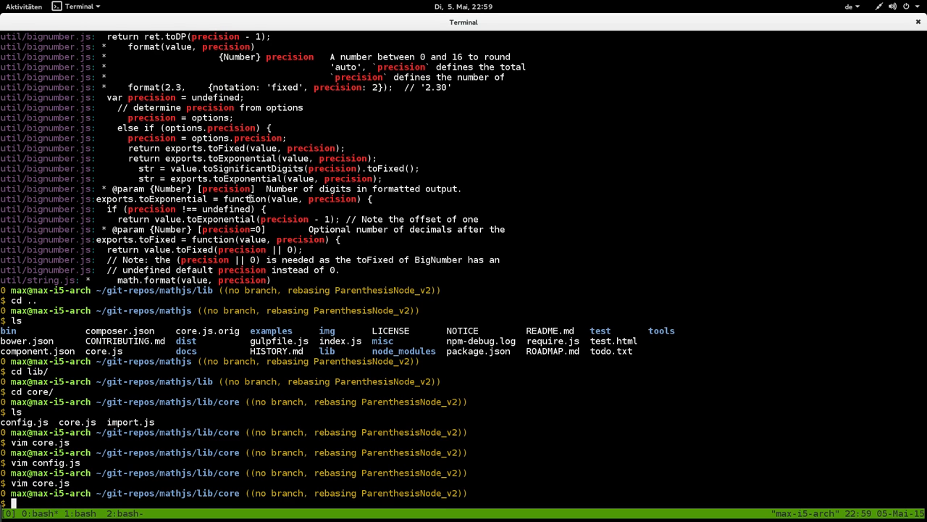
Run npm run test, try git rebase --continue, check git status, and start git mergetool on core.js.
text(npm run test)
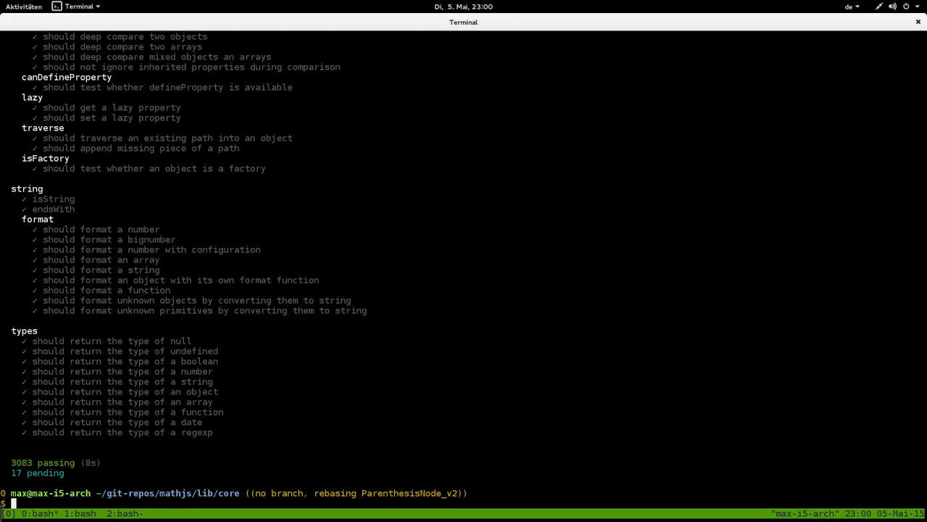
text(git rebase --continue)
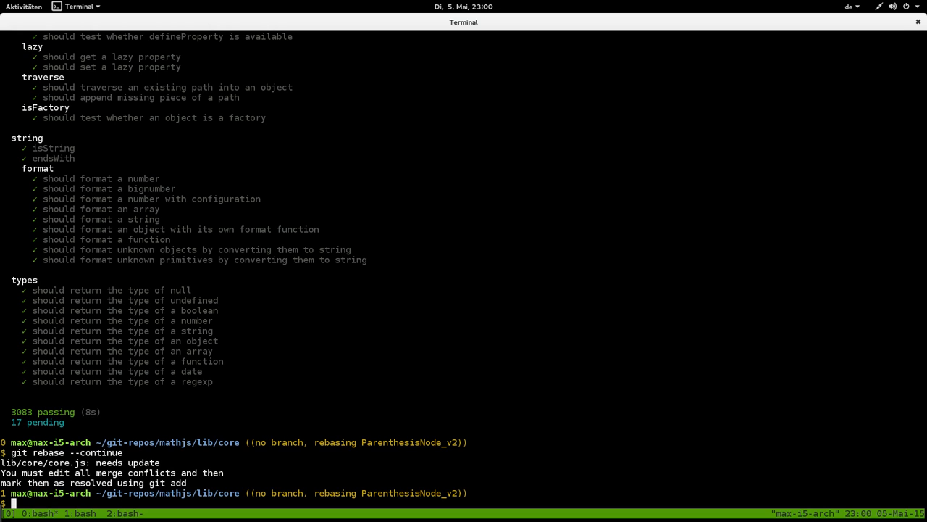
text(gi status)
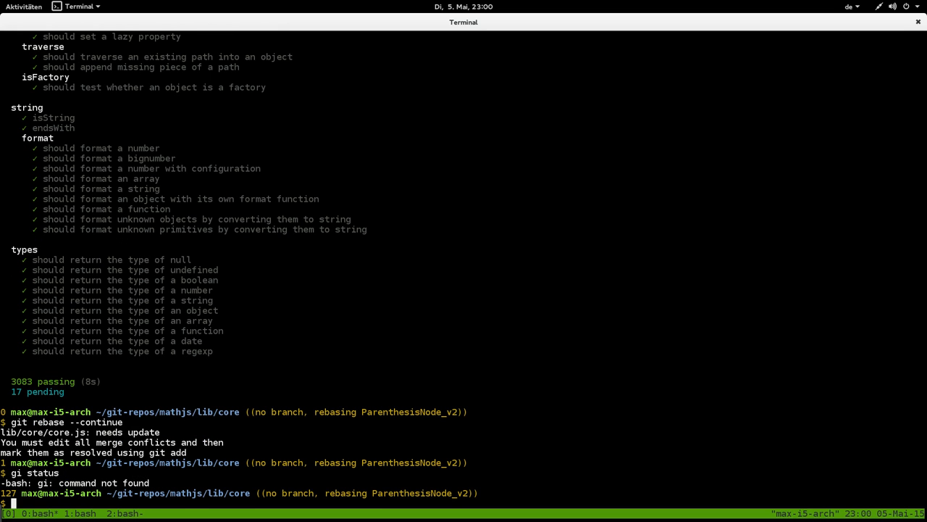
text(git status)
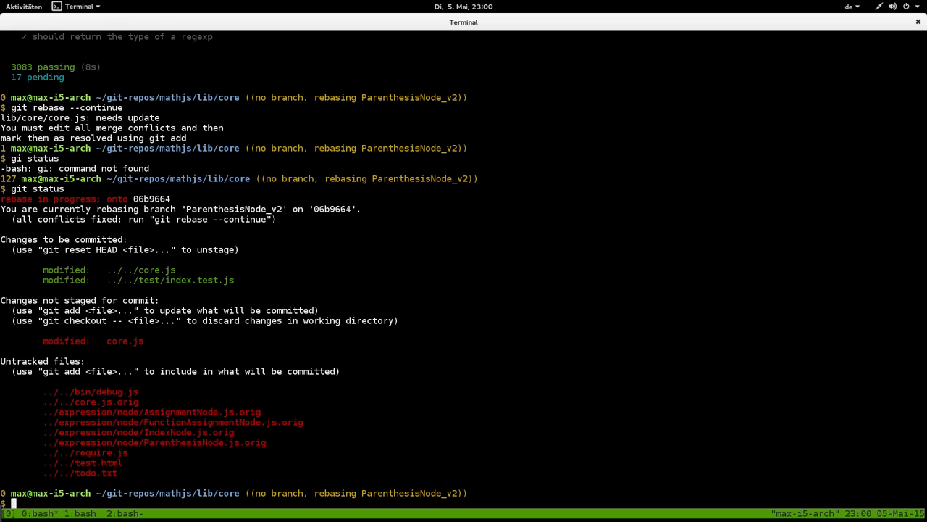
text(gi)
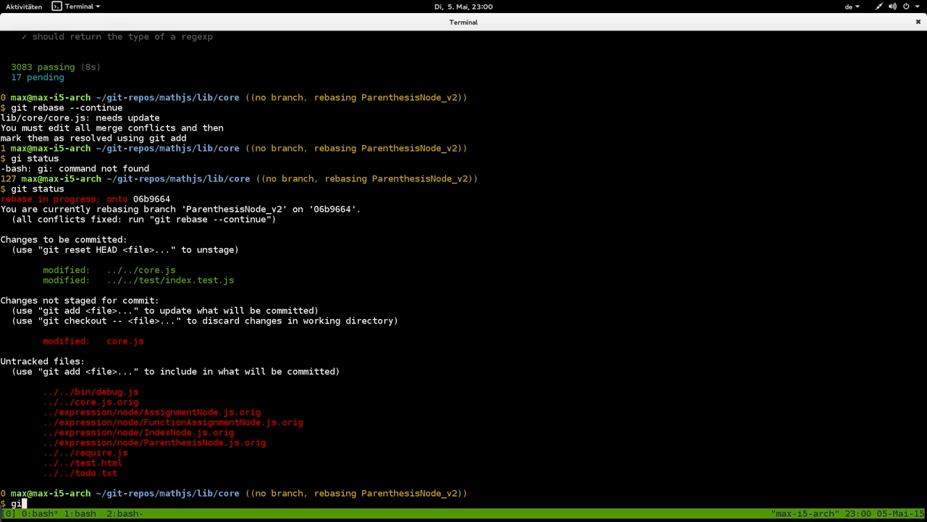
text(git mergetool)
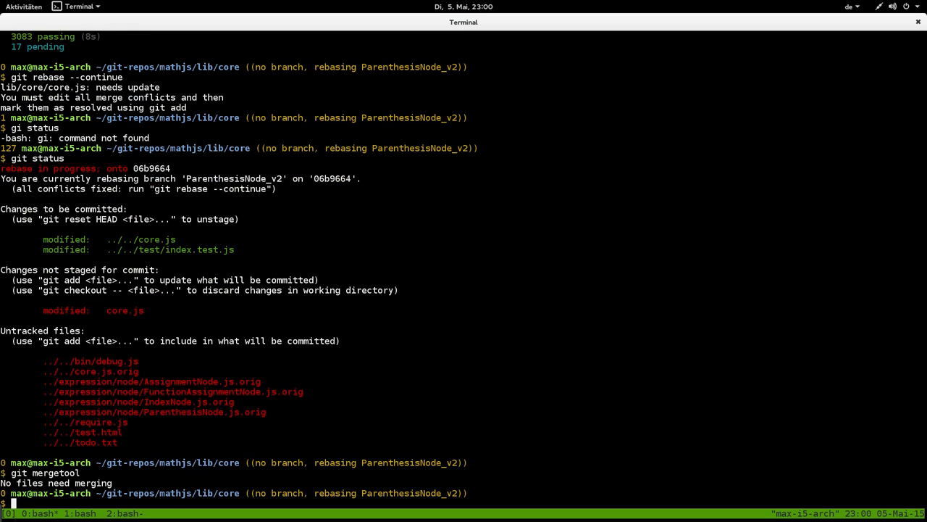
scroll(down, 3)
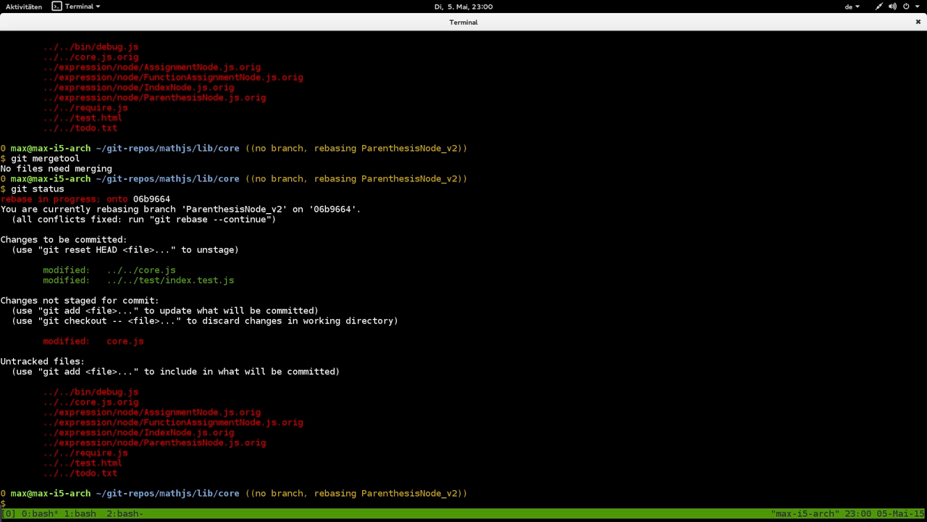
Show git diff with the parenthesis 'keep' option in core.js and check status from the repository root.
text(git diff)
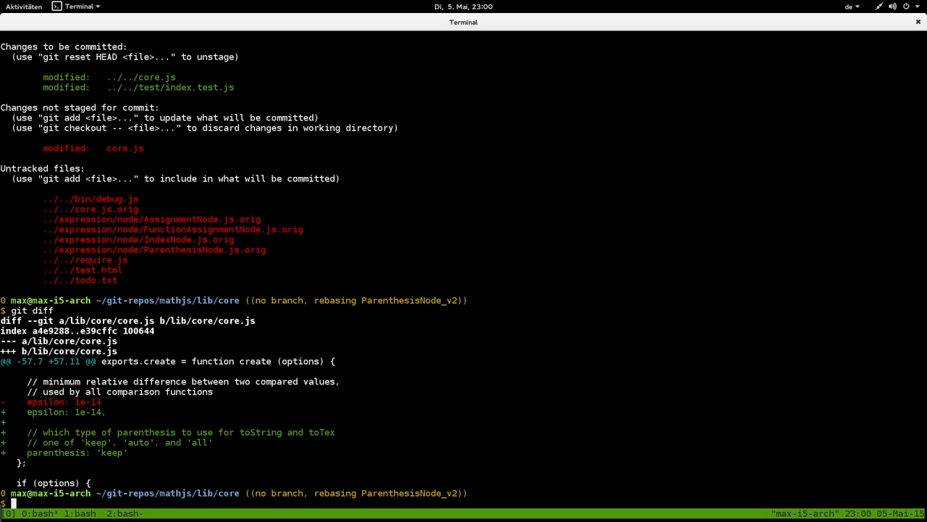
text(gi)
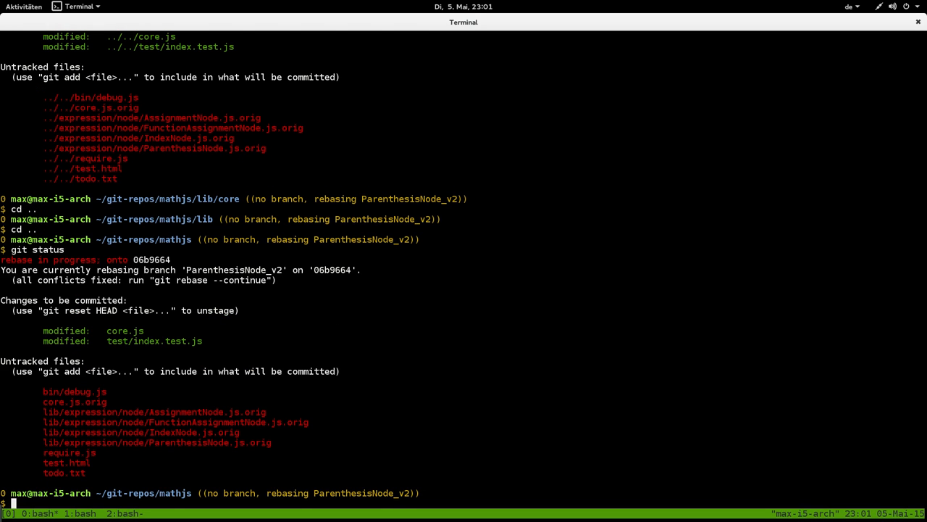
text(vim core.js)
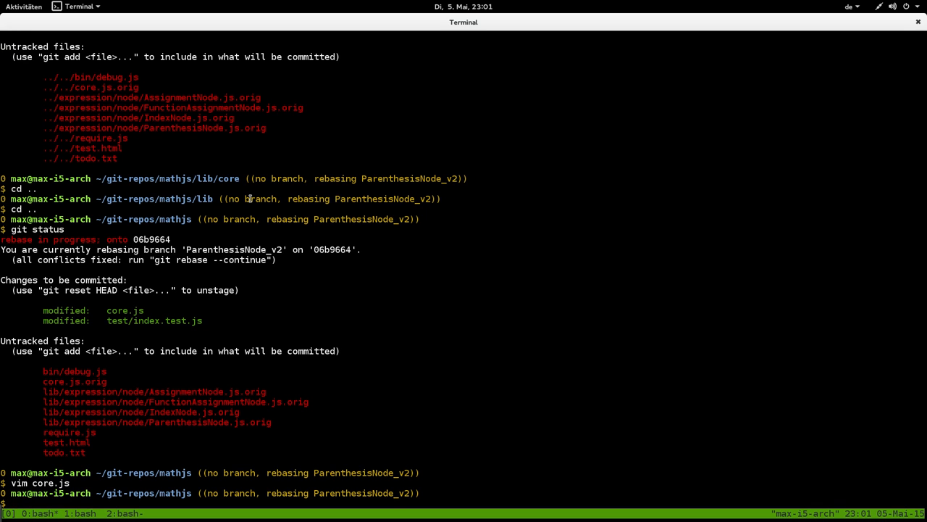
text(git)
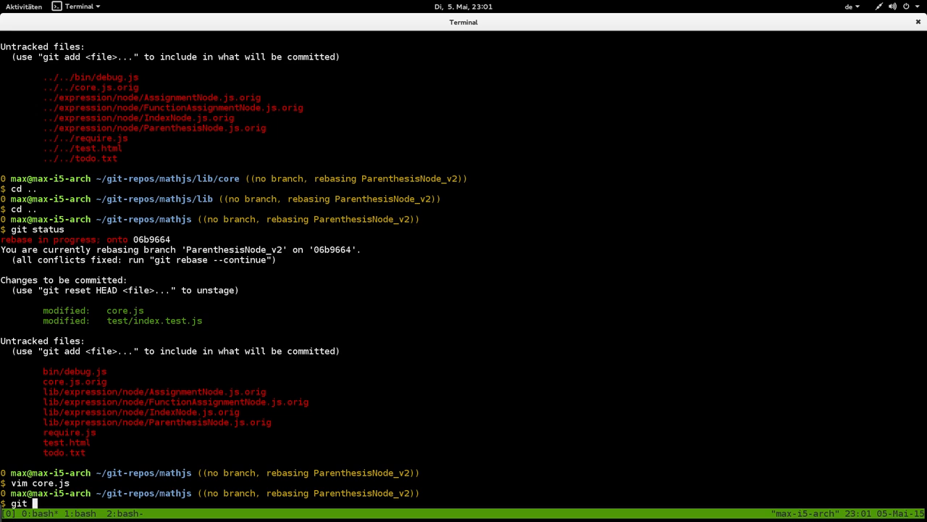
Finish the rebase with git rebase --continue and review the test run failing on parenthesis 'keep' assertions.
text(rebase --con)
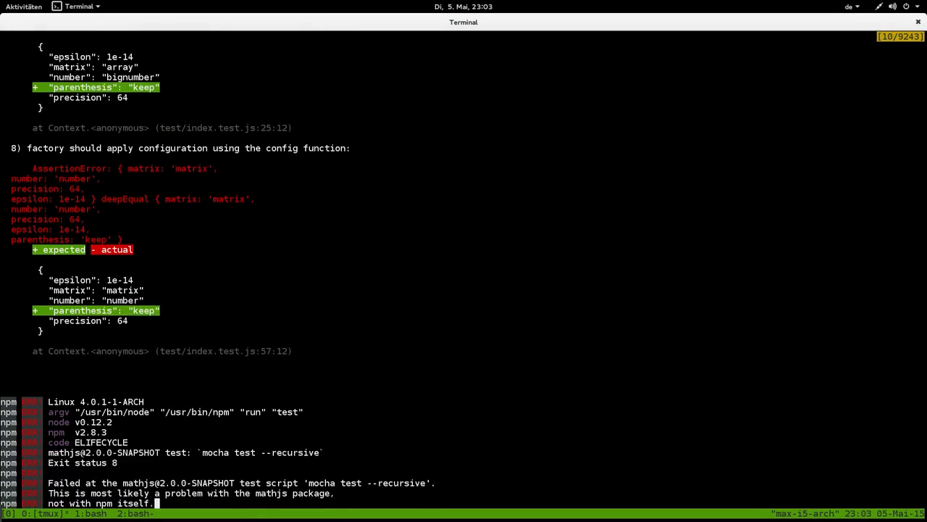
scroll(down, 3)
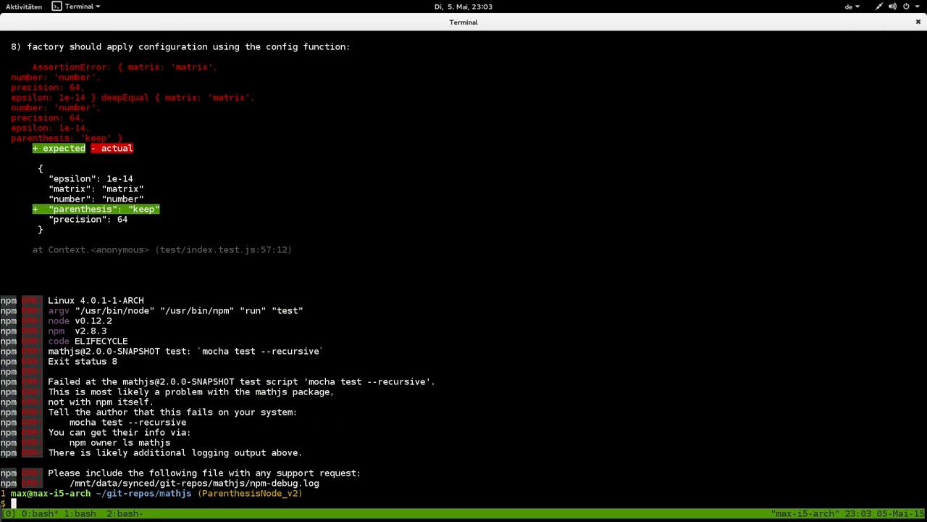
text(git rebase)
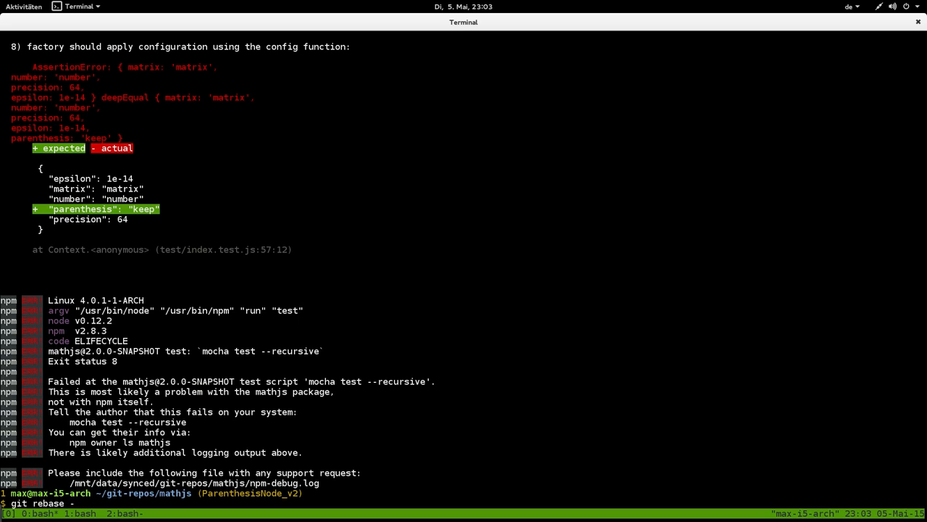
Abort the rebase, check status and check out the ParenthesisNode_v2-backup branch.
text(-abort)
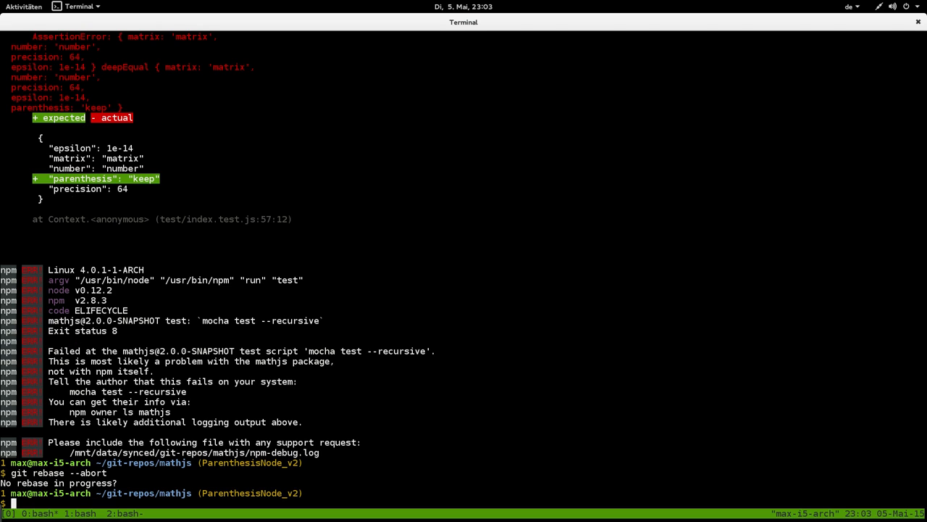
text(git status)
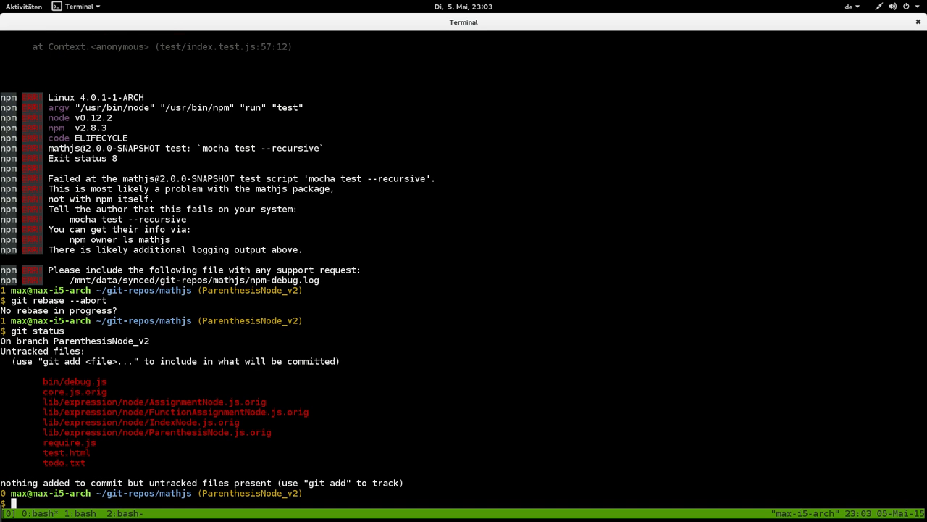
text(git)
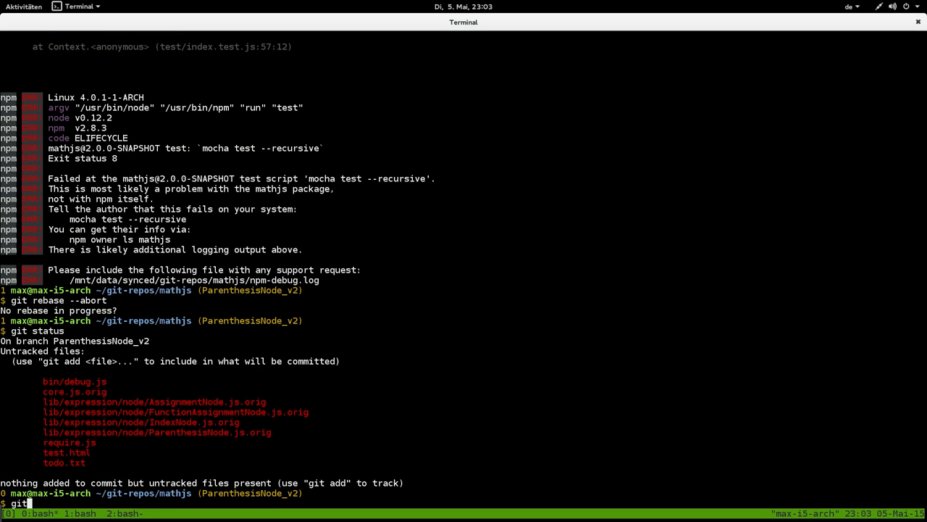
text(checkout)
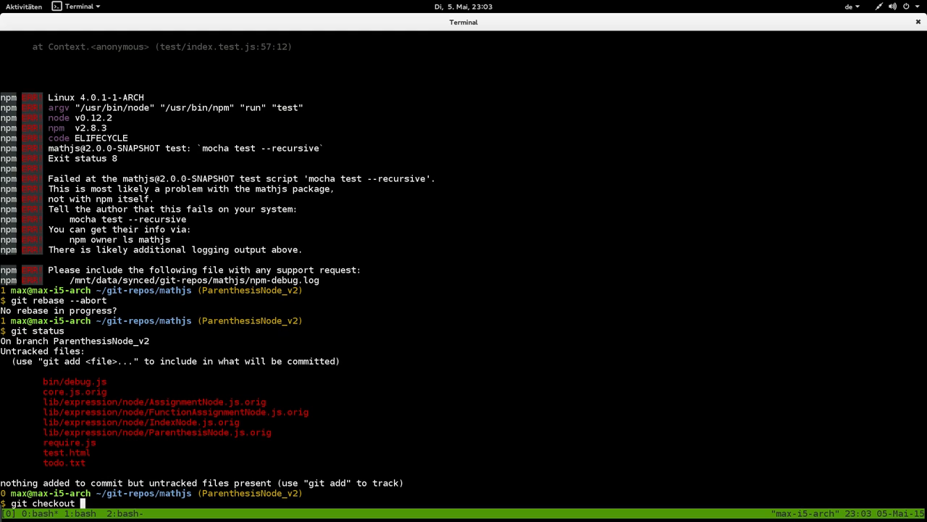
text(P)
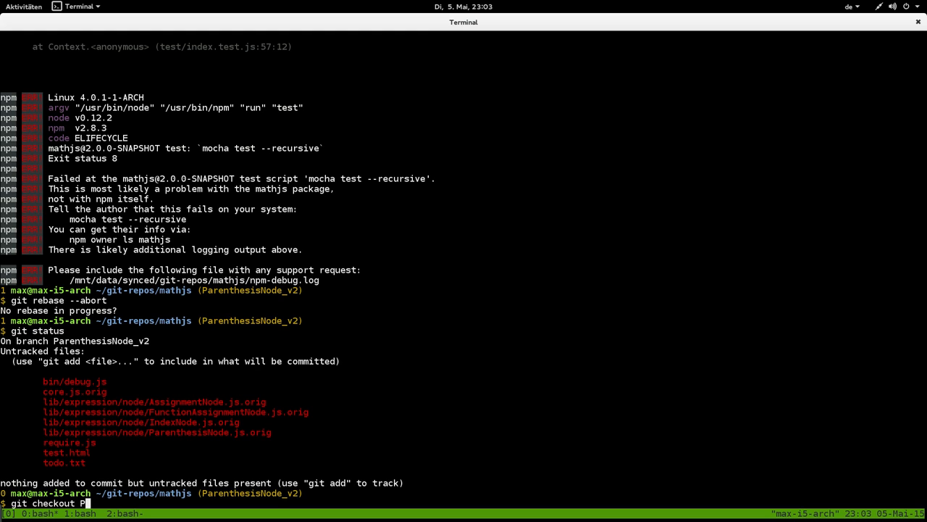
text(arenthesisNode_v2-backup)
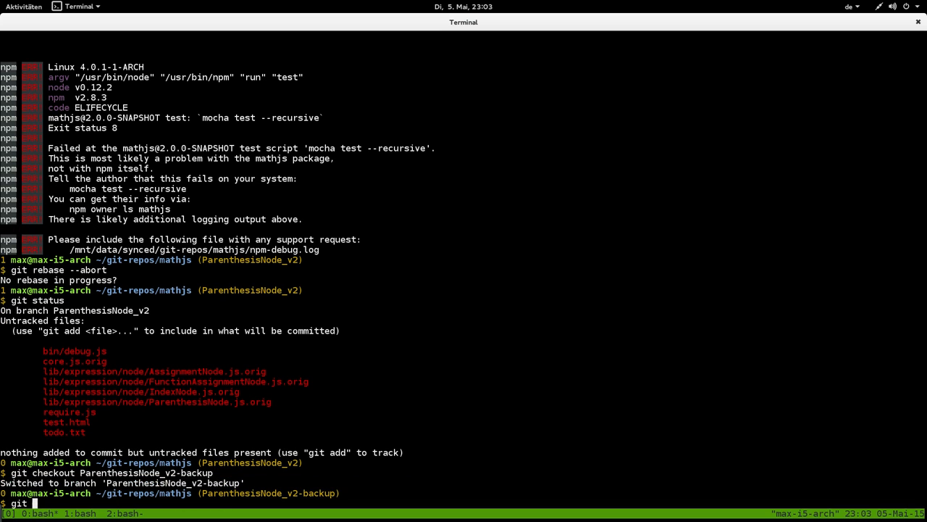
text(reset)
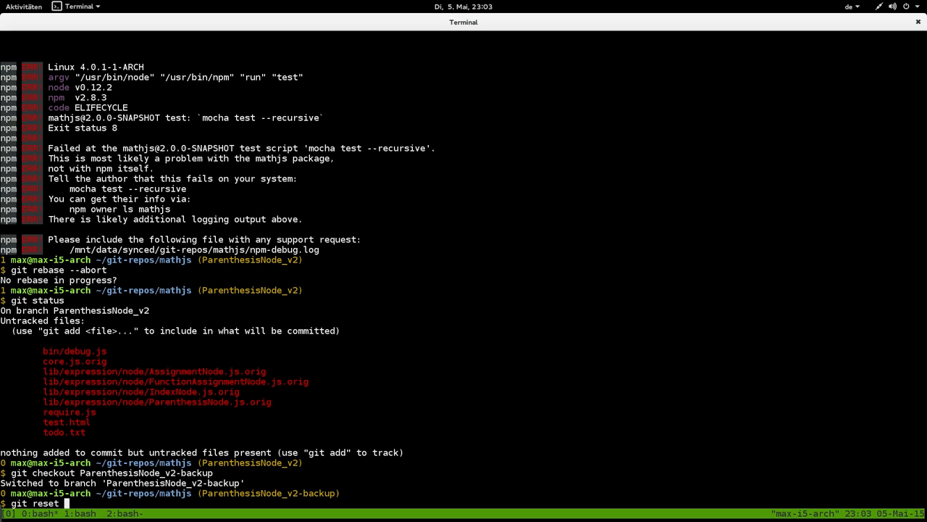
text(ParenthesisNode_v2)
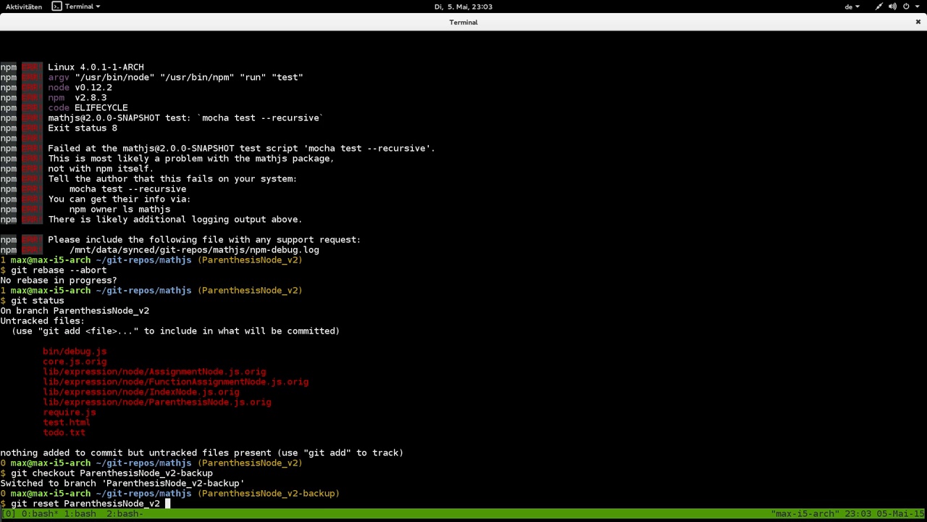
text(ParenthesisNodev)
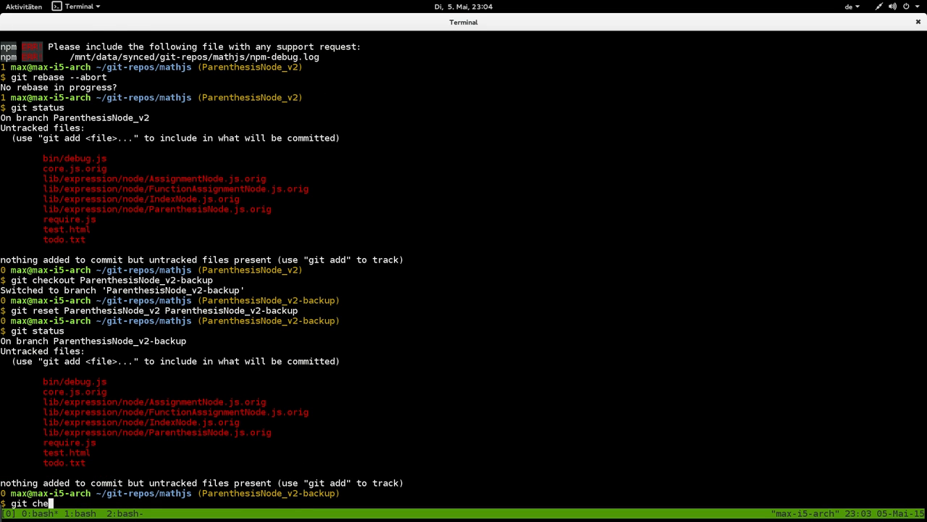
Inspect history in gitk, return to ParenthesisNode_v2 and reset it to ParenthesisNode_v2-backup.
text(gitk)
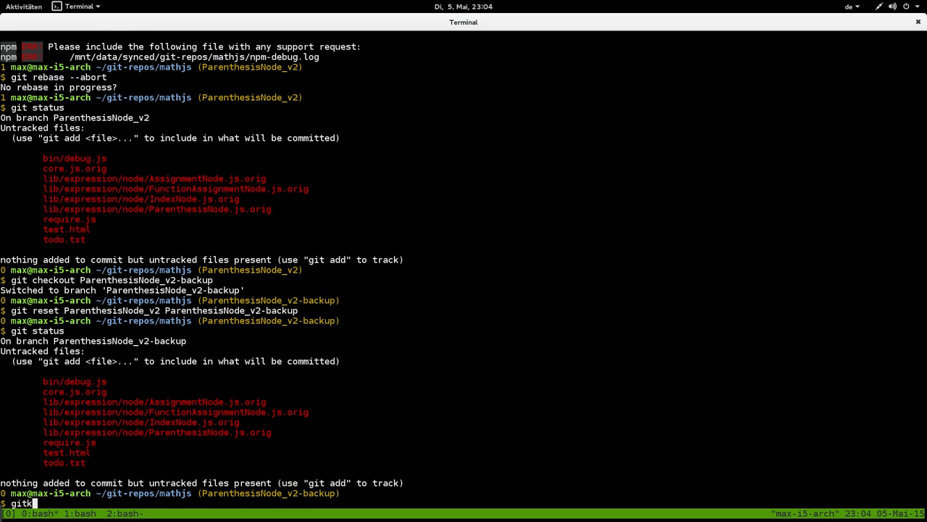
key(Return)
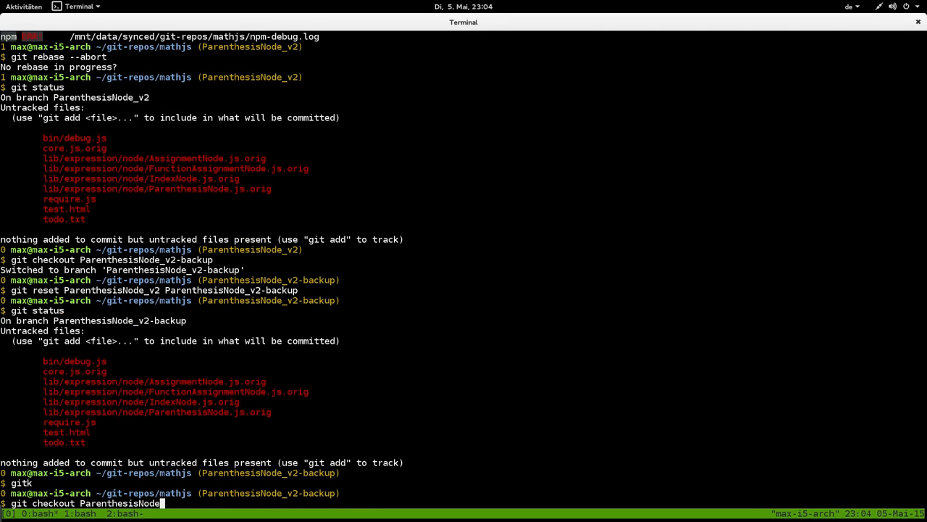
text(_v2)
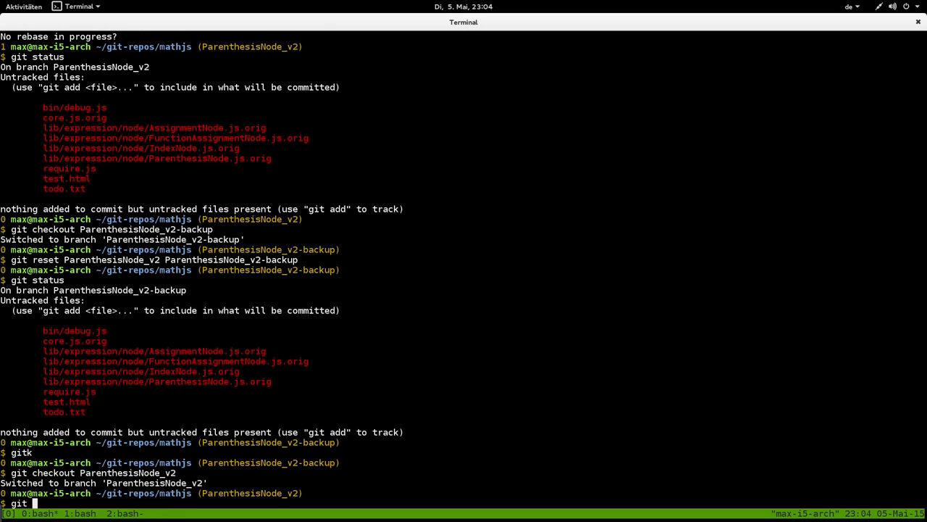
text(reset --)
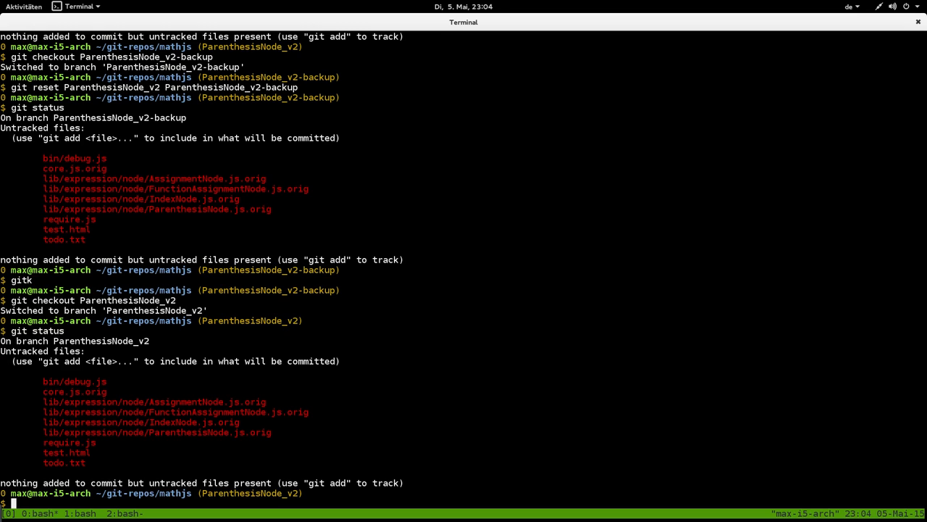
text(git reset ParenthesisNode)
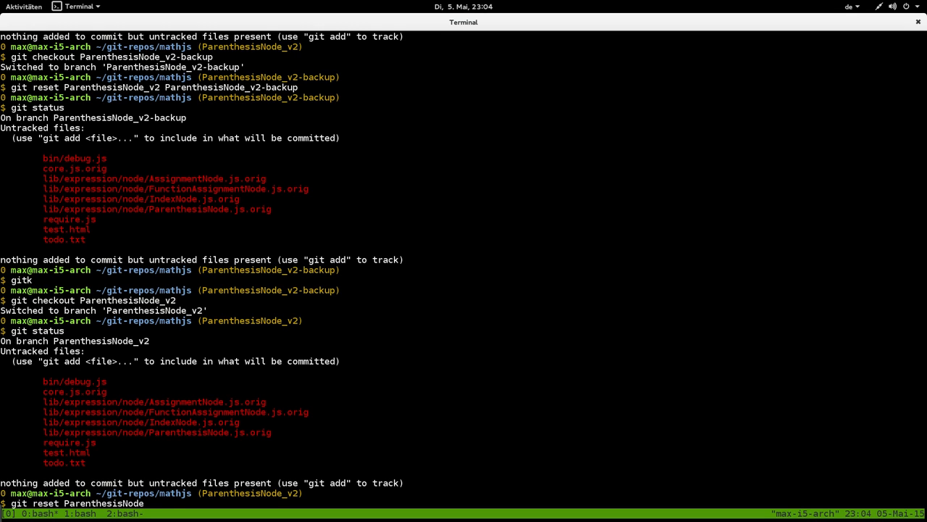
text(_v2)
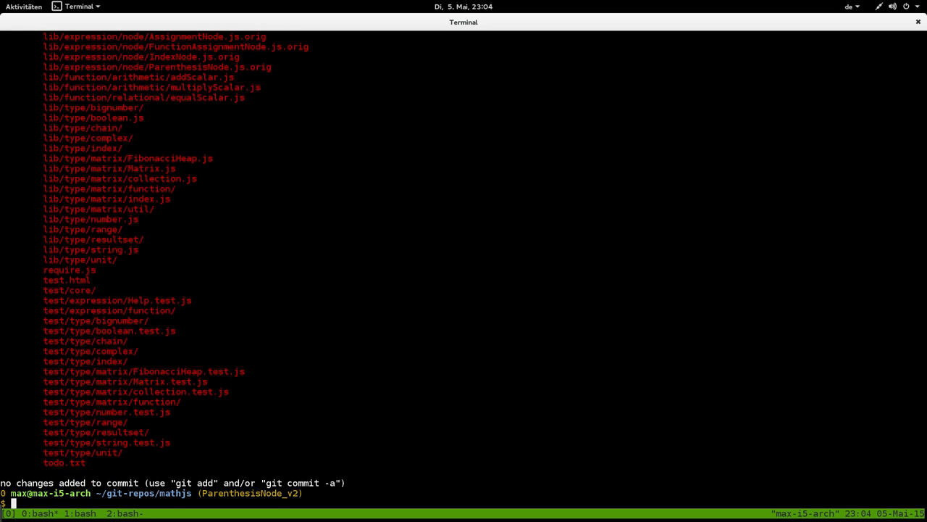
Attempt a git checkout blocked by untracked files, then review git status listing them under lib/ and test/.
text(git checkout)
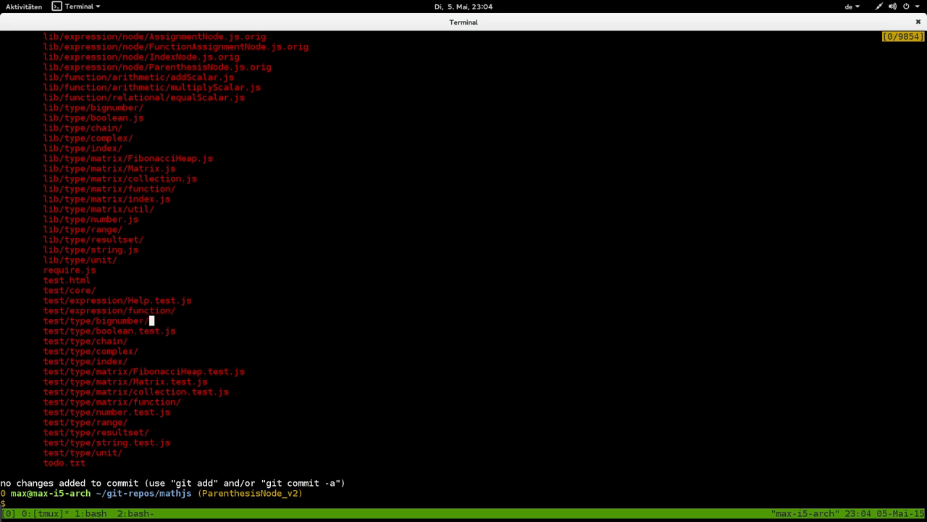
scroll(down, 3)
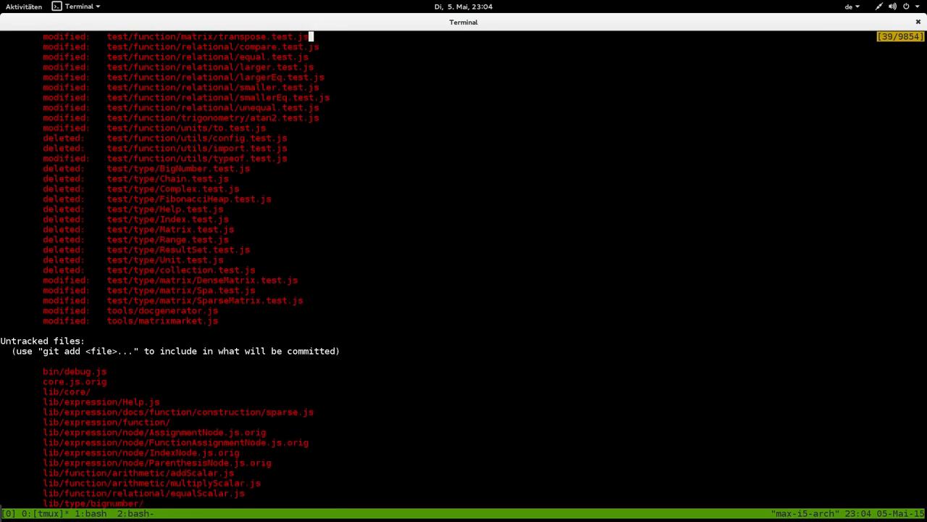
scroll(down, 3)
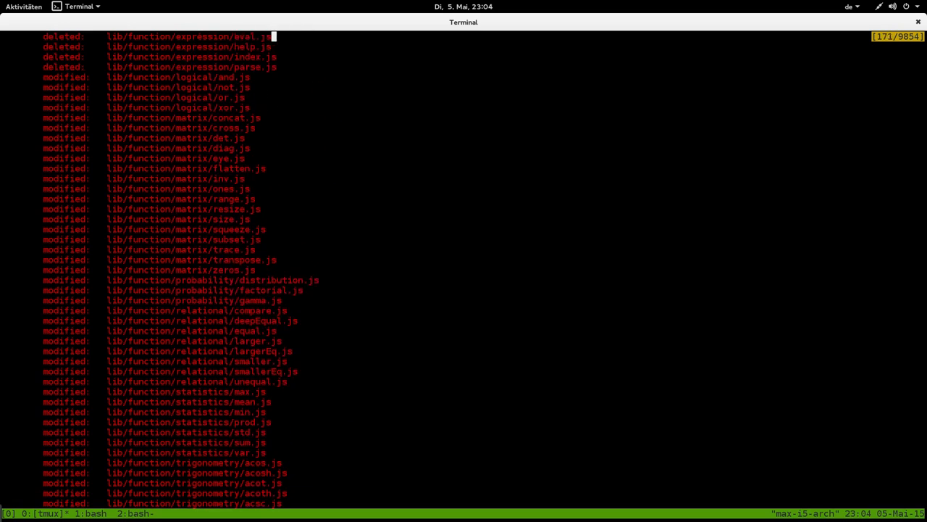
scroll(down, 3)
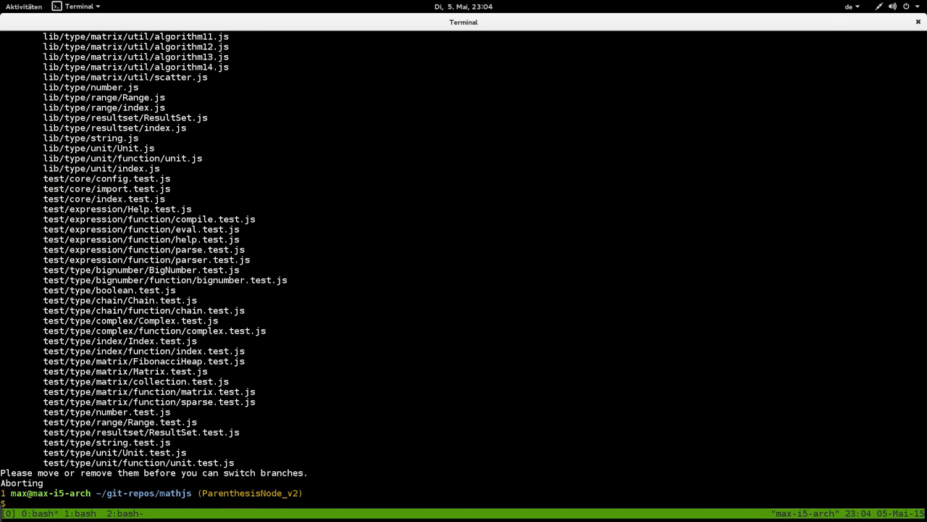
text(git s)
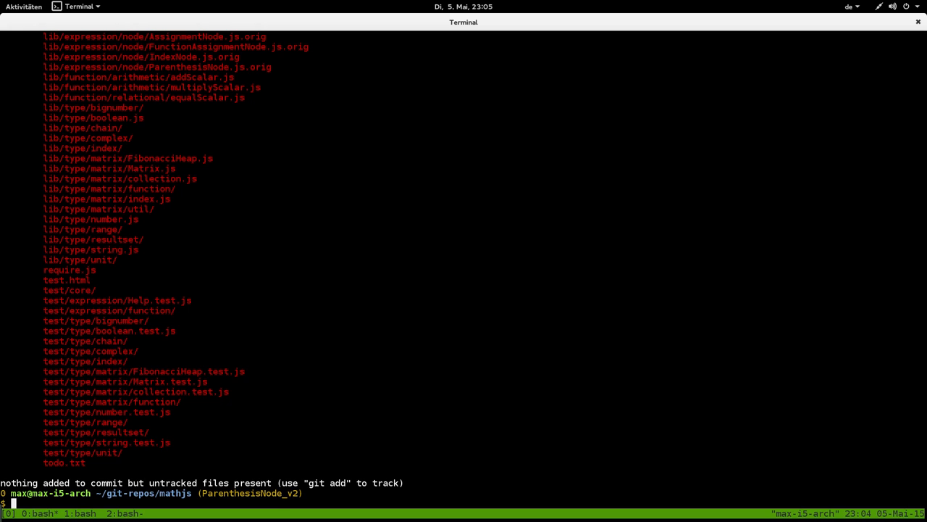
text(git st)
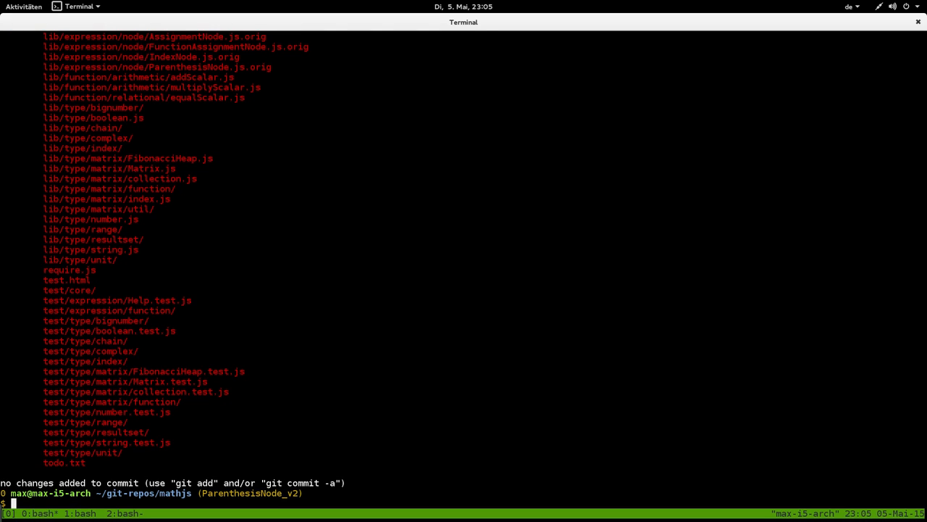
Remove the test and lib directories, check them out again from the commit and verify with git status.
text(rm -r test)
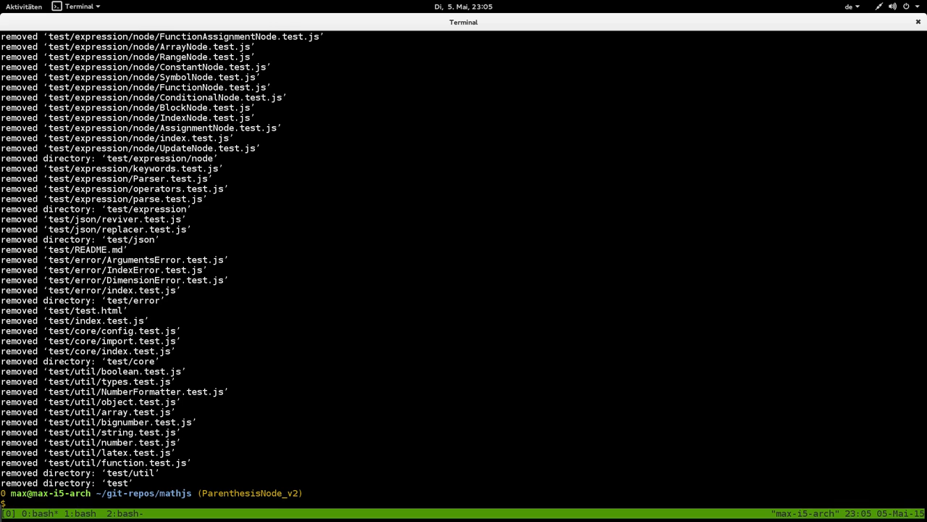
text(rm -r lib/)
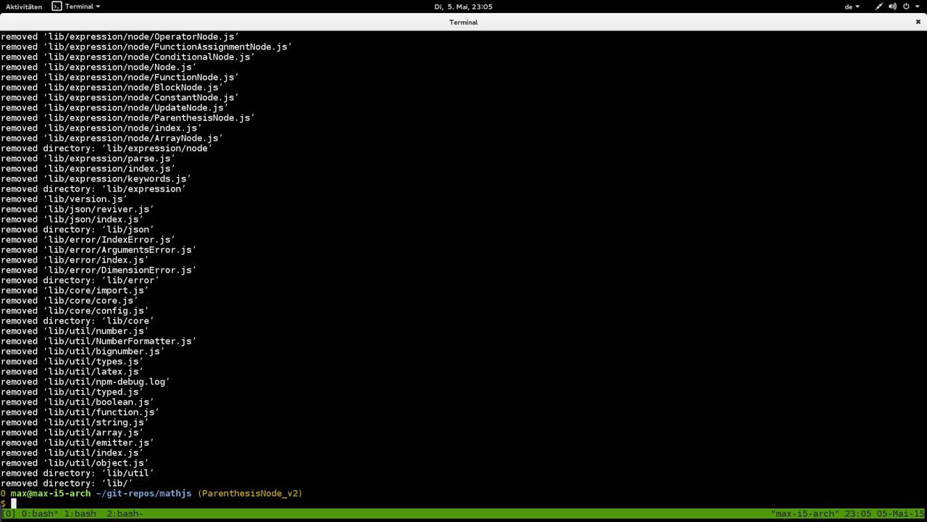
text(git checkout lib)
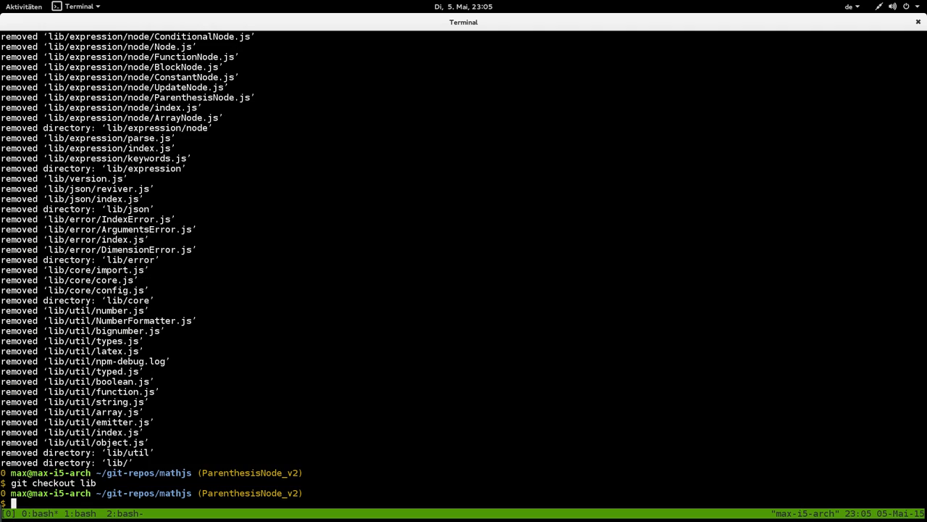
text(git checkout test)
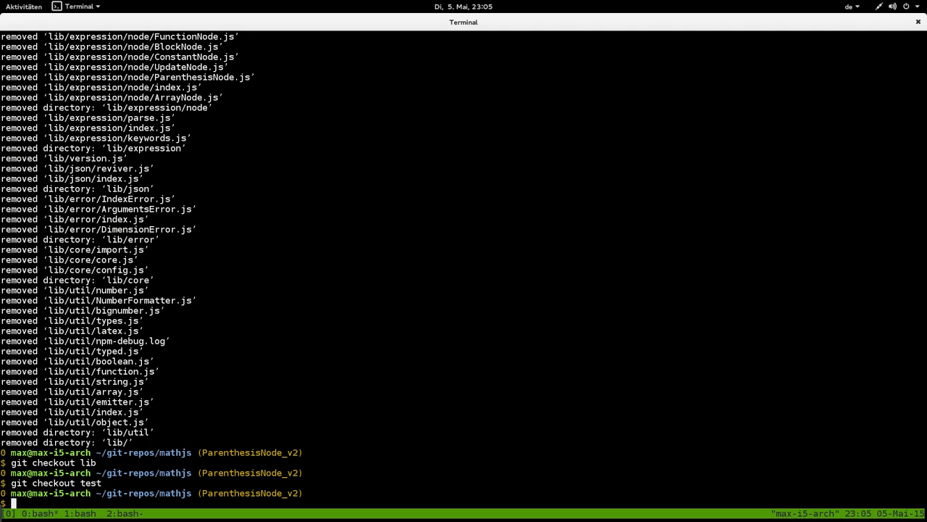
text(git status)
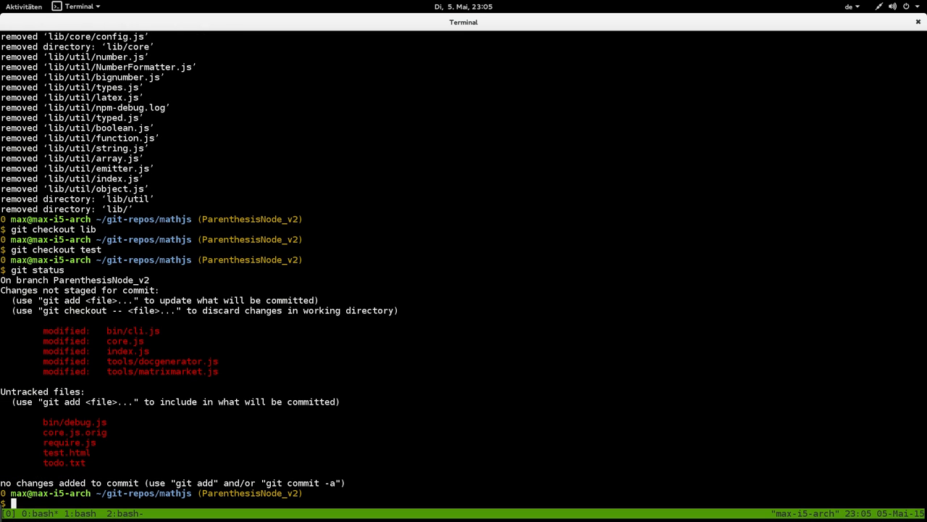
text(g)
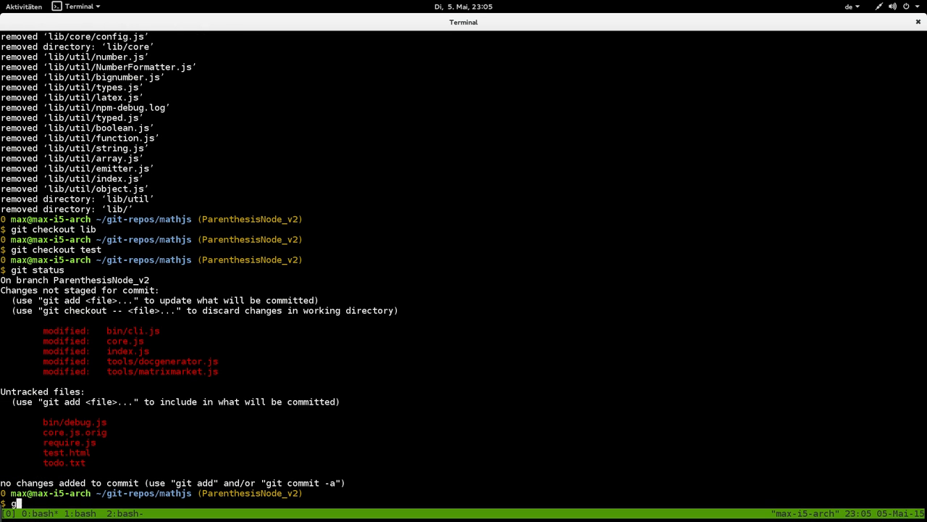
key(BackSpace)
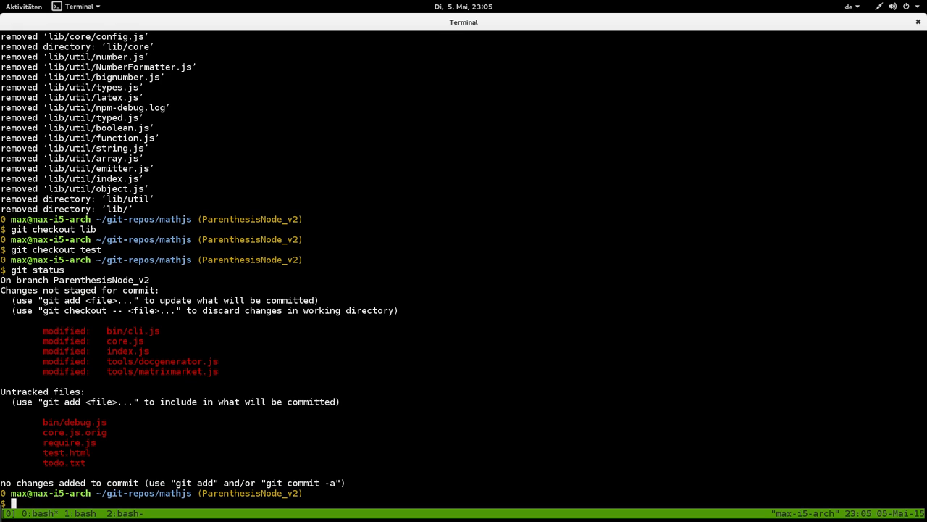
Remove bin/cli.js and restore bin, core.js, index.js and tools to their committed state.
text(rm bin/cli.js)
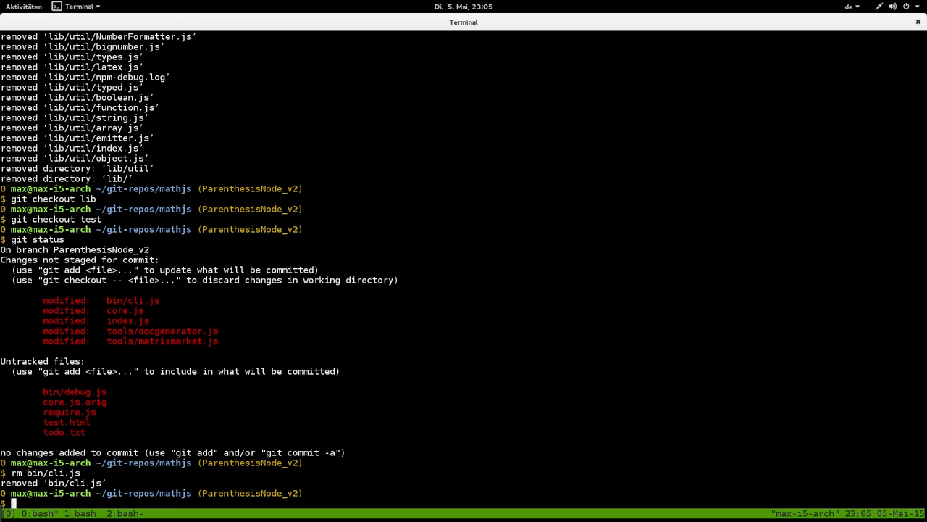
text(git stat)
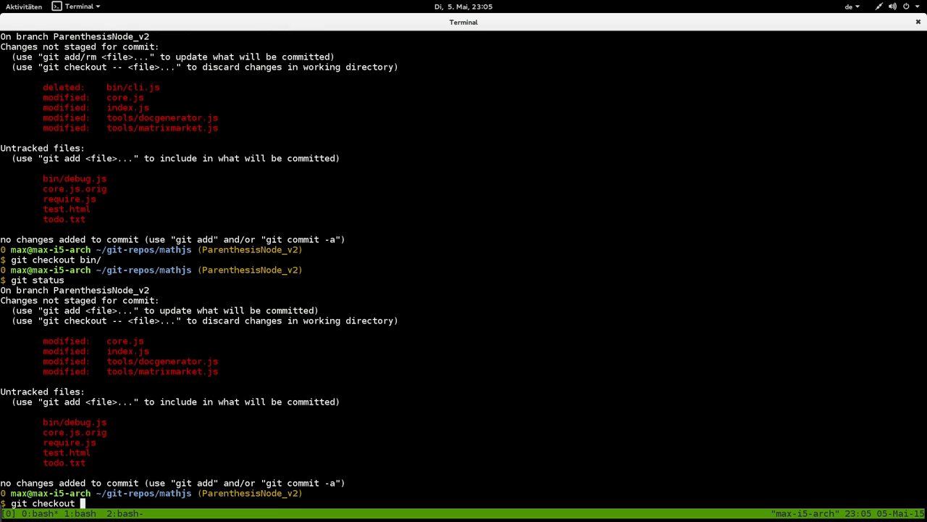
text(core.js)
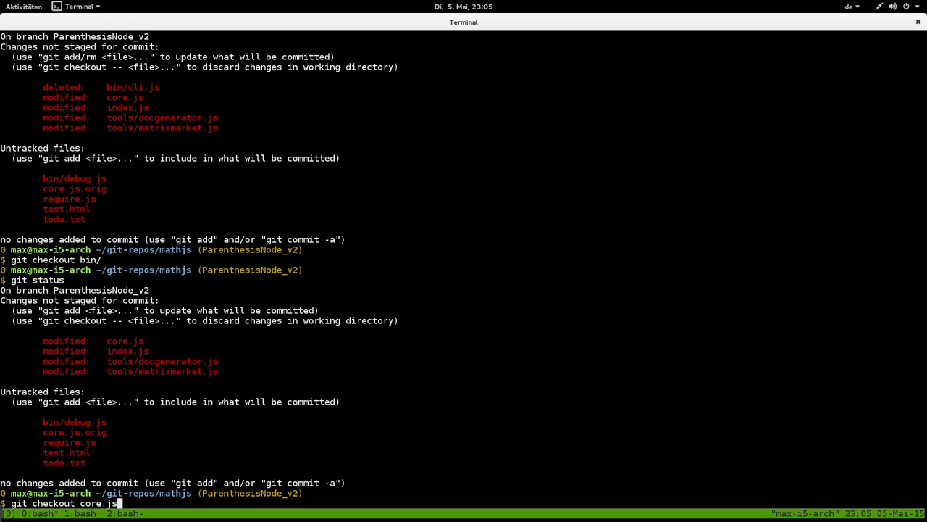
text(index.js)
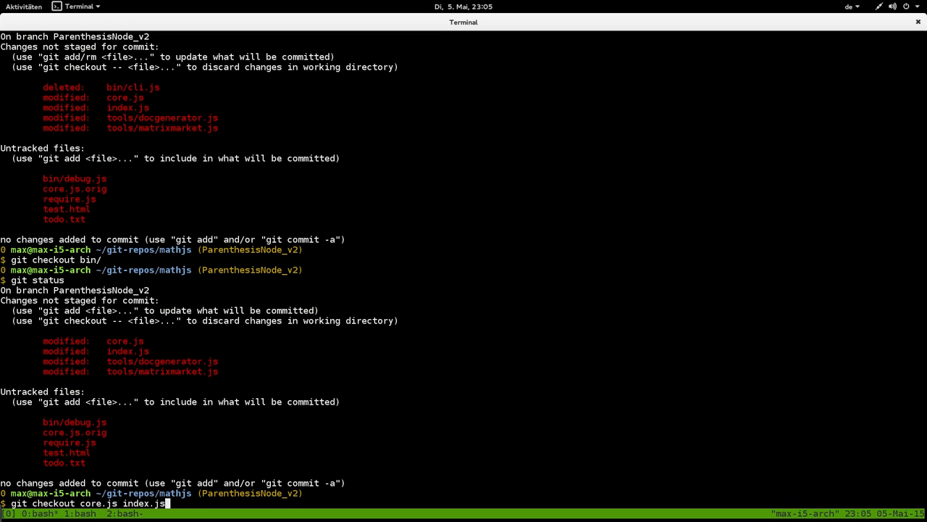
text(tools)
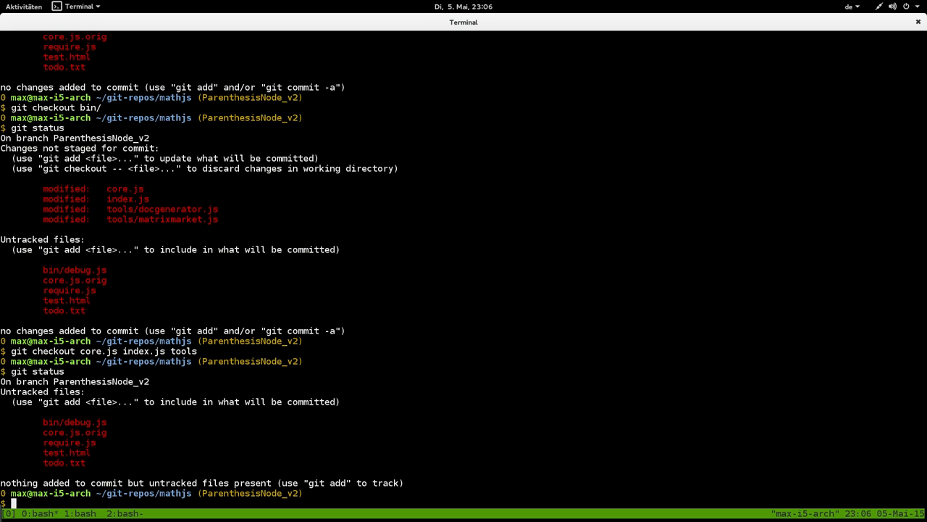
Delete the leftover core.js.orig and confirm git status shows a clean tree.
text(rm co)
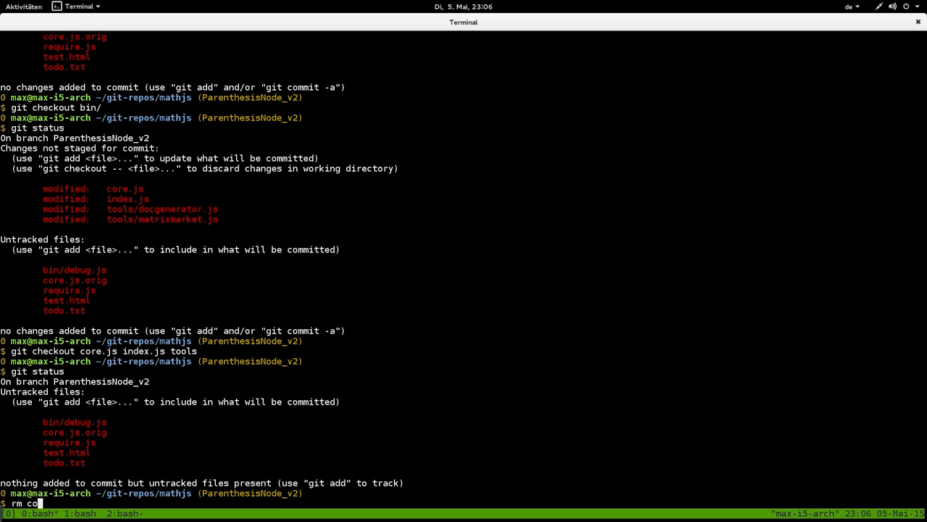
text(re.js.orig)
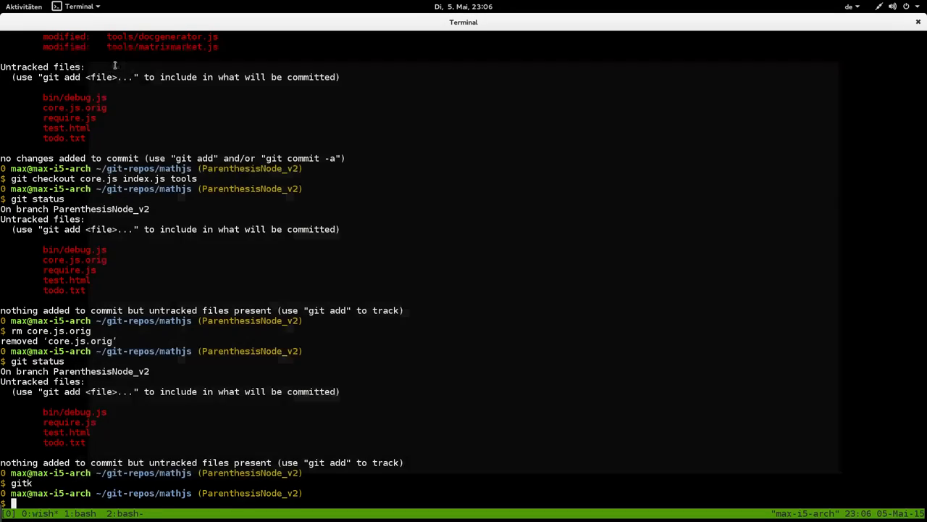
scroll(down, 3)
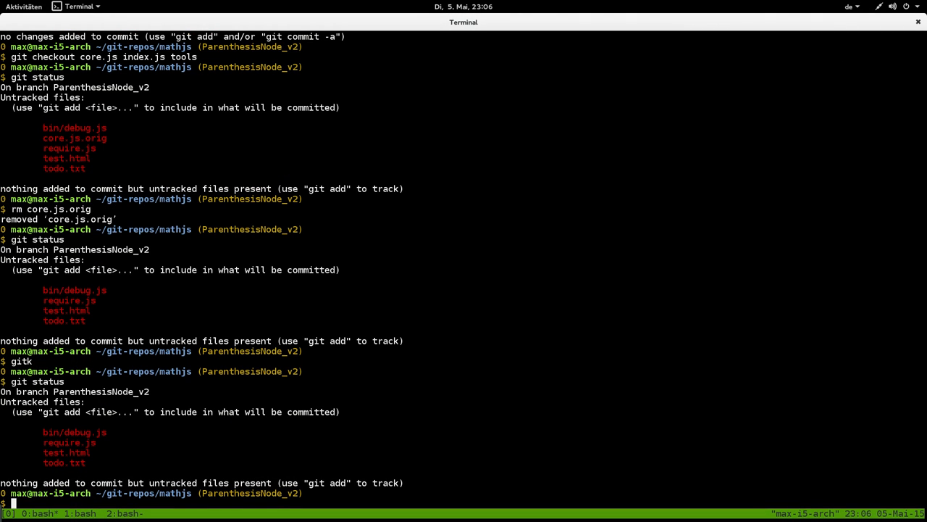
text(git stash)
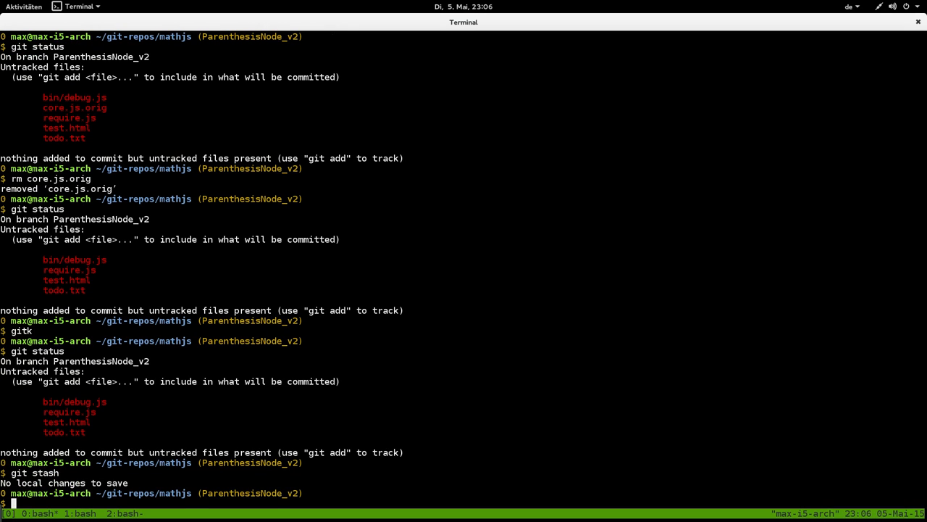
text(git stash list)
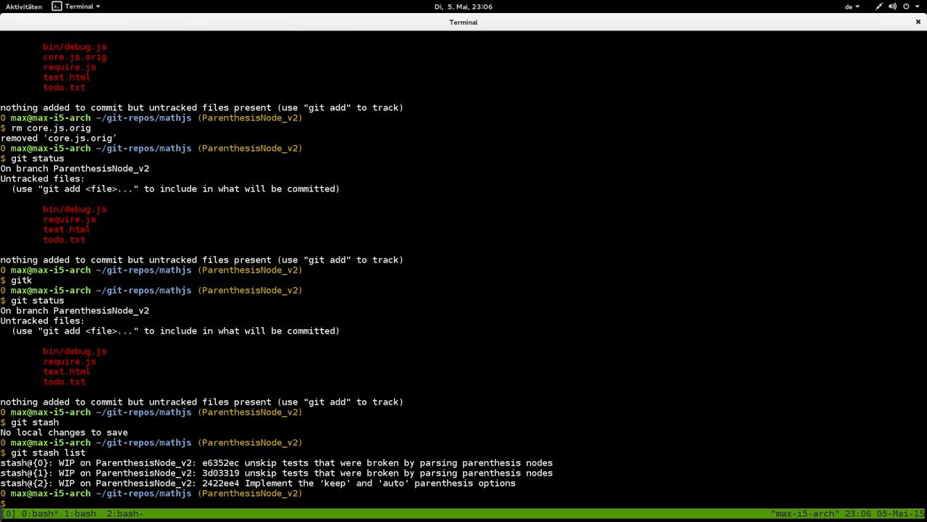
Run git stash (no local changes to save) and list the three saved stash entries.
text(git)
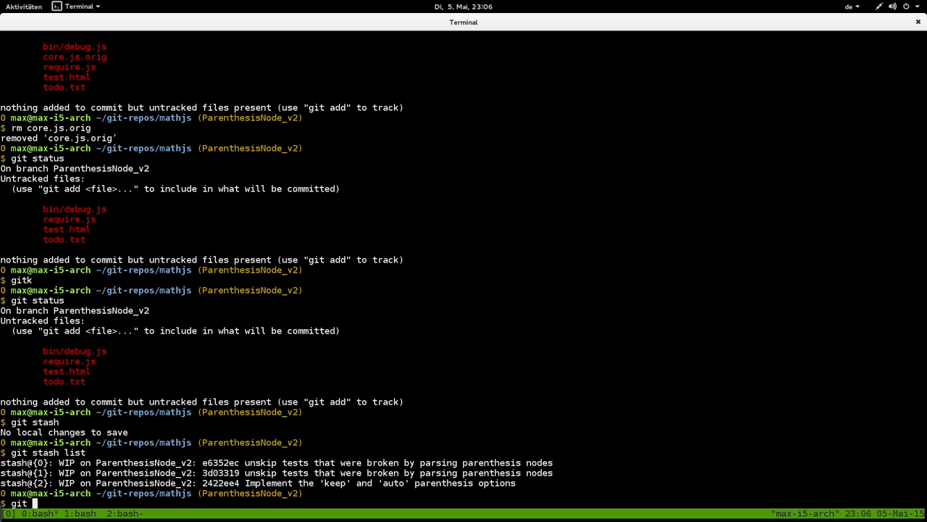
text(stash)
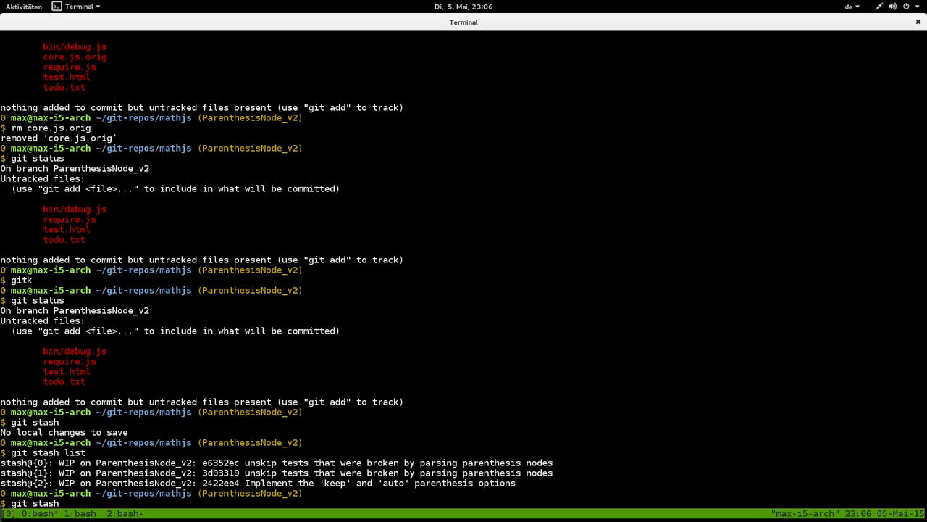
text(drop)
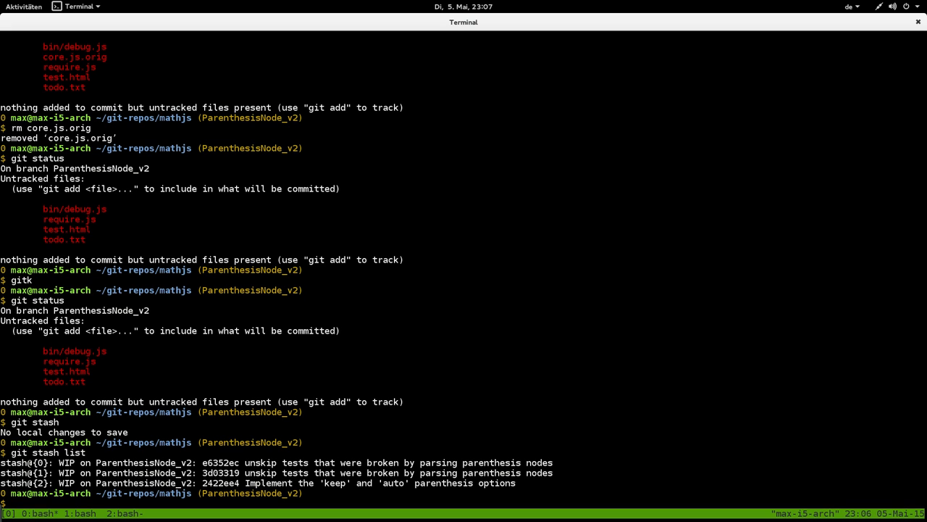
text(gitk)
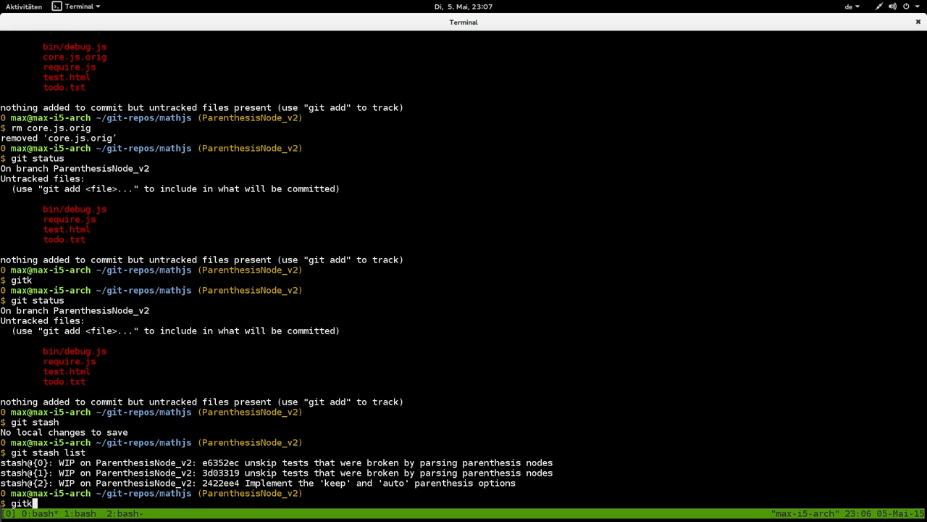